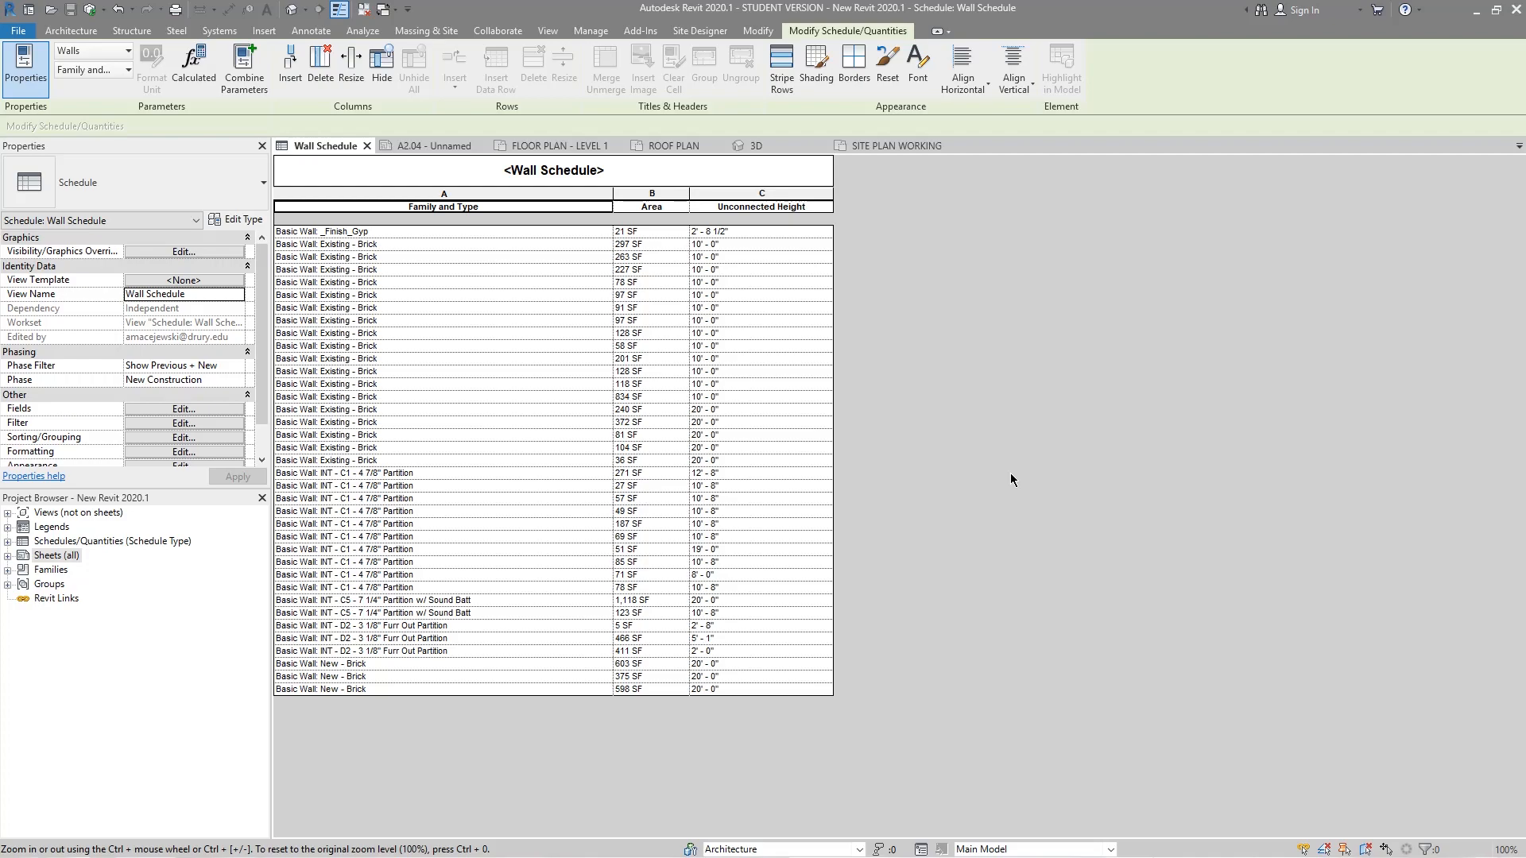
mouse_move(688, 348)
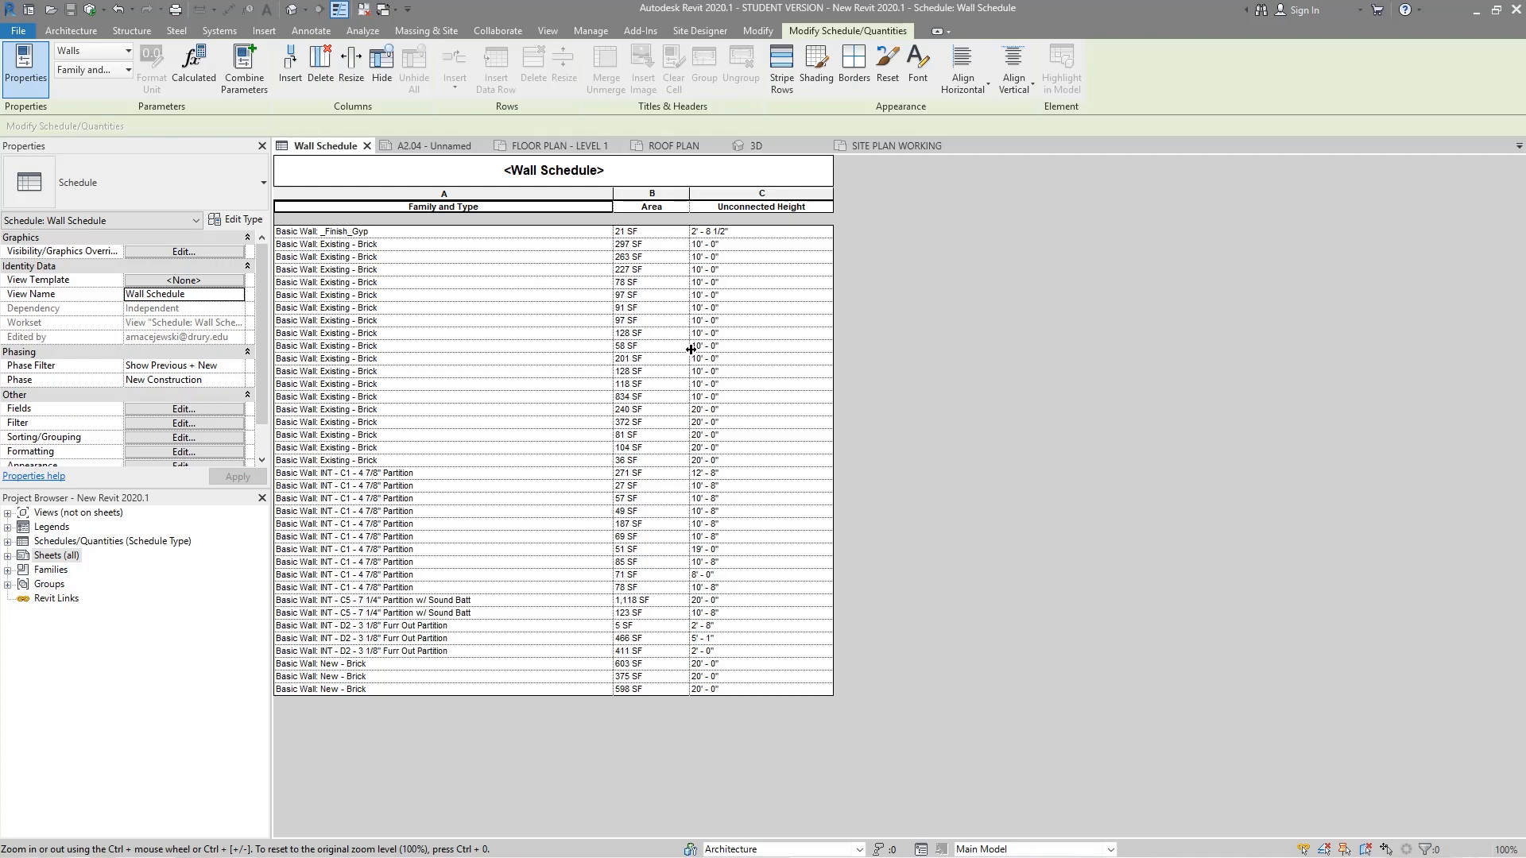
mouse_move(591, 323)
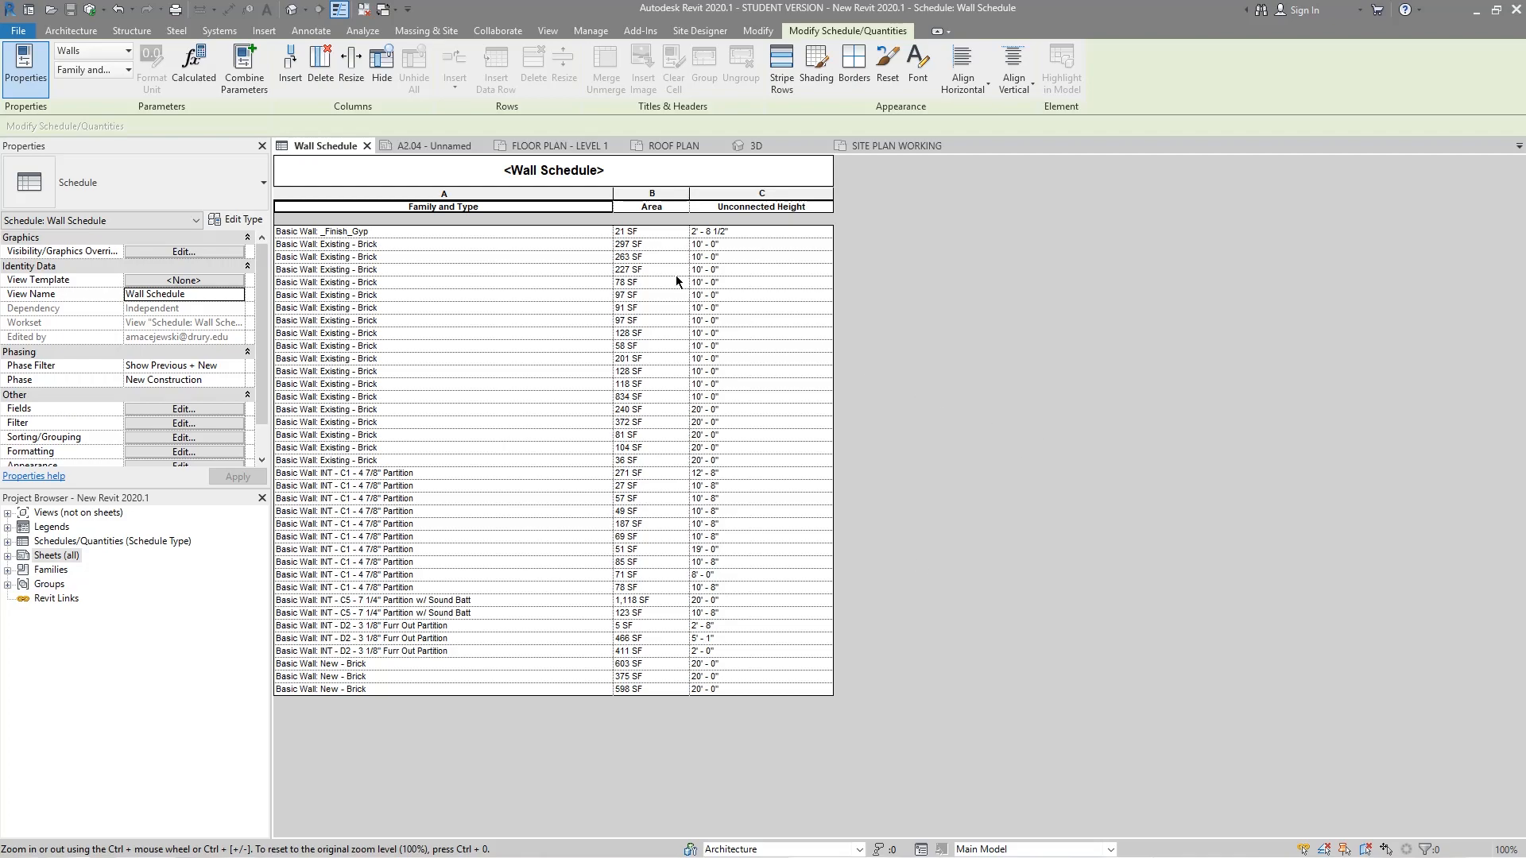
mouse_move(406, 566)
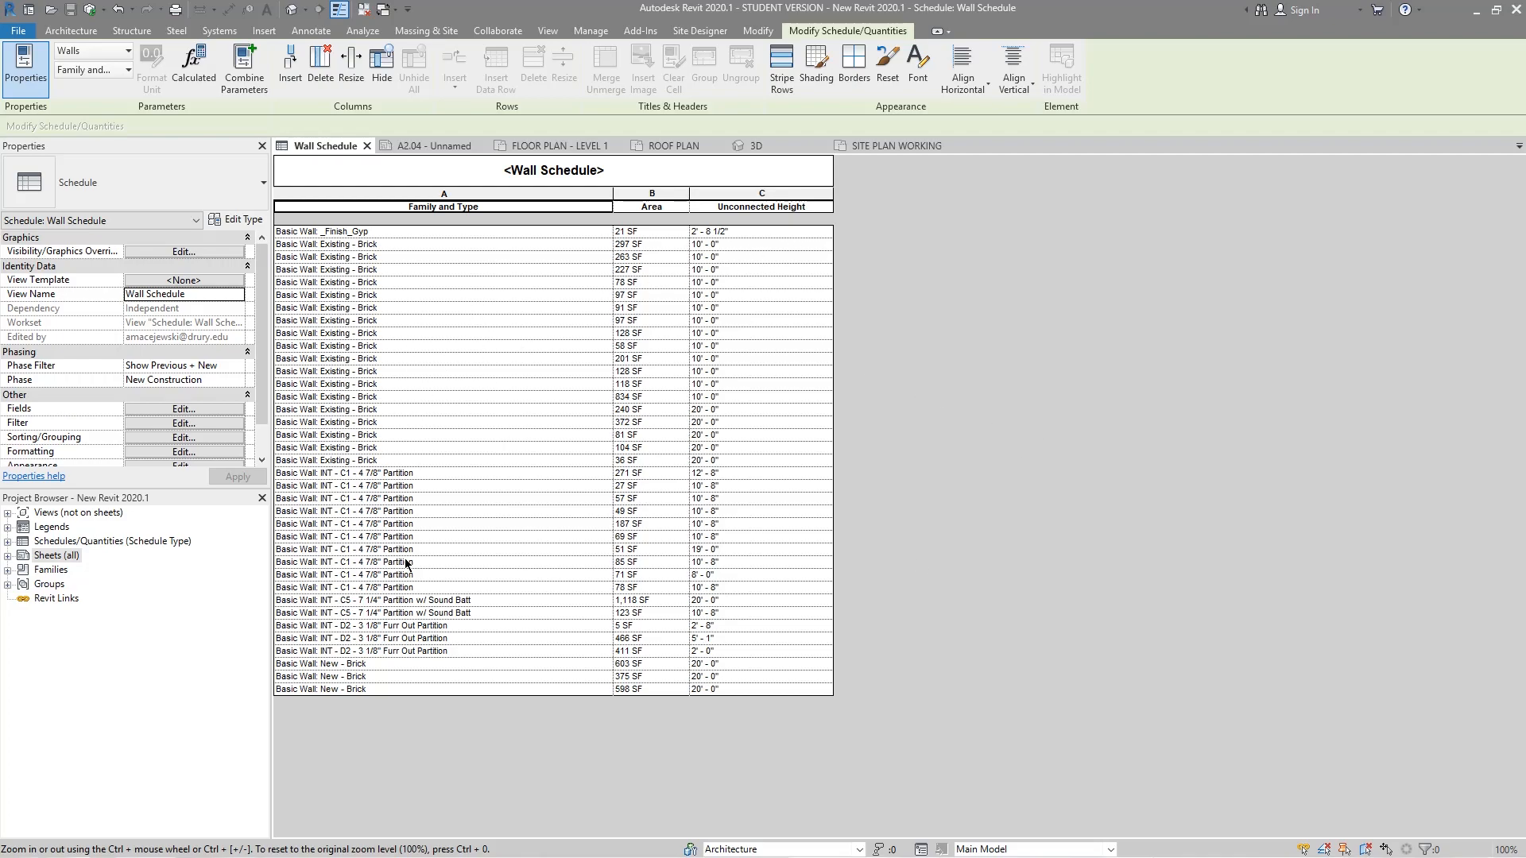
mouse_move(988, 329)
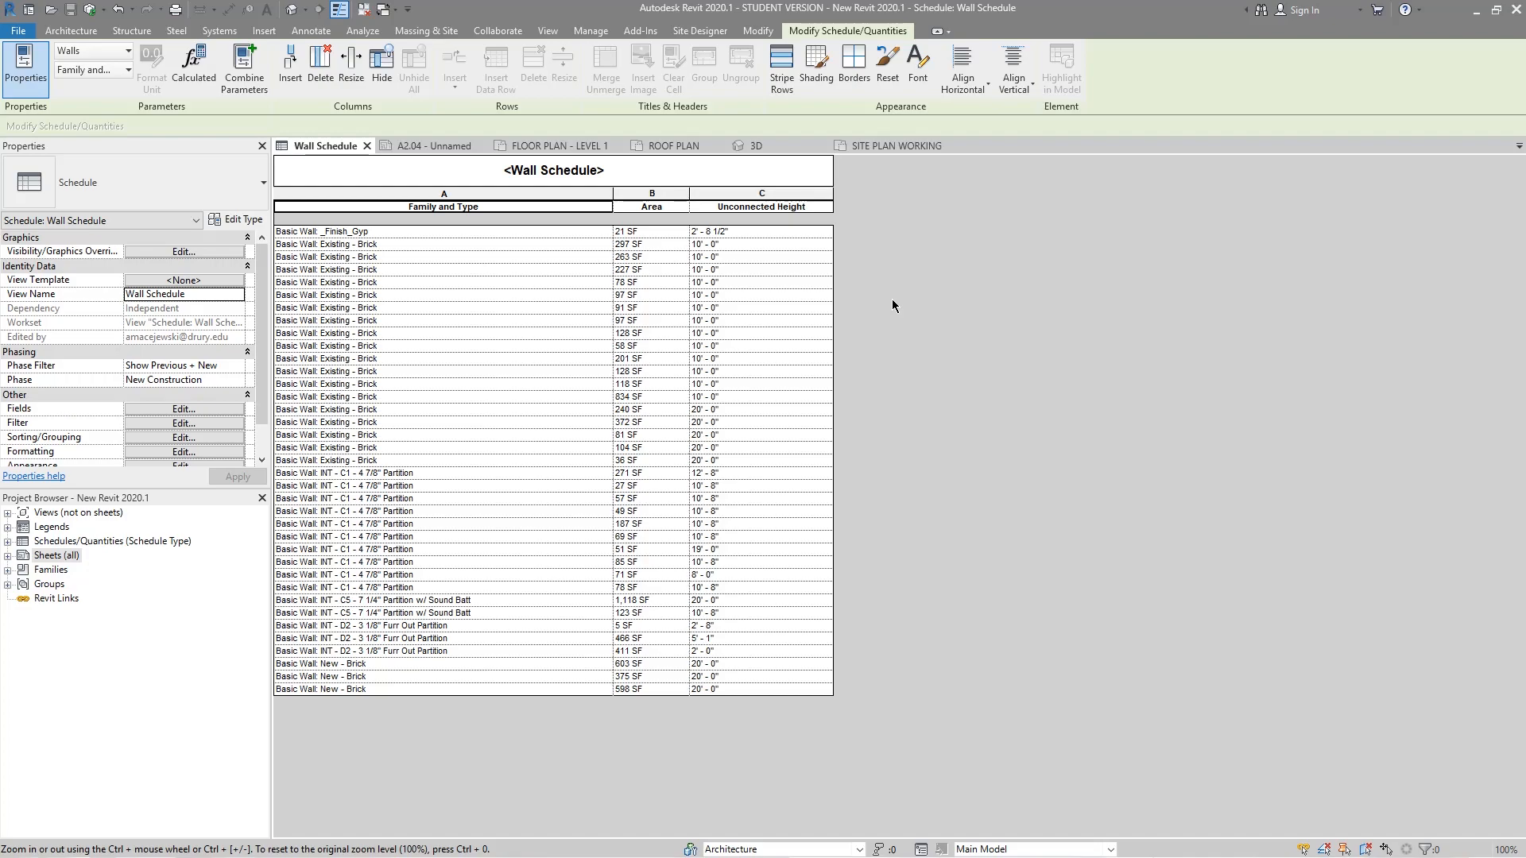
mouse_move(780, 67)
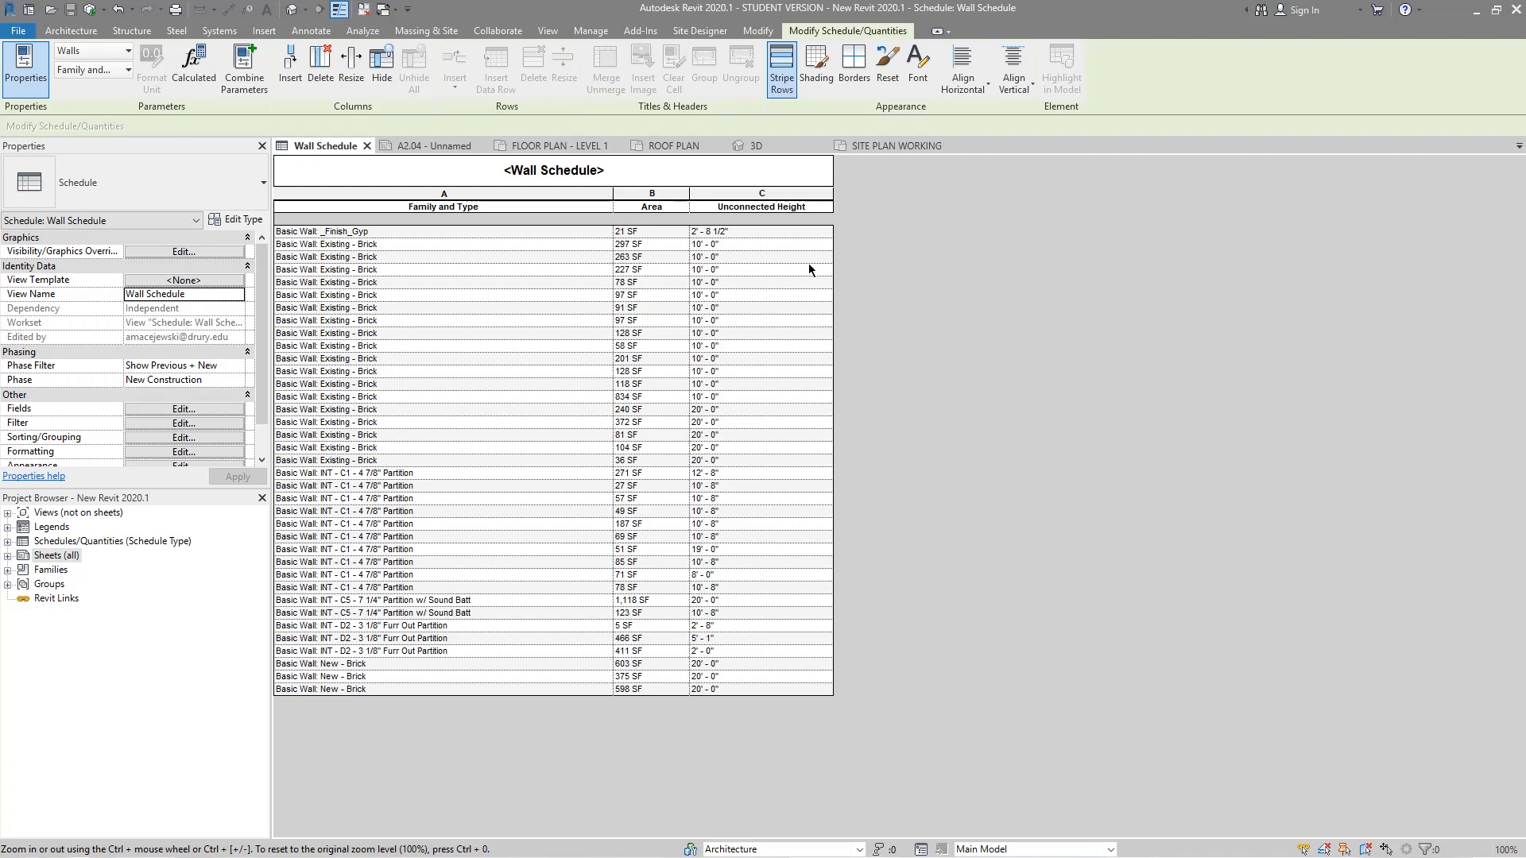
mouse_move(607, 321)
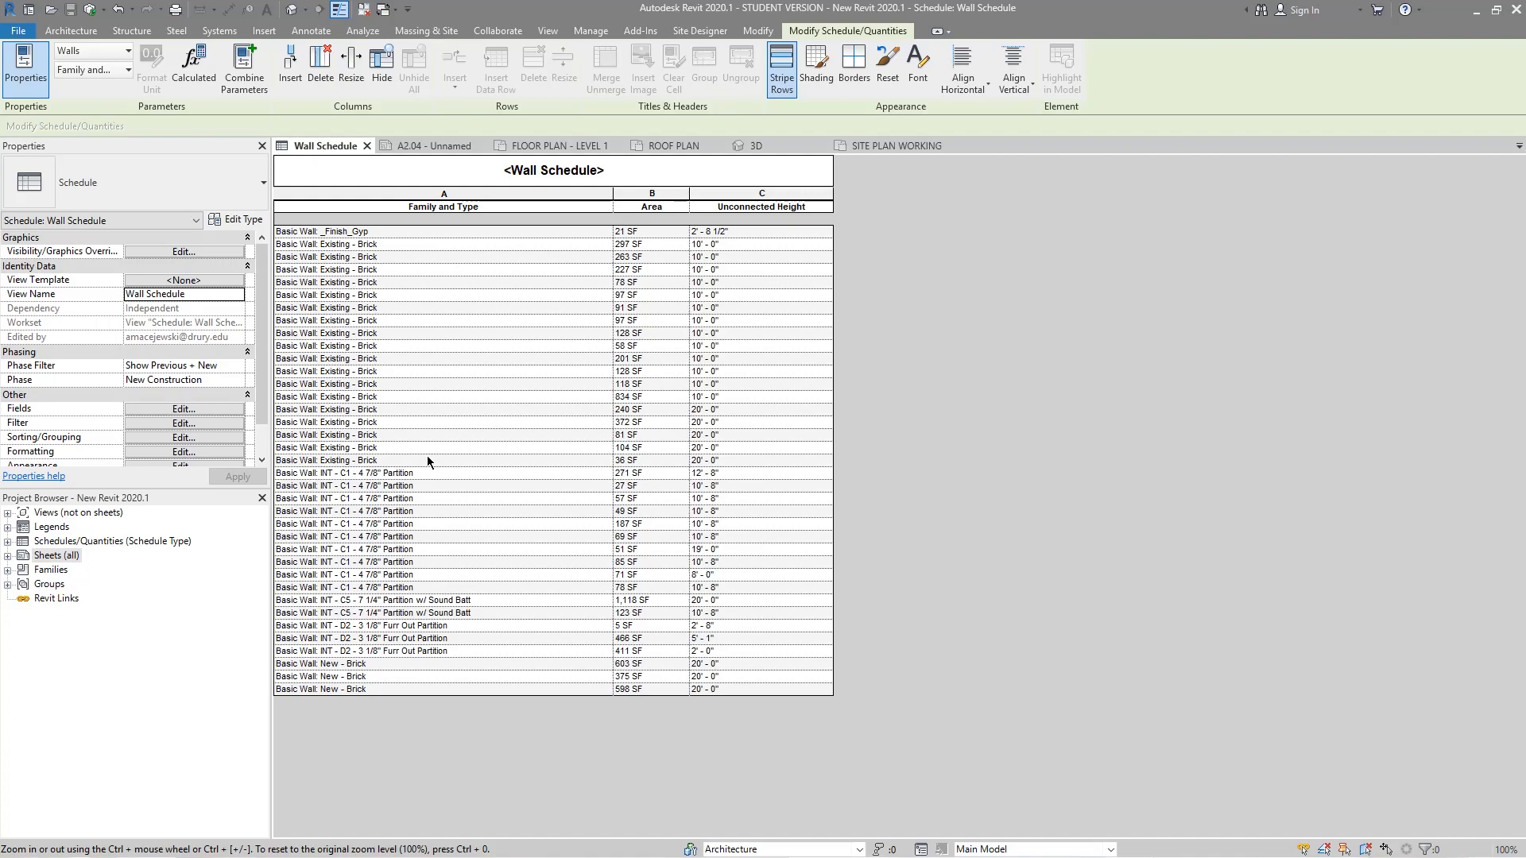
mouse_move(743, 261)
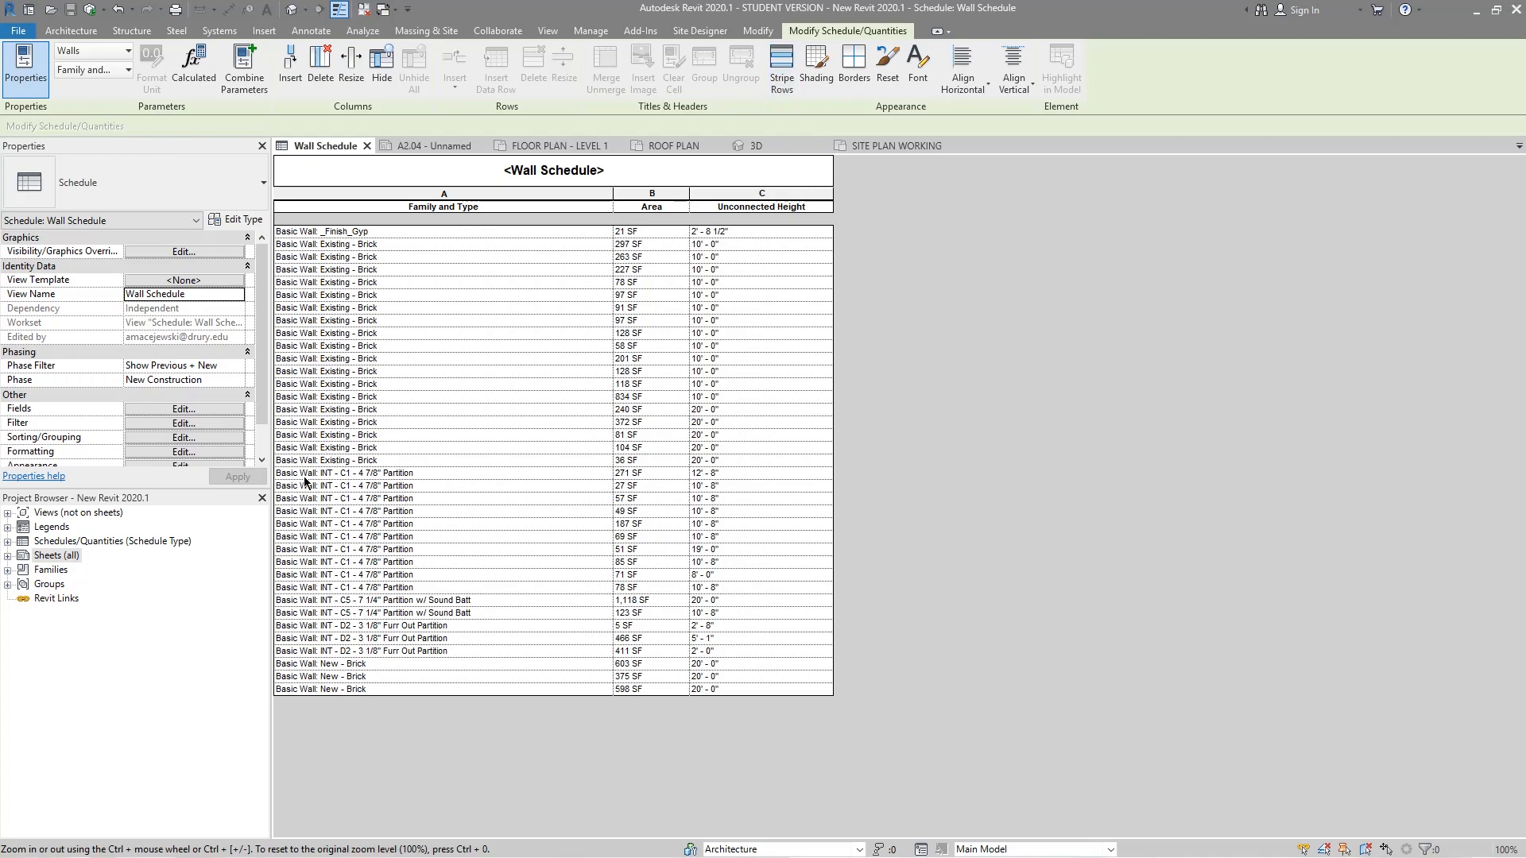
mouse_move(686, 345)
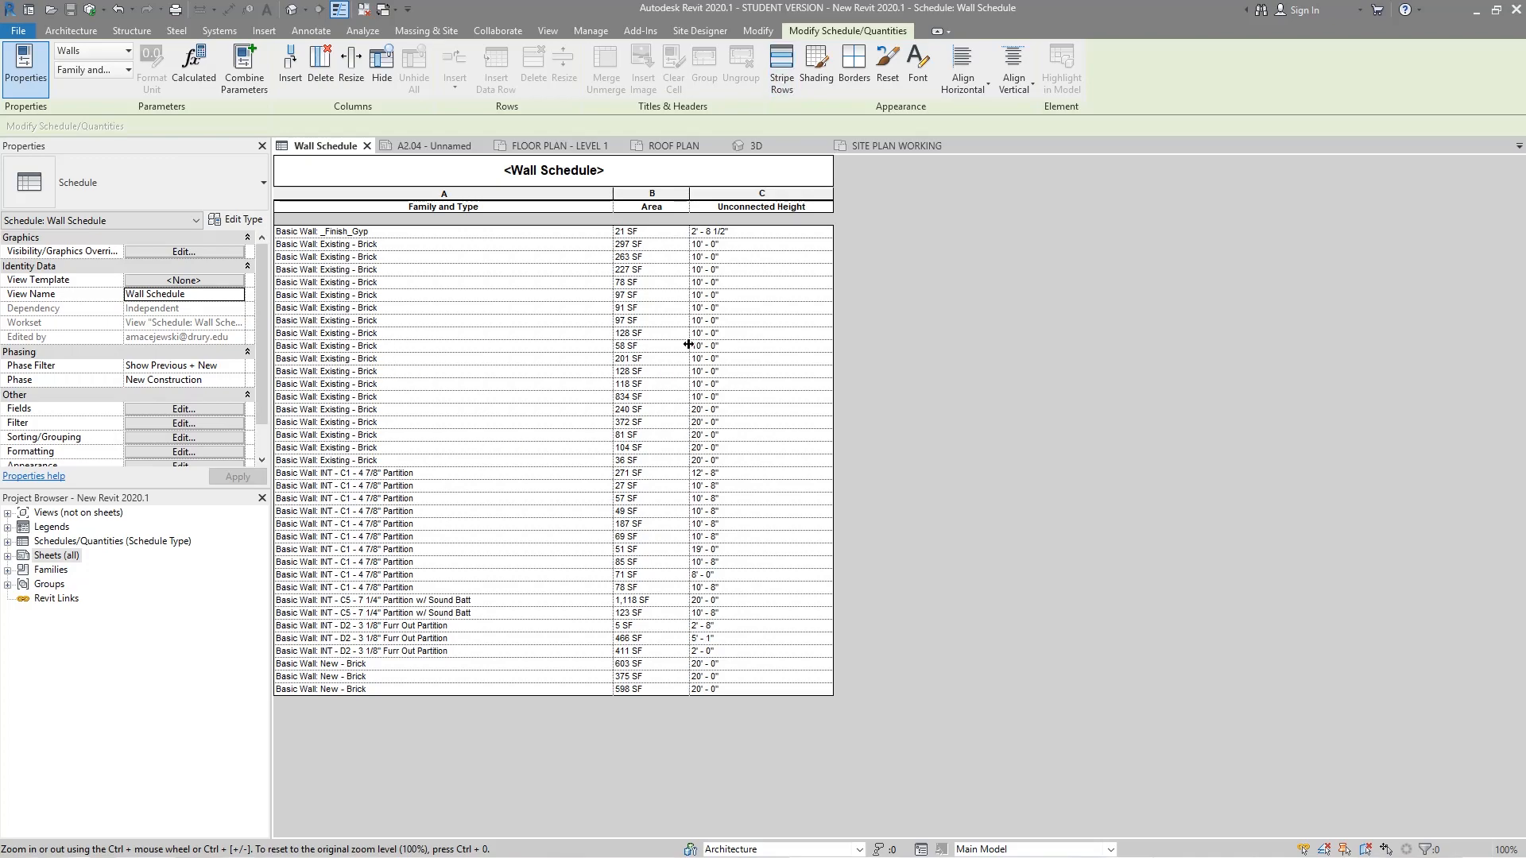
mouse_move(796, 455)
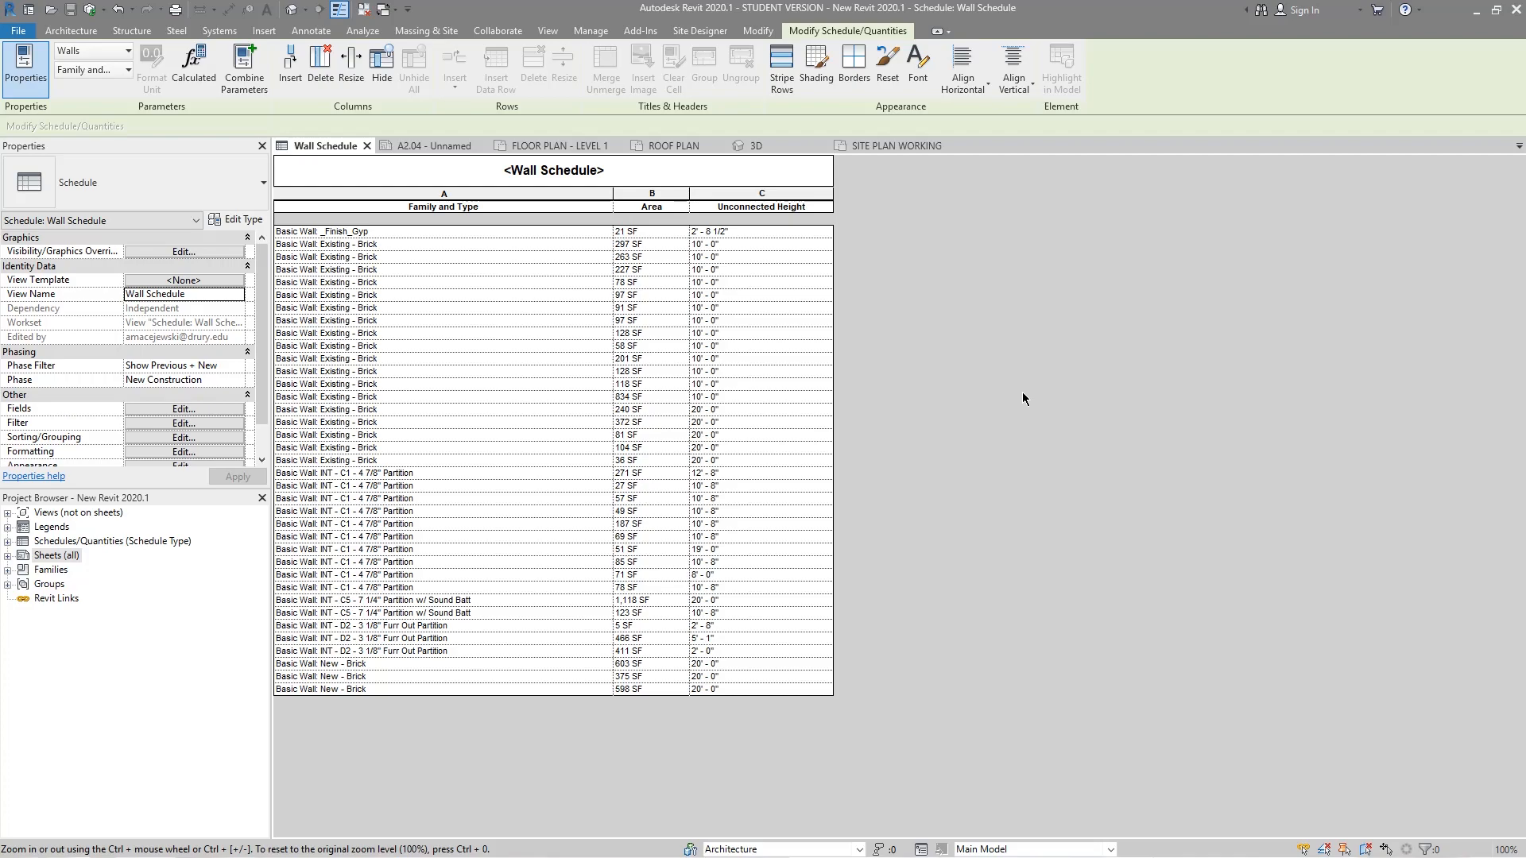
mouse_move(874, 245)
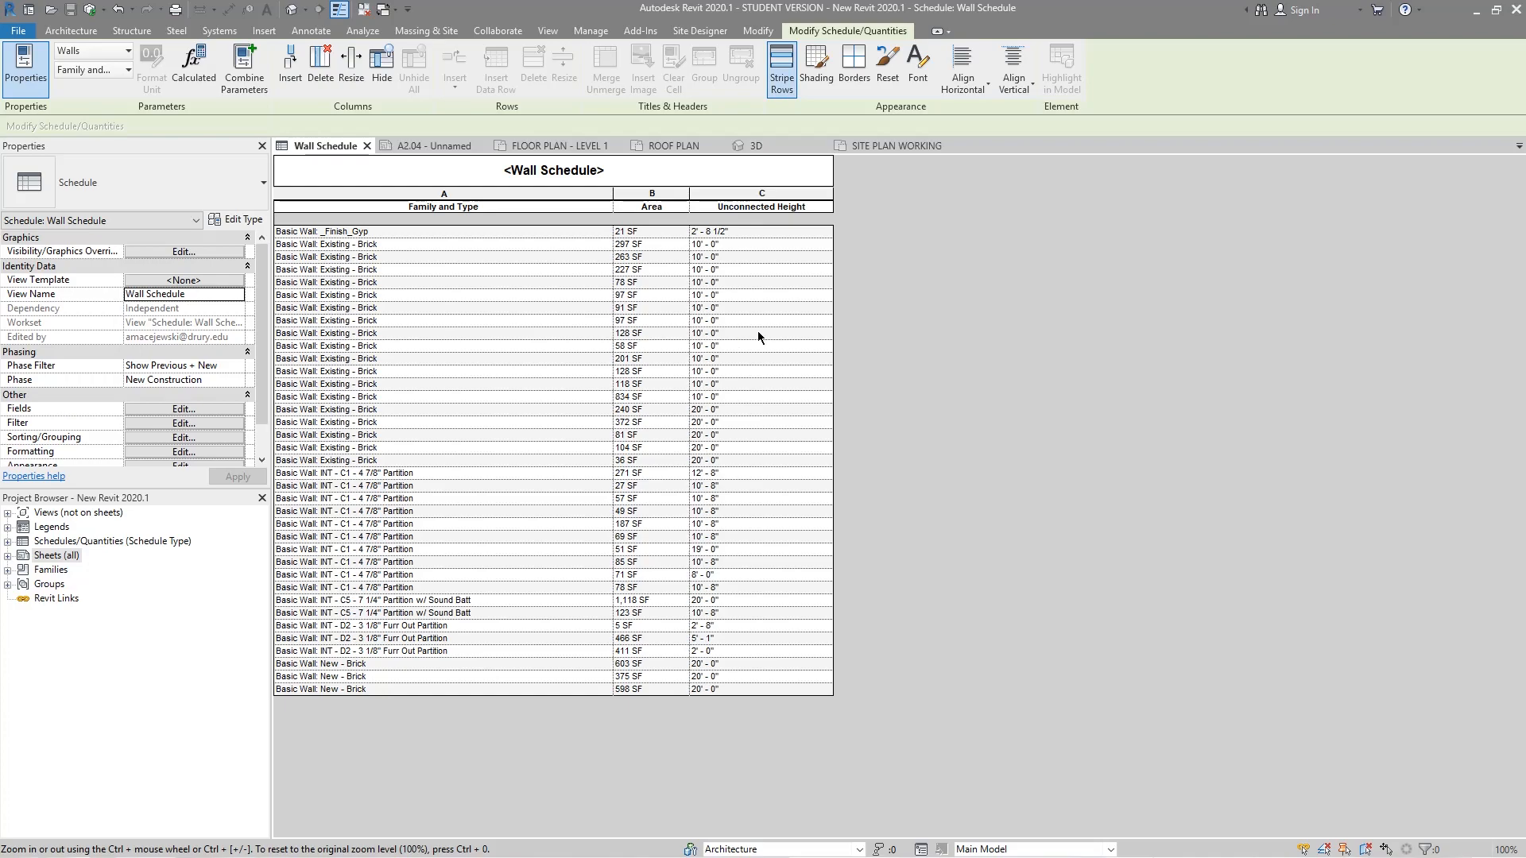
mouse_move(794, 367)
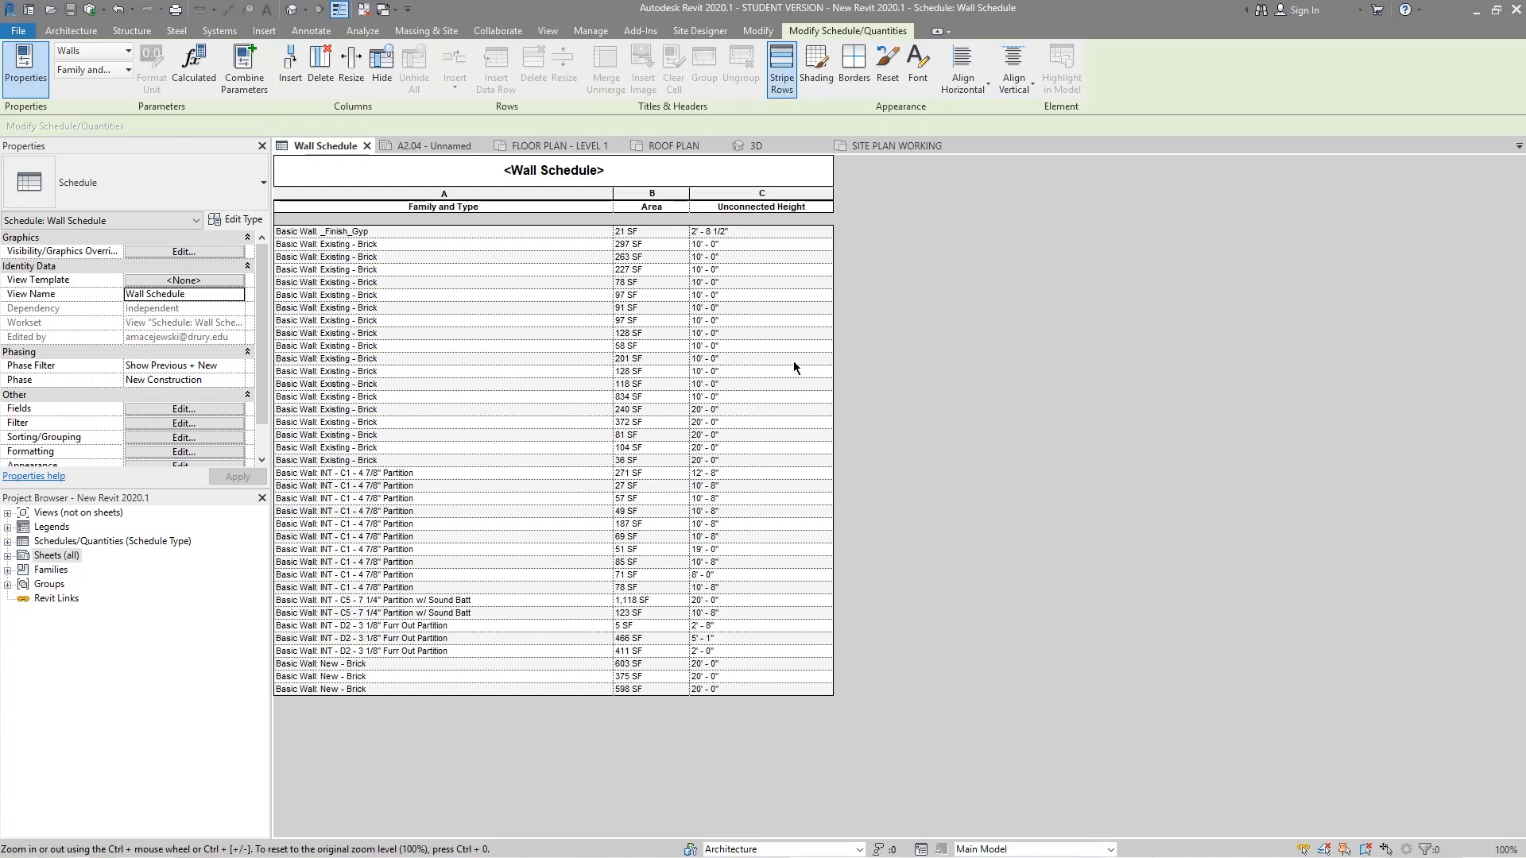
mouse_move(798, 354)
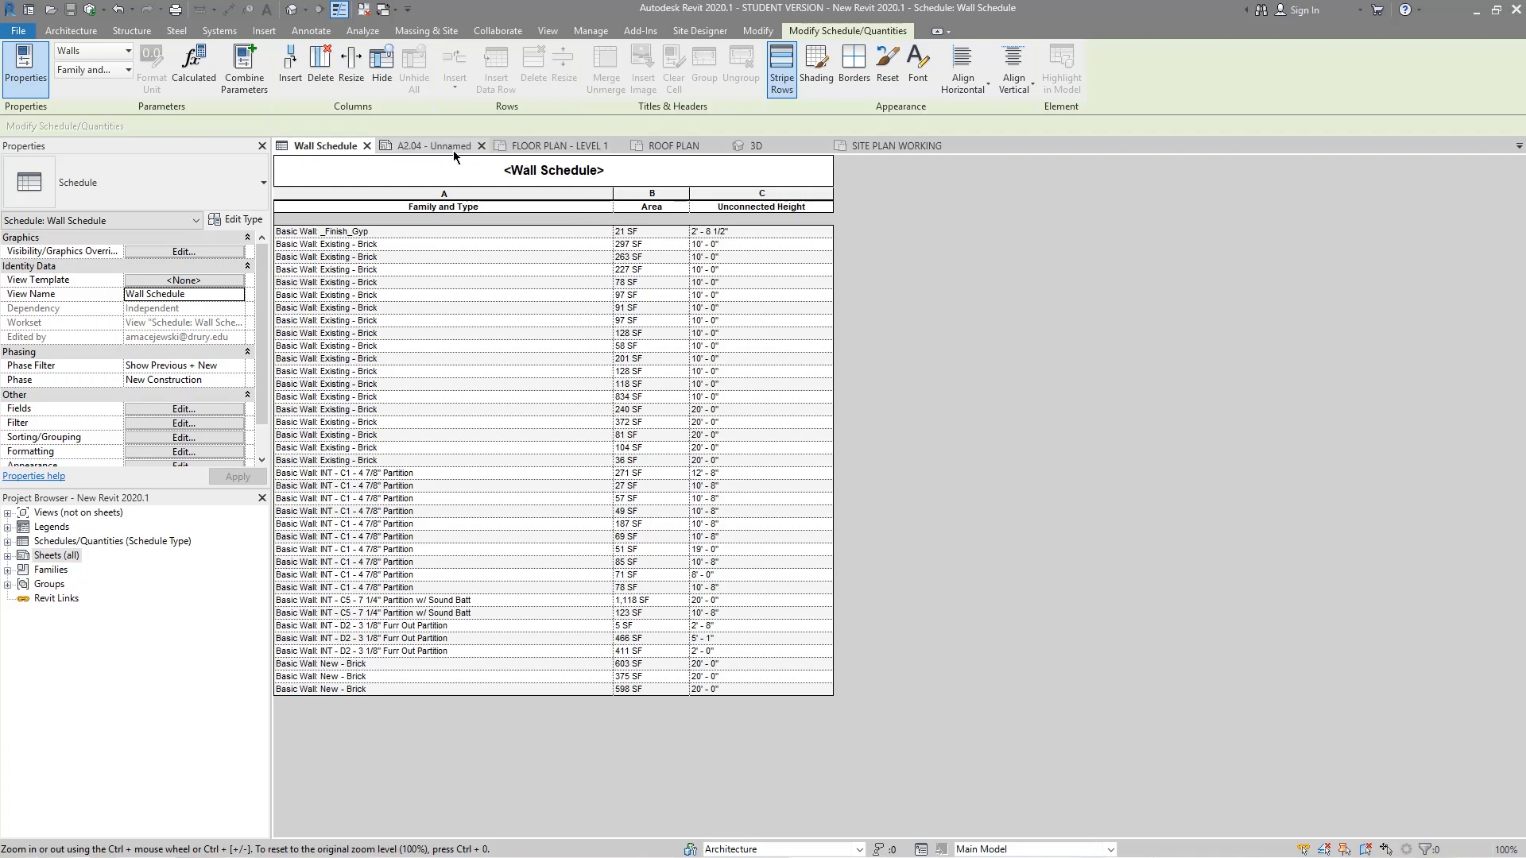
click(431, 144)
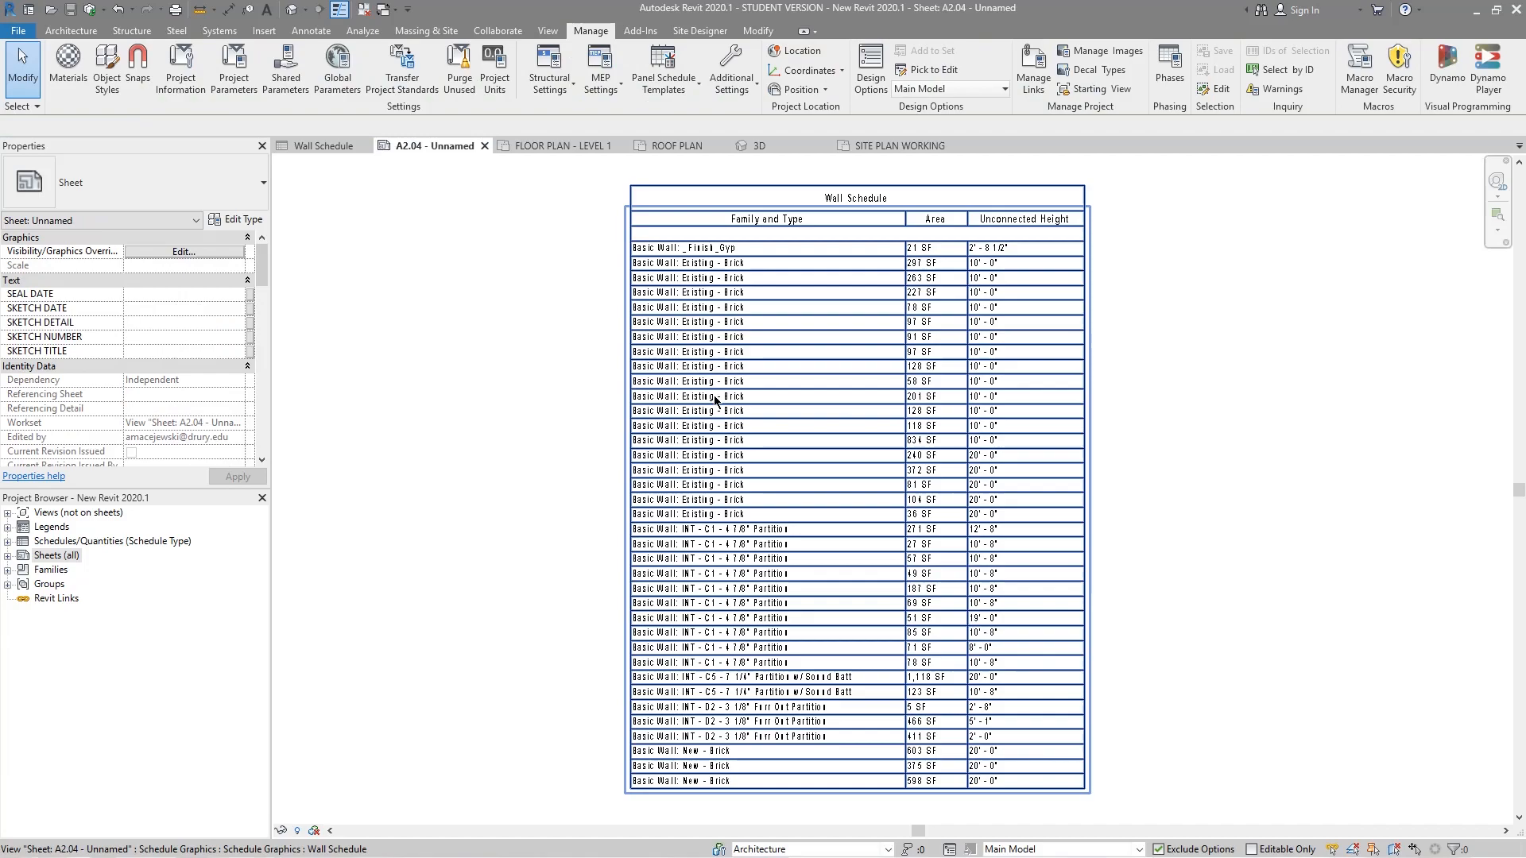
mouse_move(1094, 382)
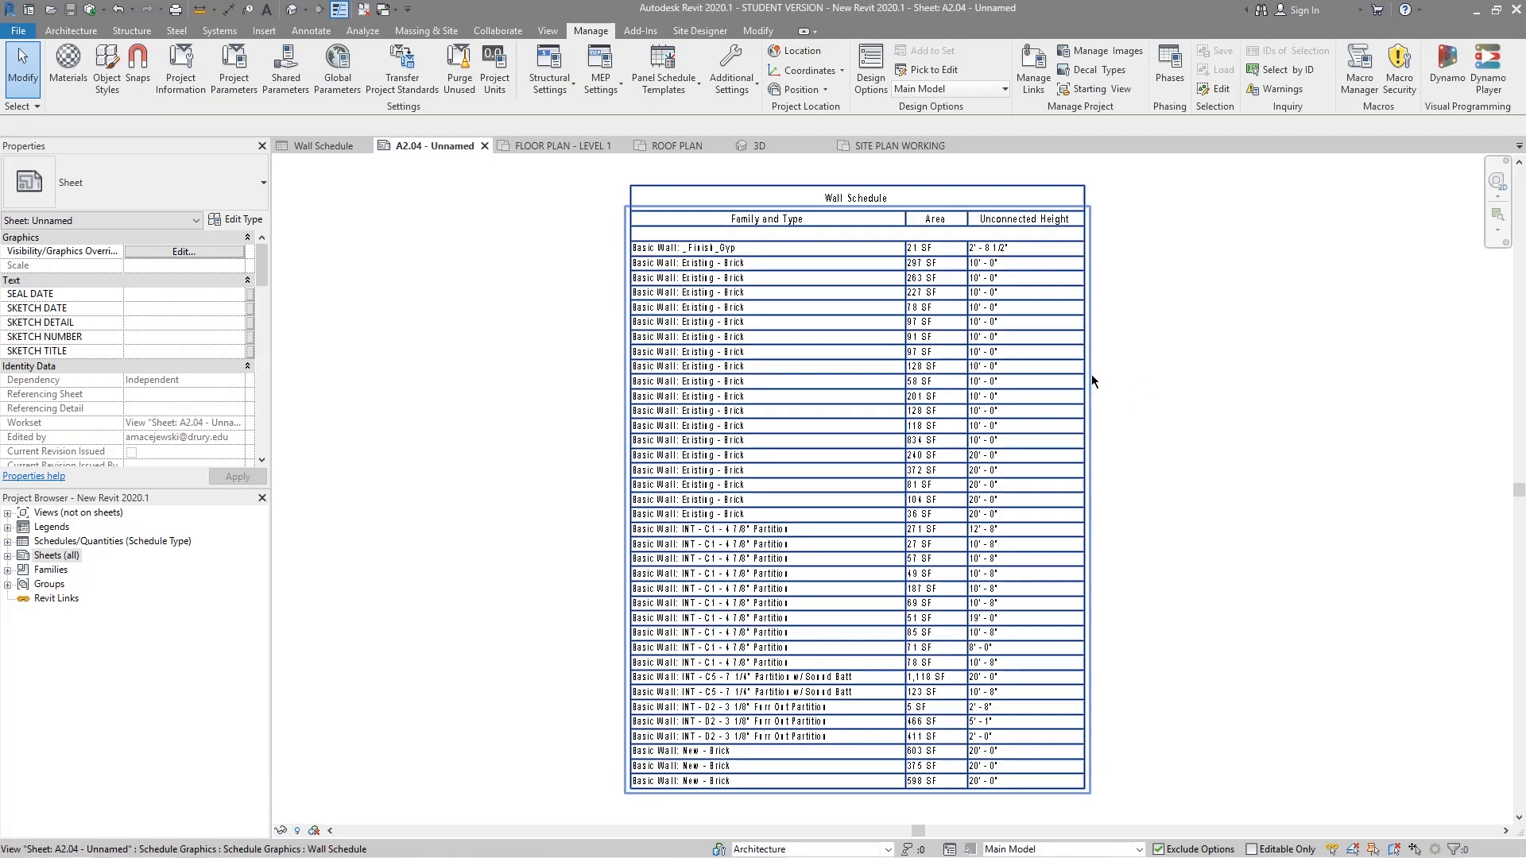
click(322, 145)
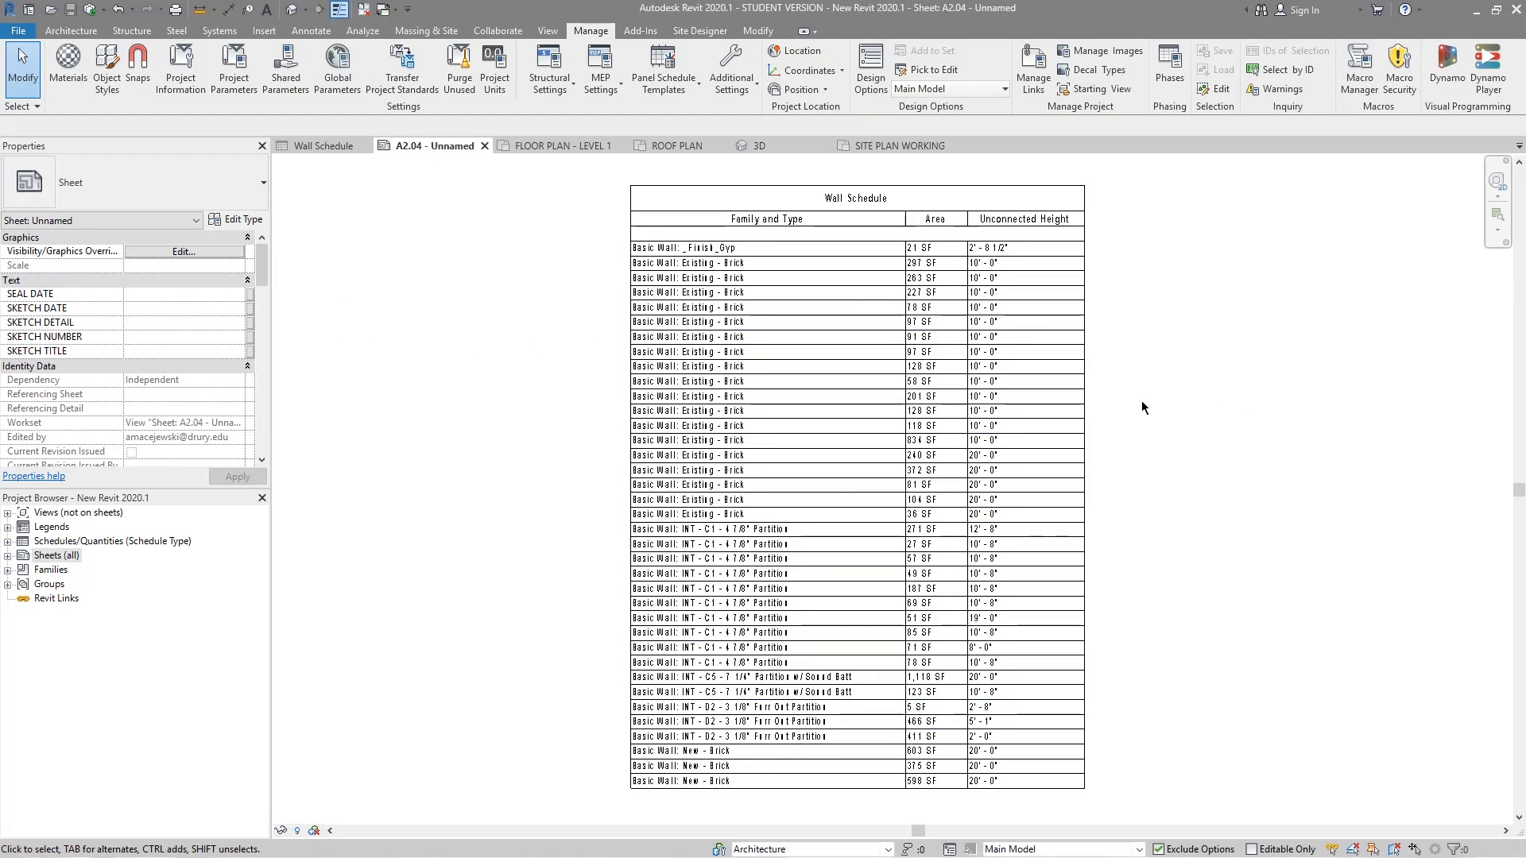
mouse_move(1194, 391)
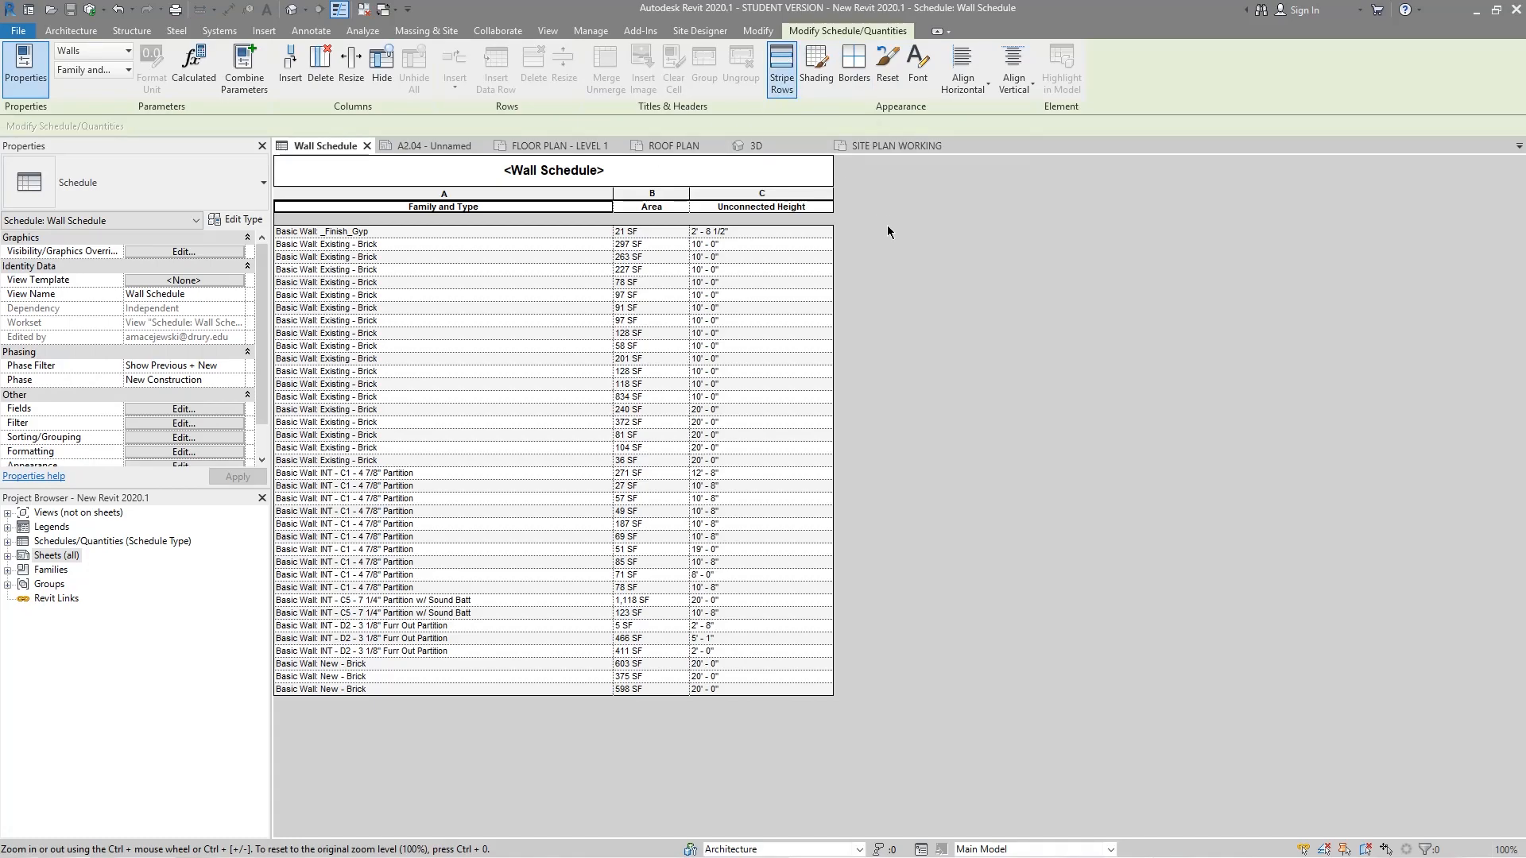
mouse_move(630, 313)
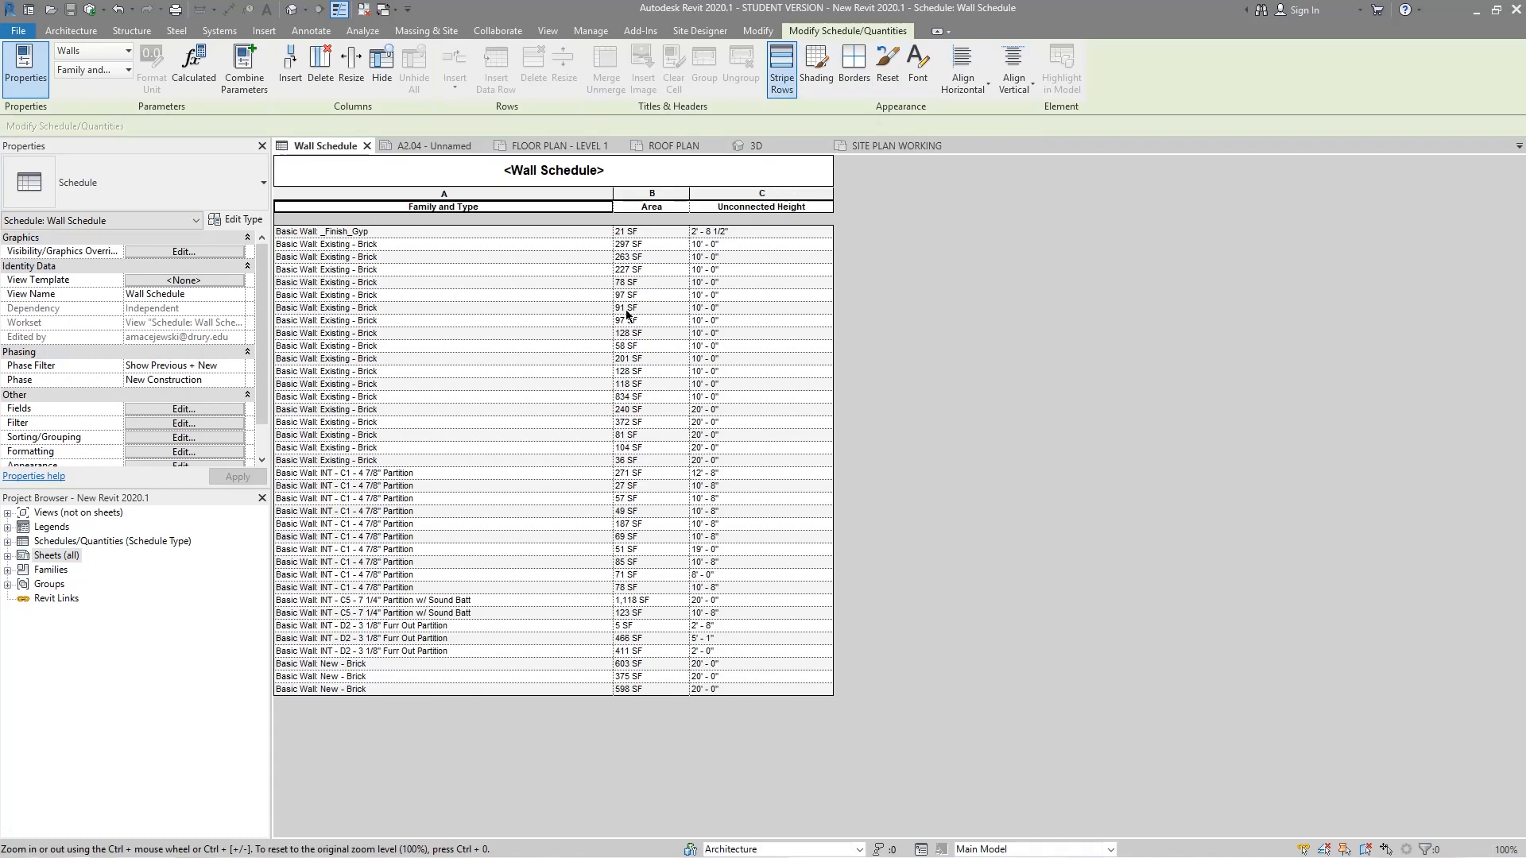
Switch to the FLOOR PLAN - LEVEL 1 view and show the Analyze ribbon tools
click(559, 144)
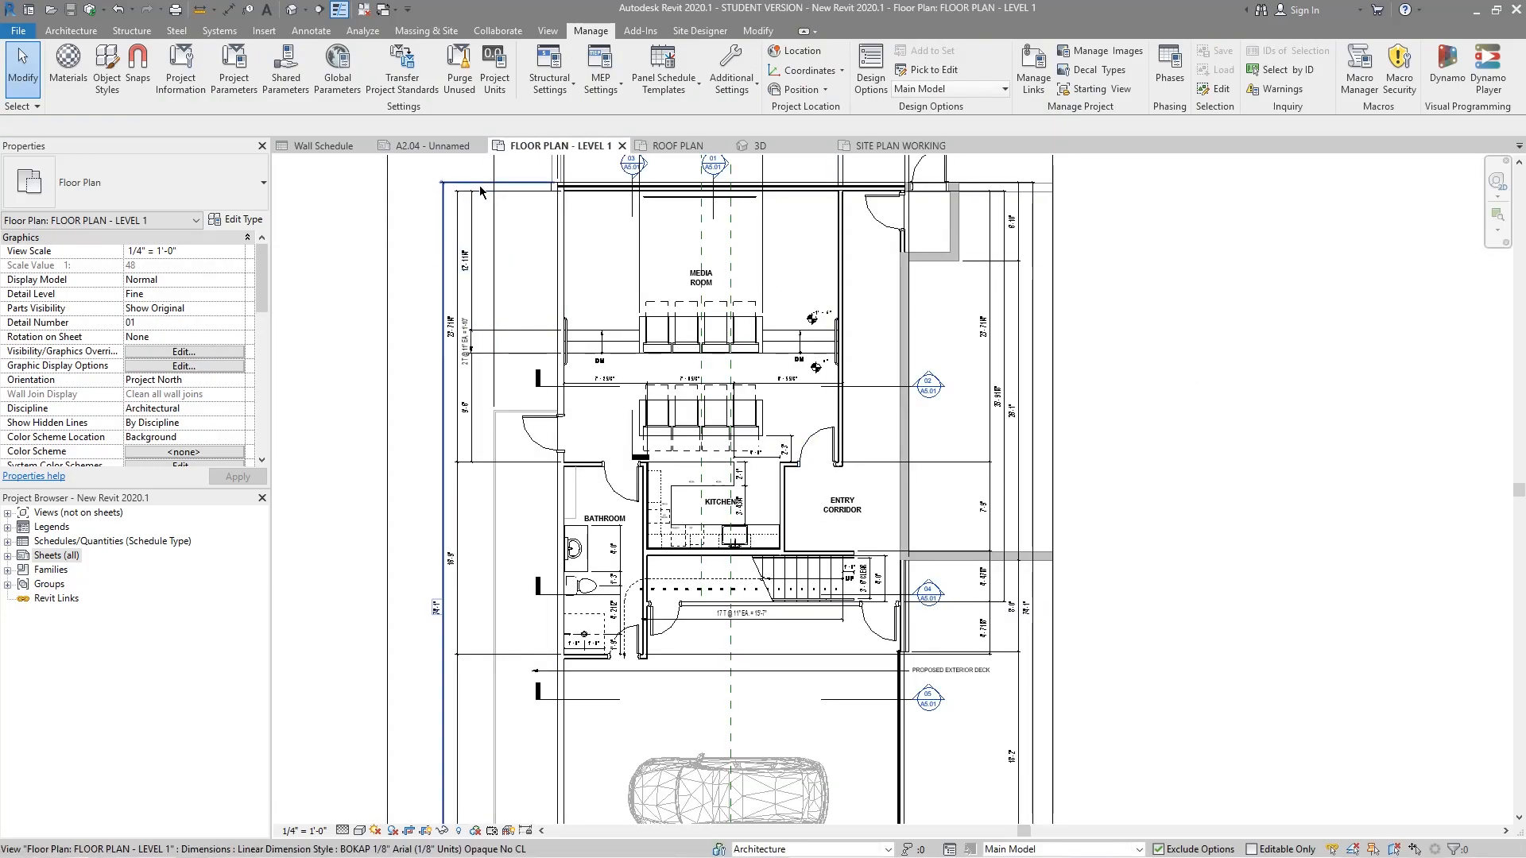
click(363, 30)
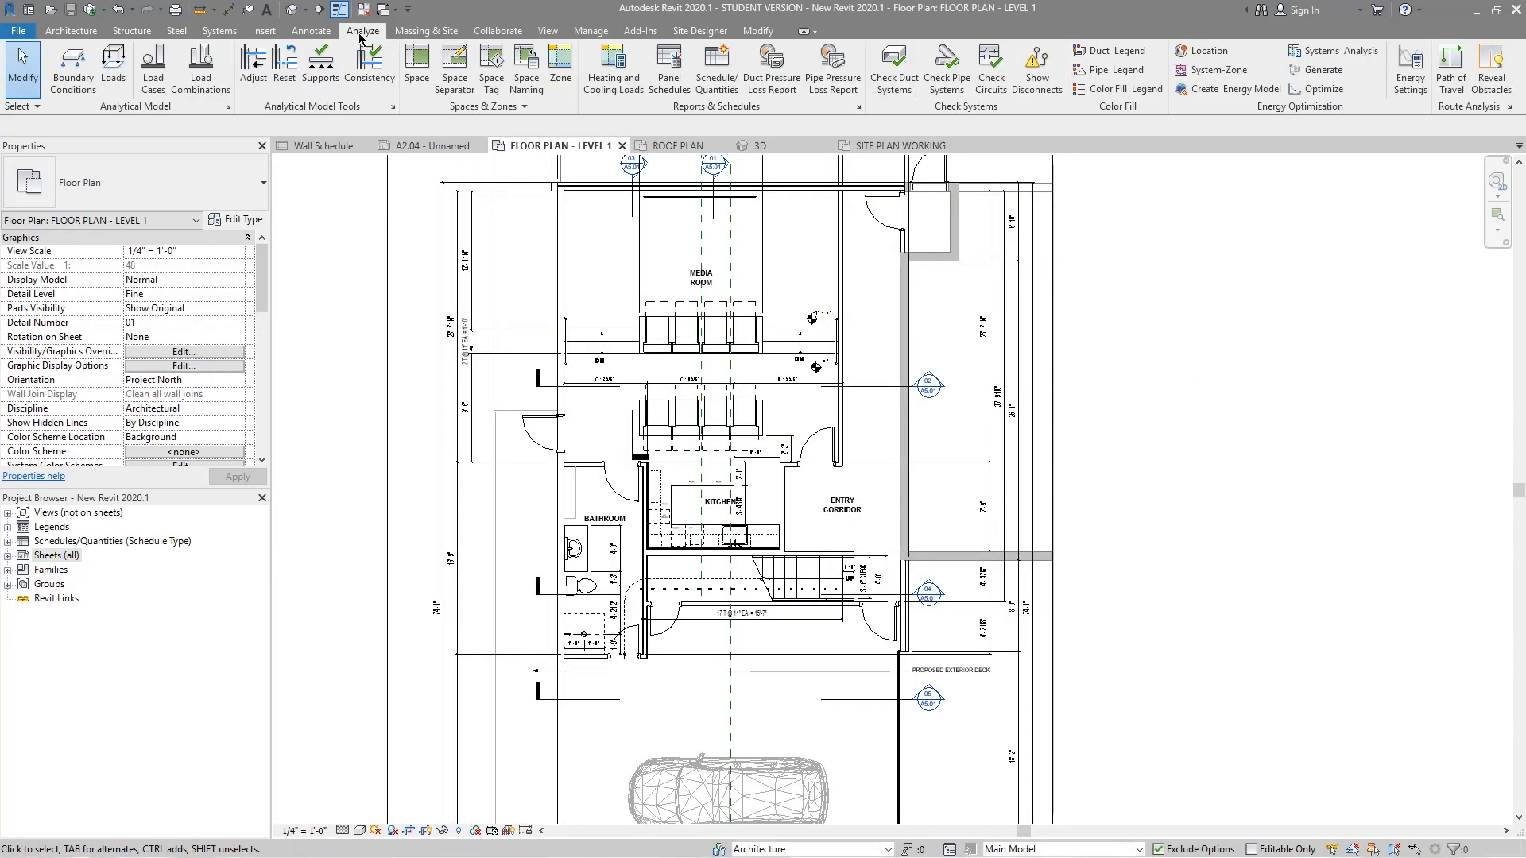
mouse_move(1194, 344)
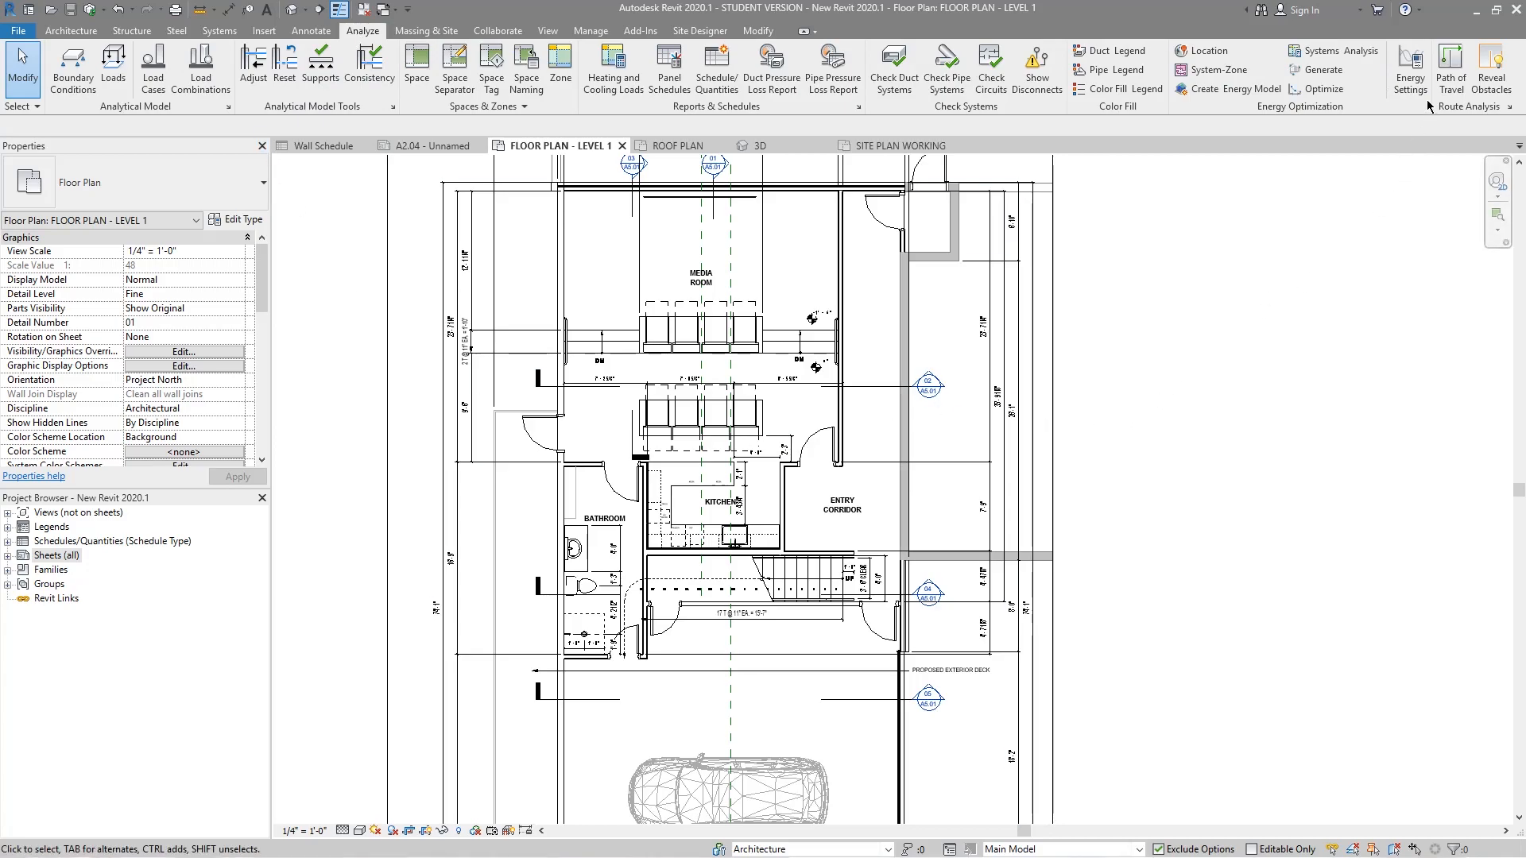
mouse_move(1451, 67)
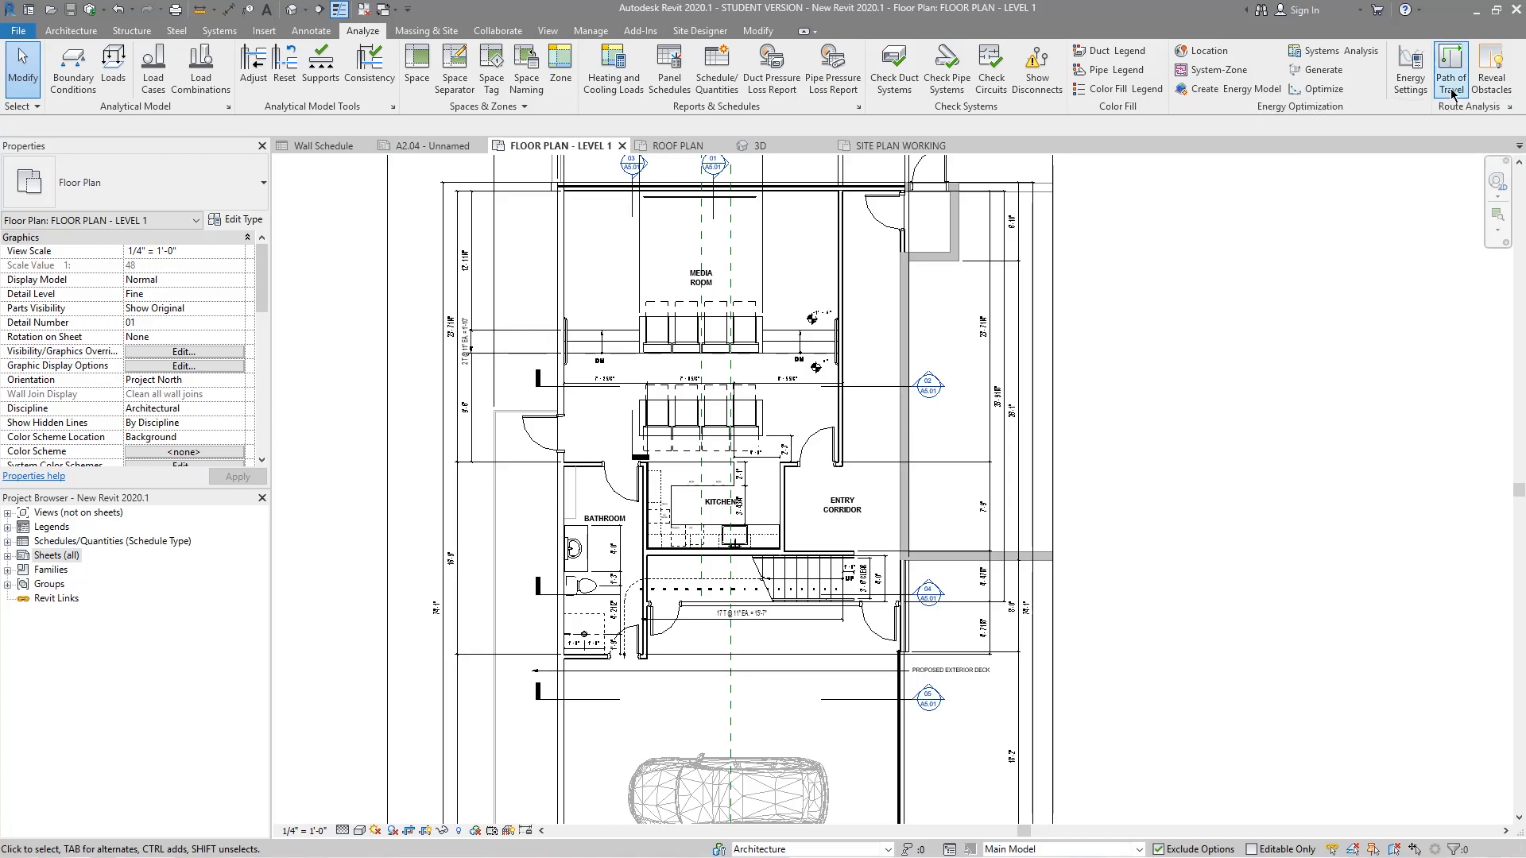
mouse_move(1138, 500)
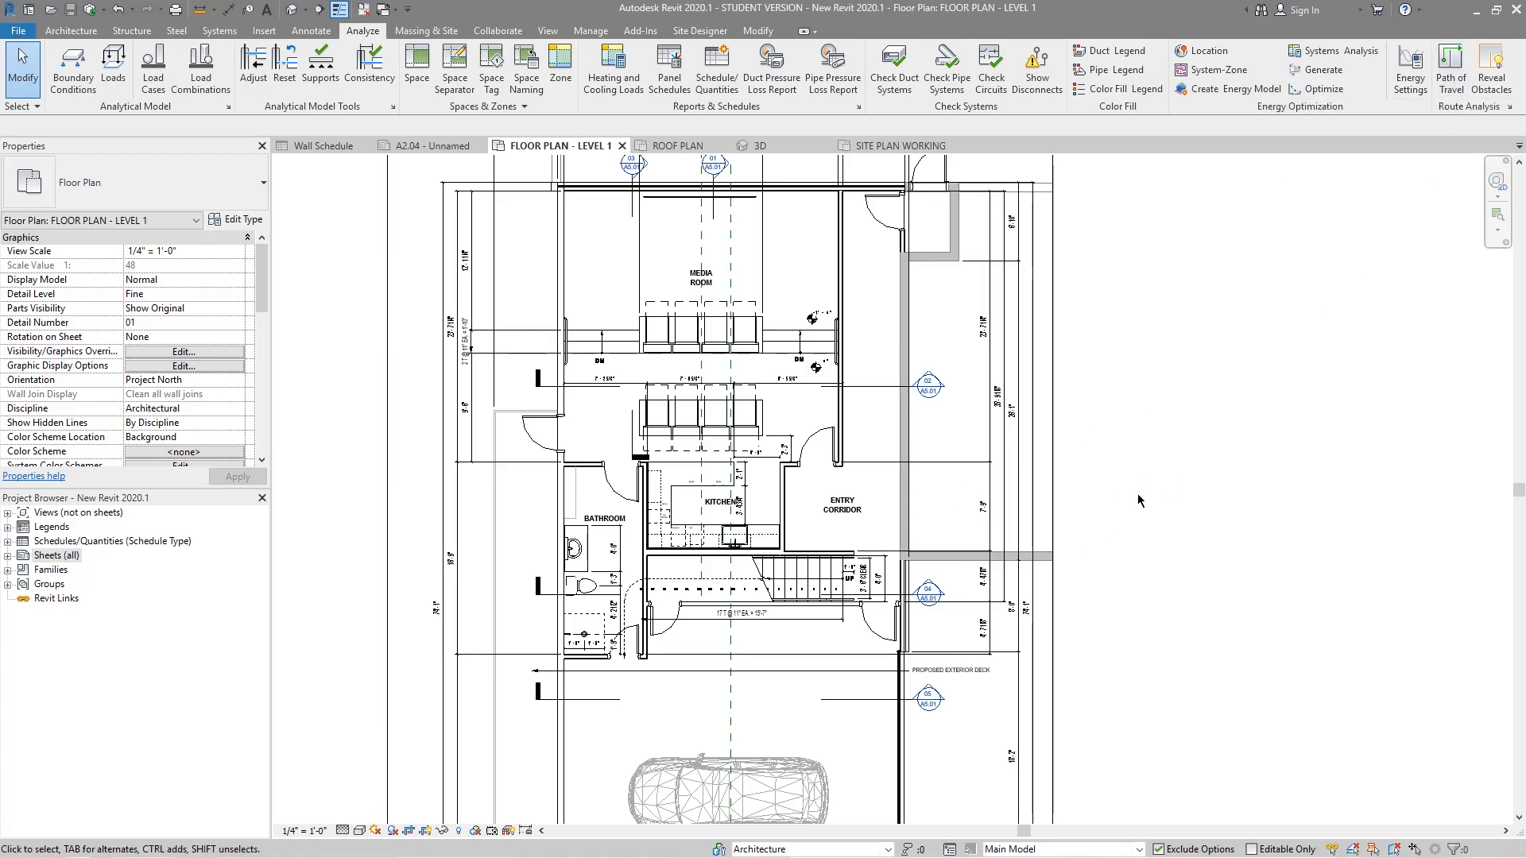
mouse_move(1132, 318)
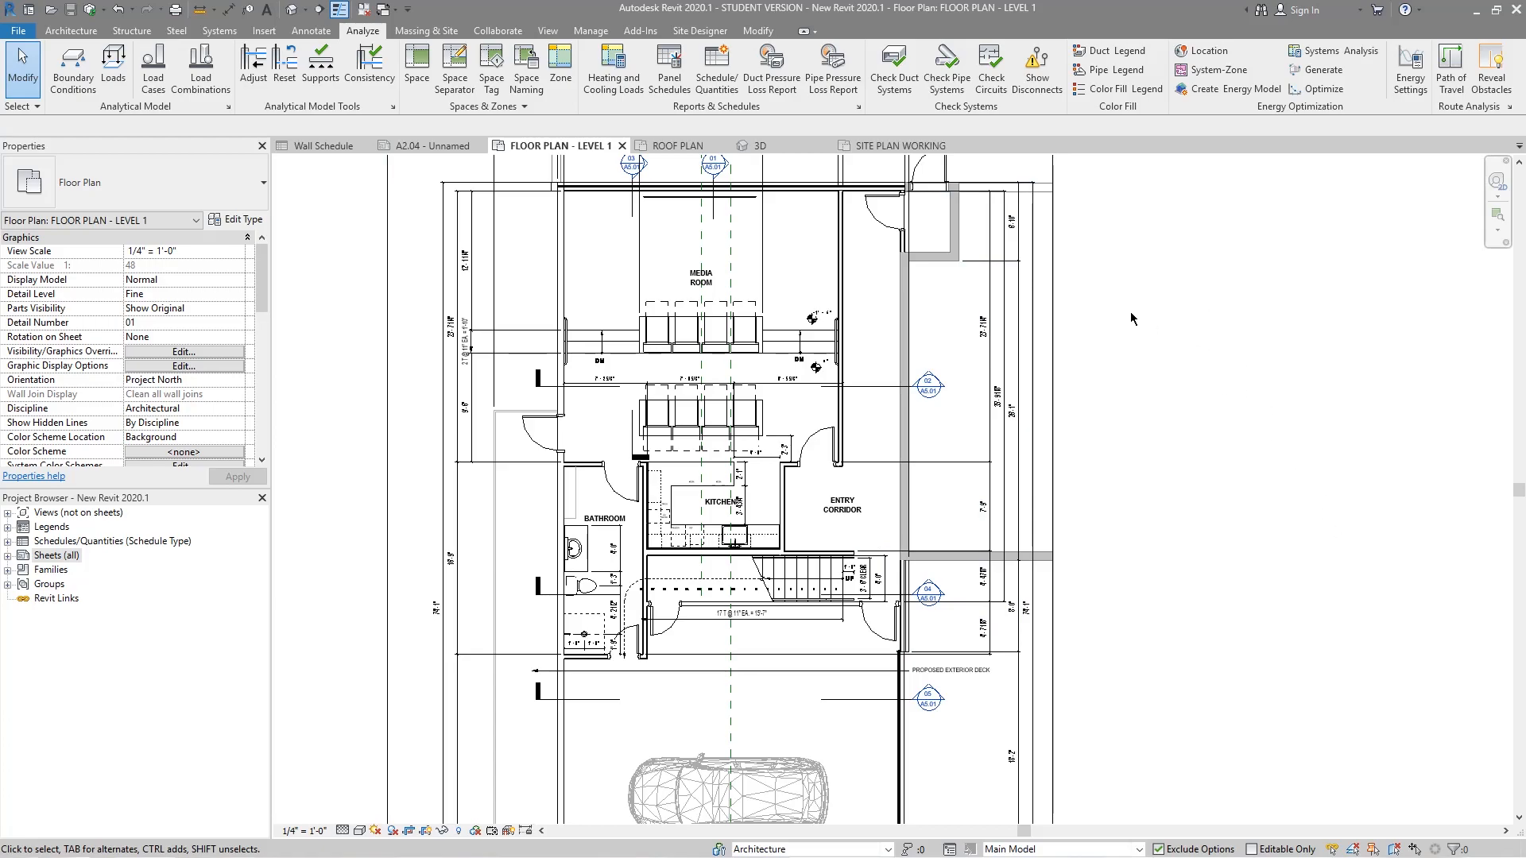
mouse_move(1151, 542)
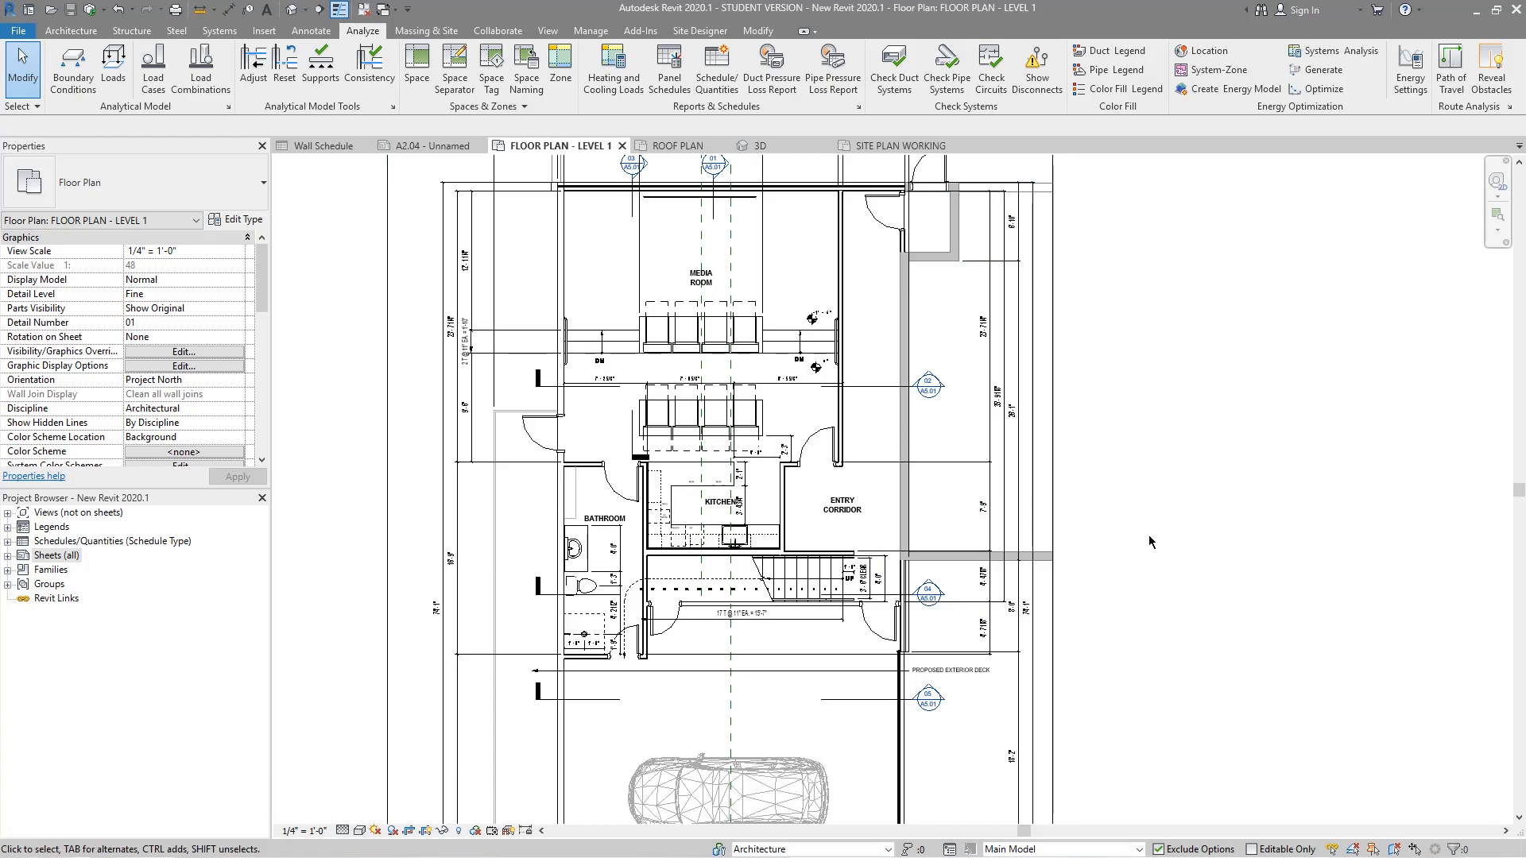
mouse_move(1316, 375)
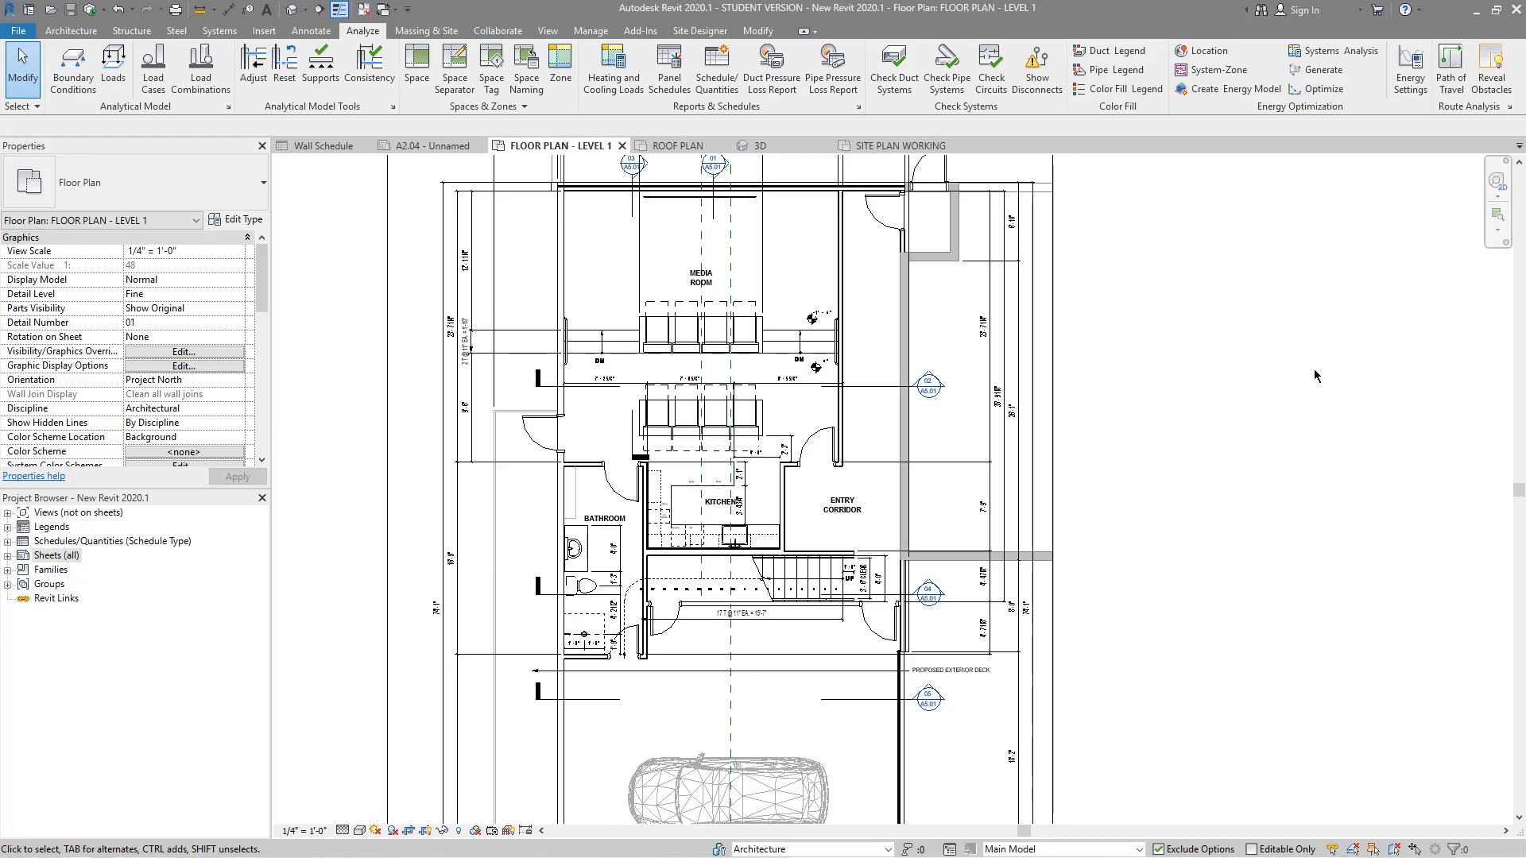
mouse_move(1367, 177)
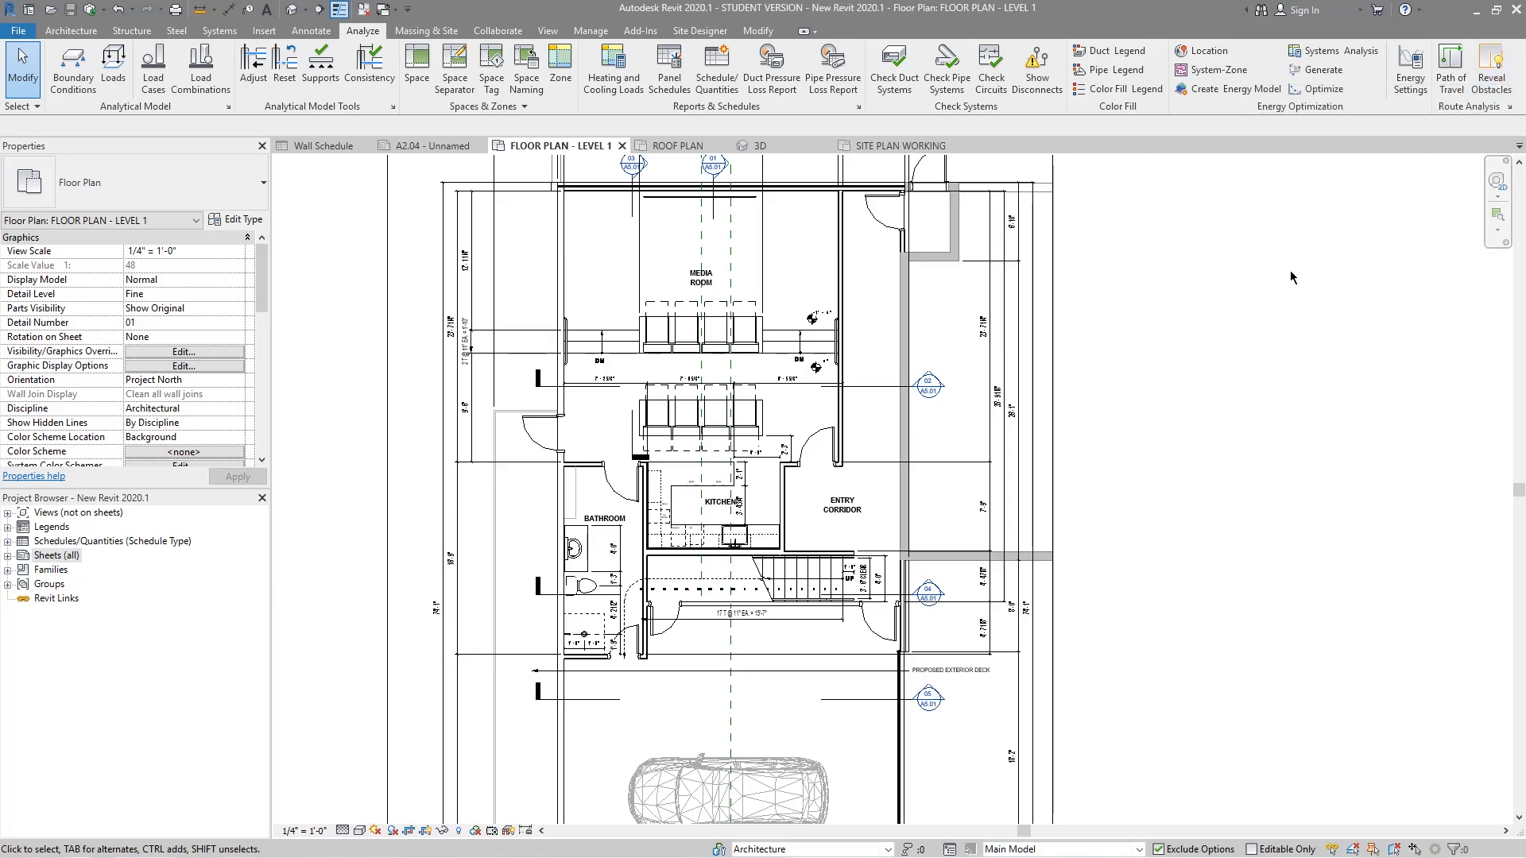
Toggle Reveal Obstacles off and start the Path of Travel tool near the kitchen
click(1494, 67)
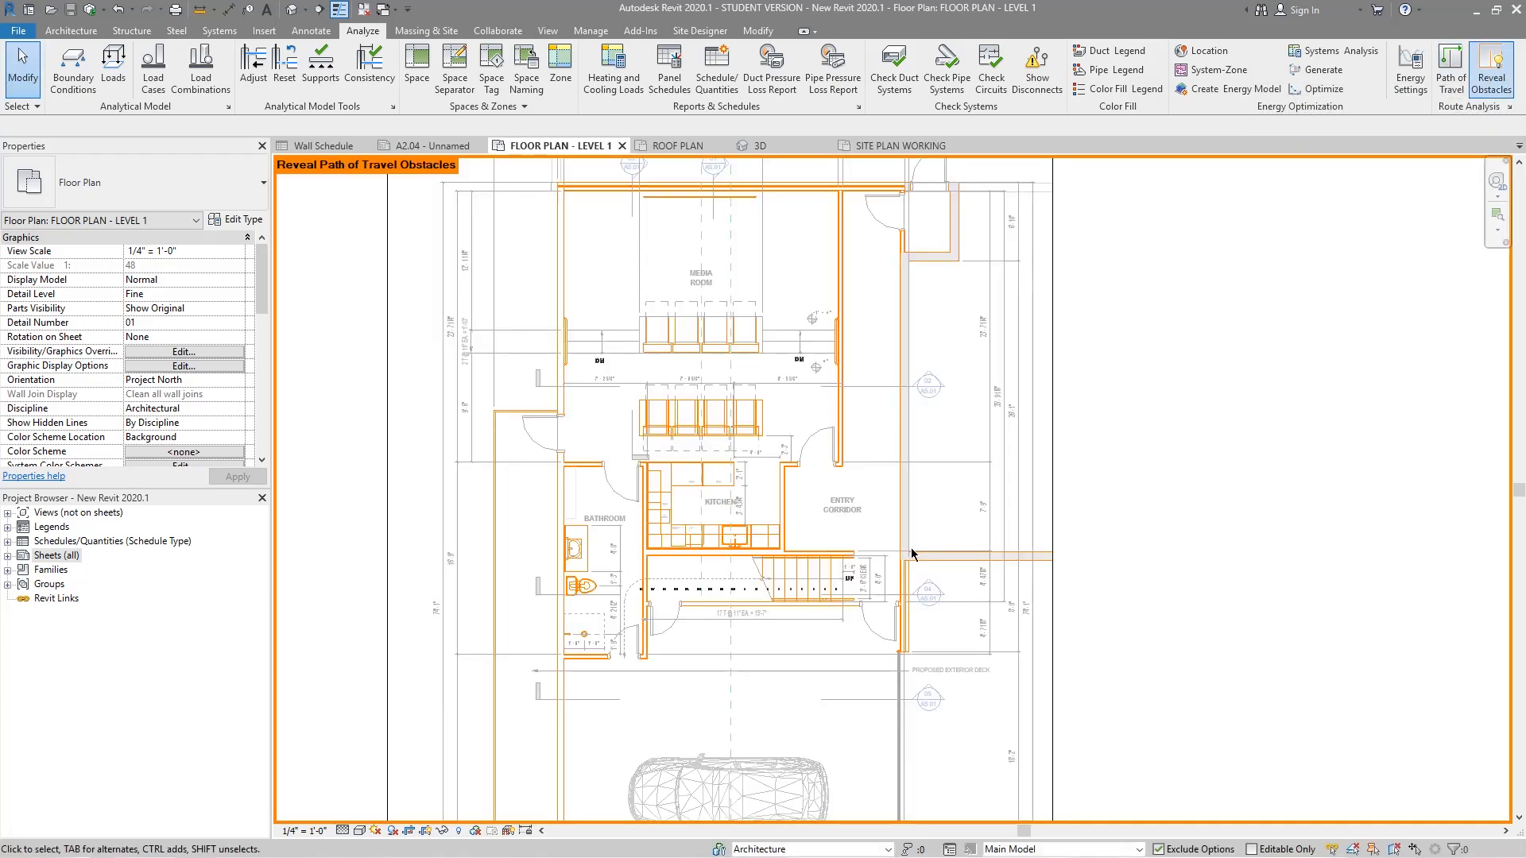
mouse_move(1287, 368)
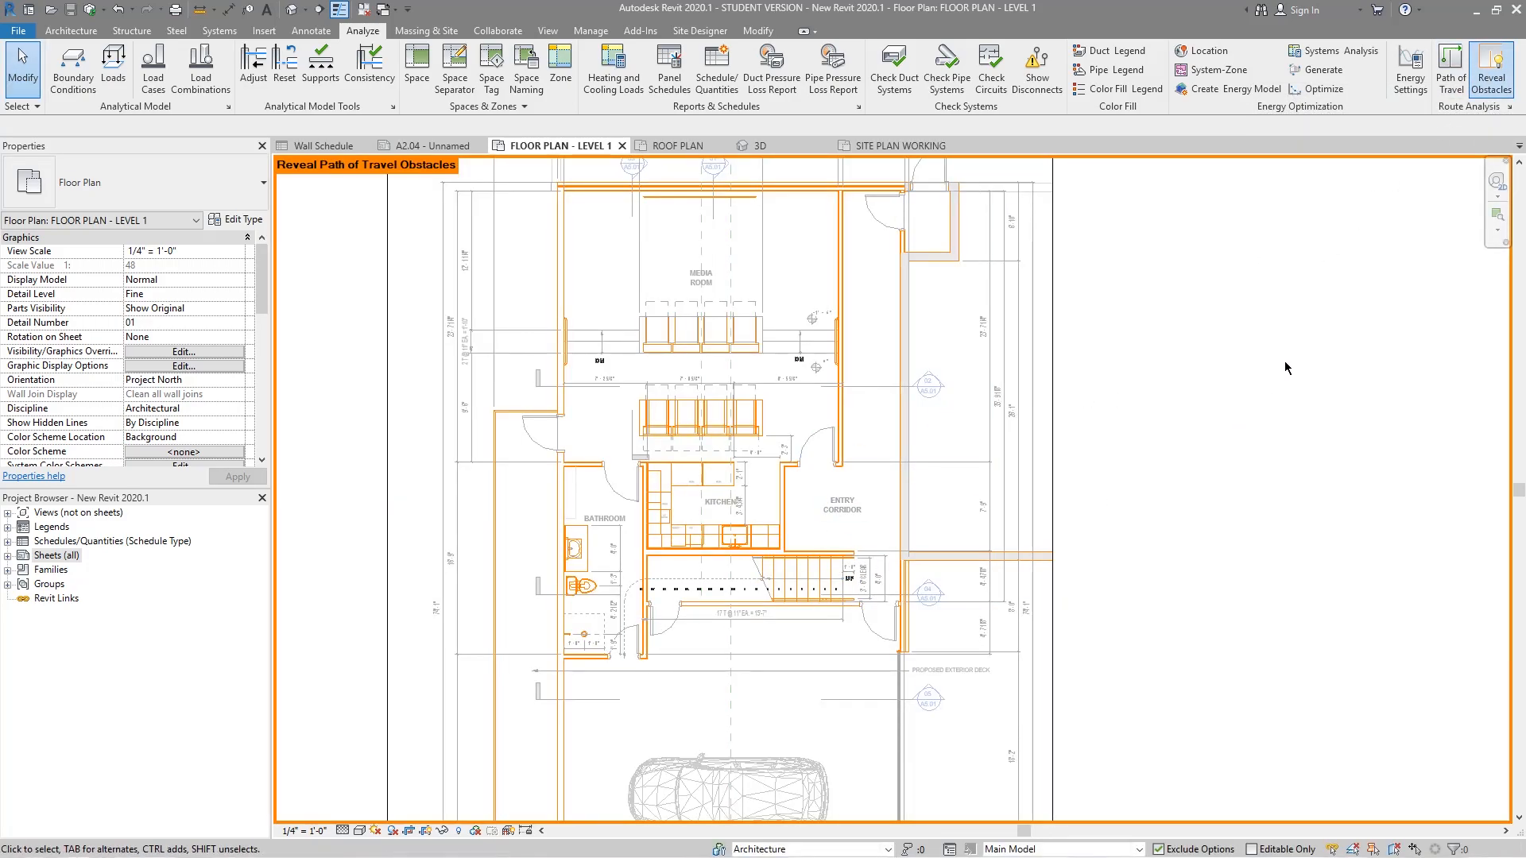
mouse_move(1213, 455)
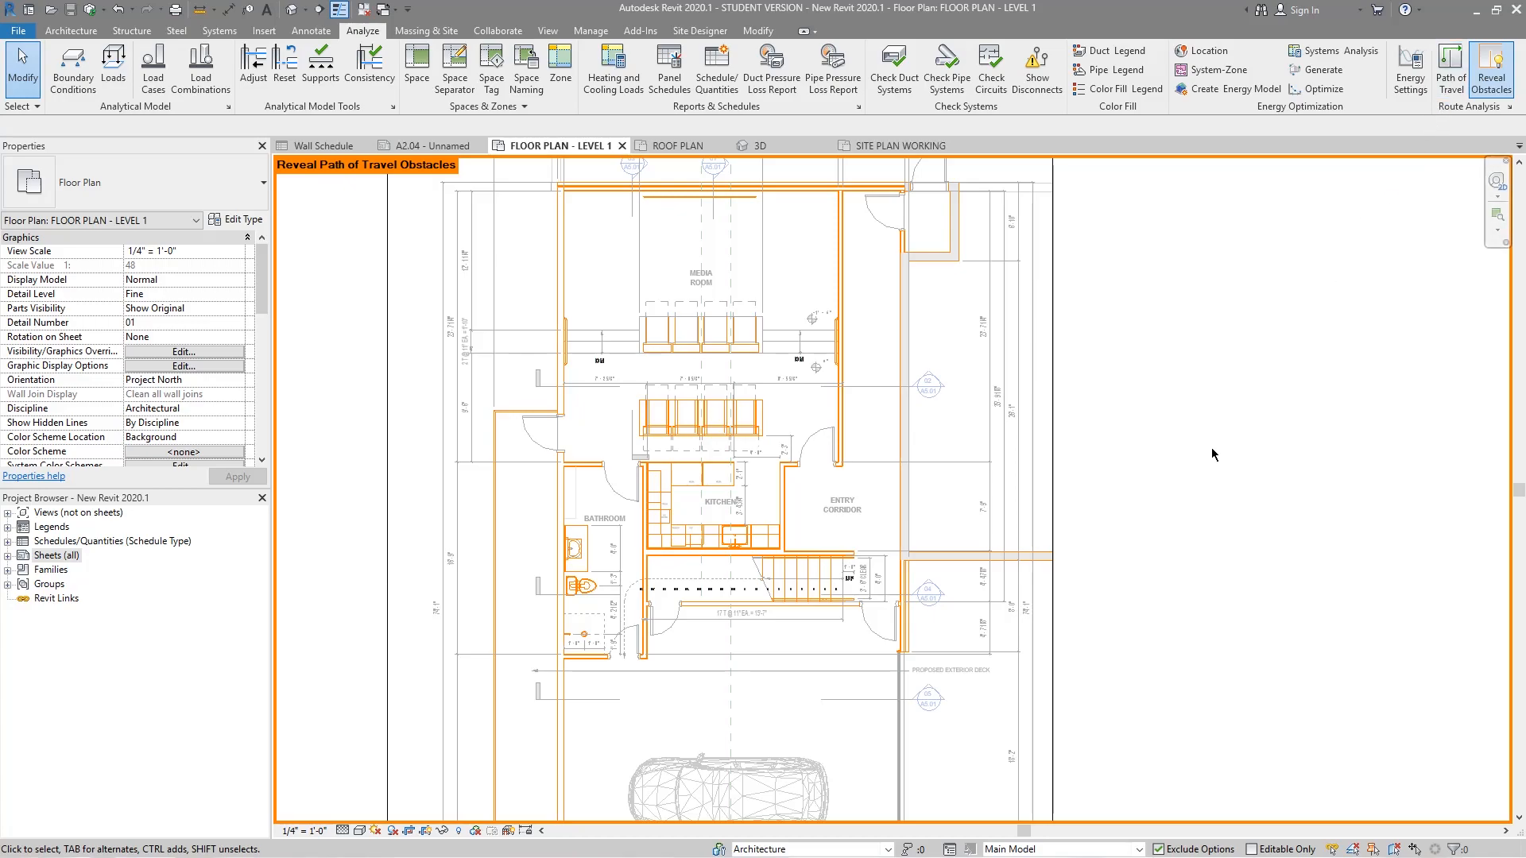
mouse_move(1155, 553)
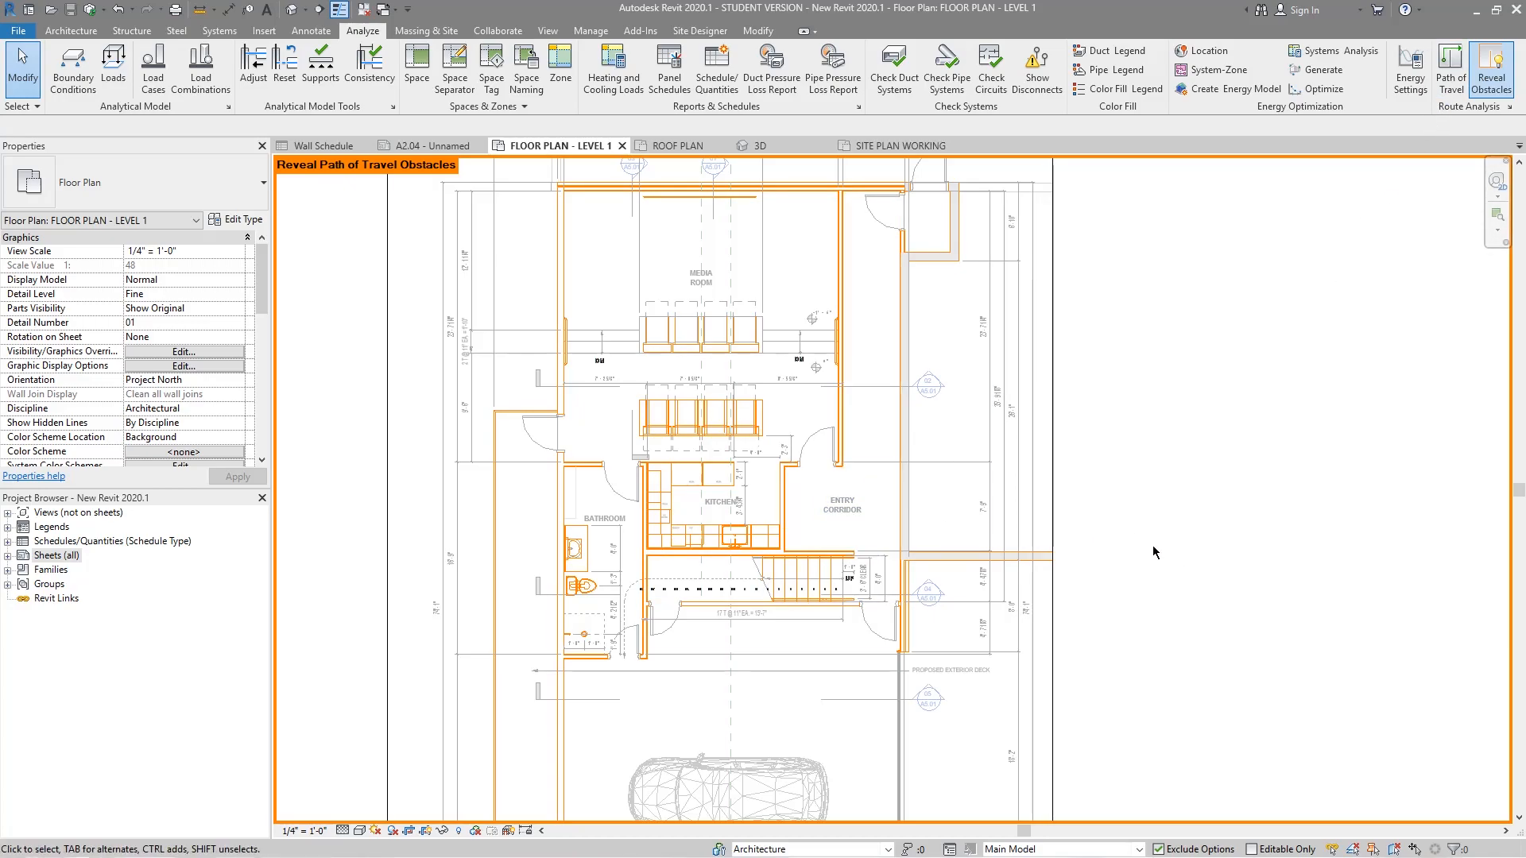
mouse_move(1196, 547)
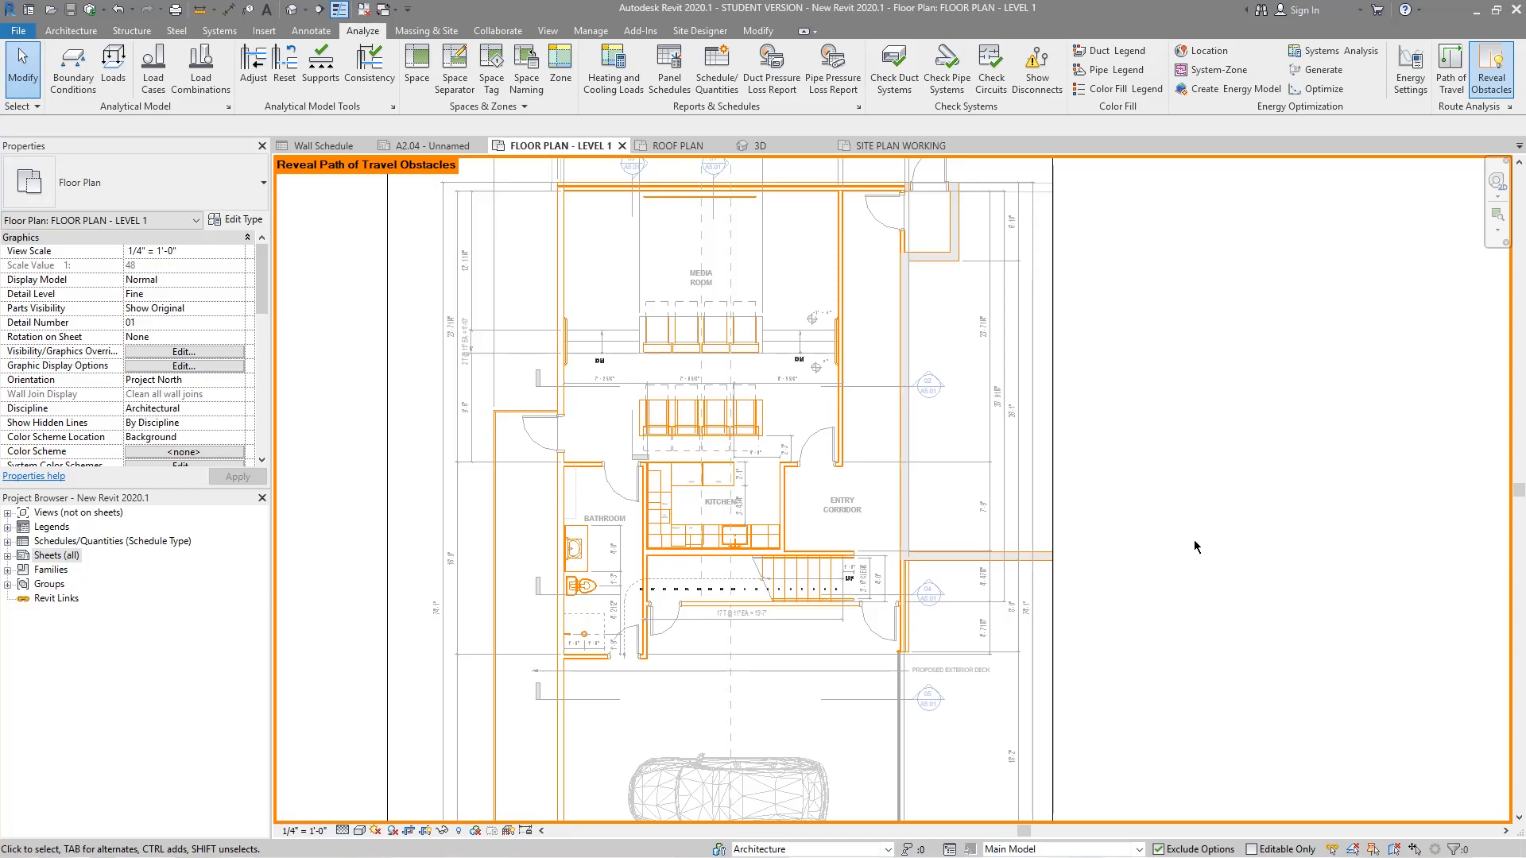
mouse_move(1184, 544)
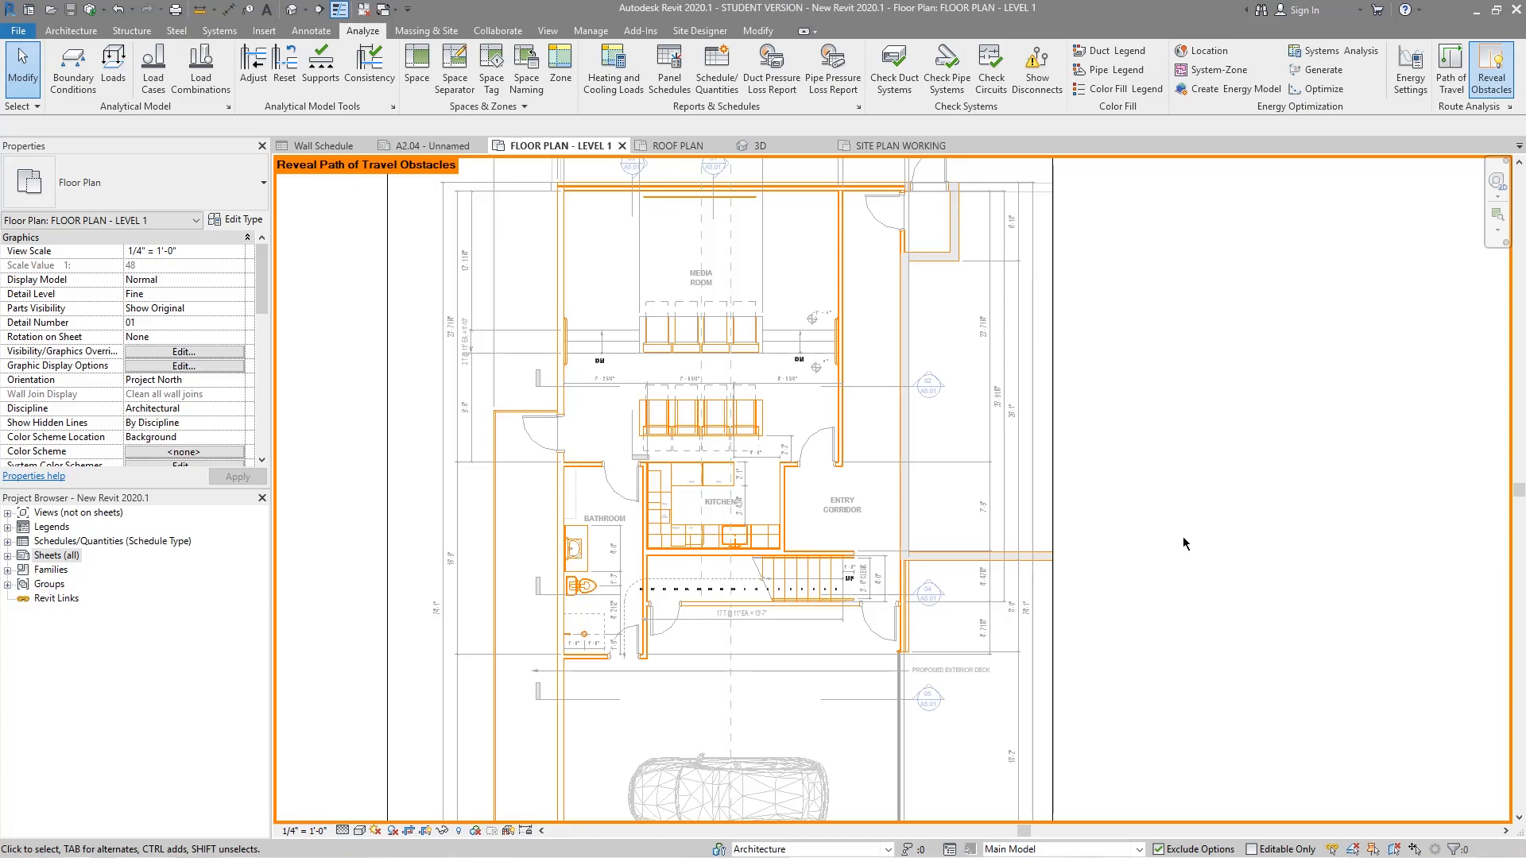
mouse_move(1240, 302)
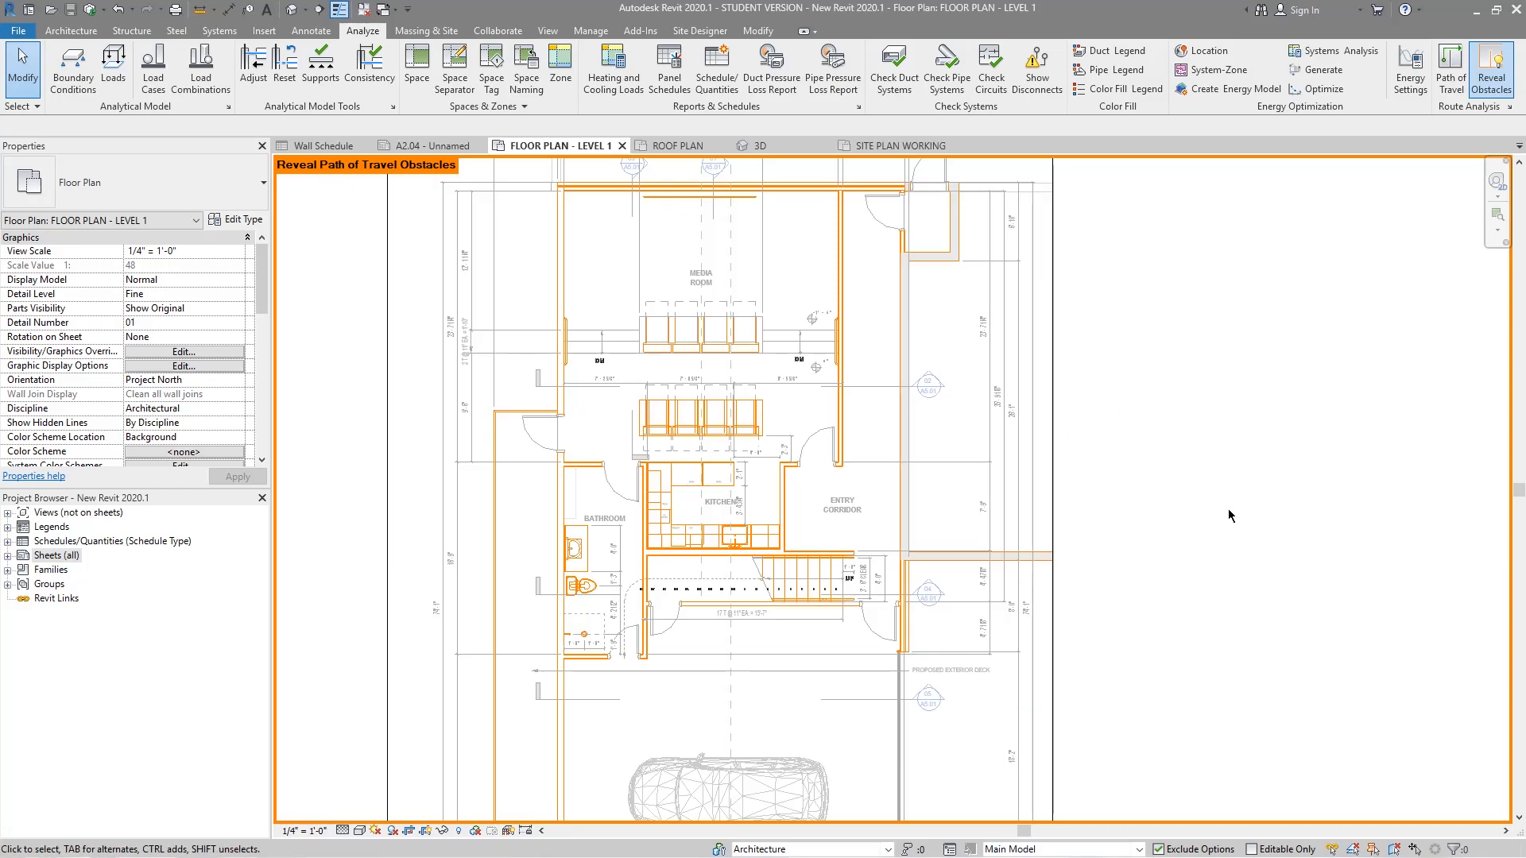
mouse_move(1154, 445)
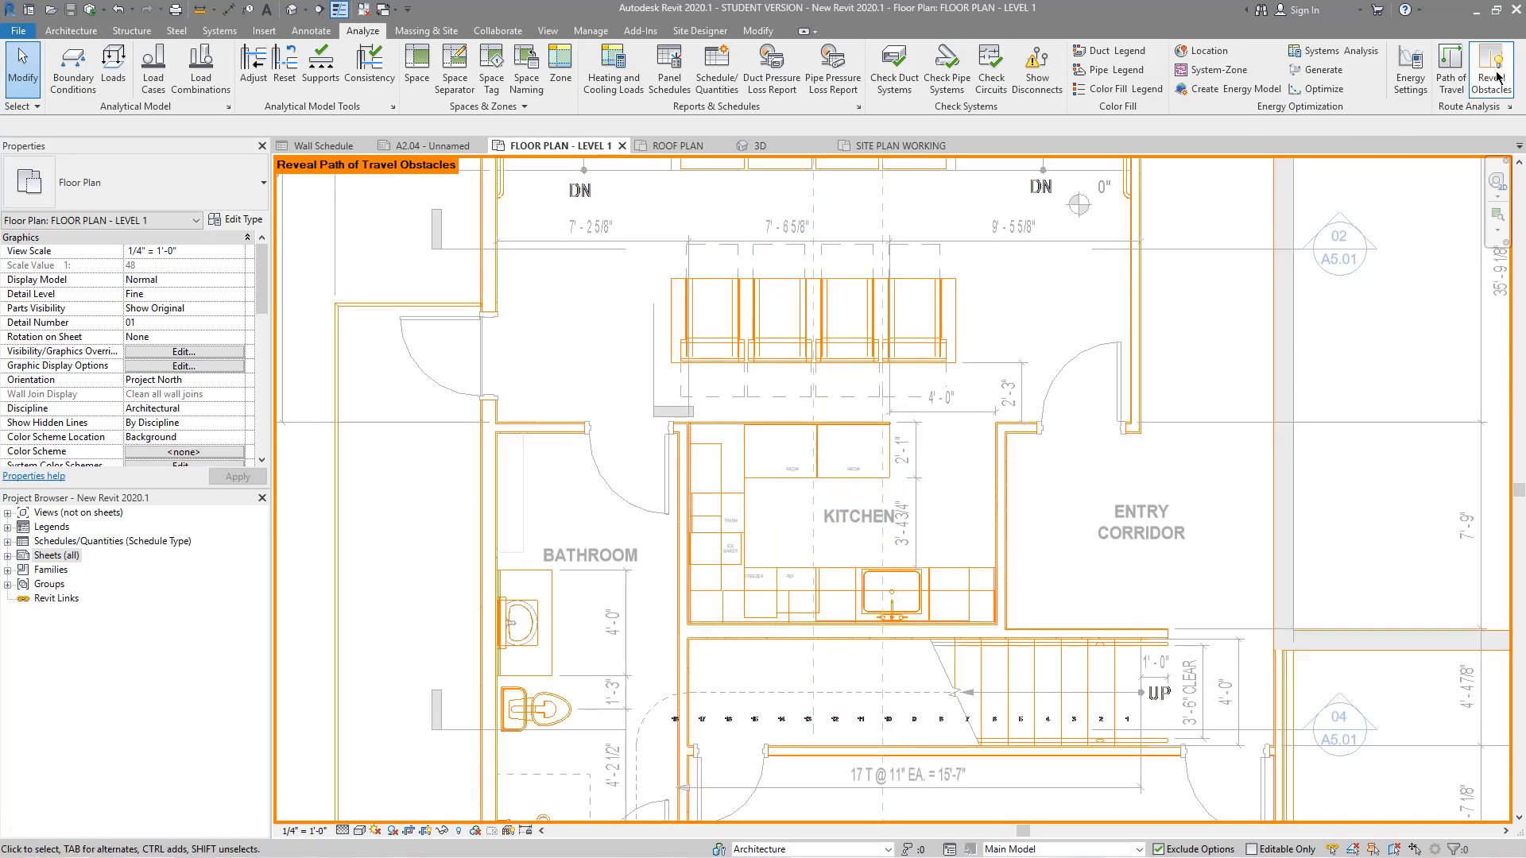
mouse_move(1488, 66)
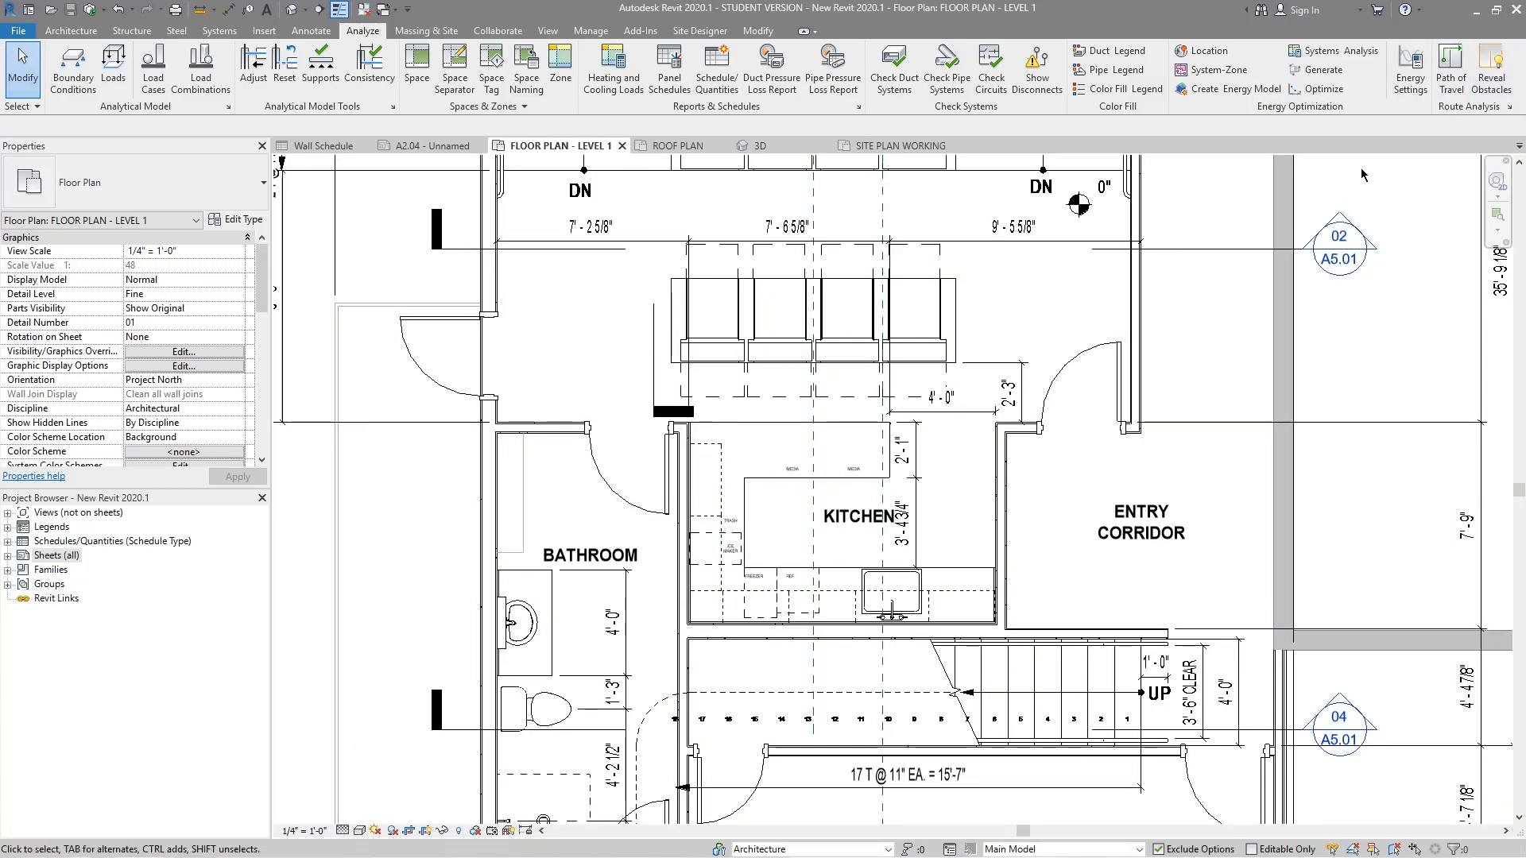
mouse_move(1455, 67)
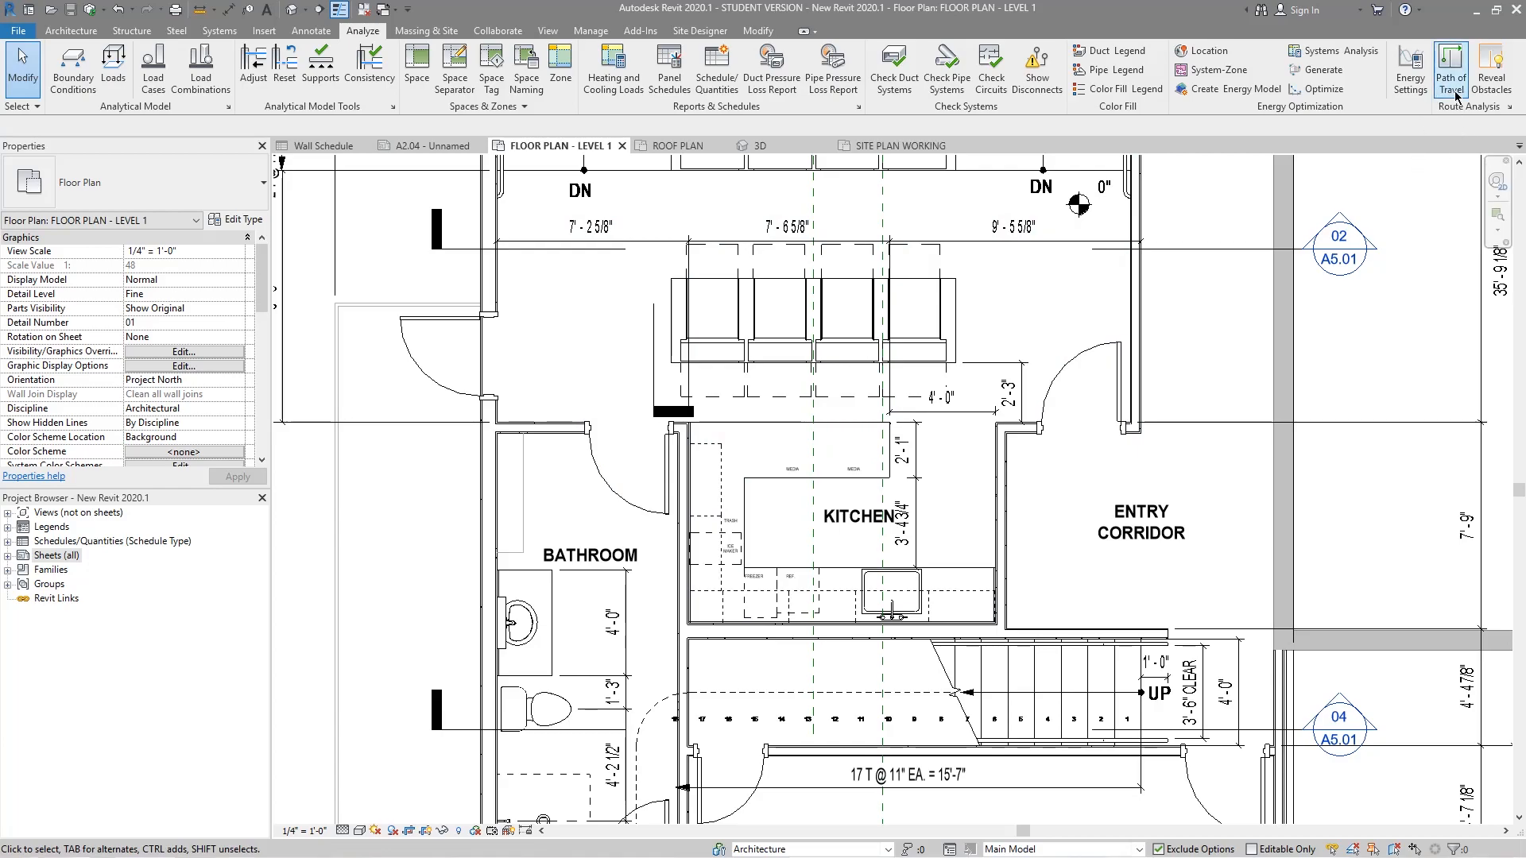
click(1446, 65)
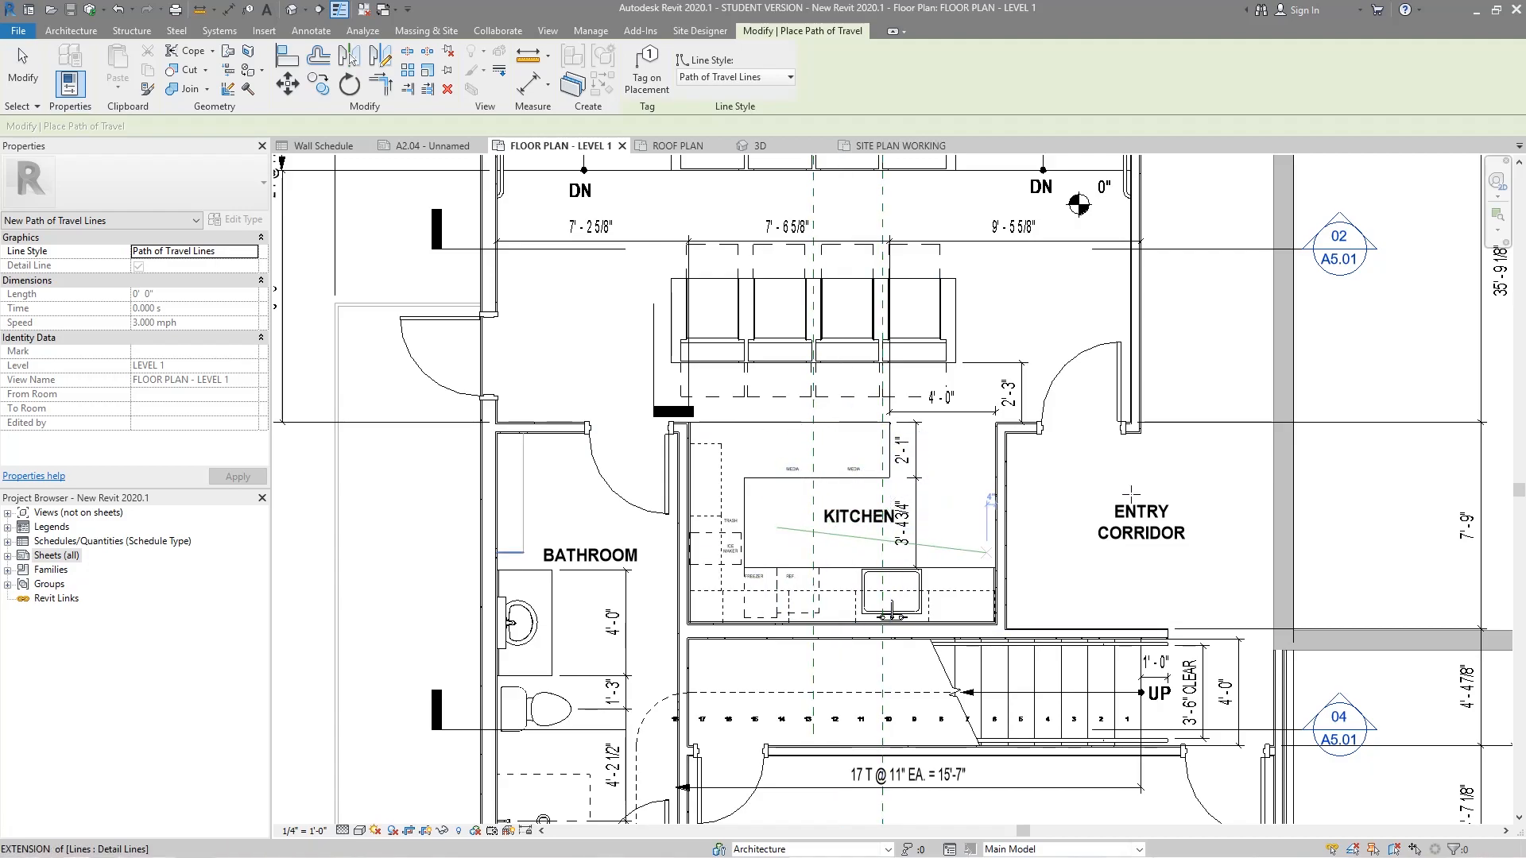
mouse_move(479, 359)
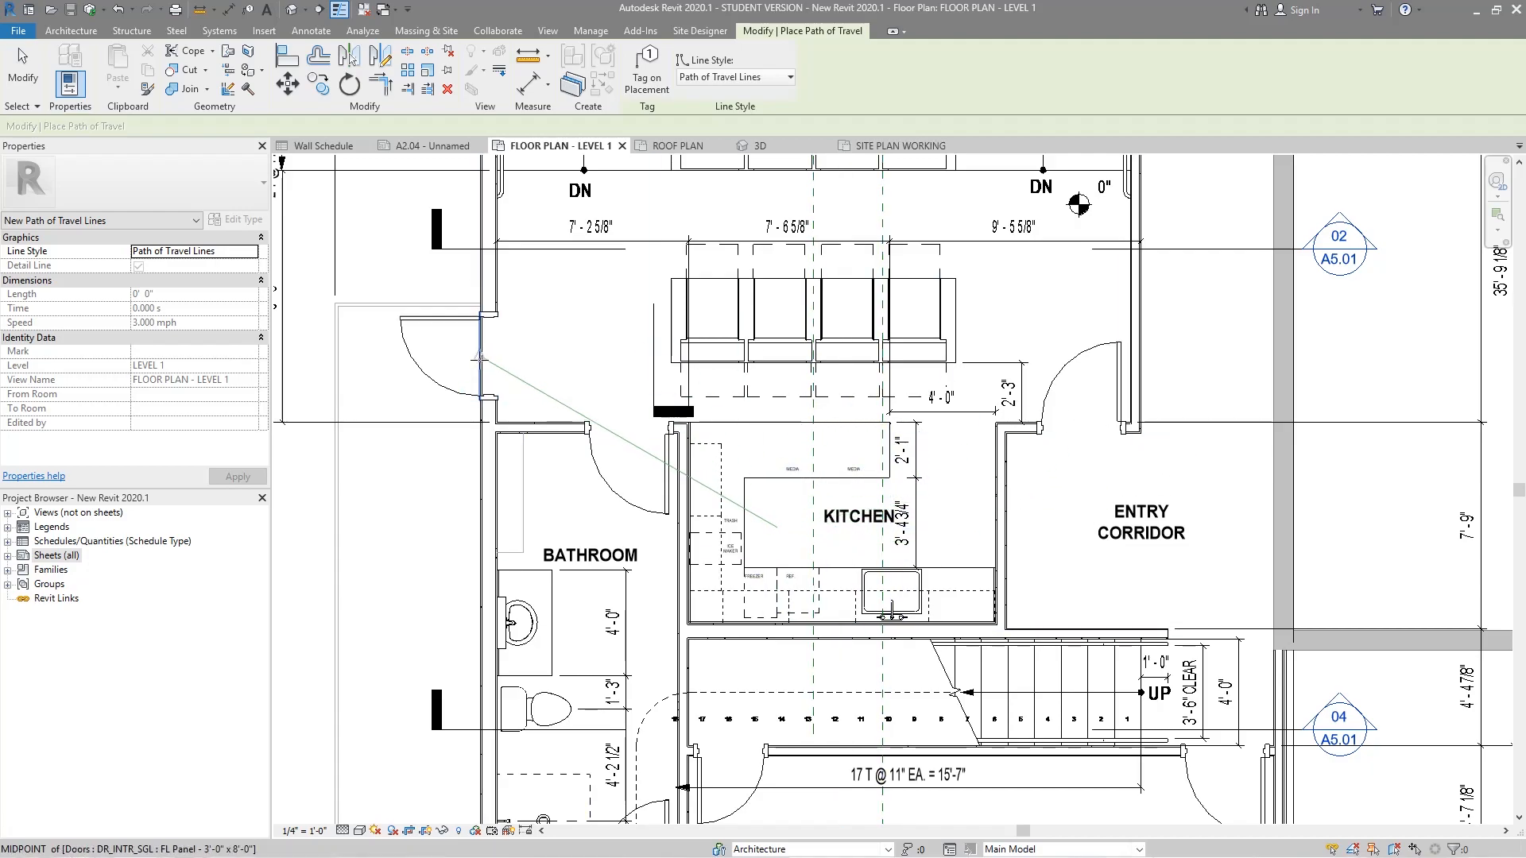
Place a path of travel from the kitchen to the west door, about 25 feet long
click(778, 528)
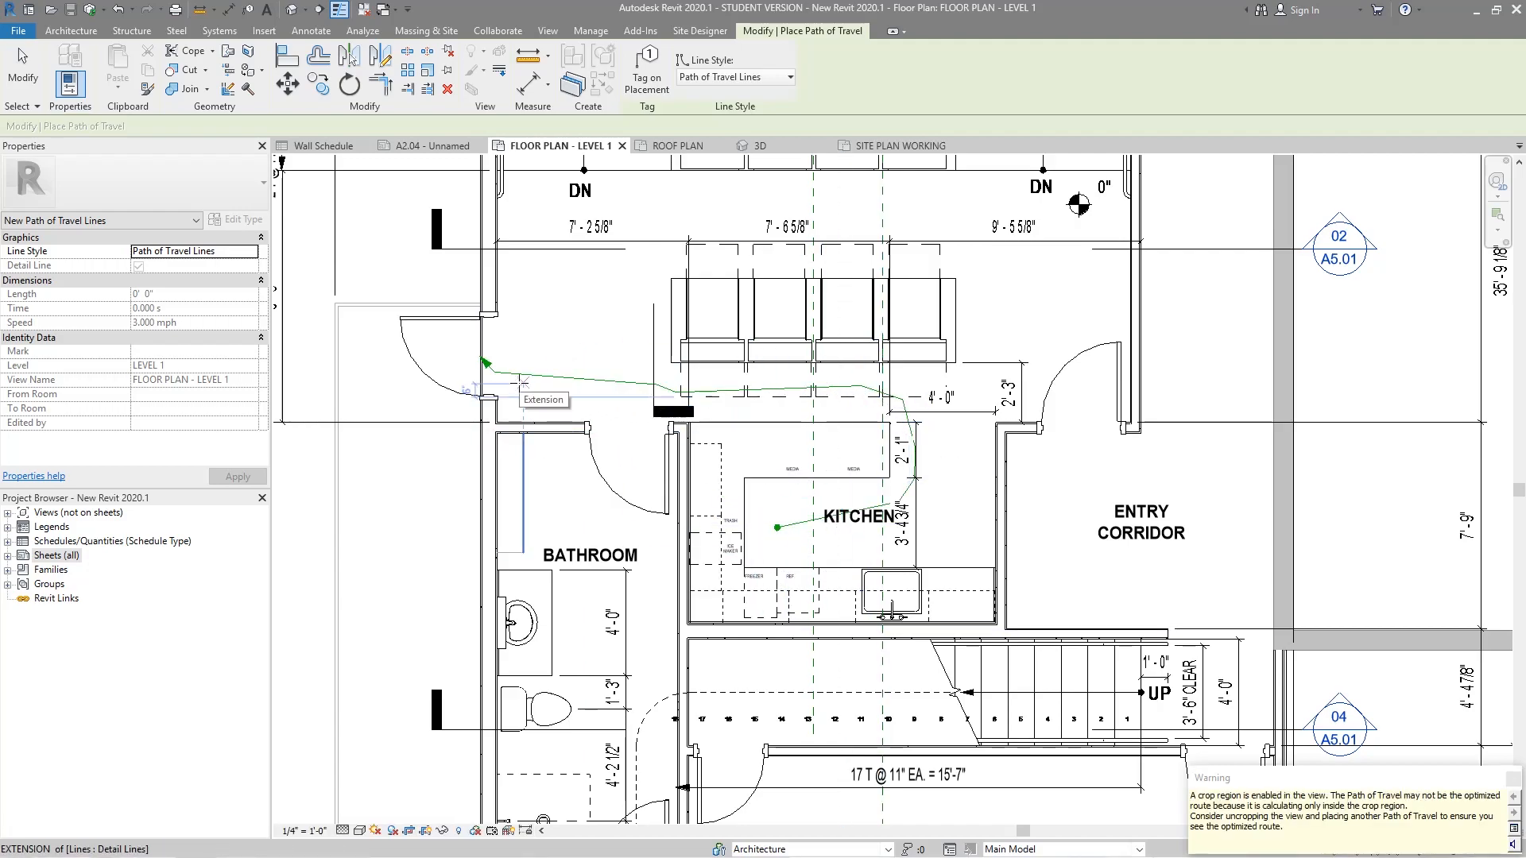
click(363, 30)
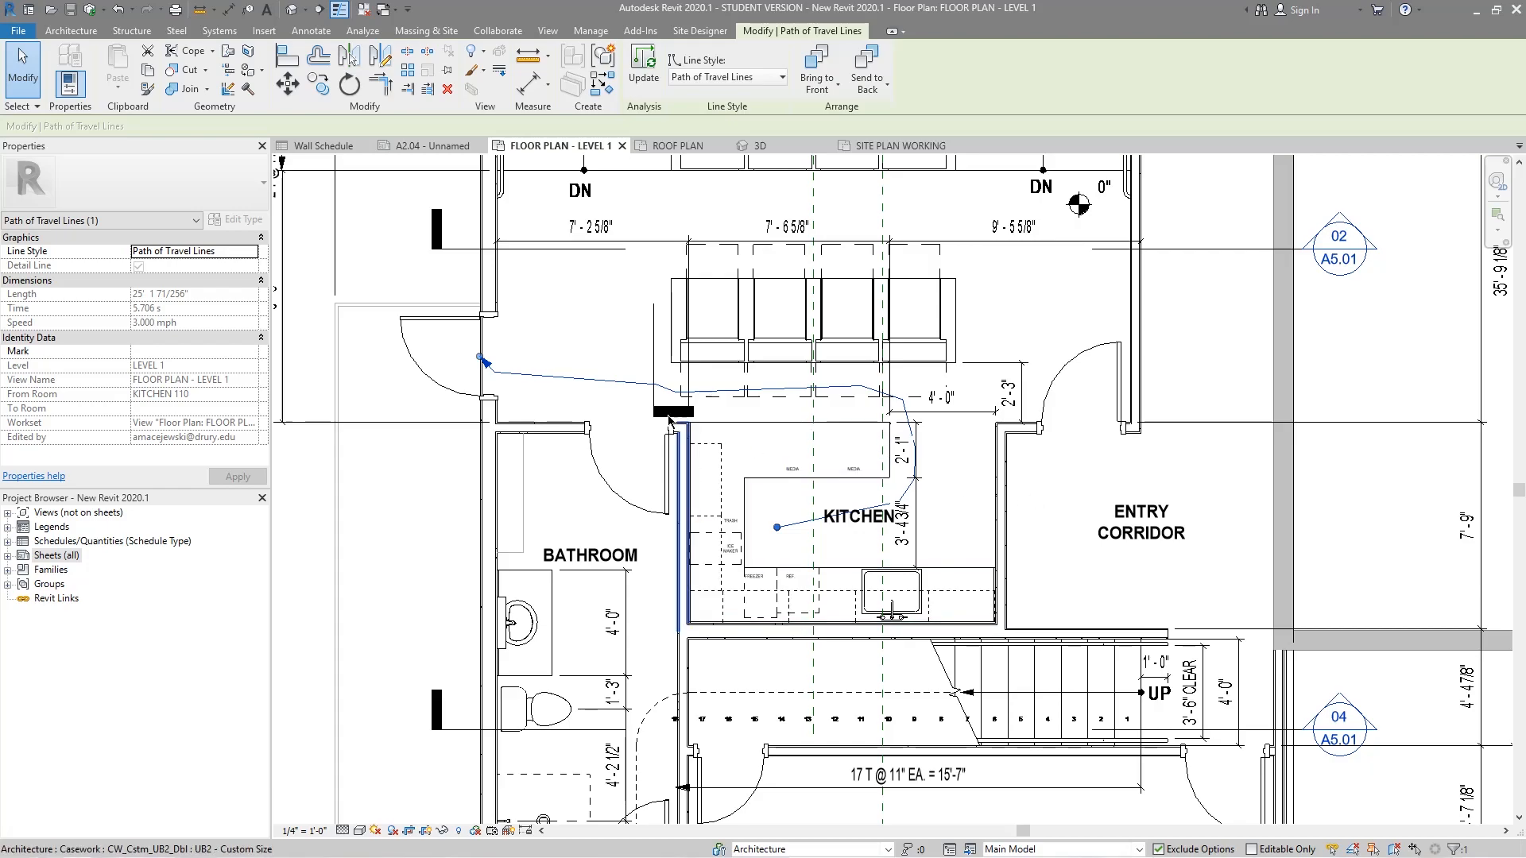
mouse_move(478, 356)
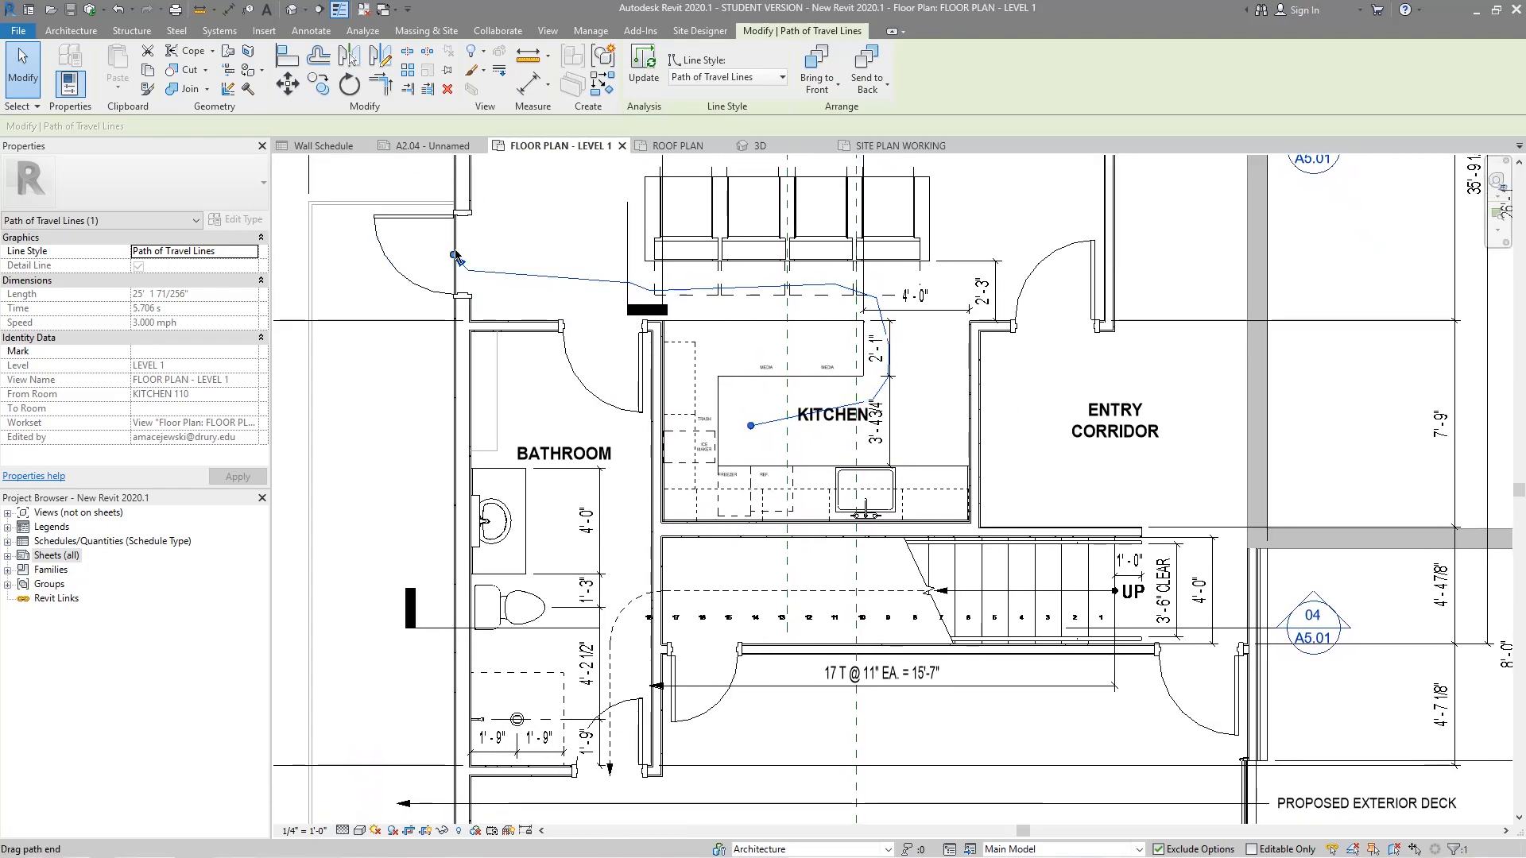
mouse_move(539, 287)
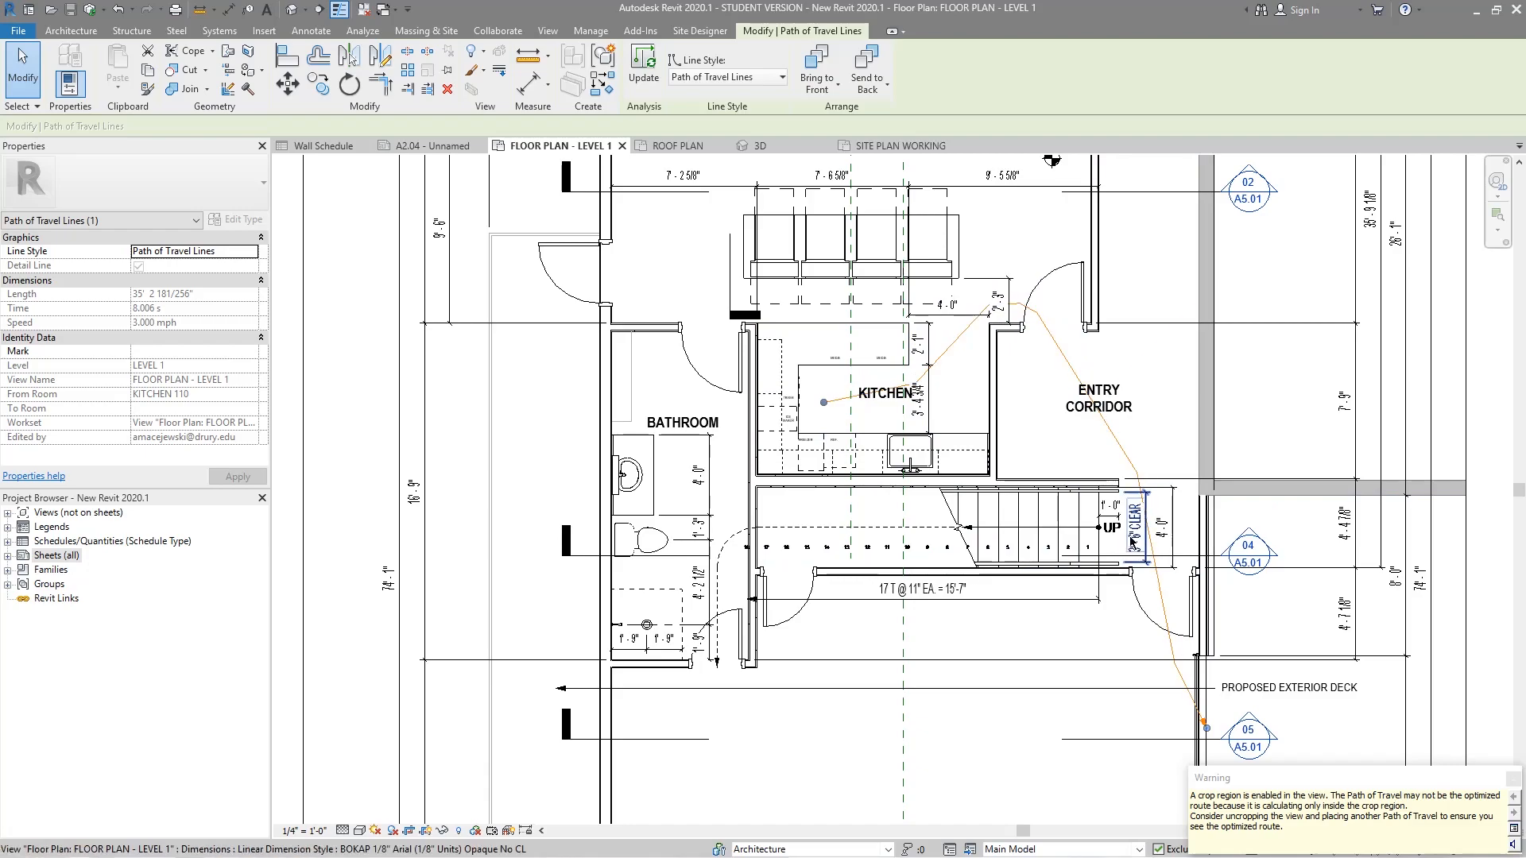
Drag the path's end to the Proposed Exterior Deck, lengthening it to about 35 feet
click(362, 30)
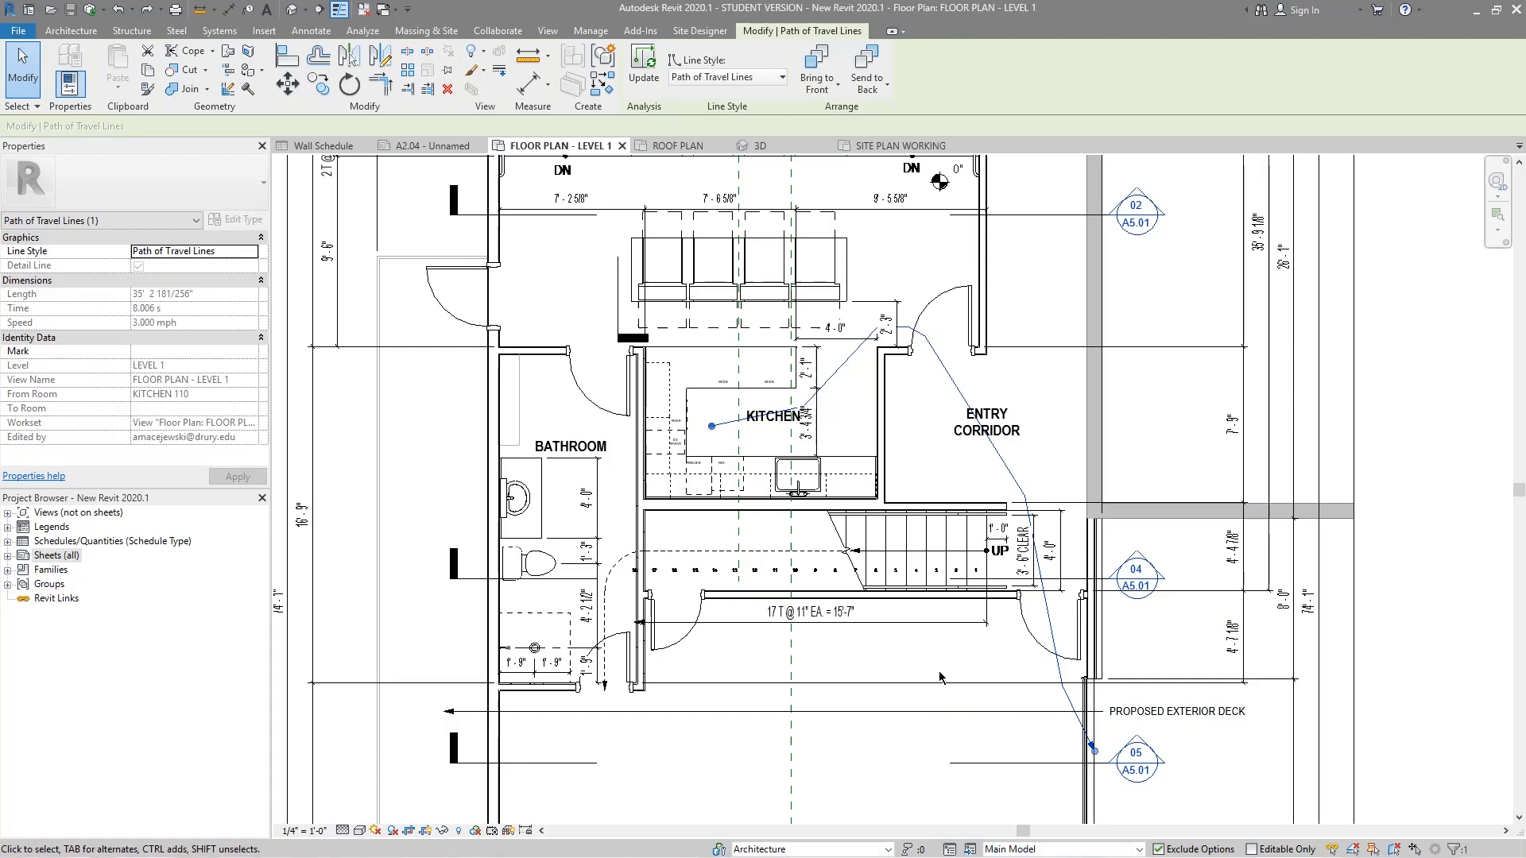
mouse_move(56, 402)
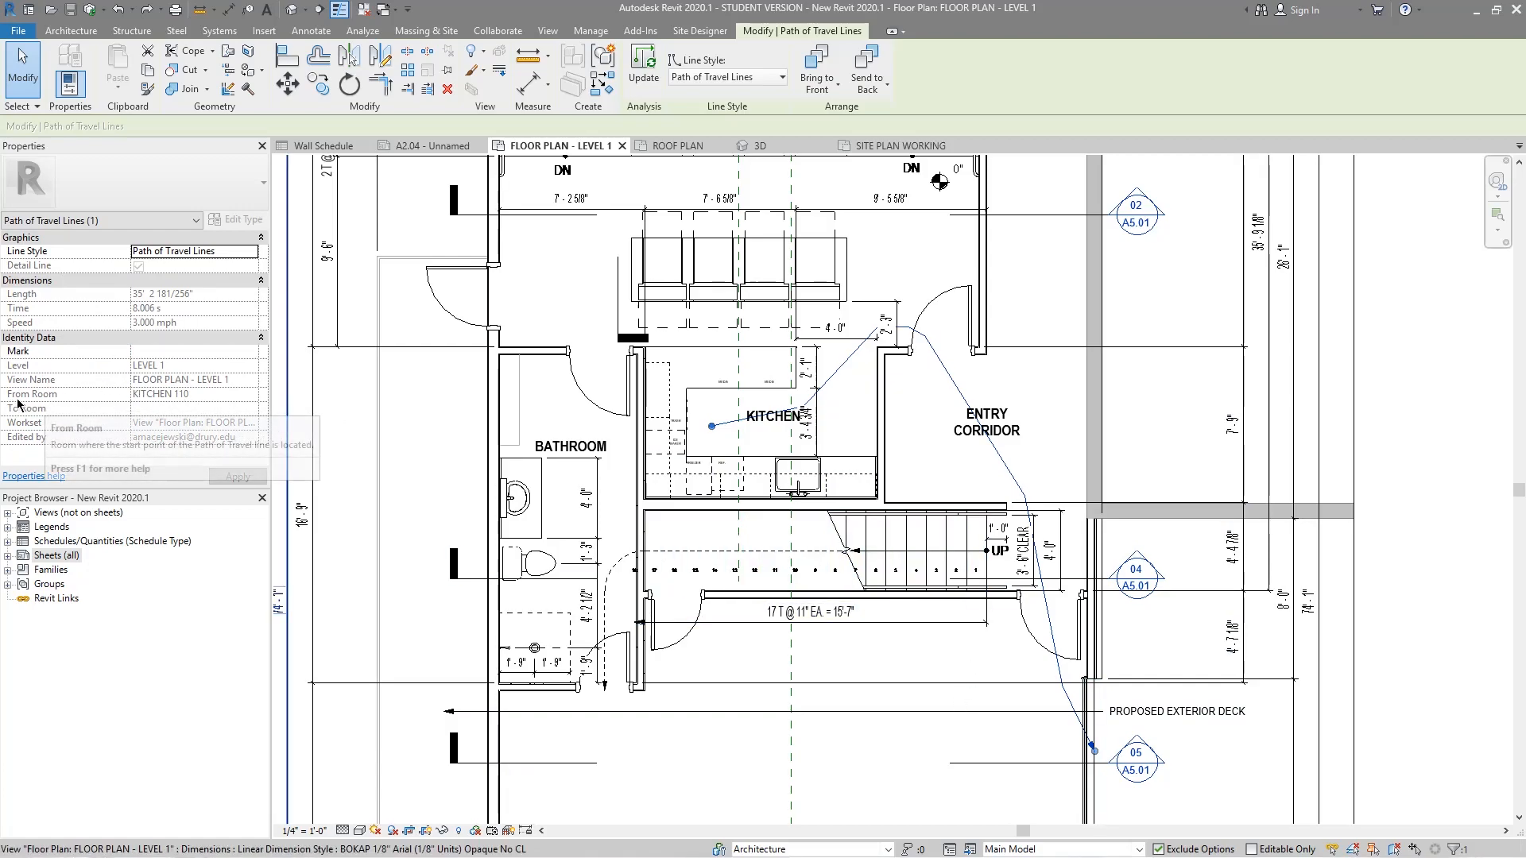
mouse_move(48, 423)
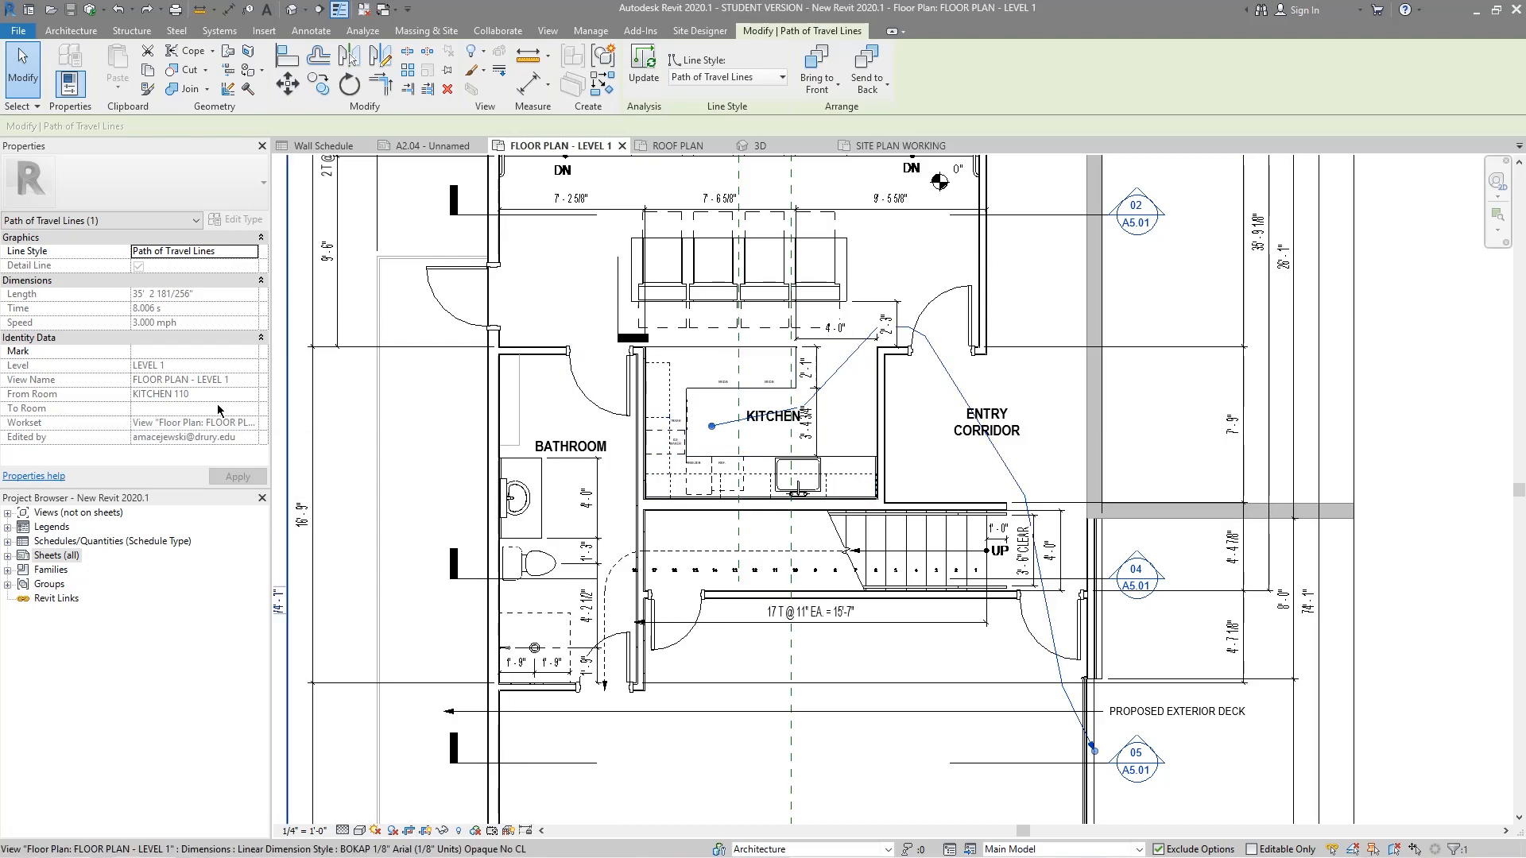
mouse_move(95, 403)
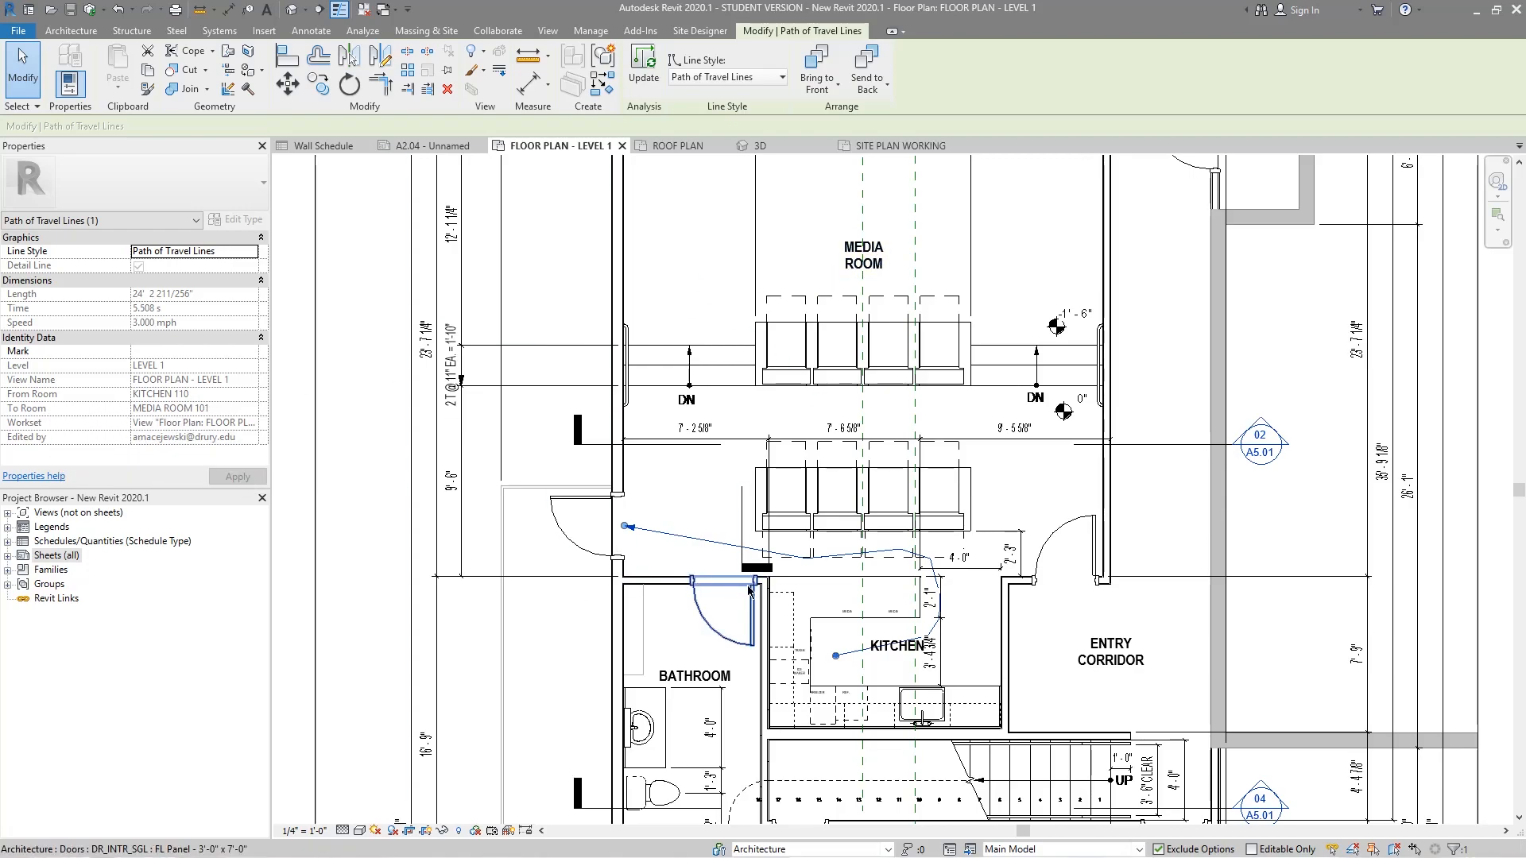
mouse_move(749, 589)
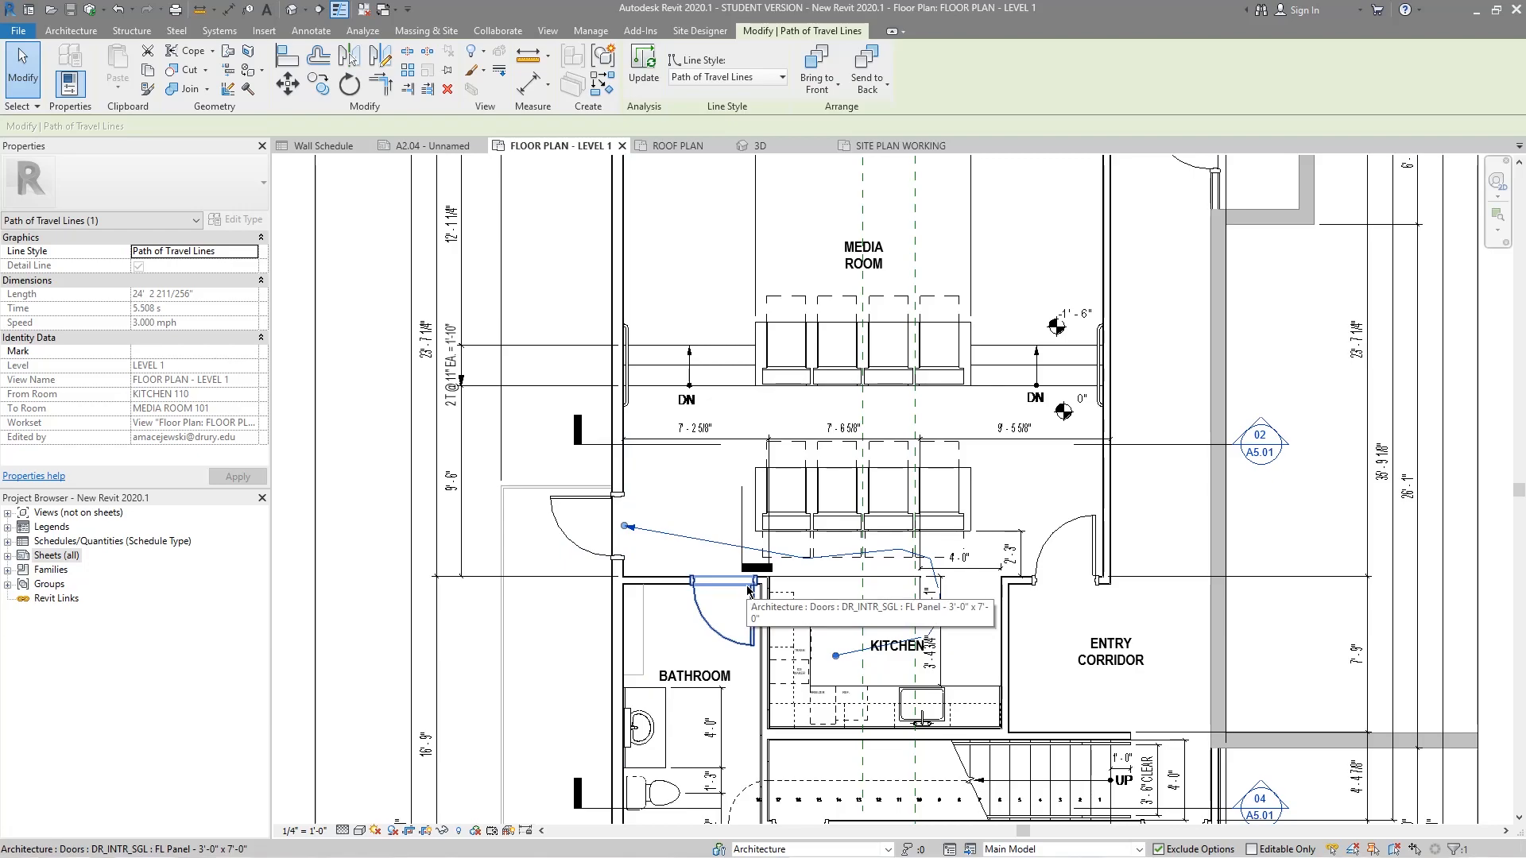
mouse_move(829, 518)
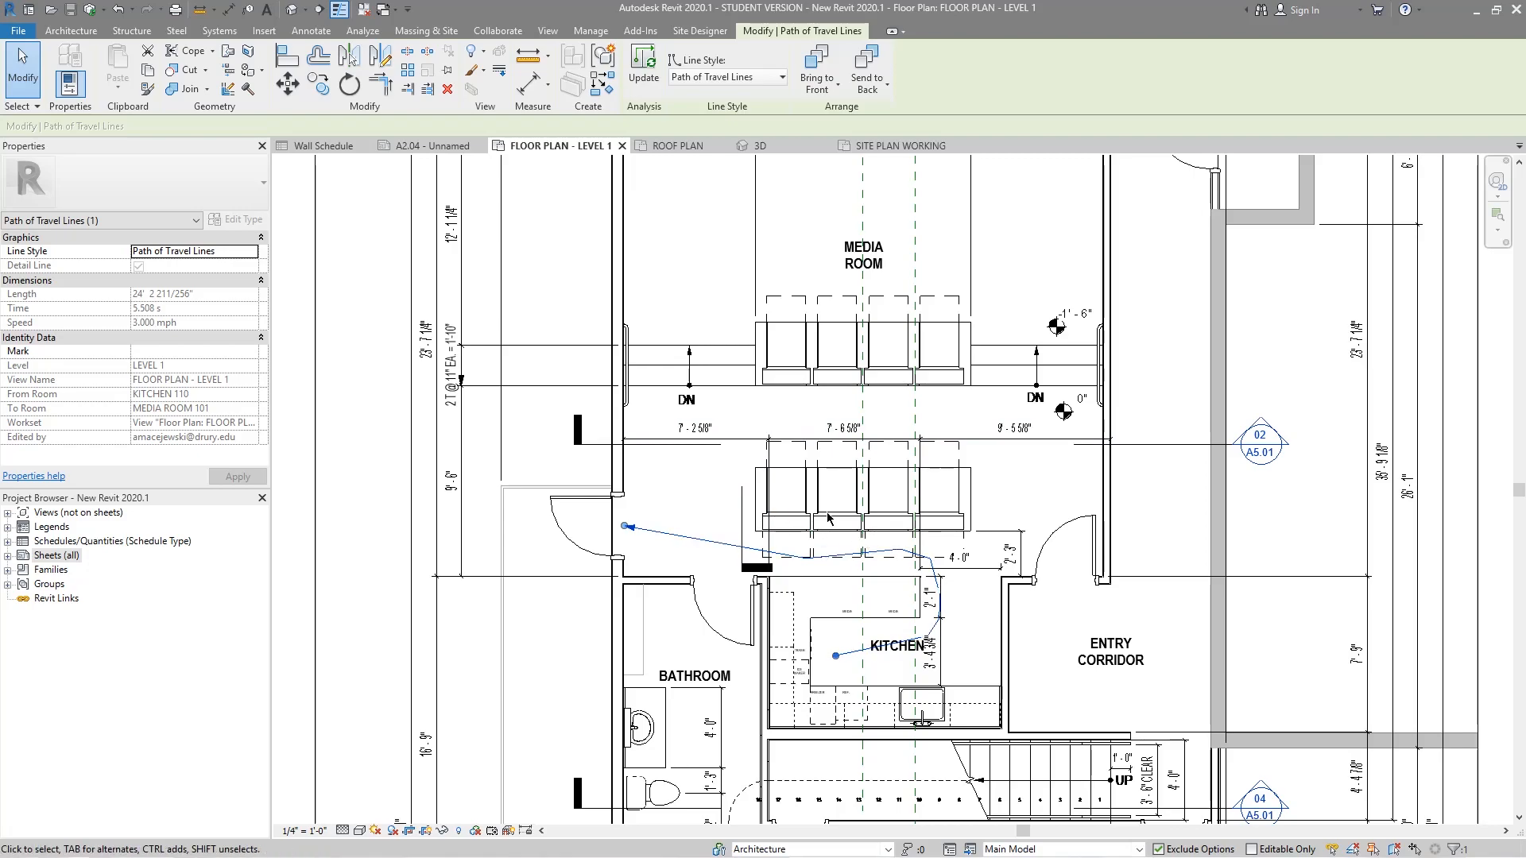
mouse_move(836, 537)
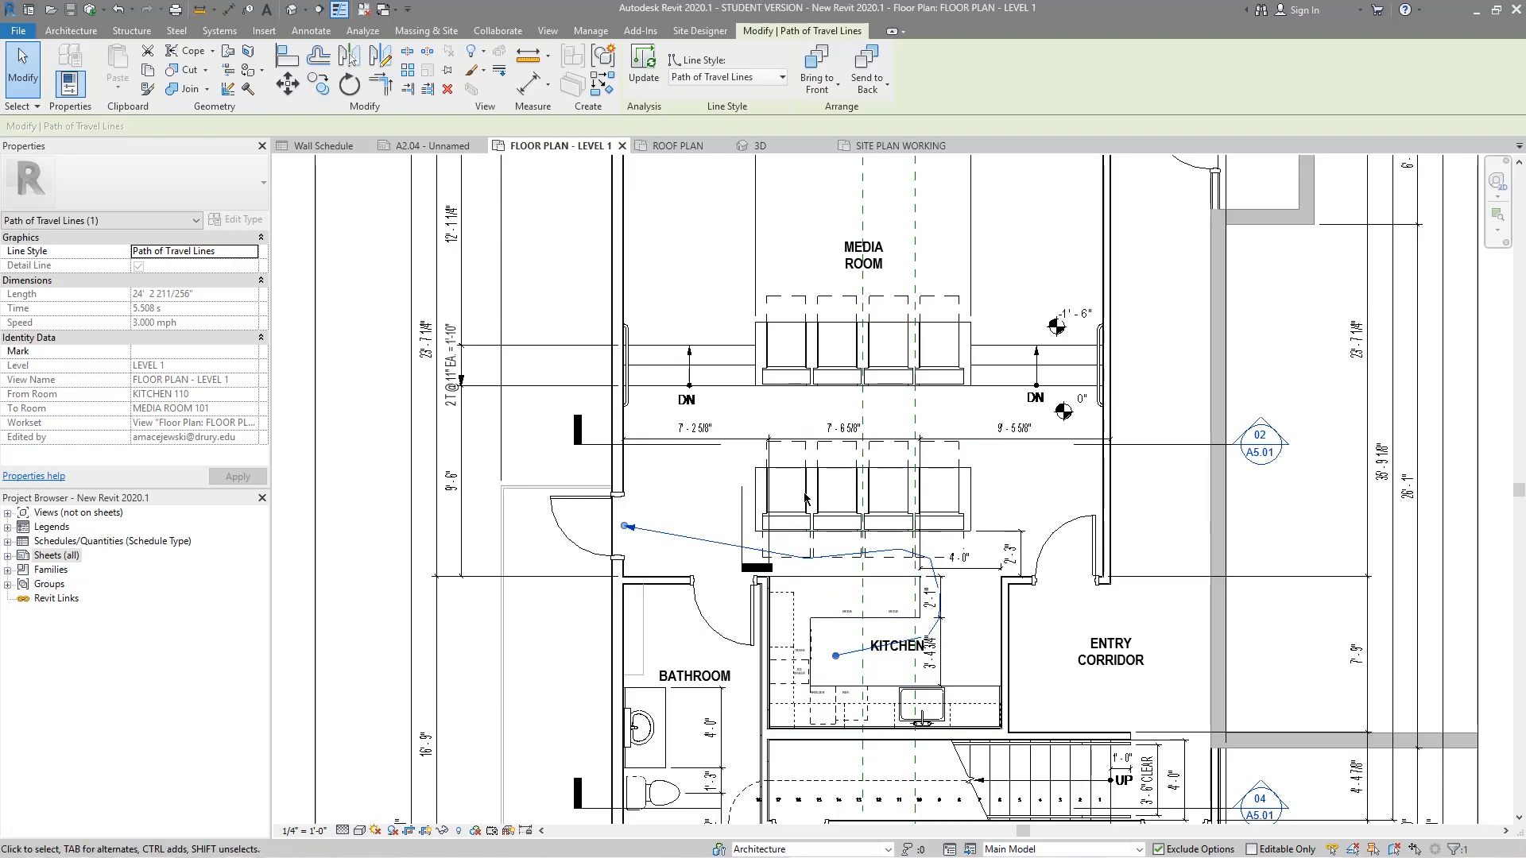
On the Roof Plan, draw a rectangular wall enclosure and start a Roof by Footprint around it
click(674, 145)
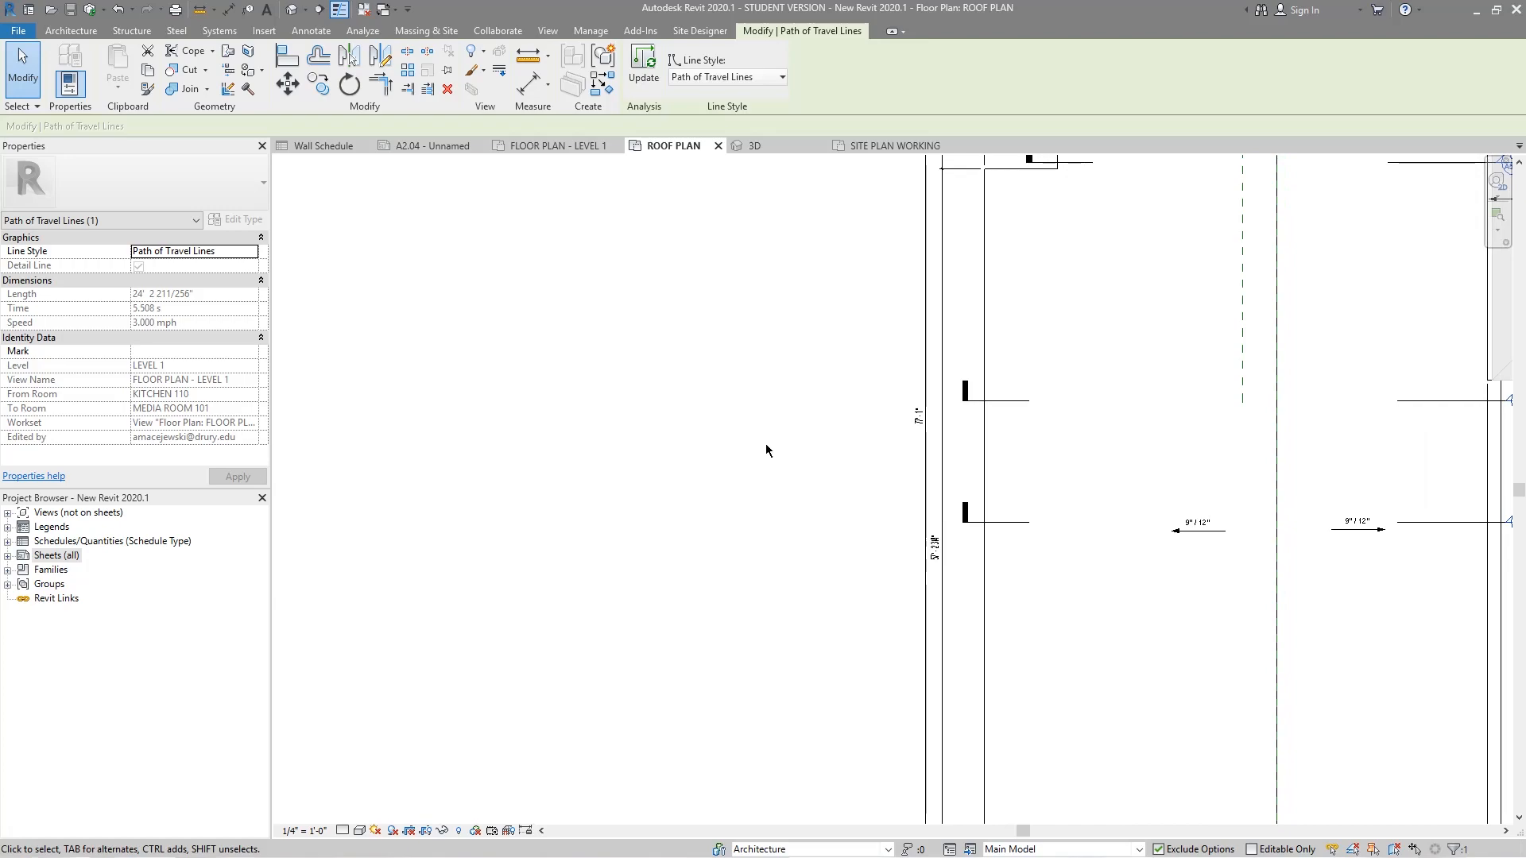
click(363, 30)
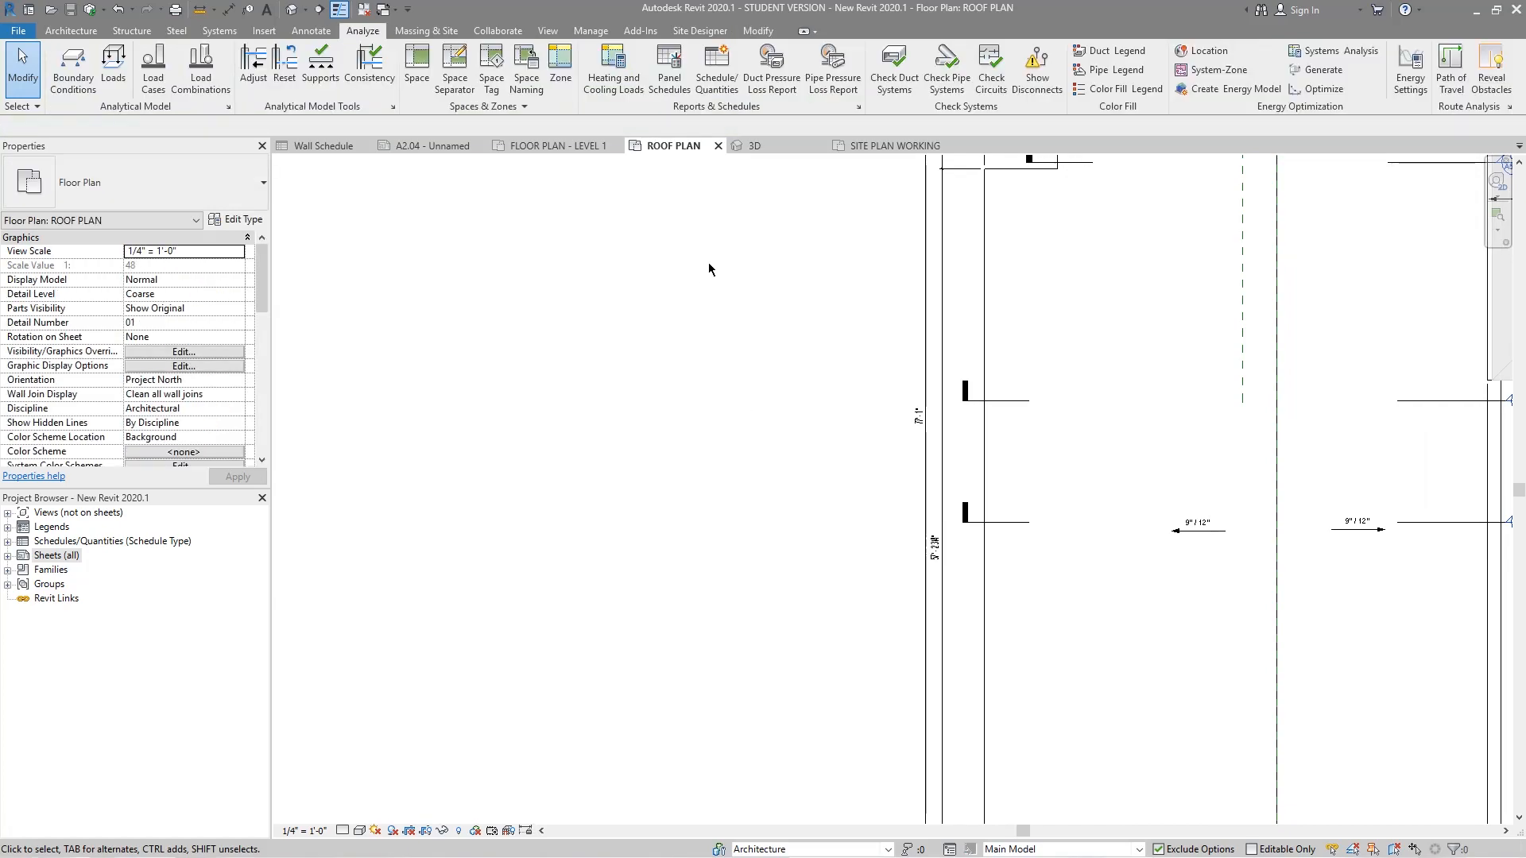
click(71, 30)
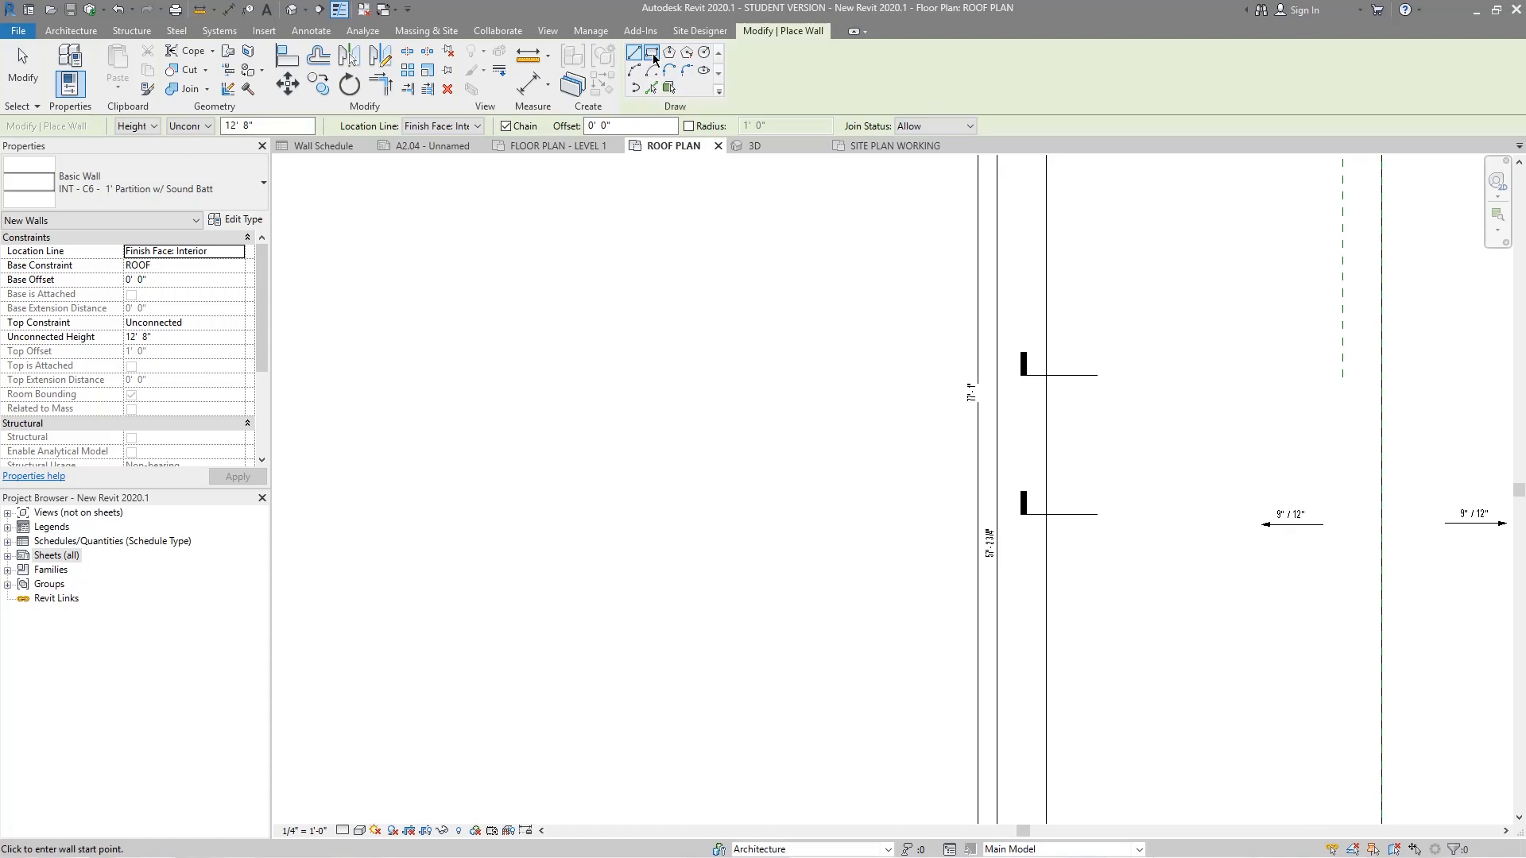
drag(546, 448, 832, 643)
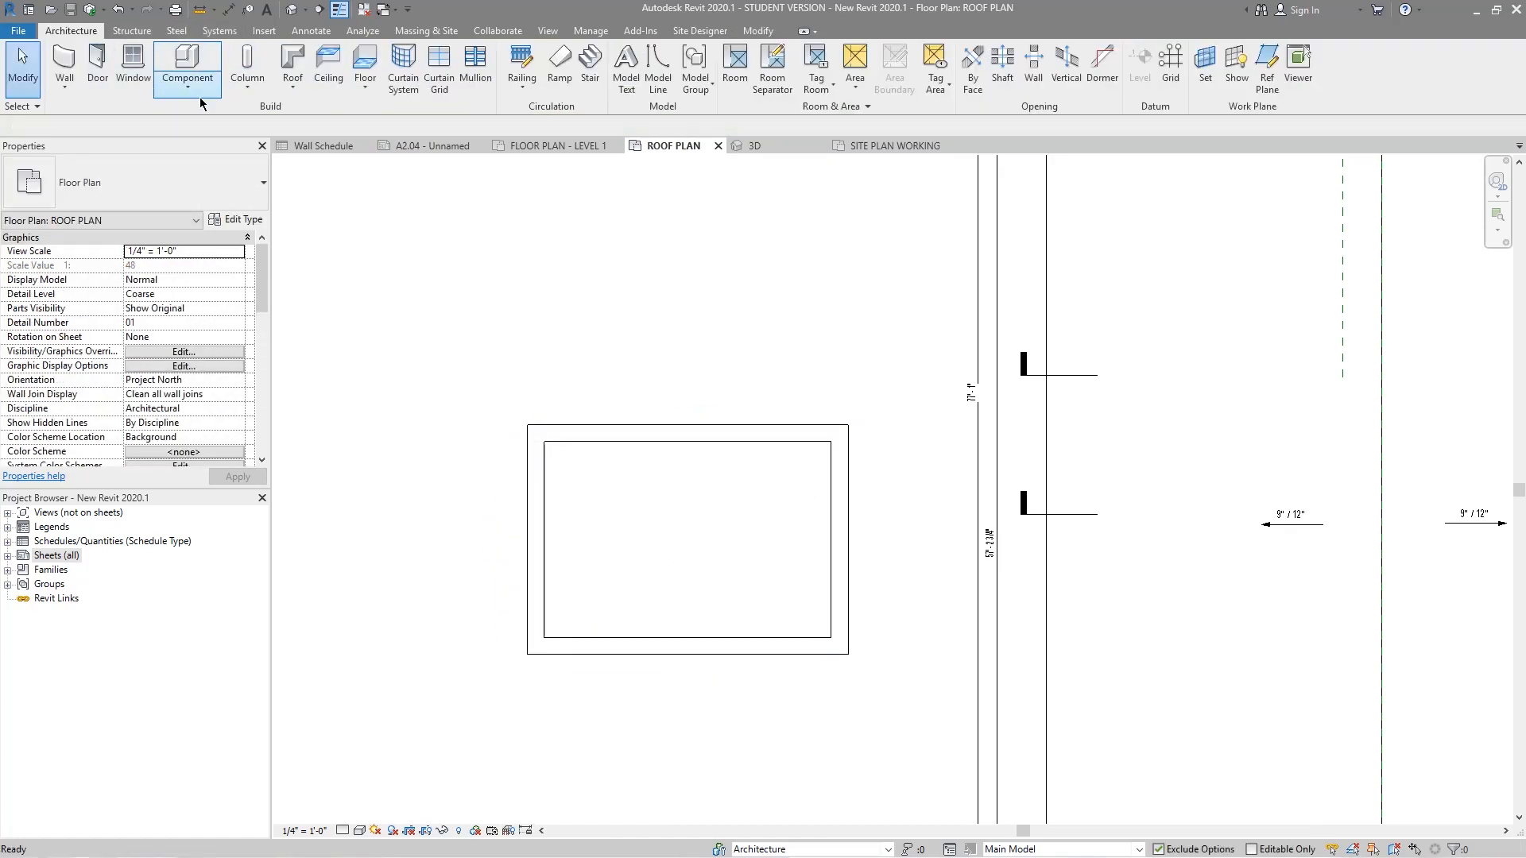
click(293, 65)
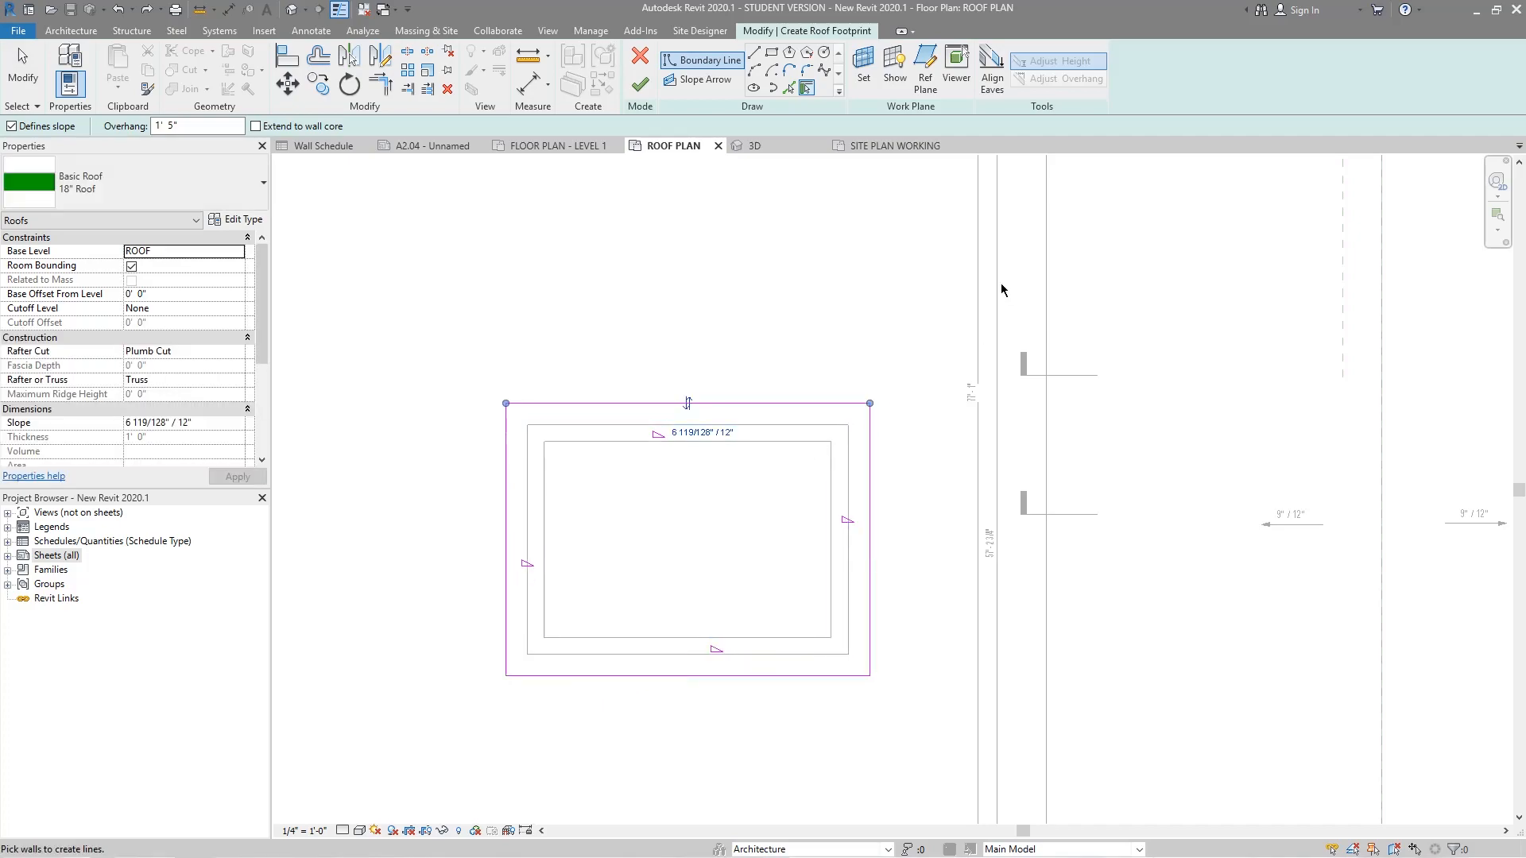
Finish the roof footprint so Revit prompts to attach the highlighted walls to the roof
click(639, 82)
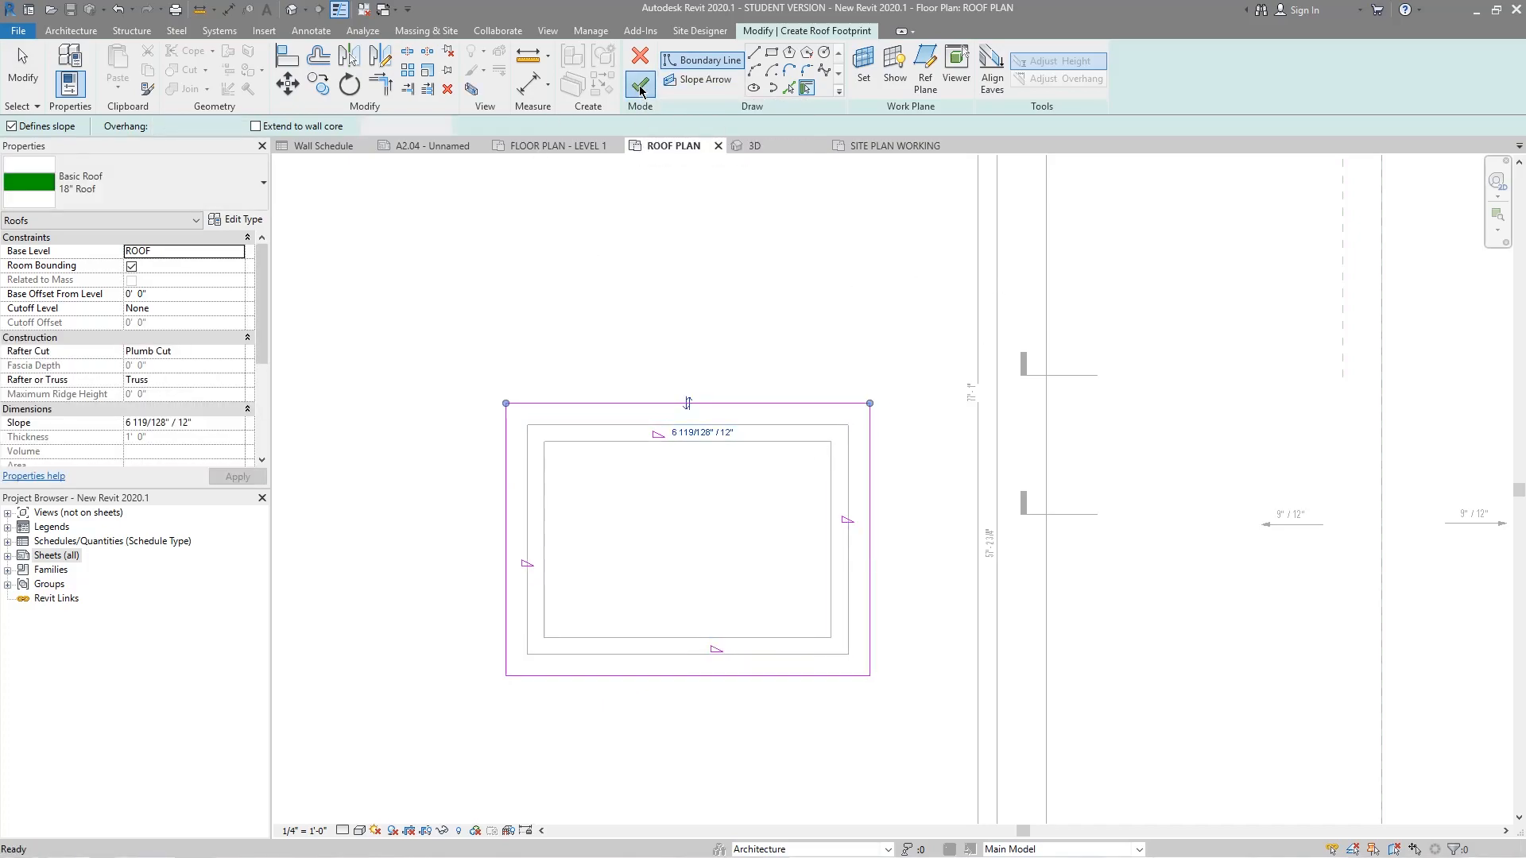
click(639, 83)
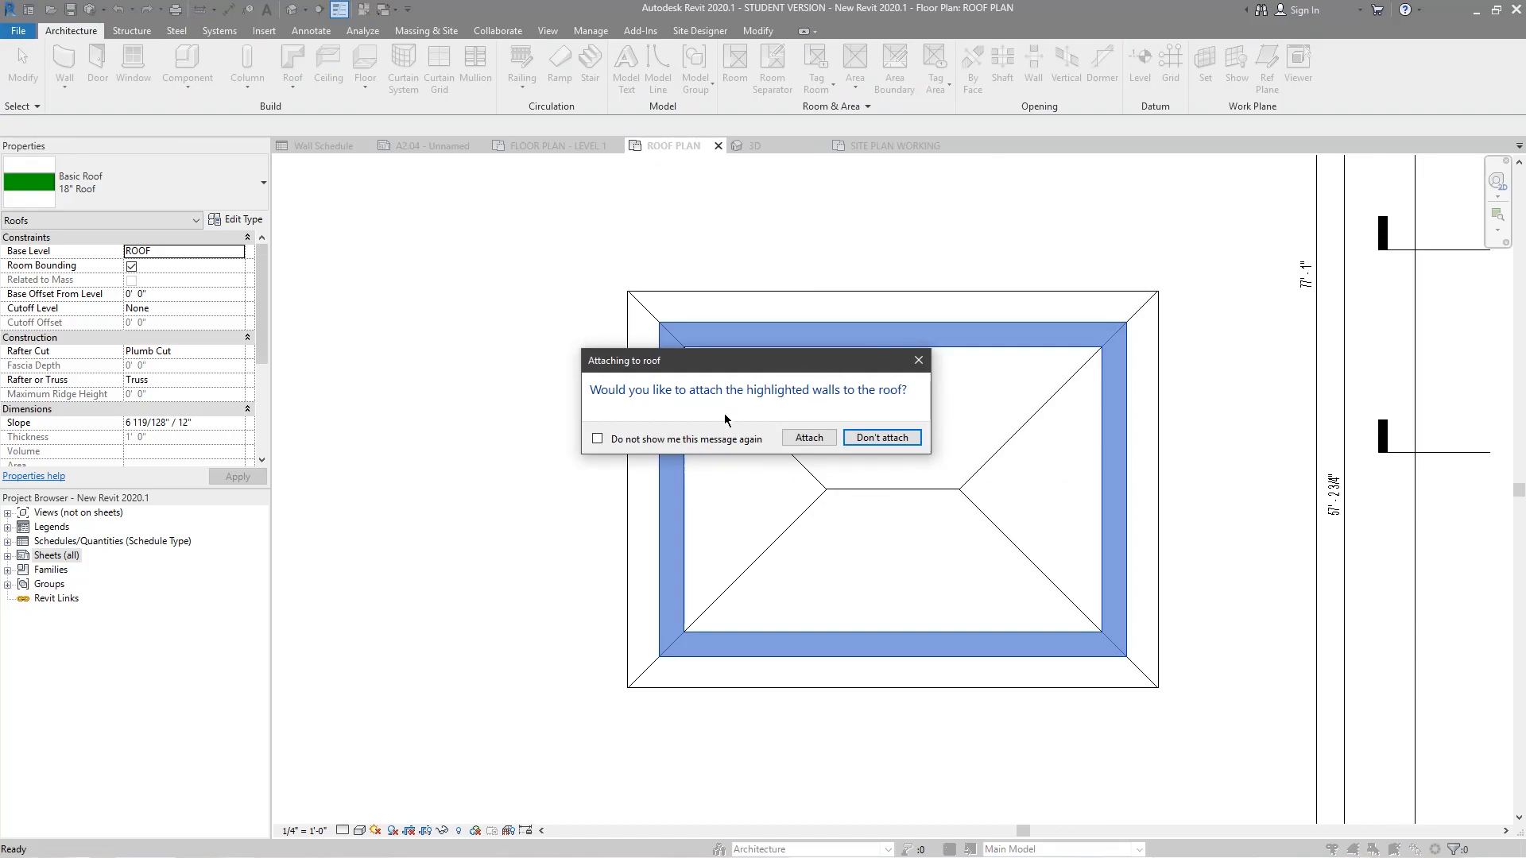
mouse_move(589, 397)
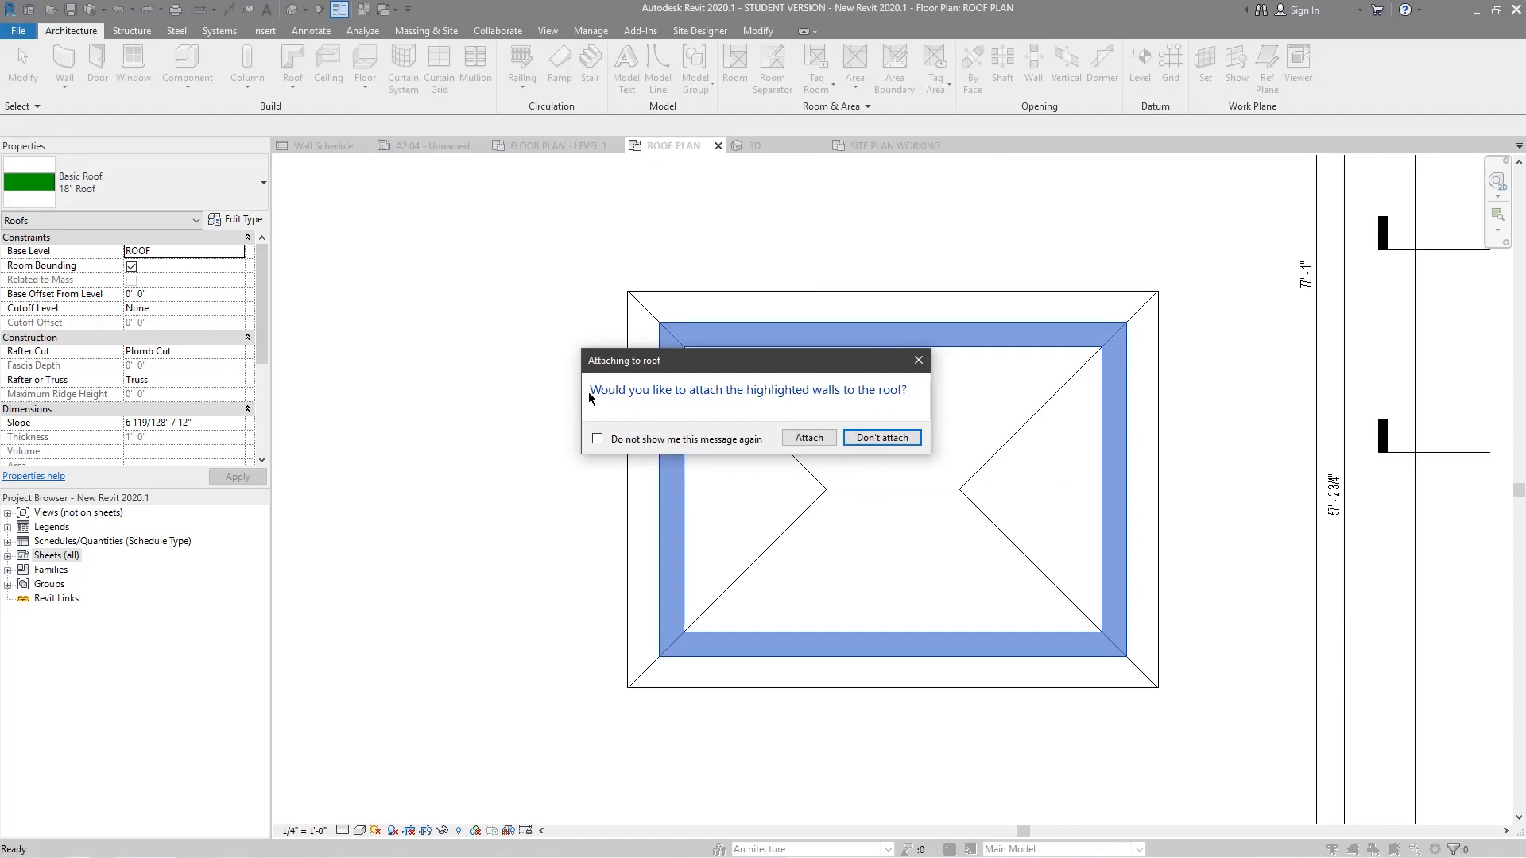
mouse_move(849, 385)
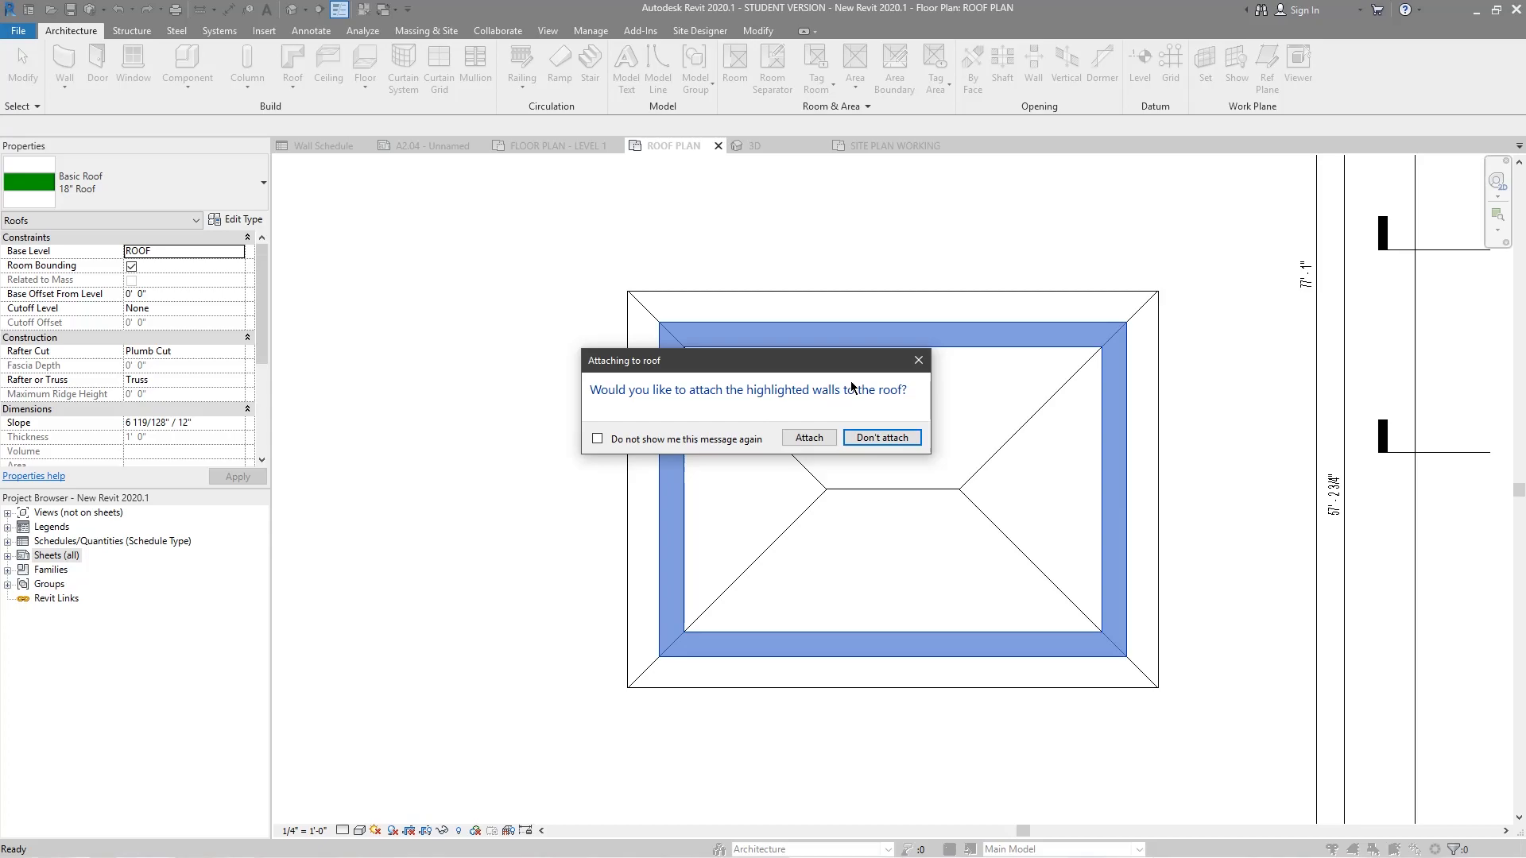
mouse_move(949, 251)
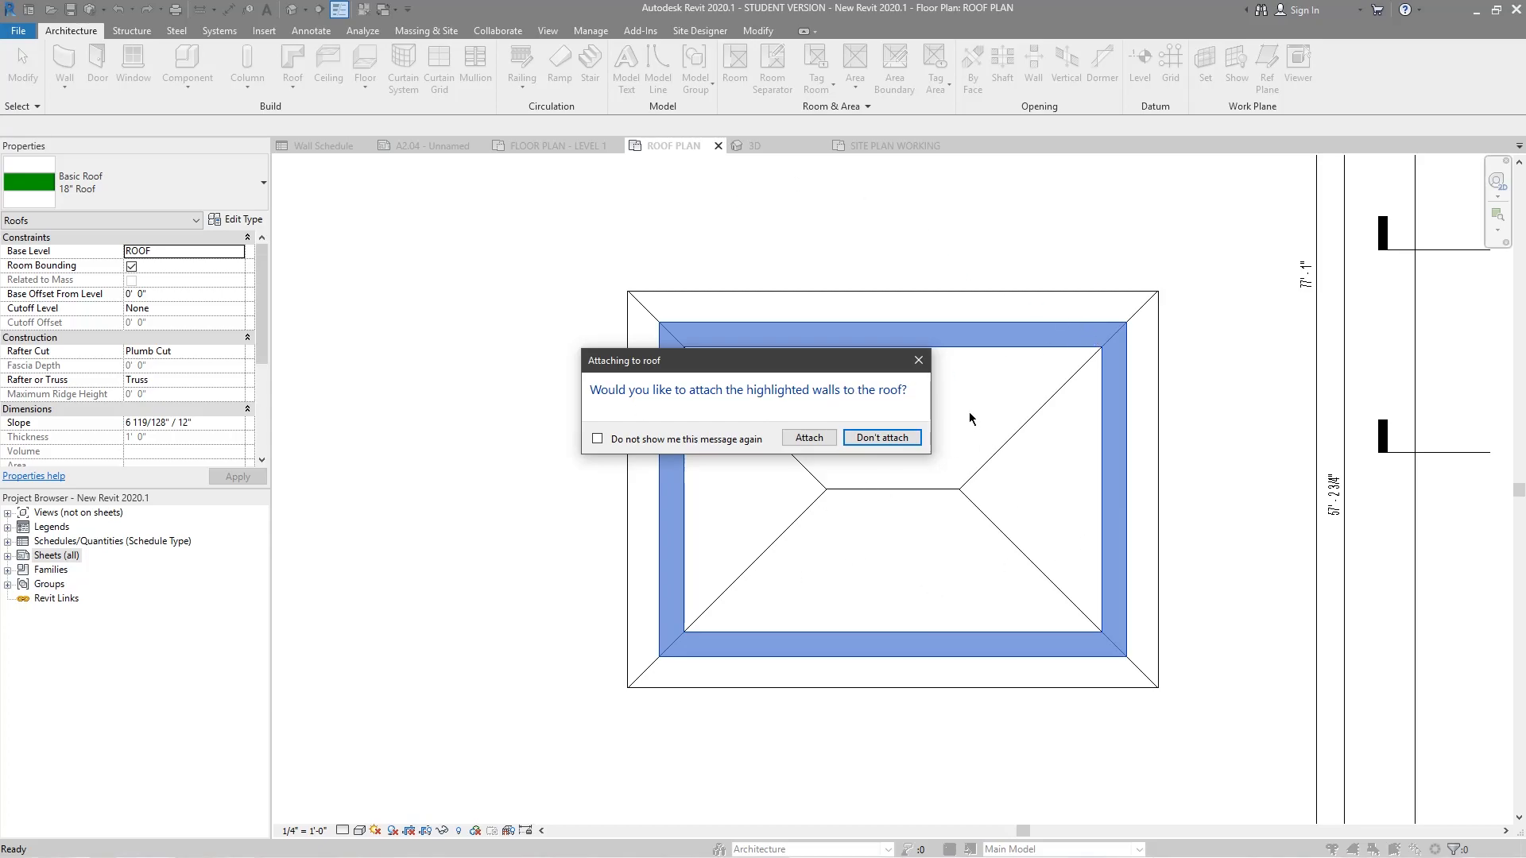
mouse_move(936, 410)
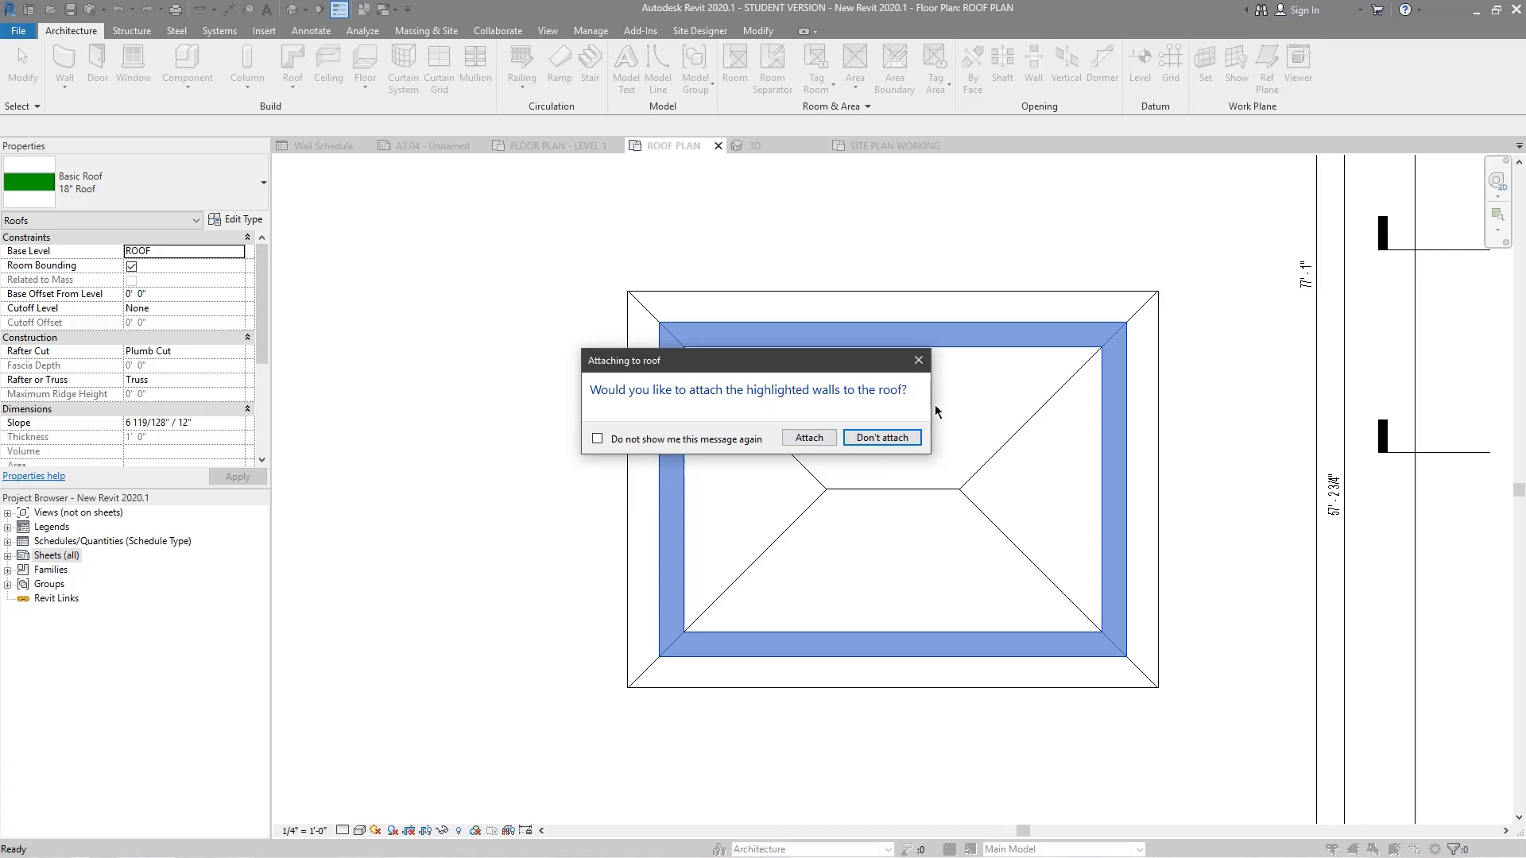
mouse_move(915, 439)
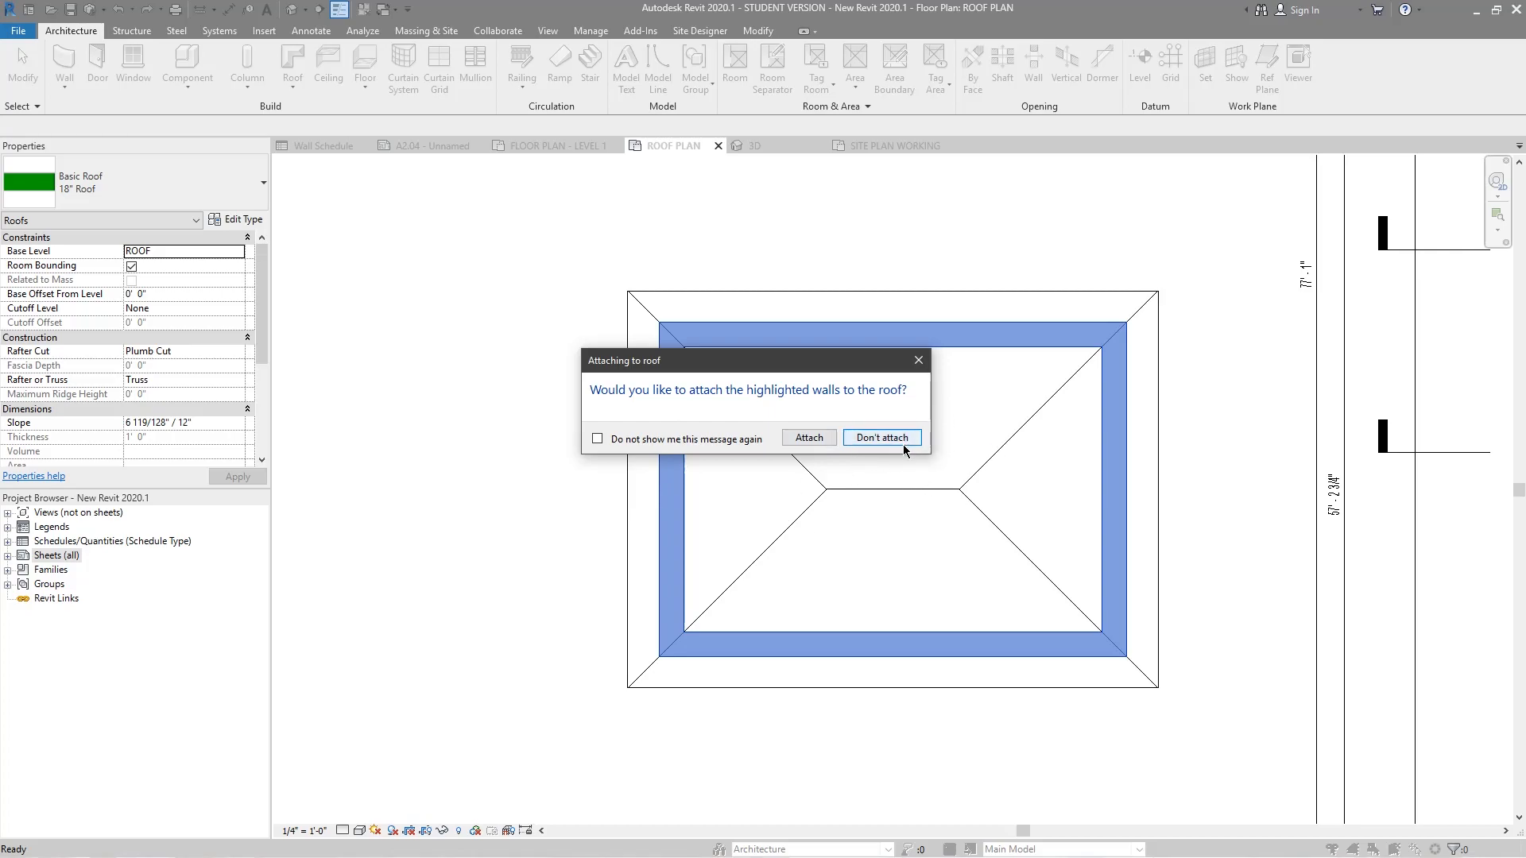
mouse_move(922, 494)
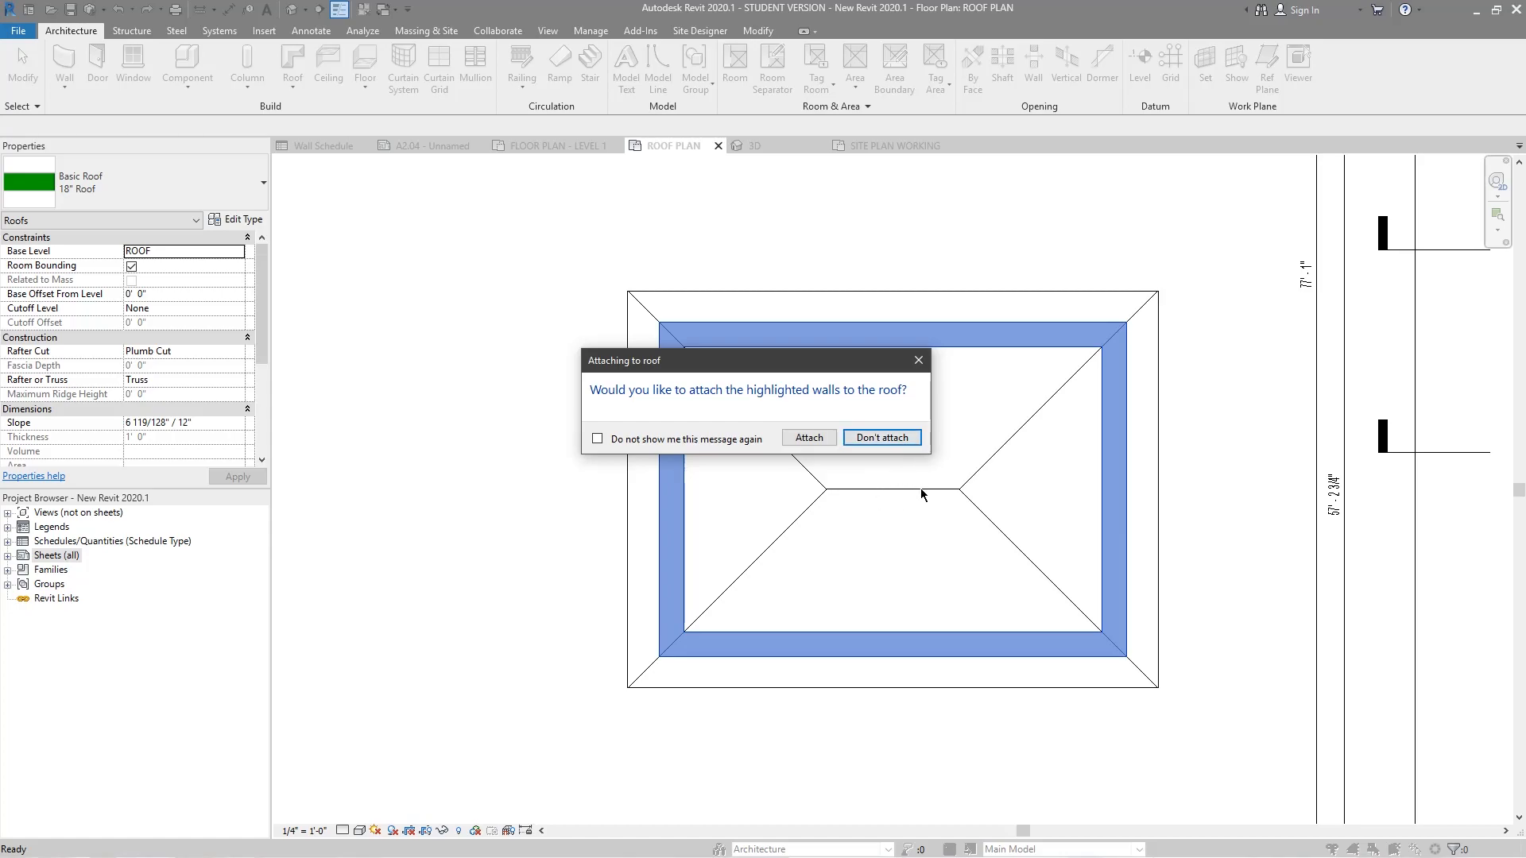
mouse_move(836, 575)
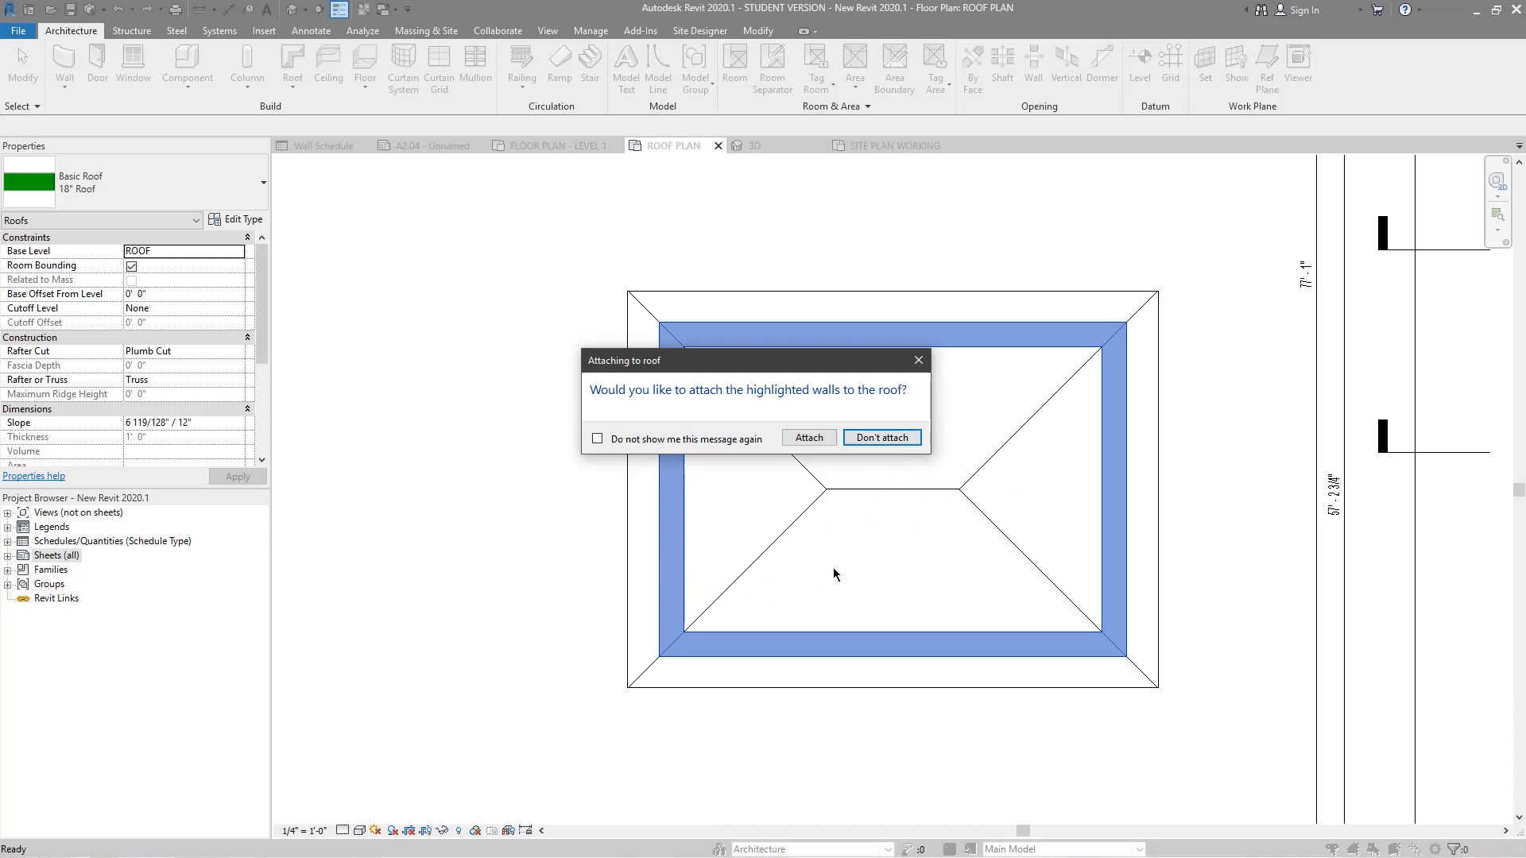
mouse_move(1034, 594)
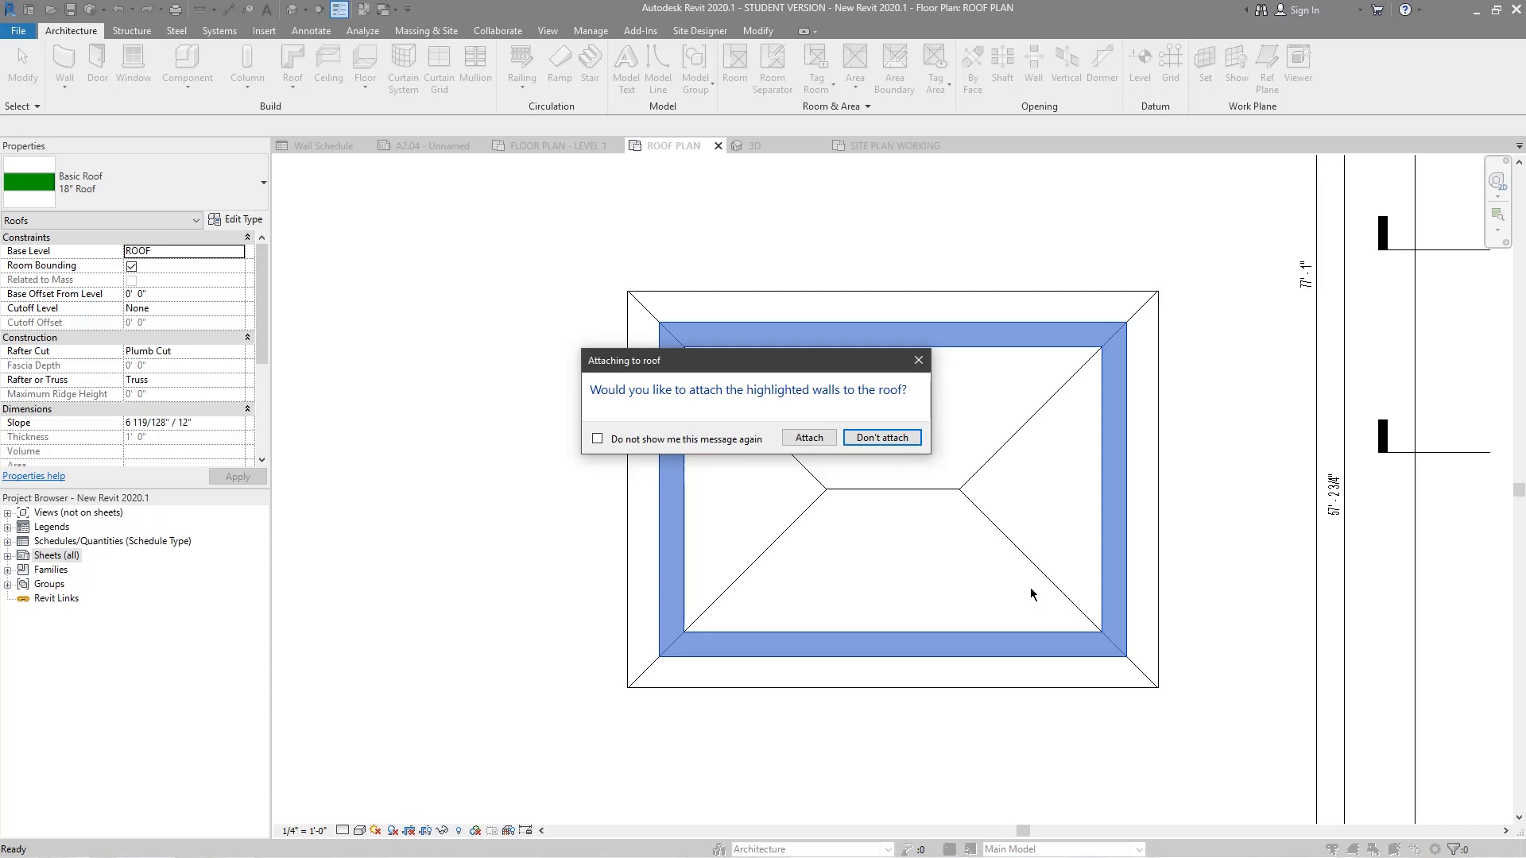
Answer the attach prompt, reopen the roof footprint and finish it again at 495.80 CF
click(883, 437)
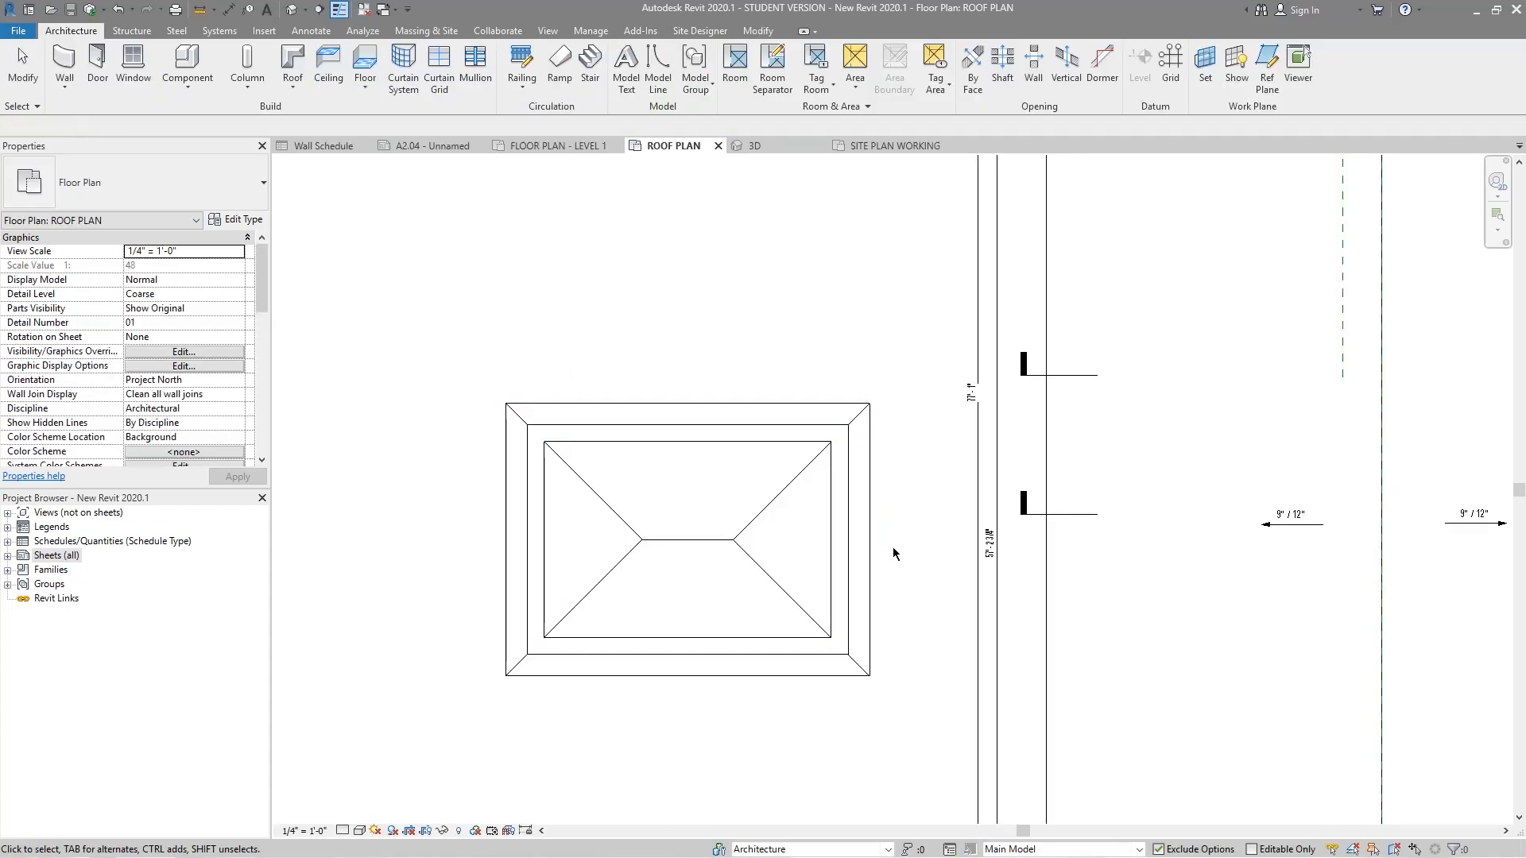
click(684, 658)
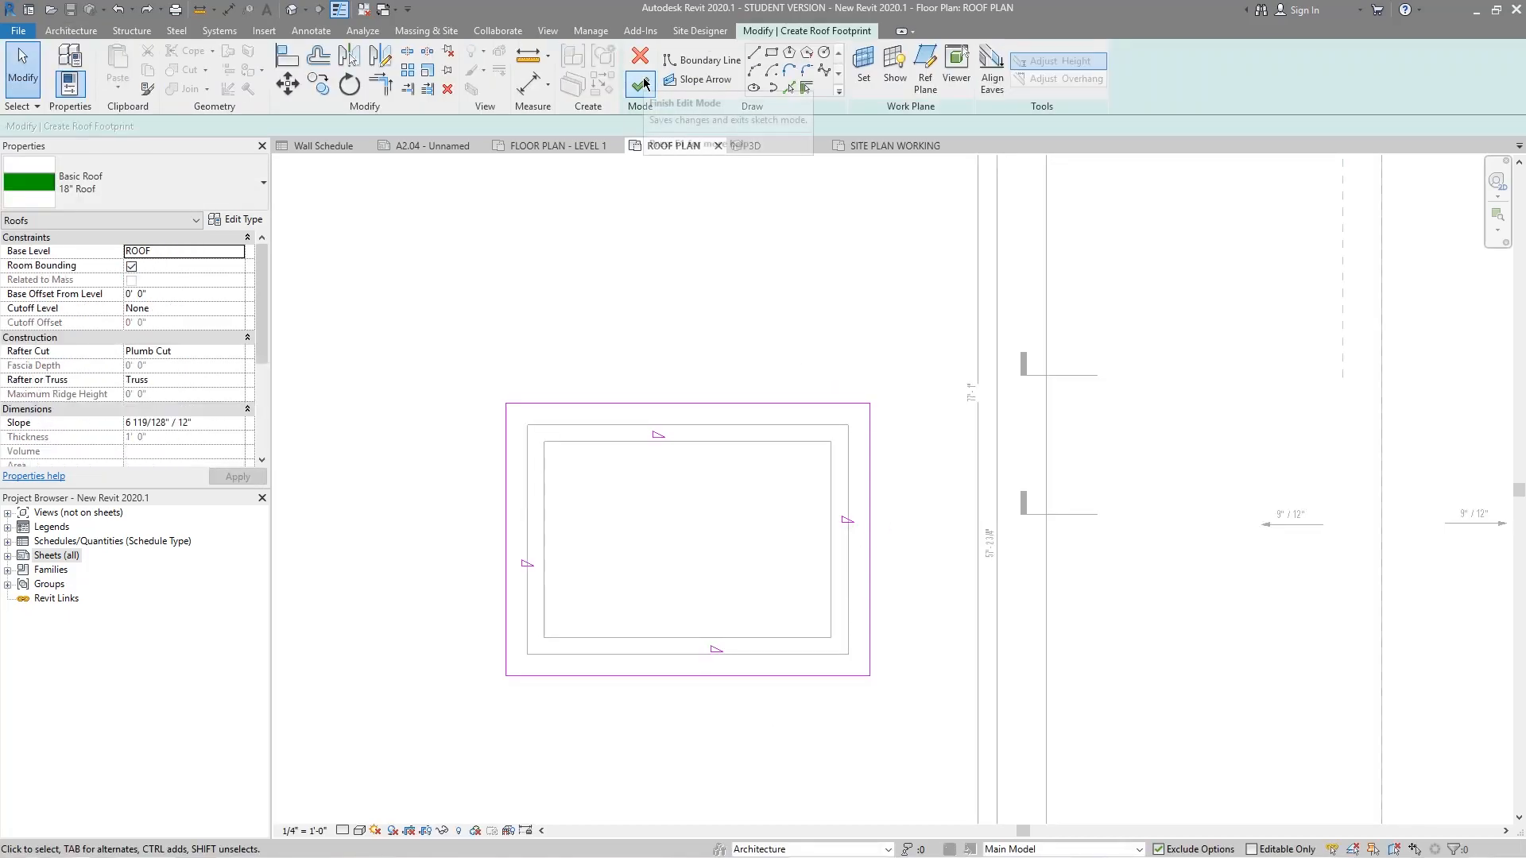
click(639, 82)
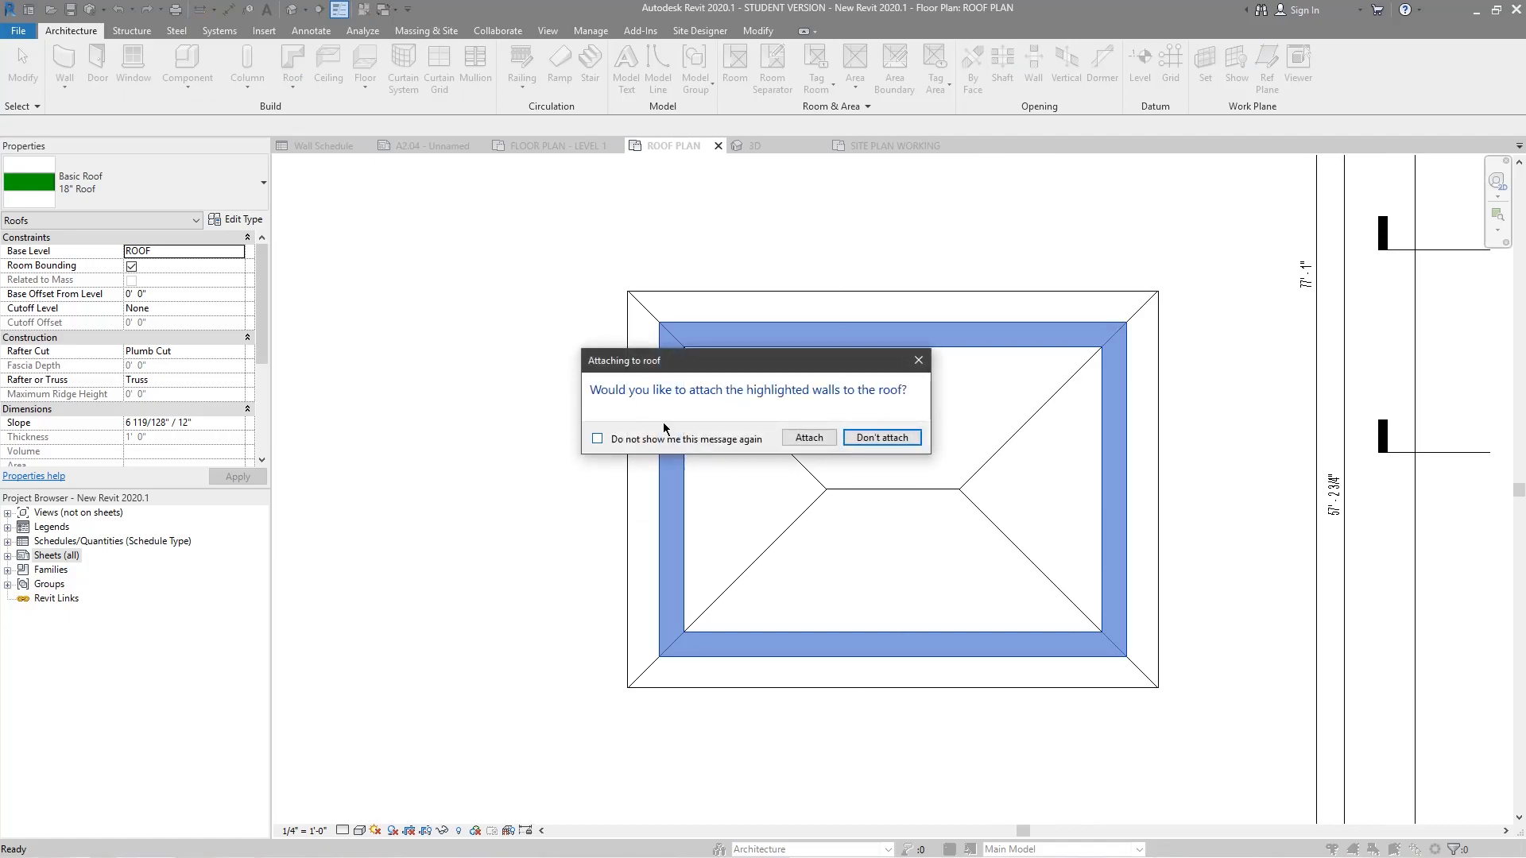
mouse_move(810, 342)
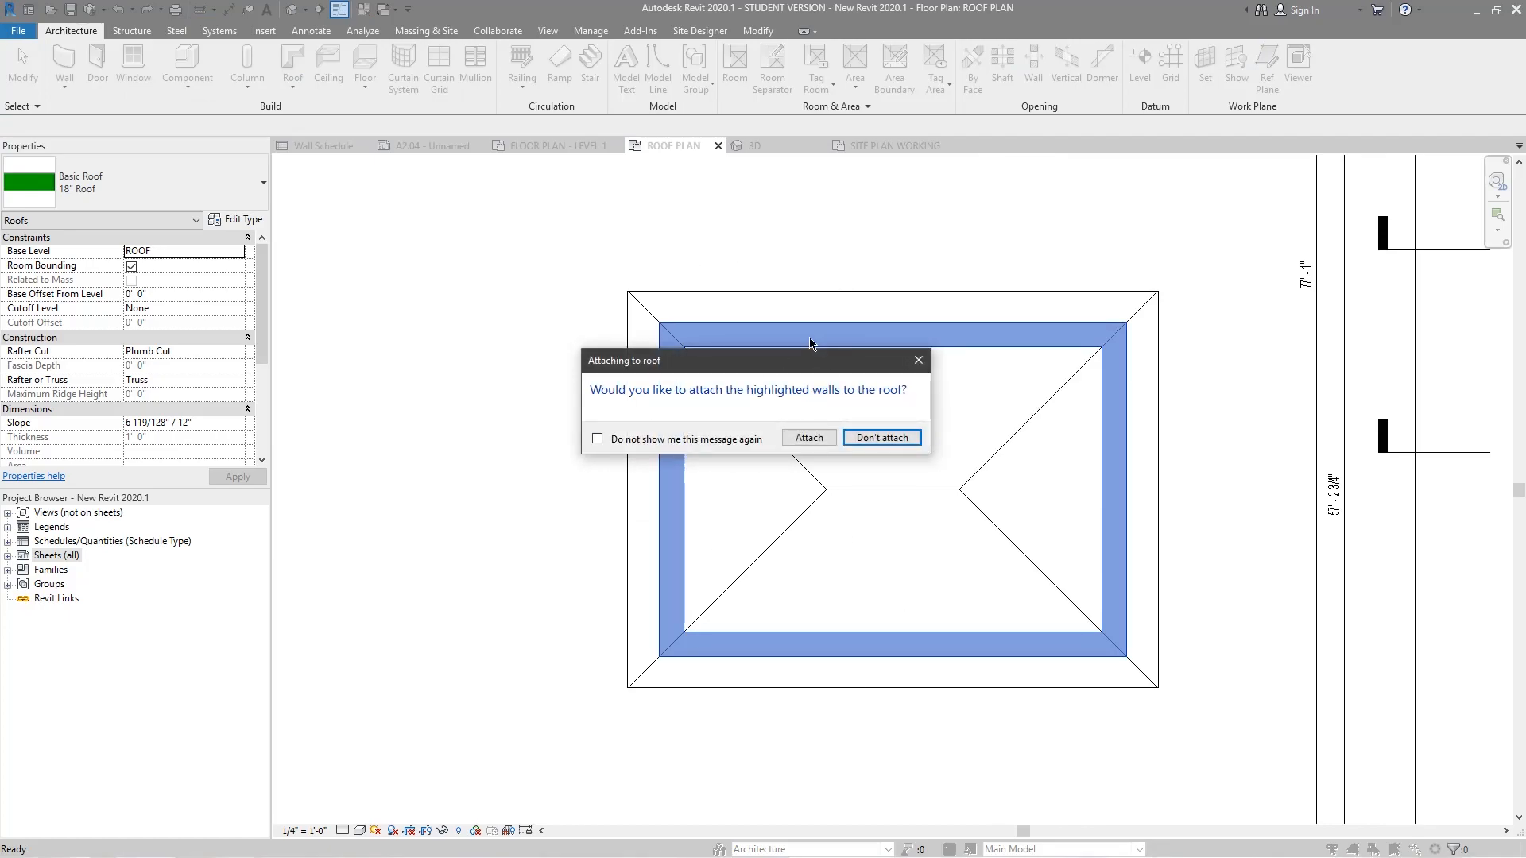
mouse_move(702, 376)
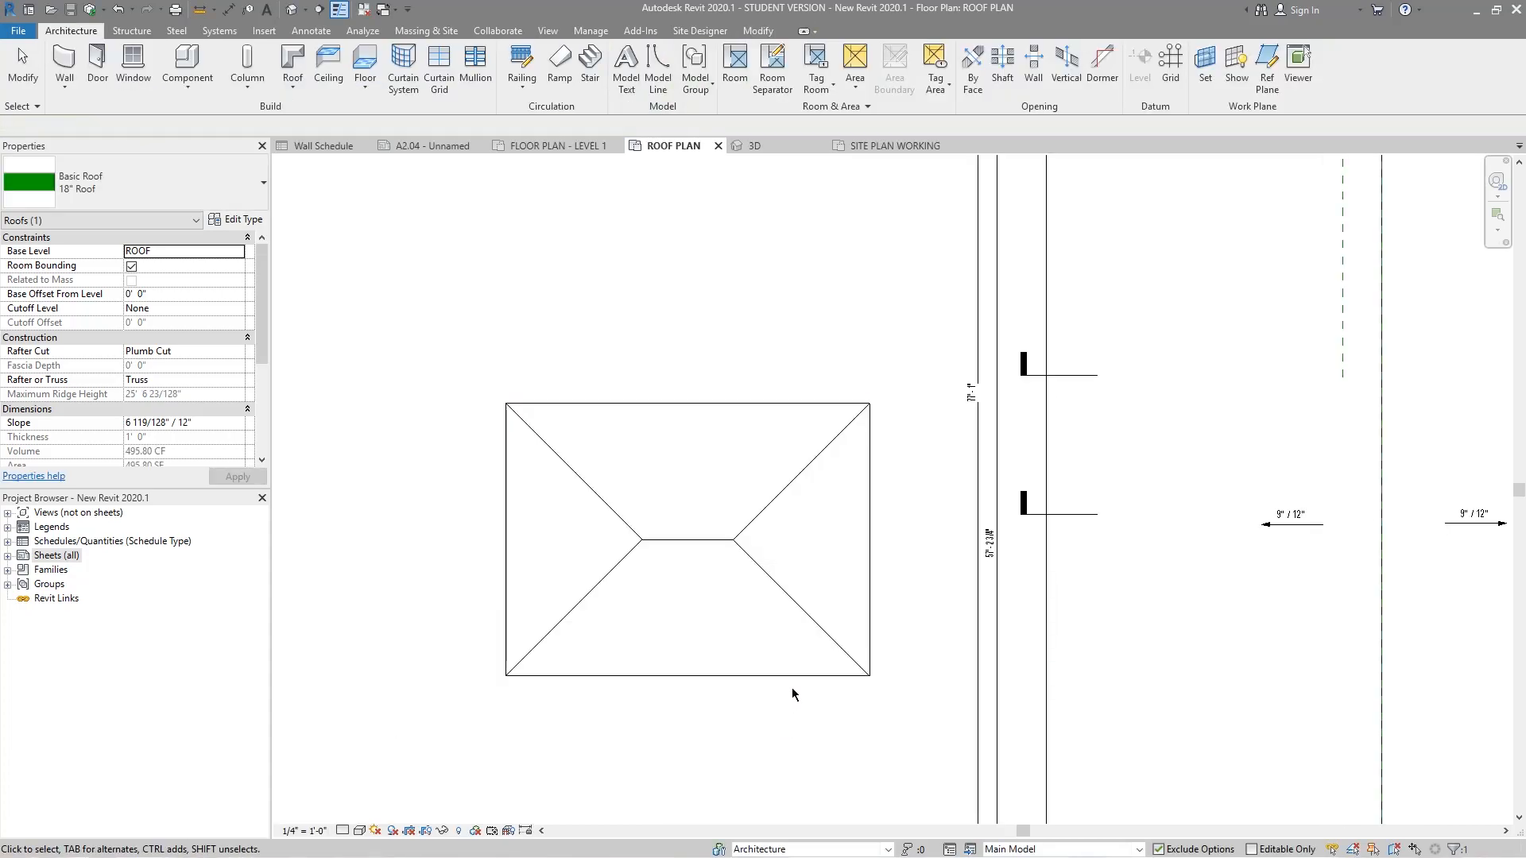
click(706, 546)
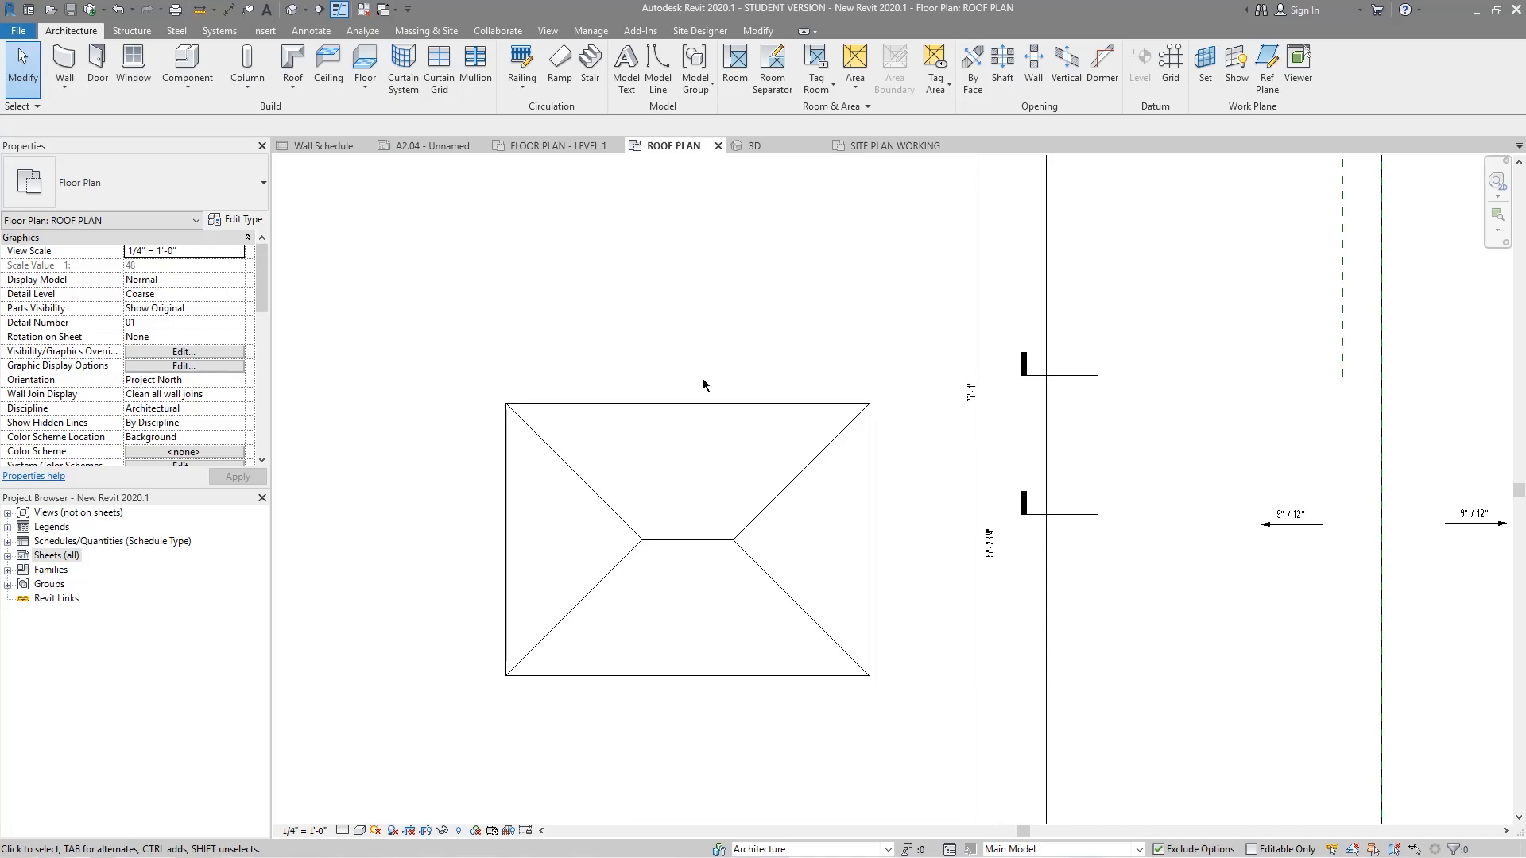
mouse_move(680, 359)
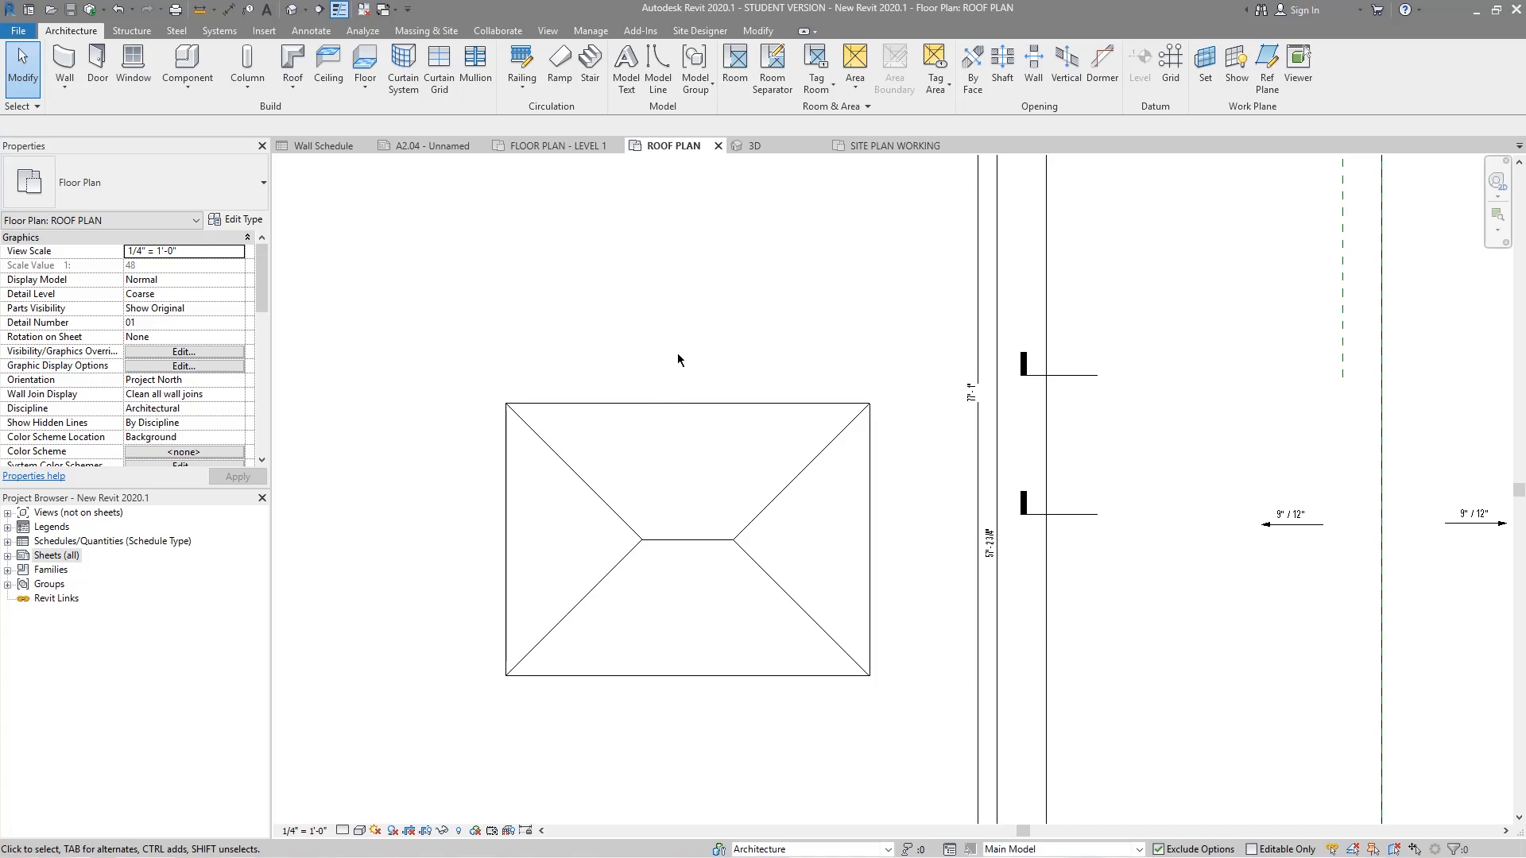
mouse_move(715, 369)
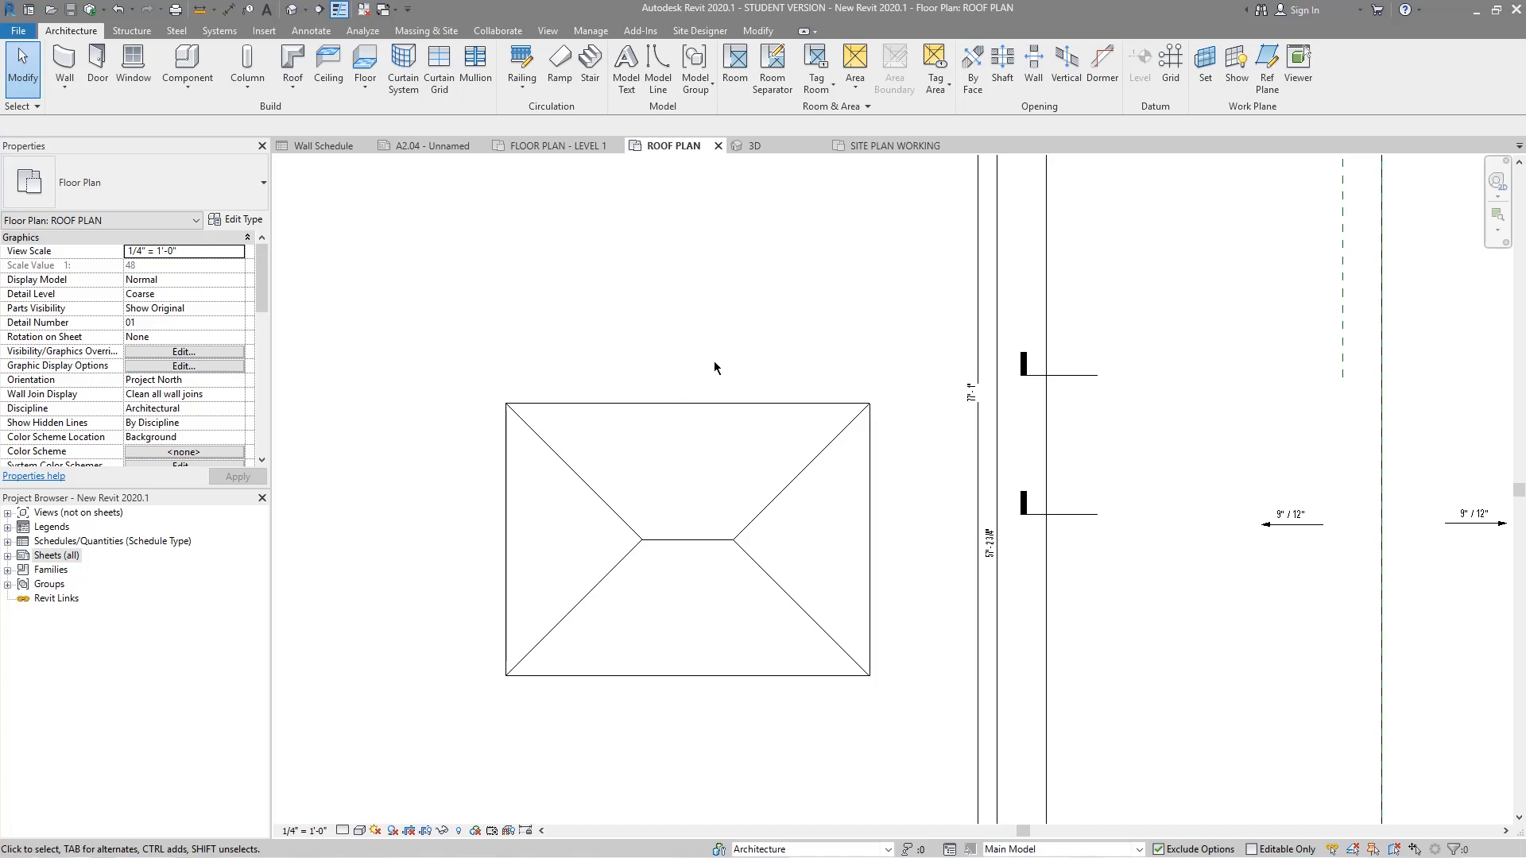
mouse_move(707, 371)
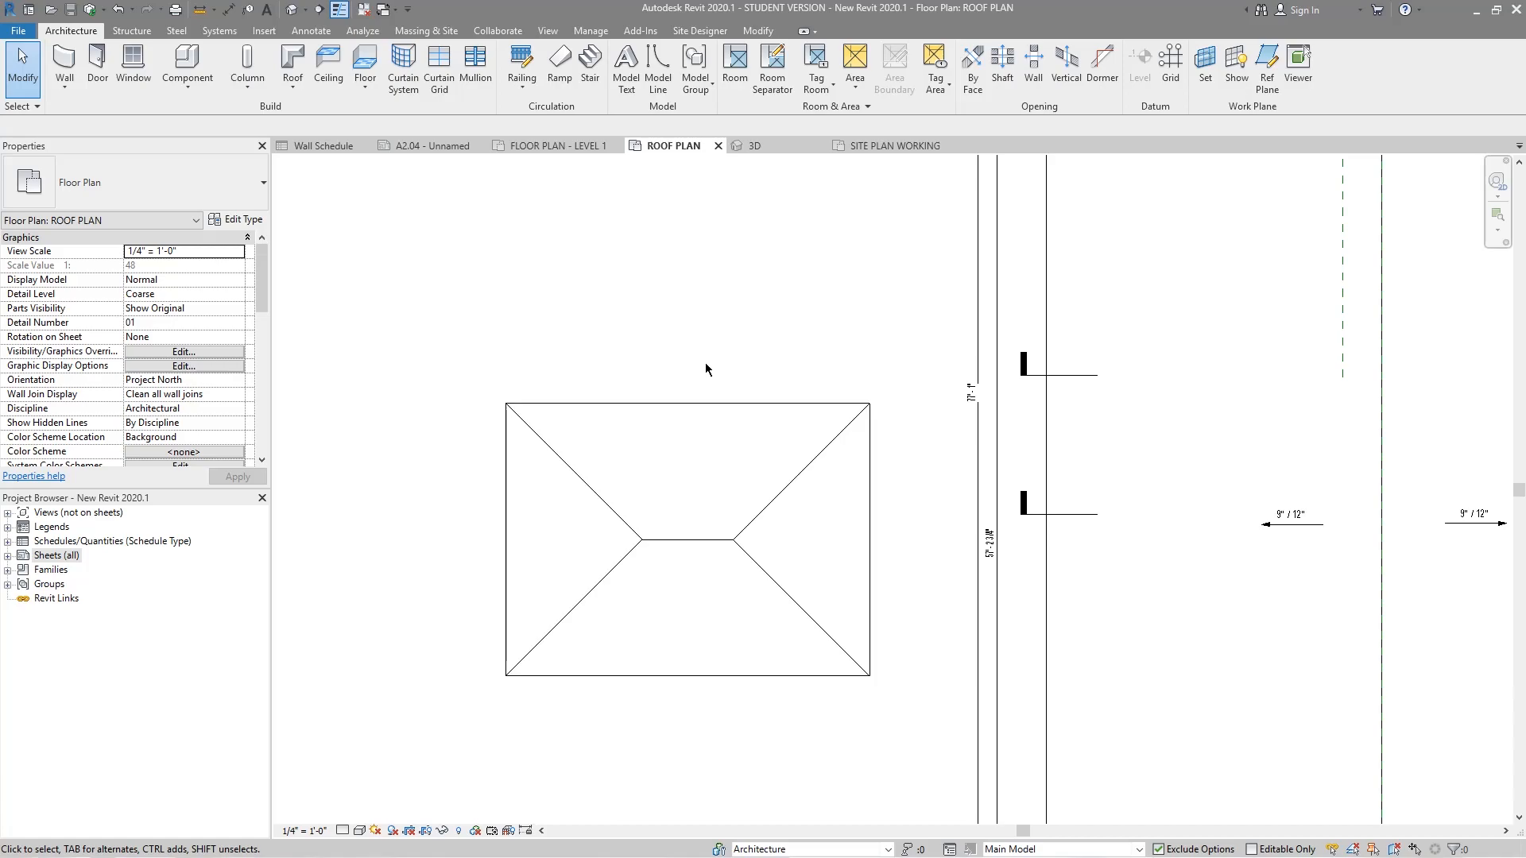
mouse_move(770, 390)
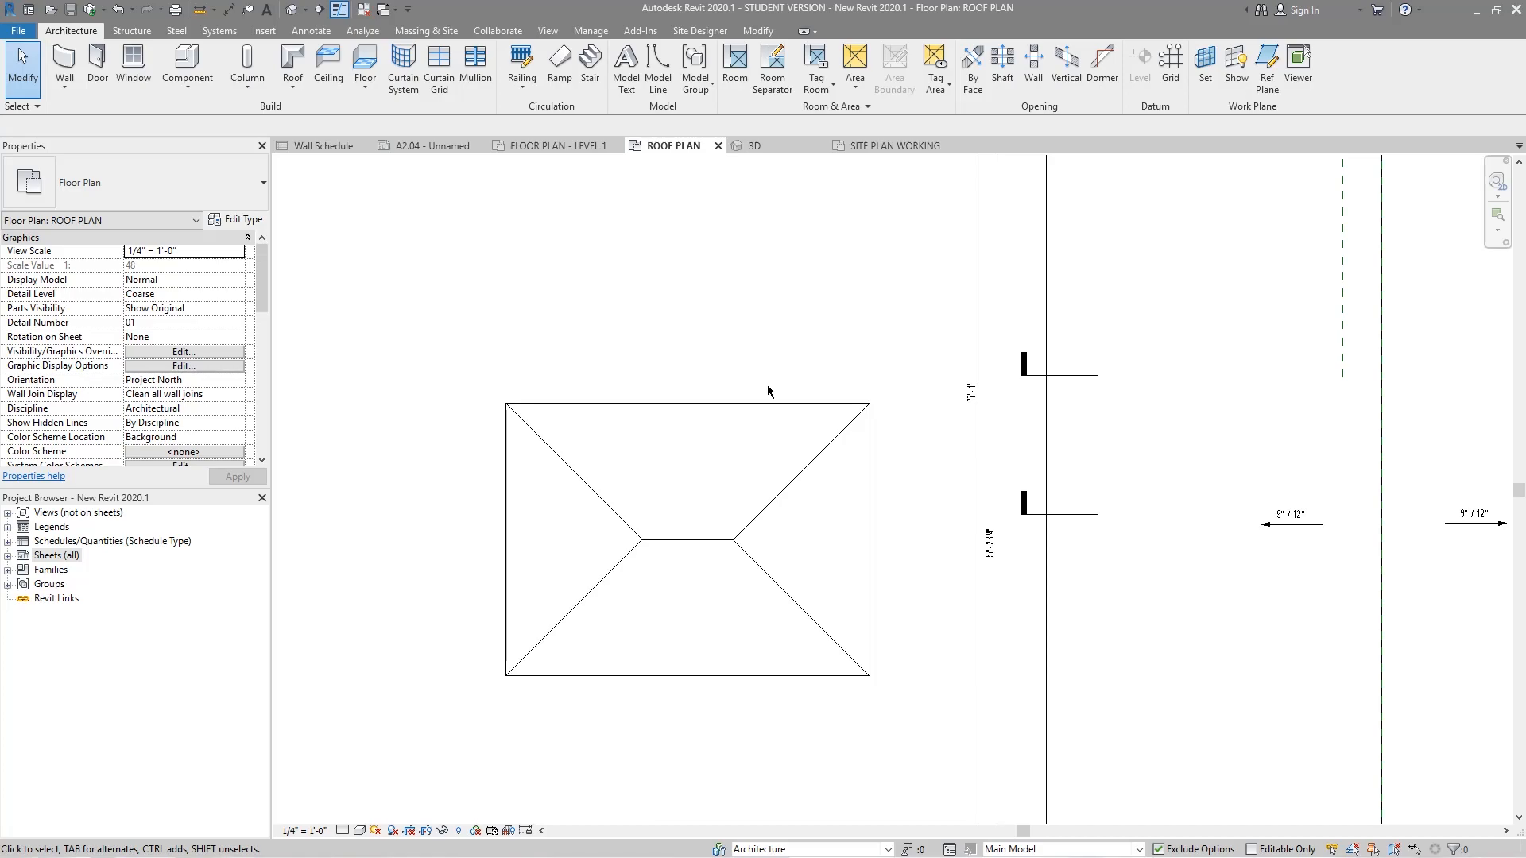
mouse_move(832, 318)
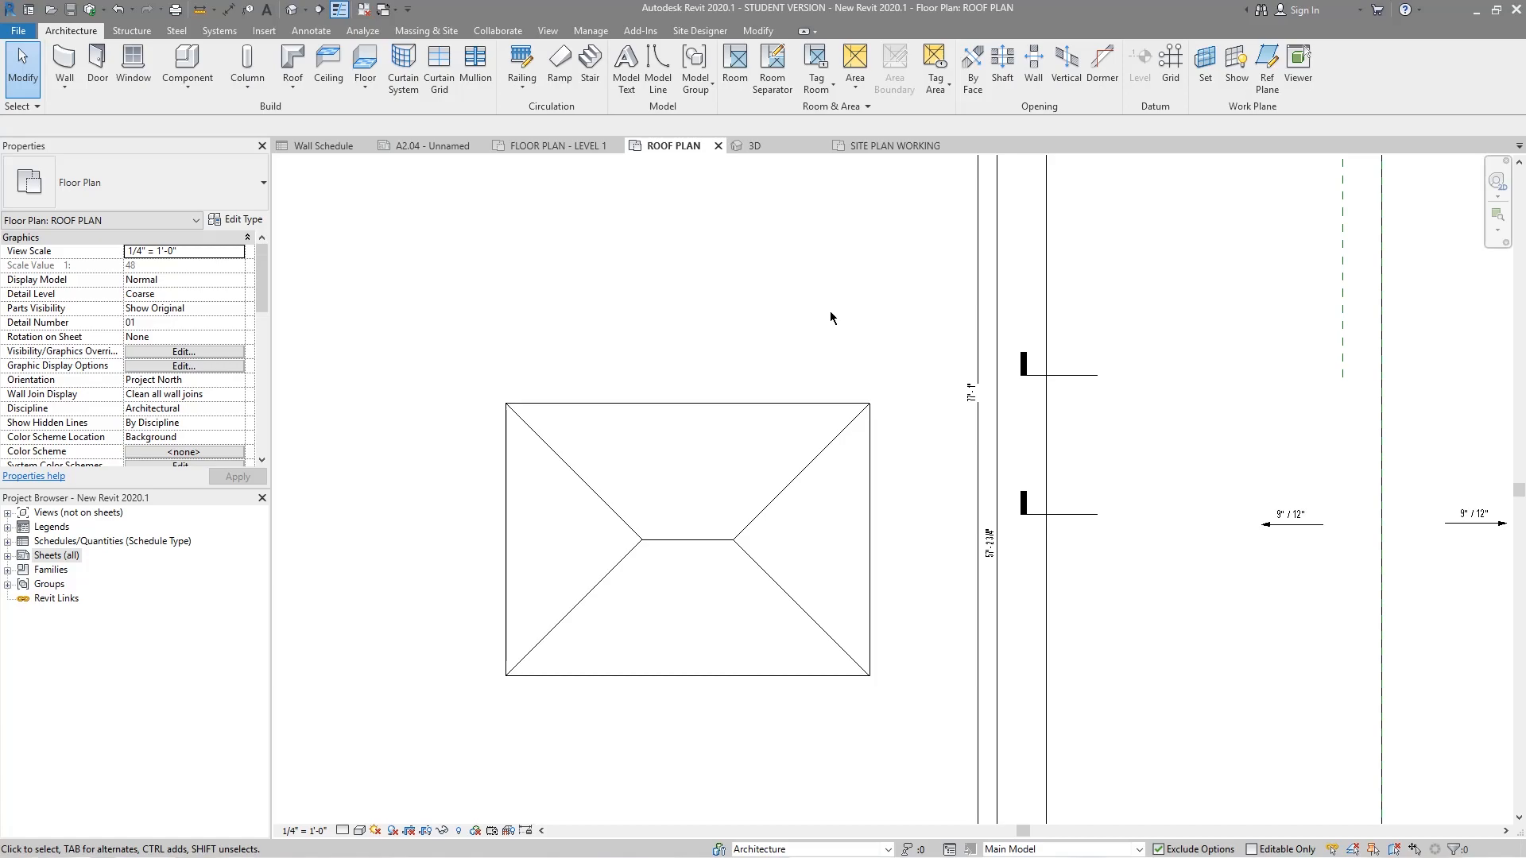
Switch to the empty 3D view and show the Insert ribbon's link and import options
click(753, 145)
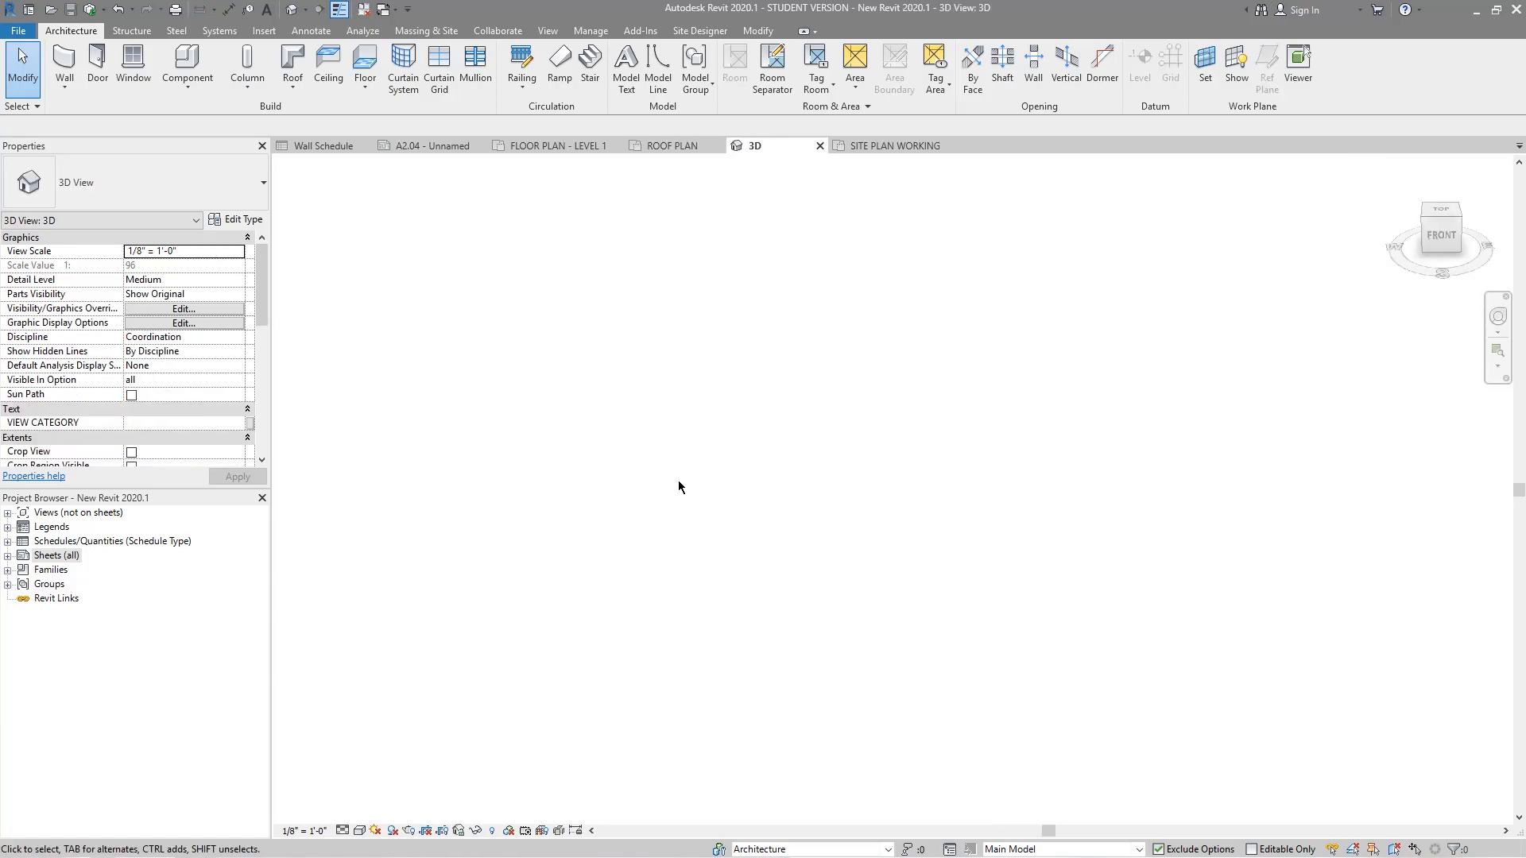
mouse_move(763, 395)
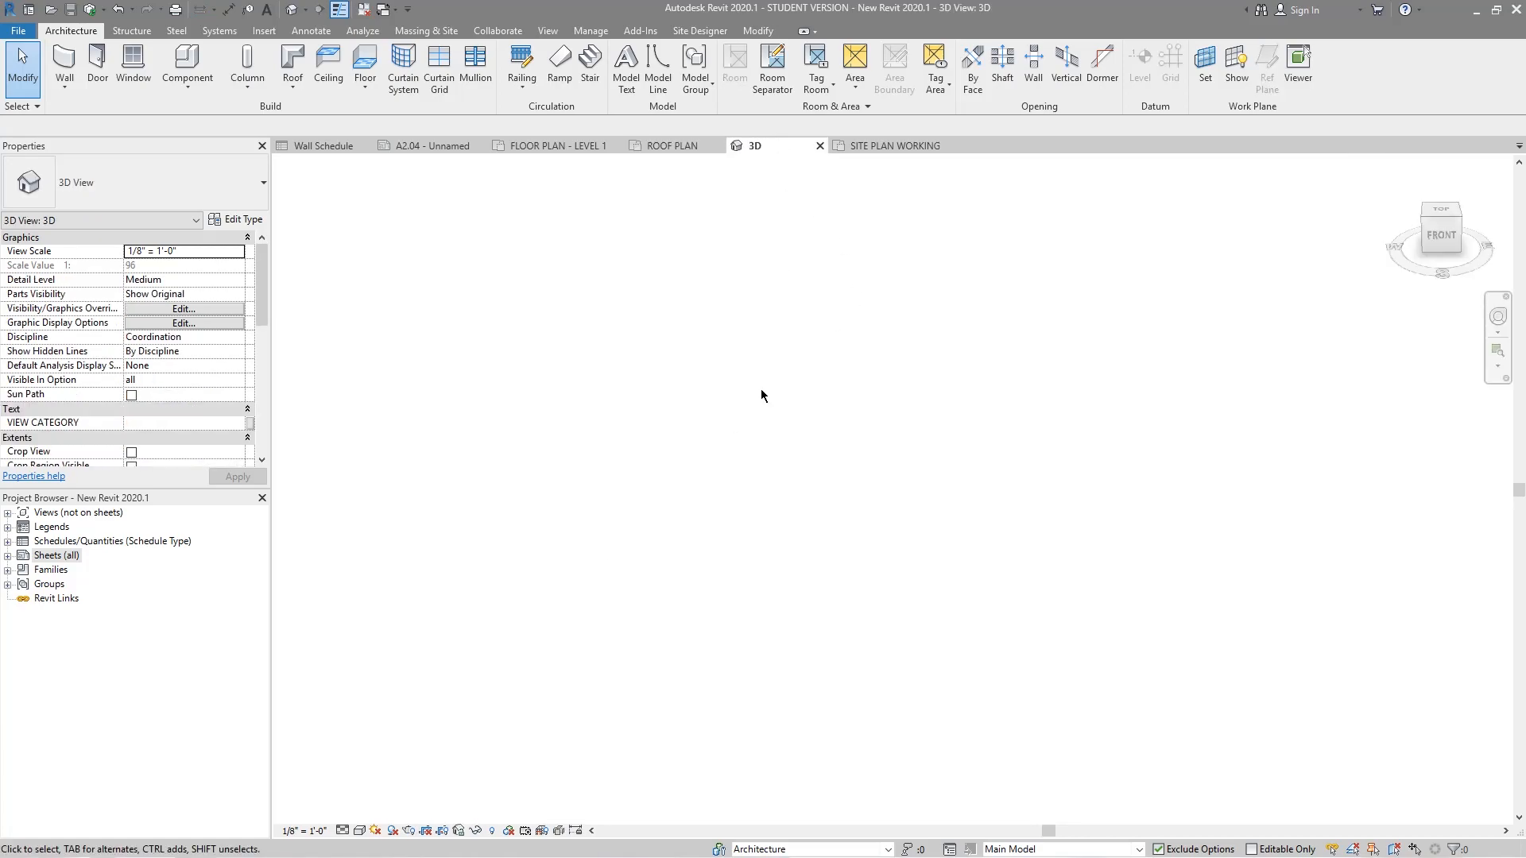
mouse_move(721, 229)
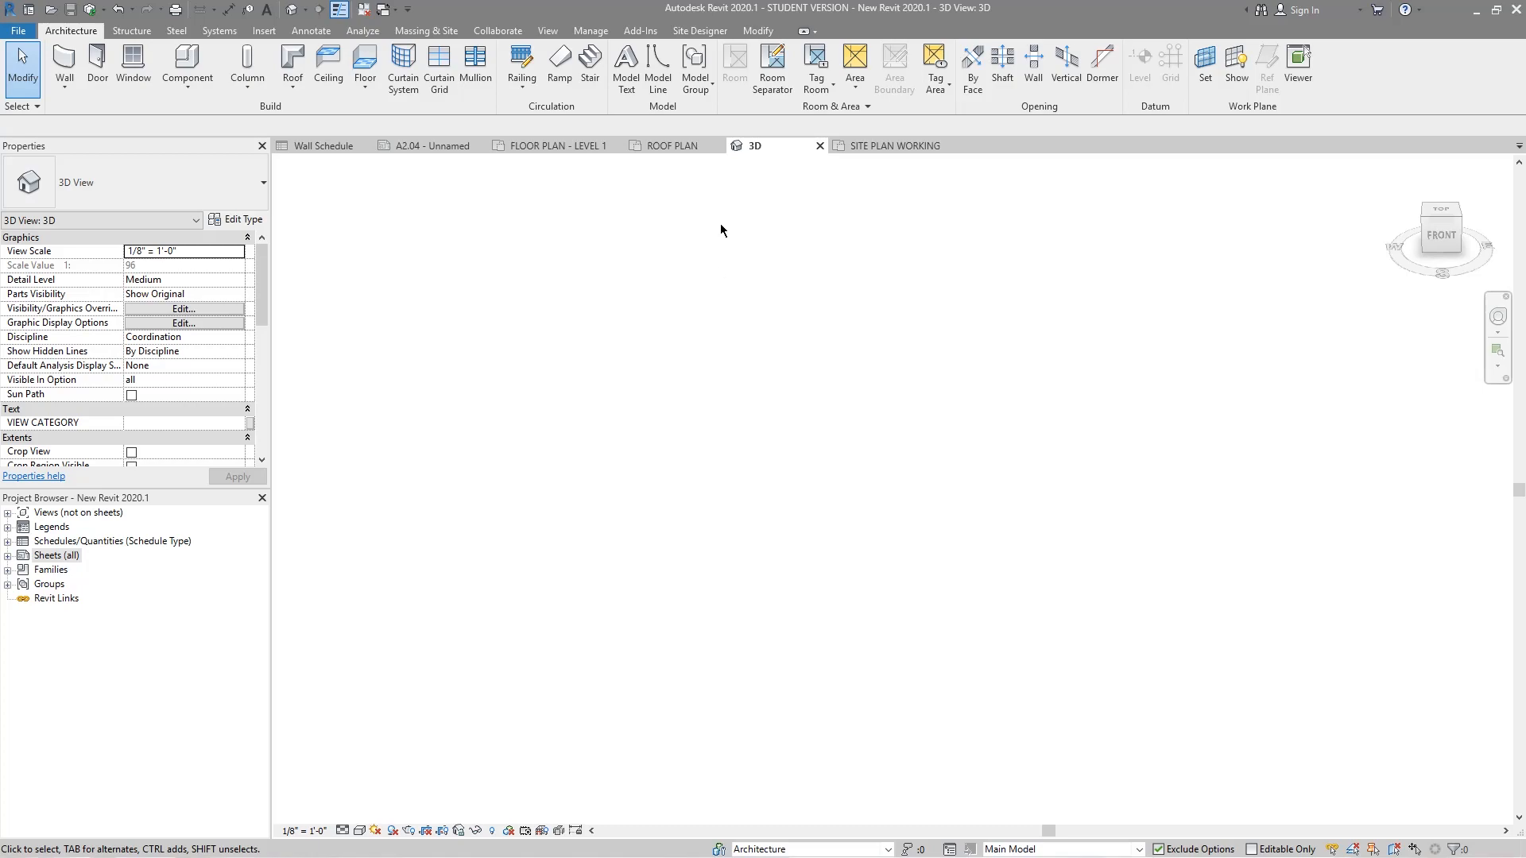
mouse_move(515, 210)
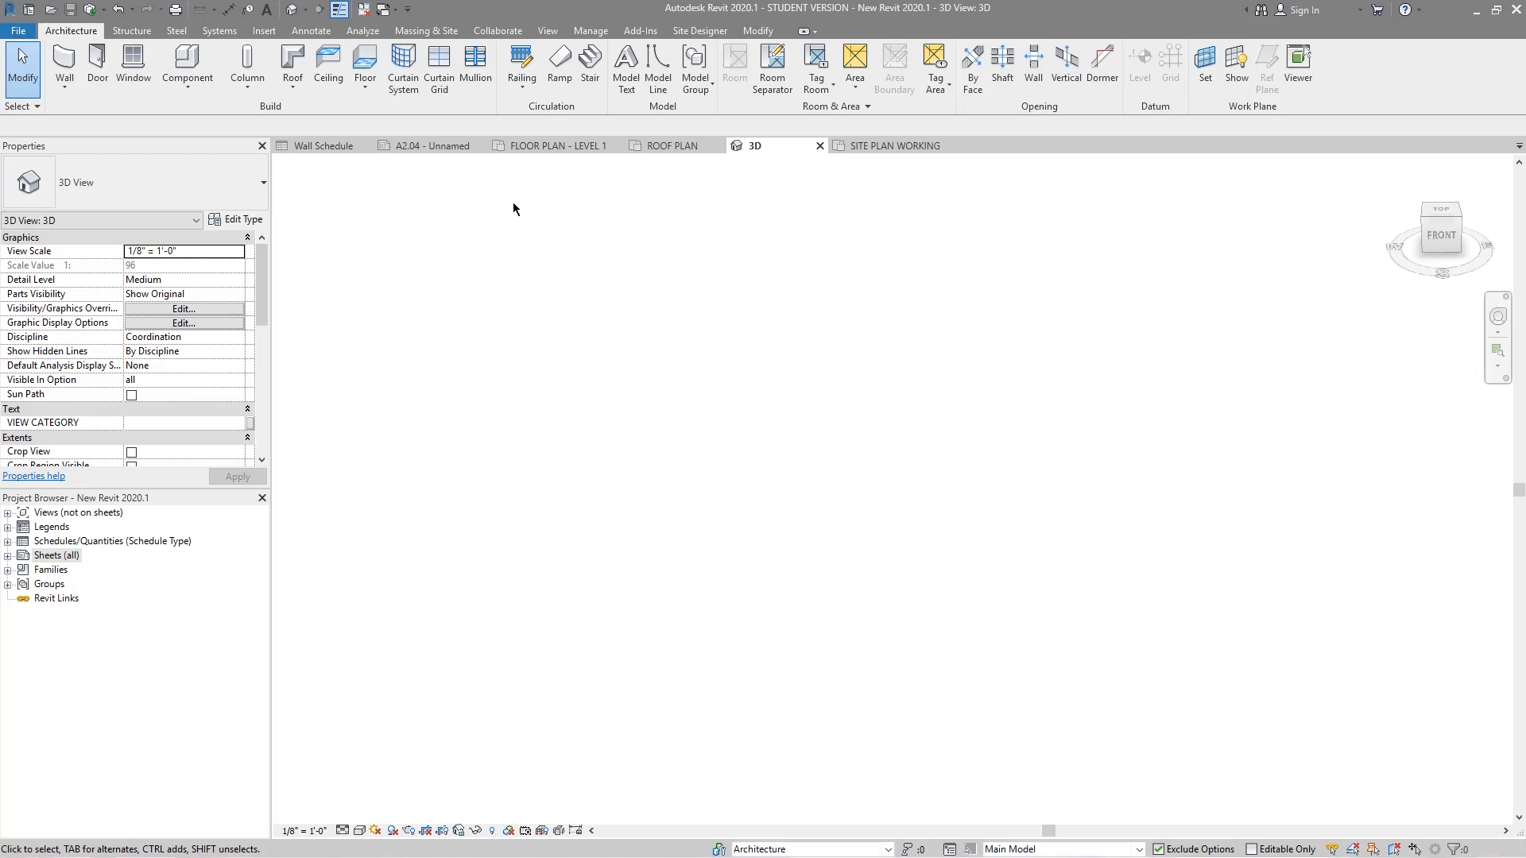
click(264, 30)
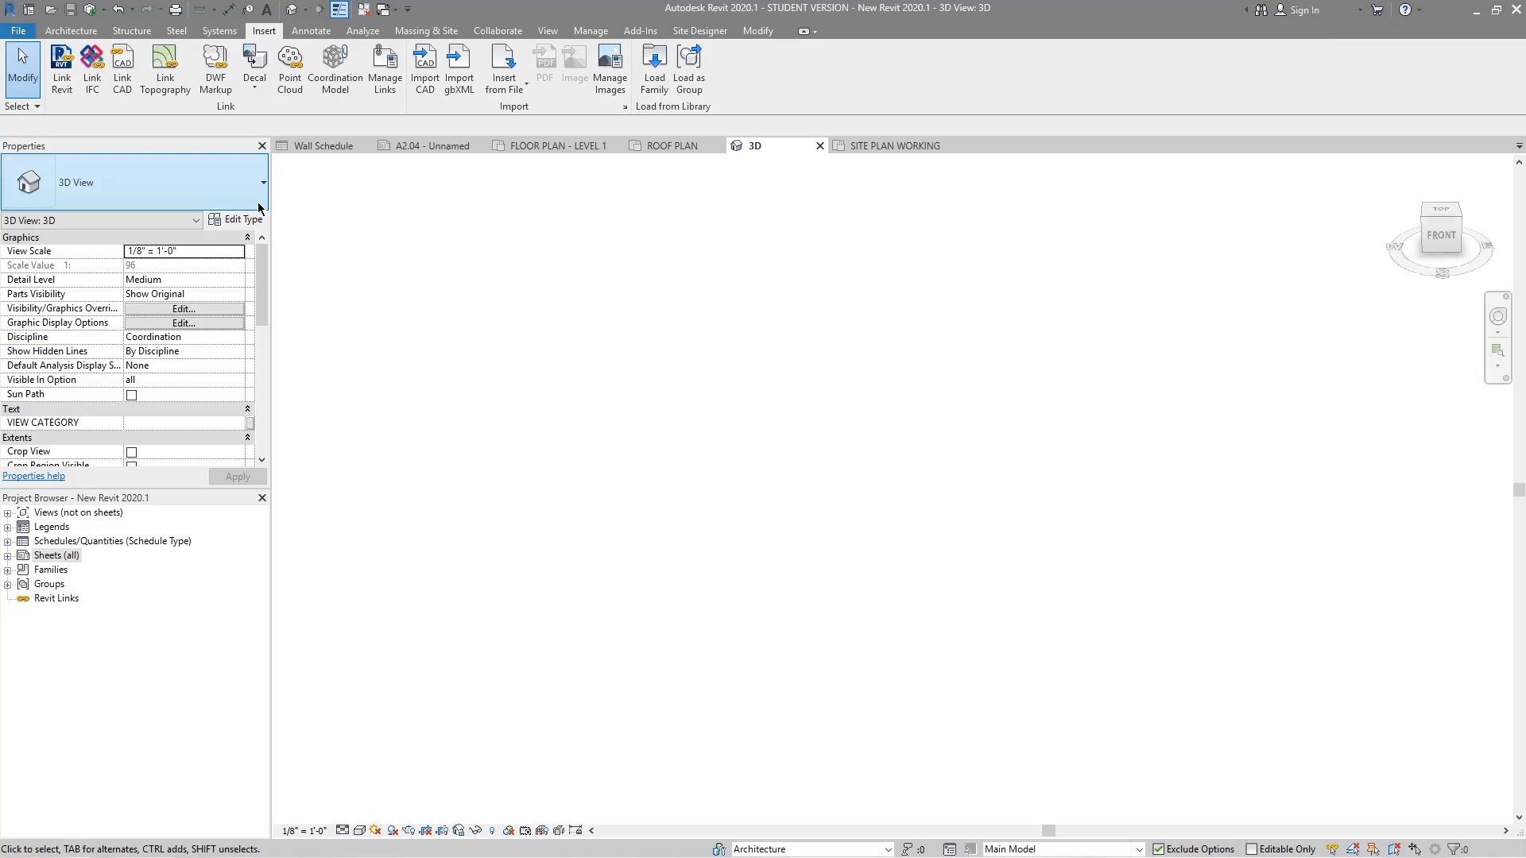
mouse_move(471, 390)
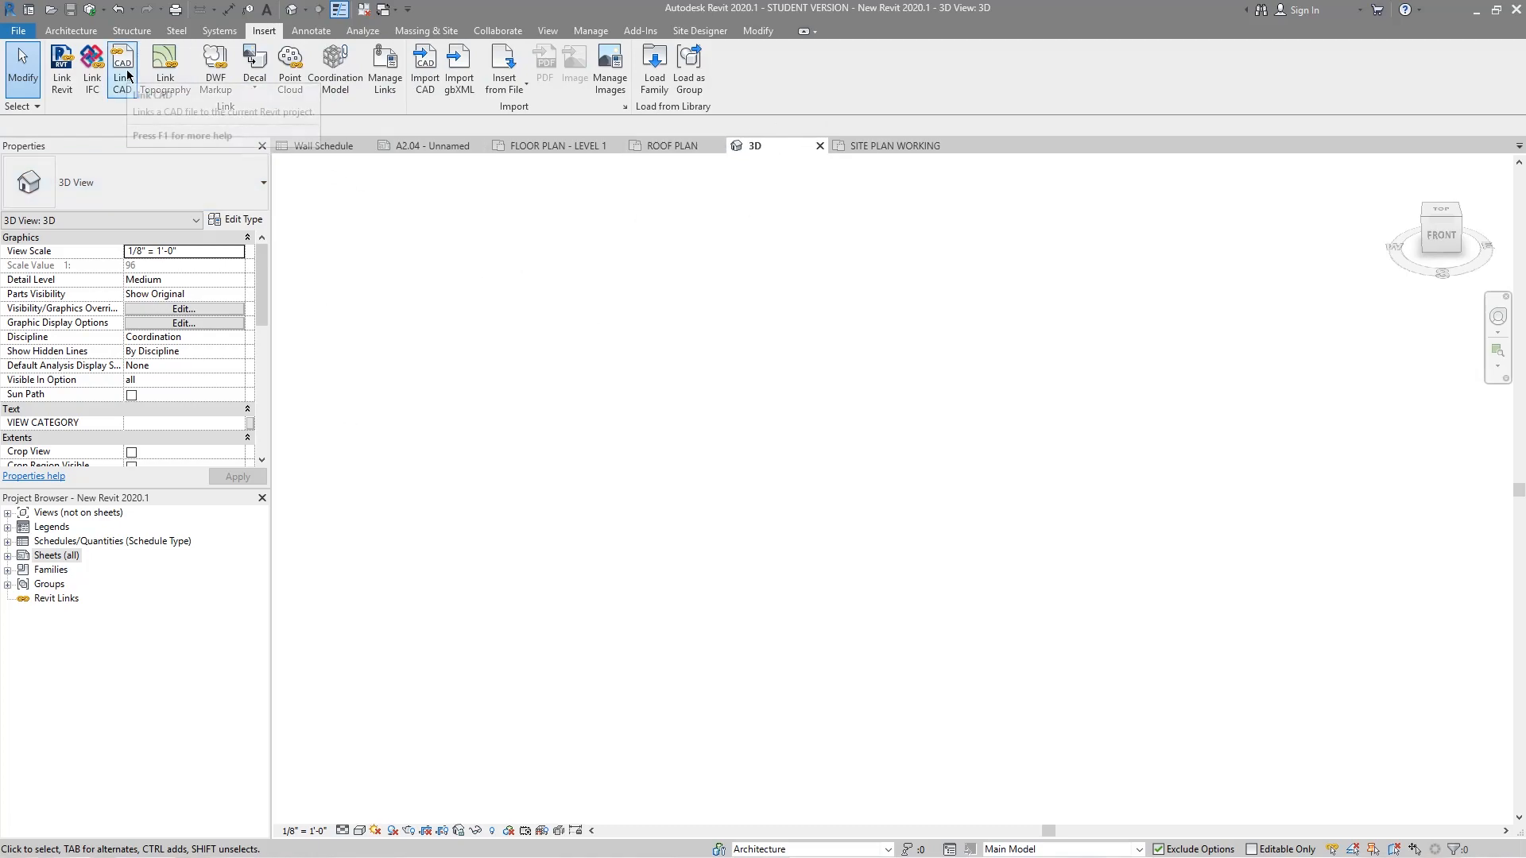
In Link CAD Formats, choose the Chiesa Dives in Misericordia .skp from Downloads with inch import units
click(120, 65)
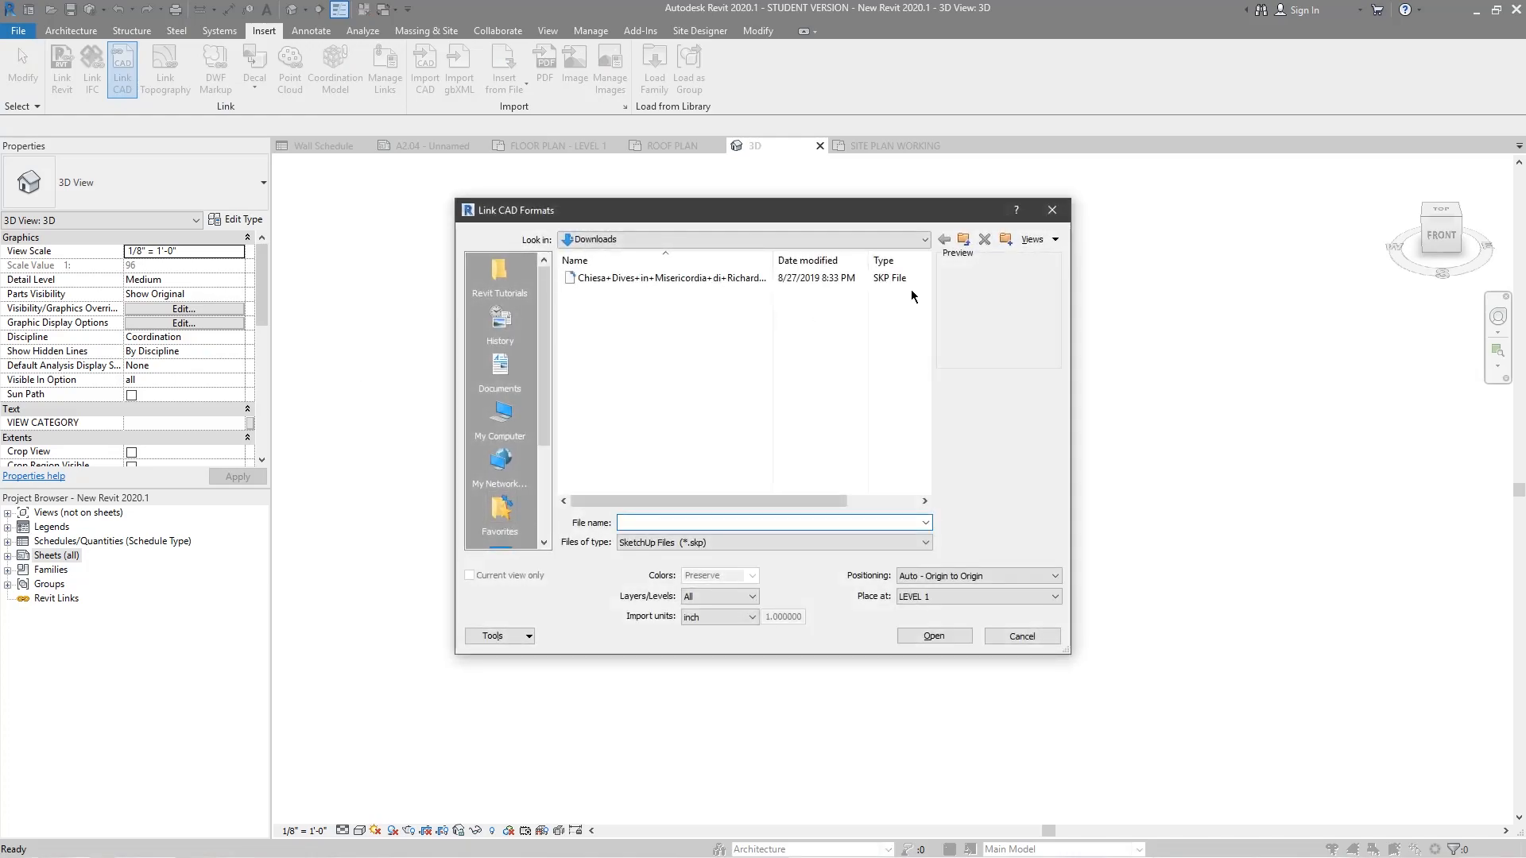
click(922, 543)
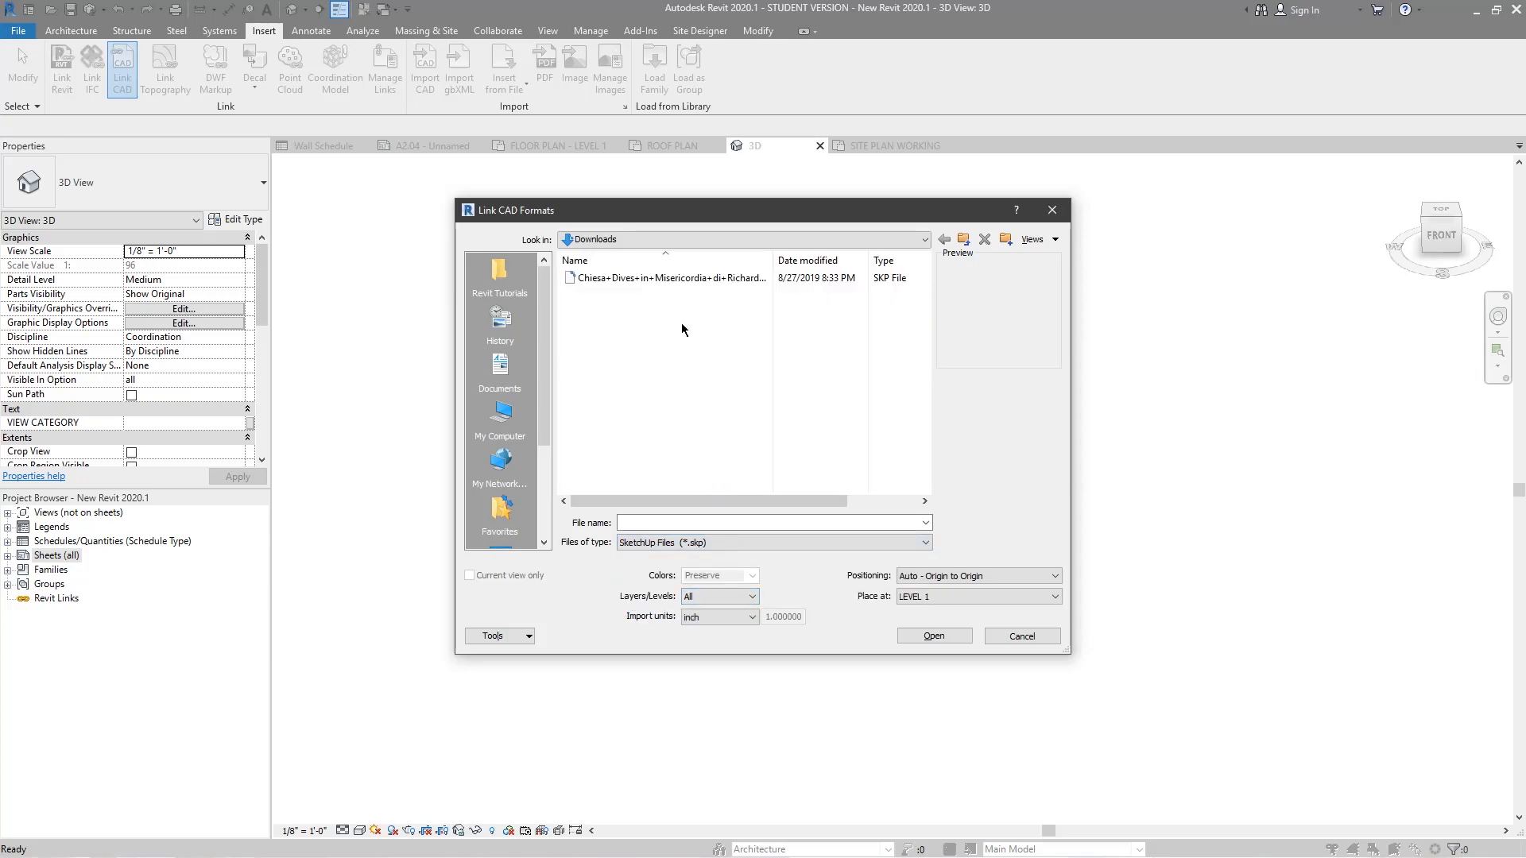
mouse_move(746, 309)
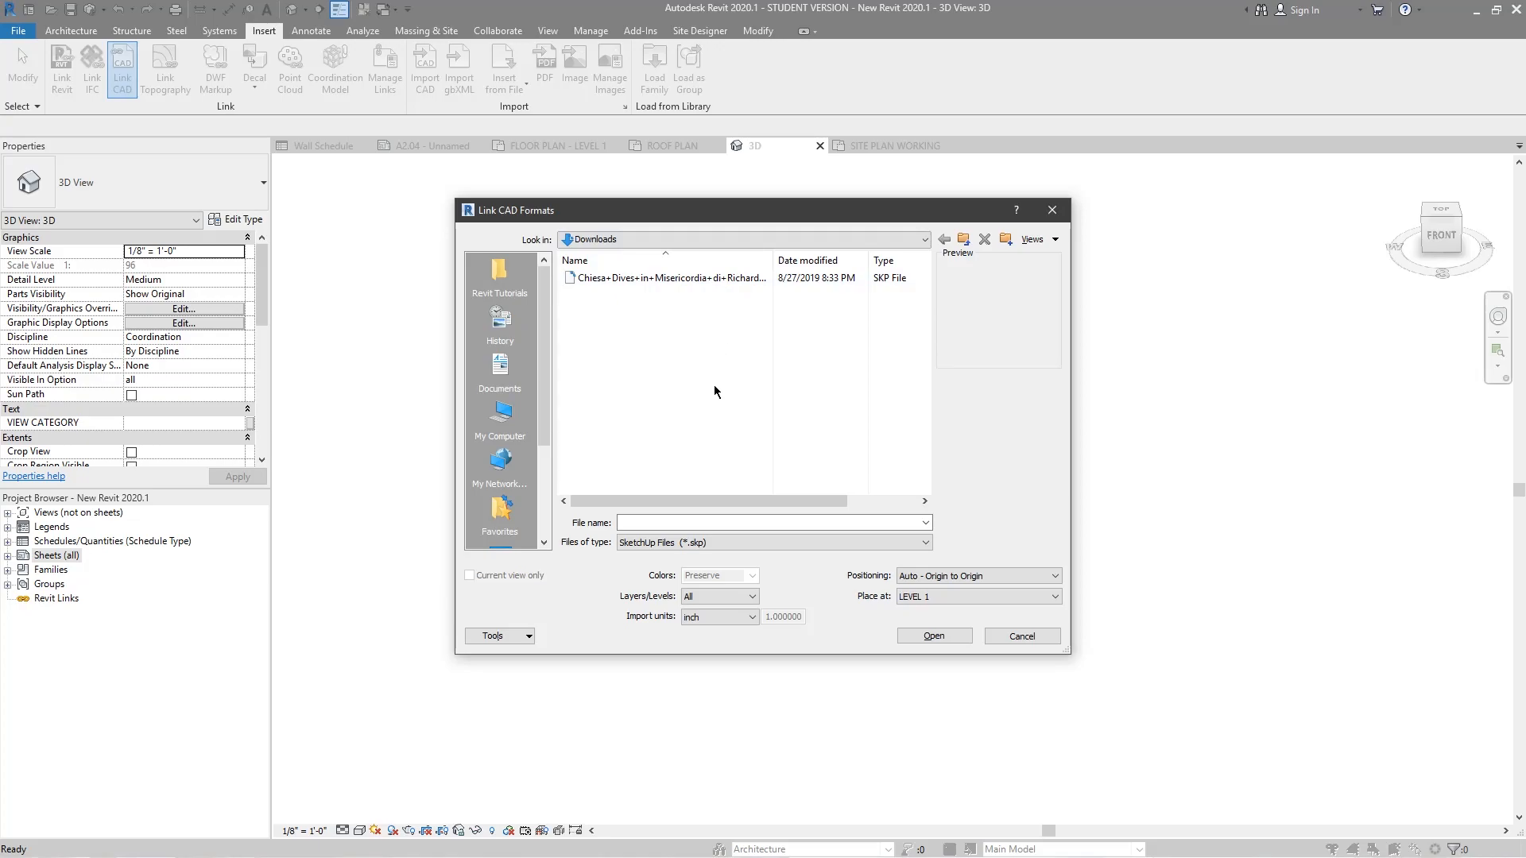
mouse_move(700, 369)
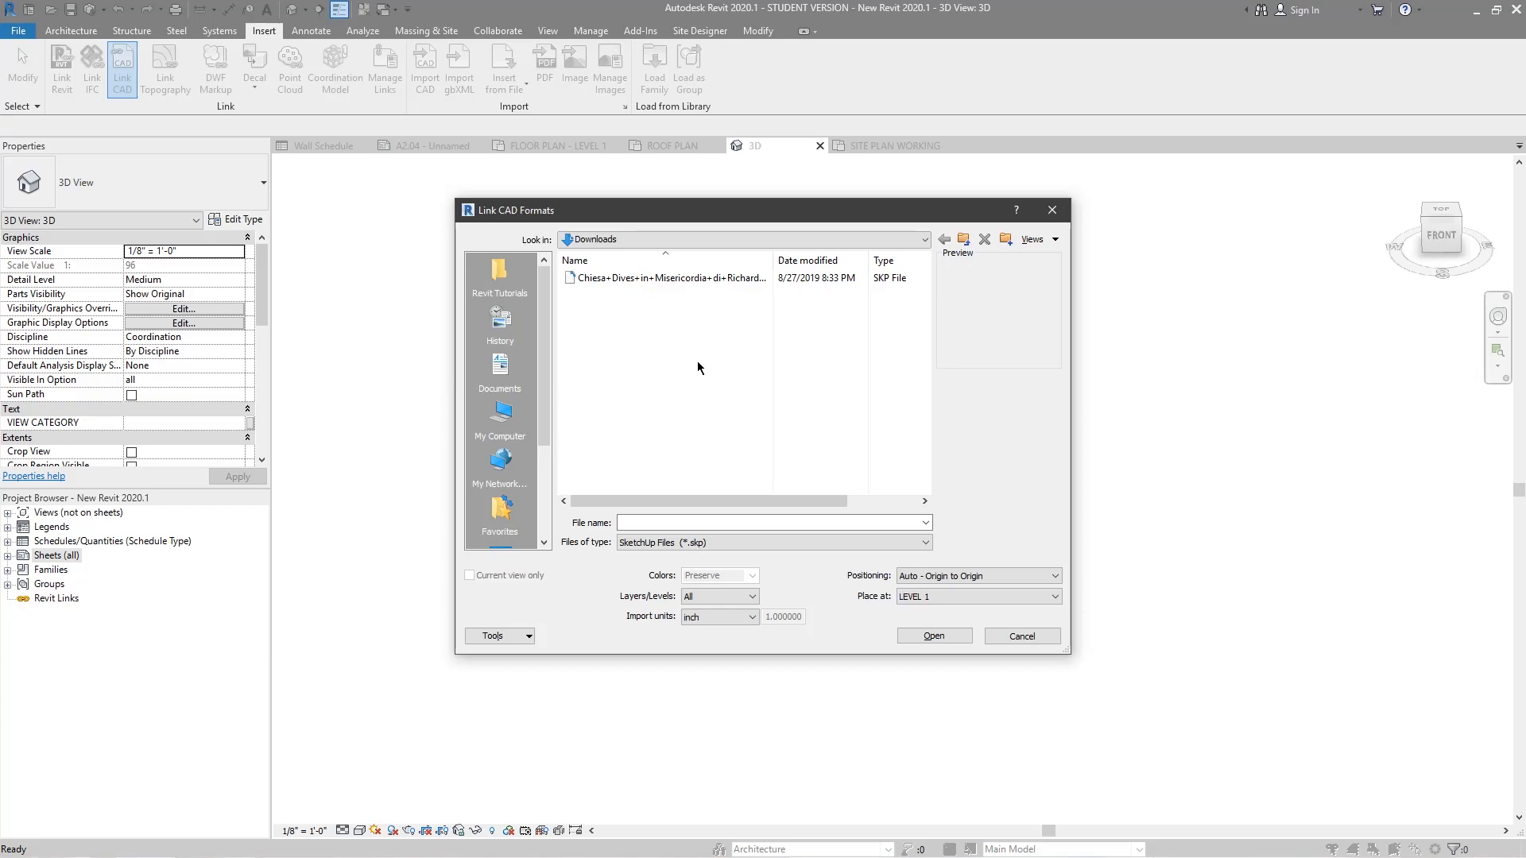
click(668, 277)
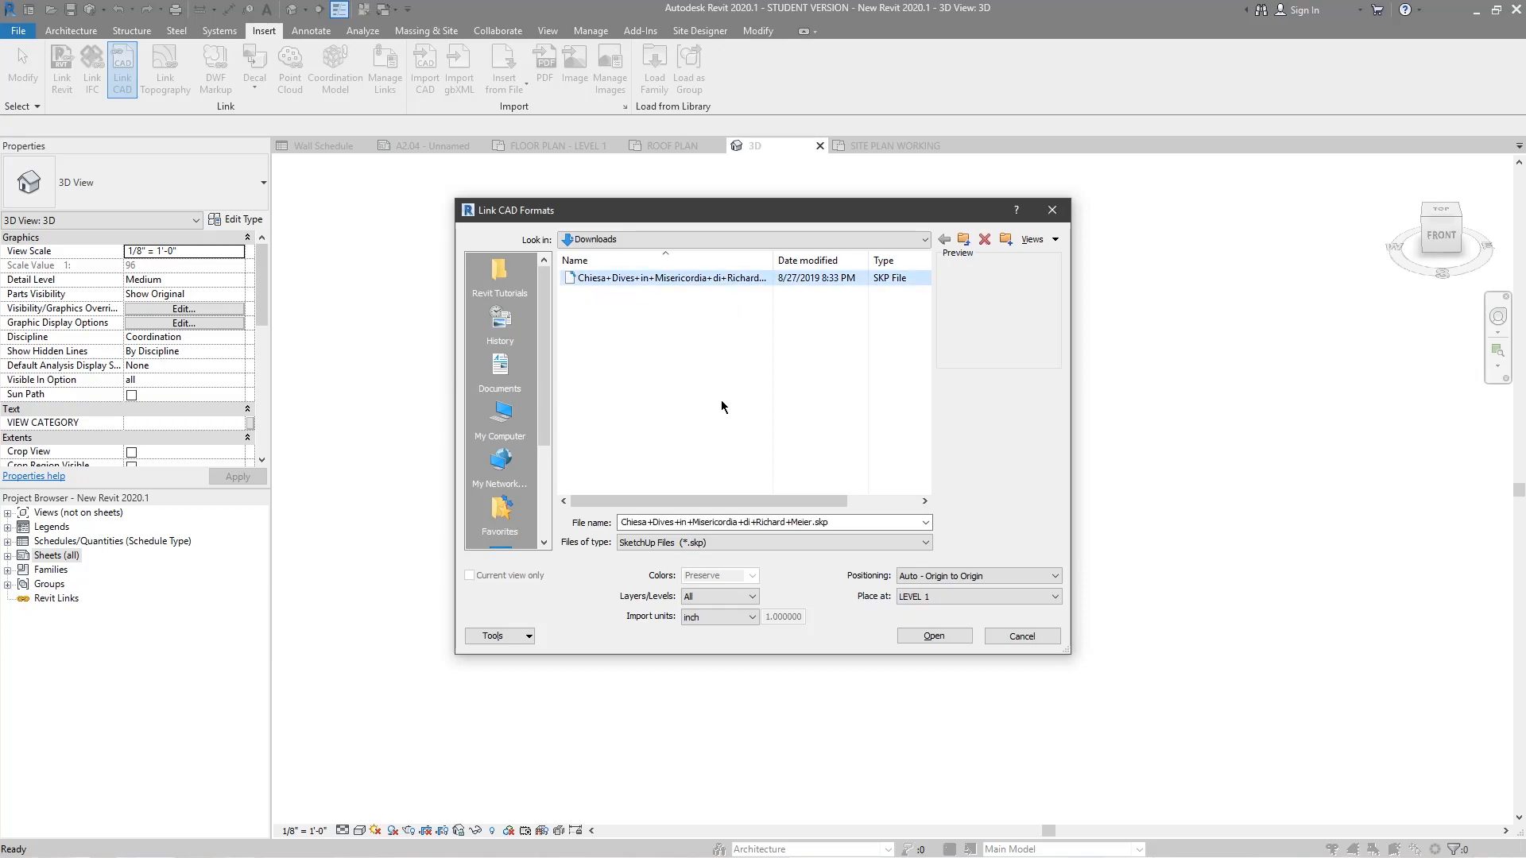
mouse_move(704, 432)
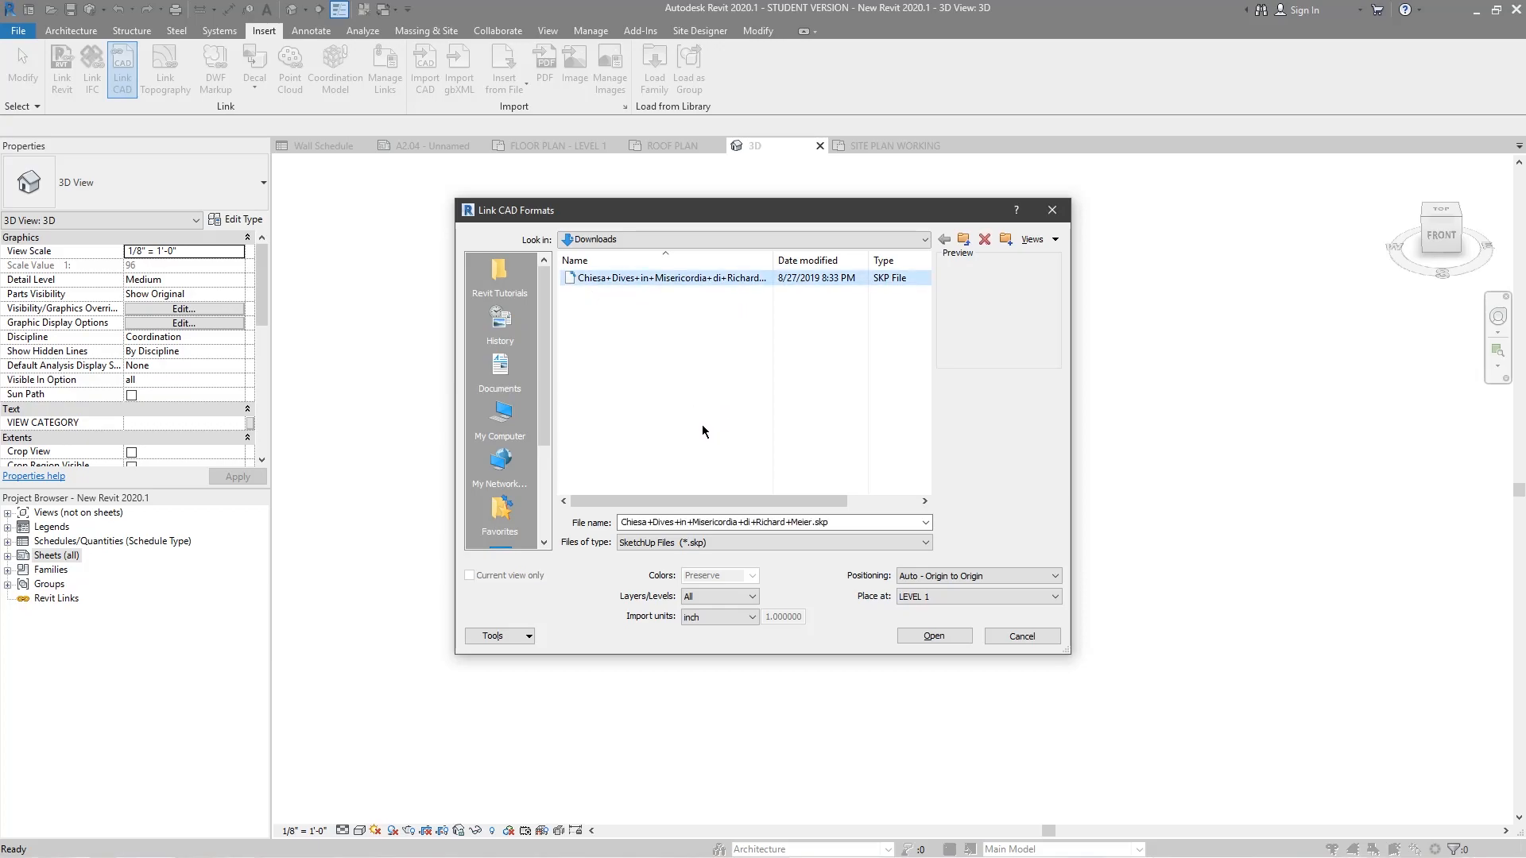
mouse_move(596, 507)
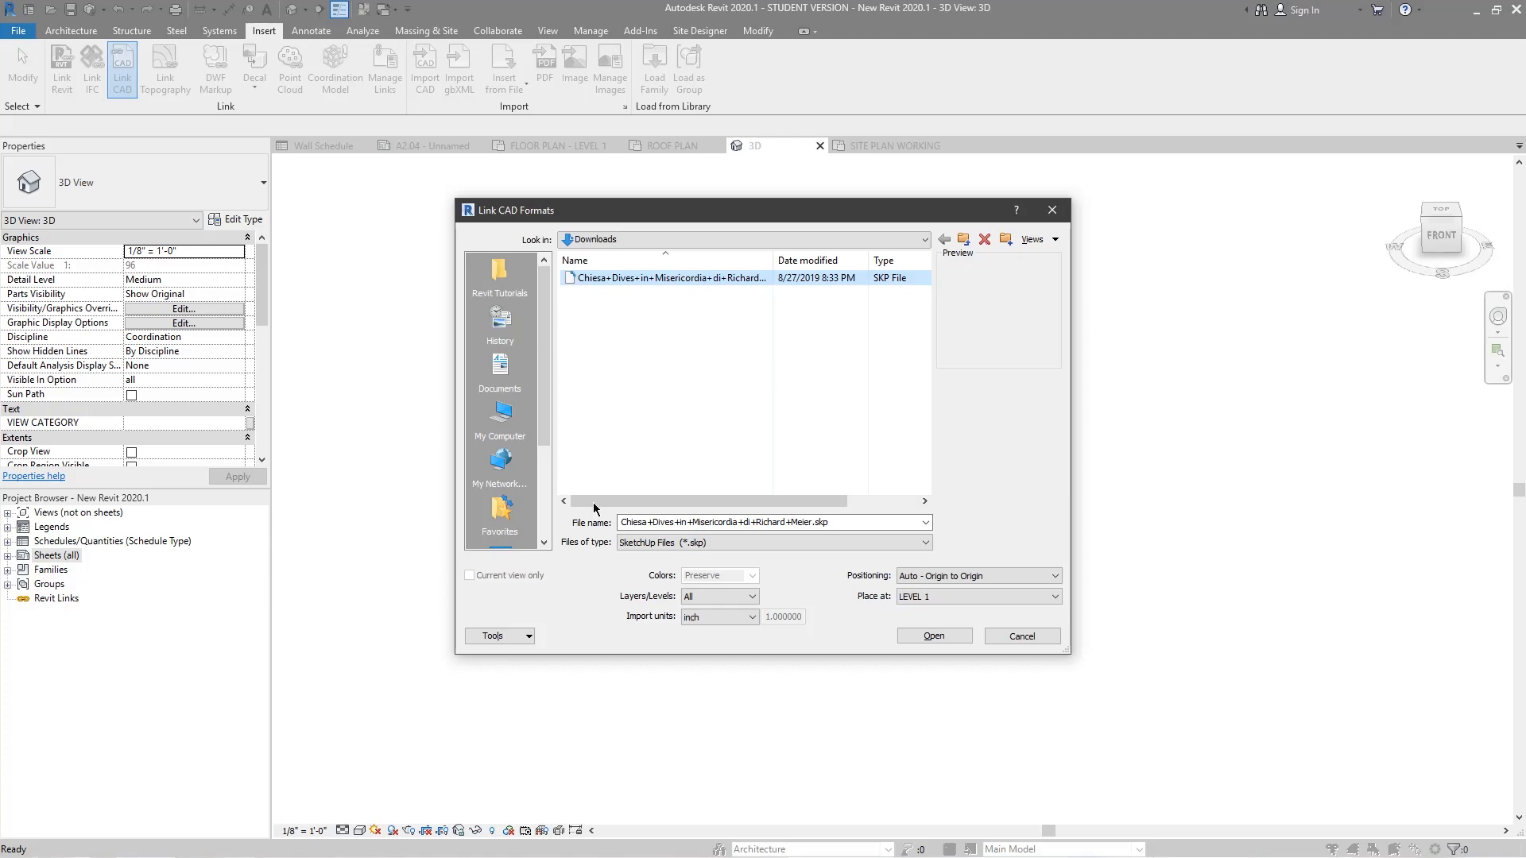
click(750, 617)
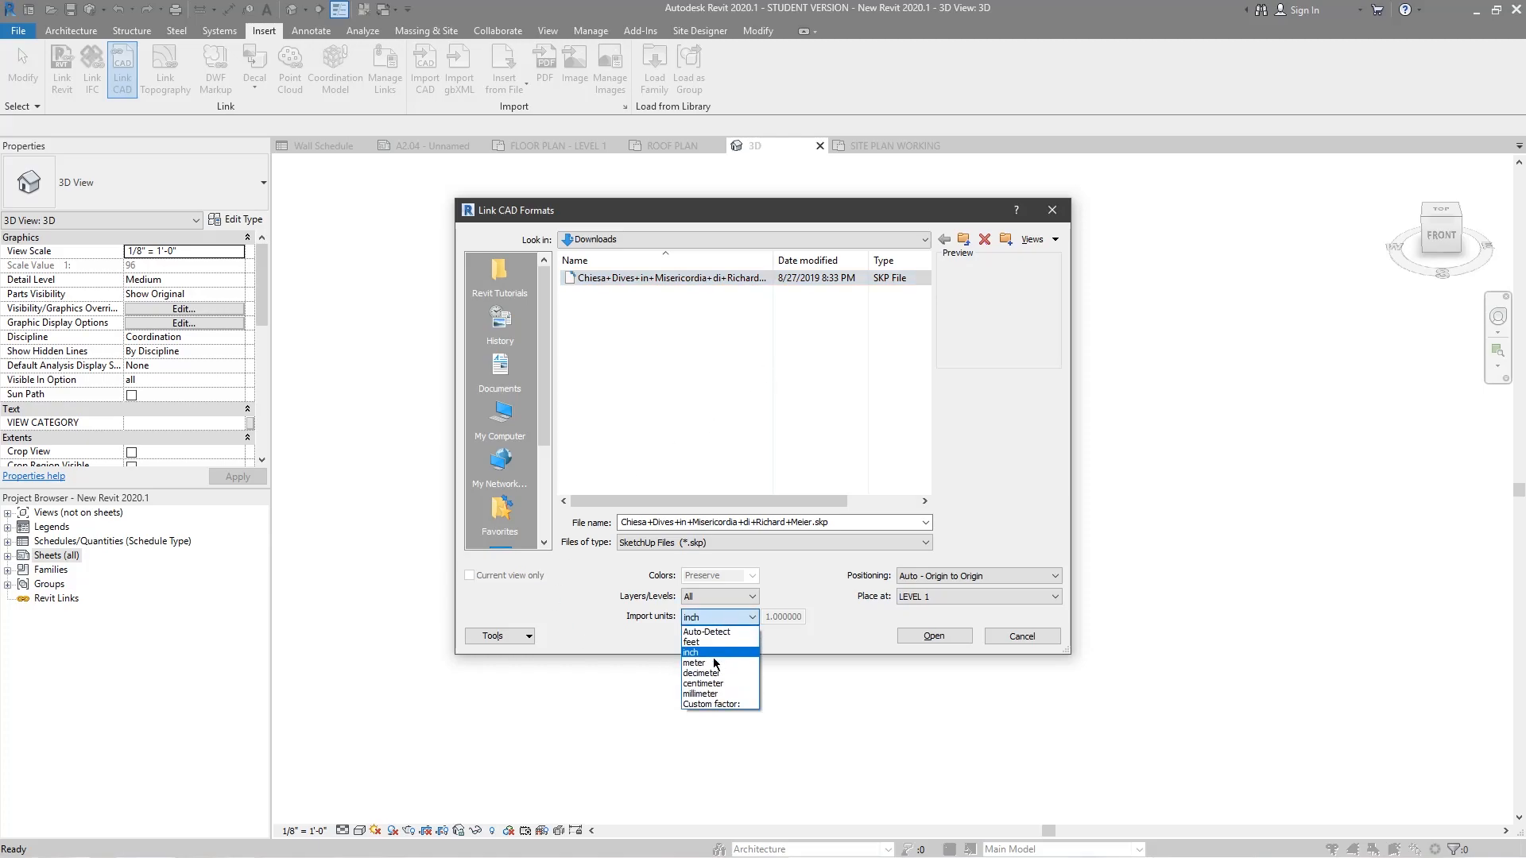
mouse_move(731, 704)
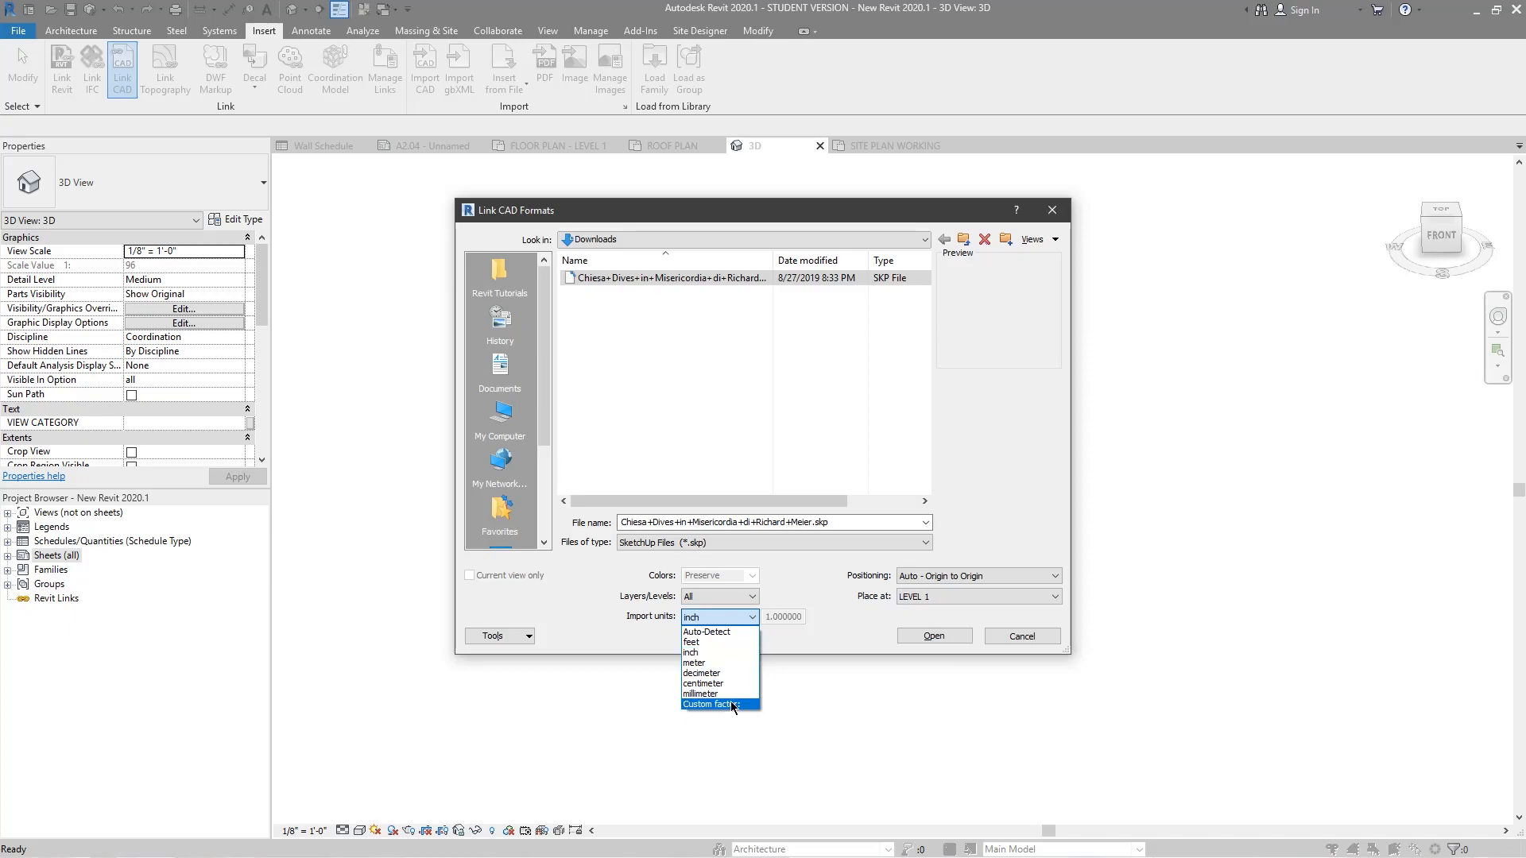
click(690, 652)
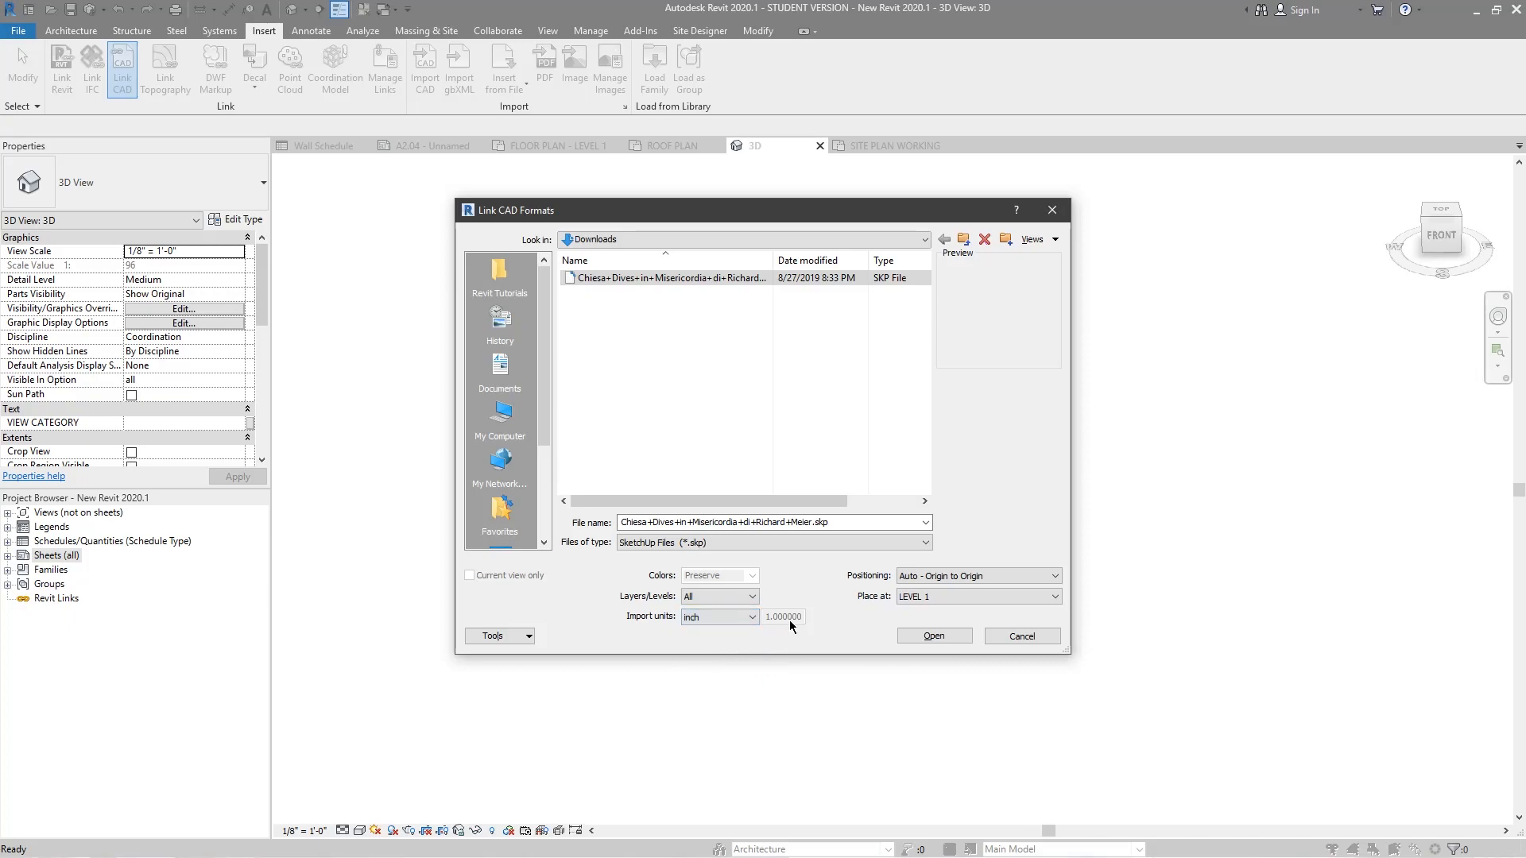
mouse_move(761, 588)
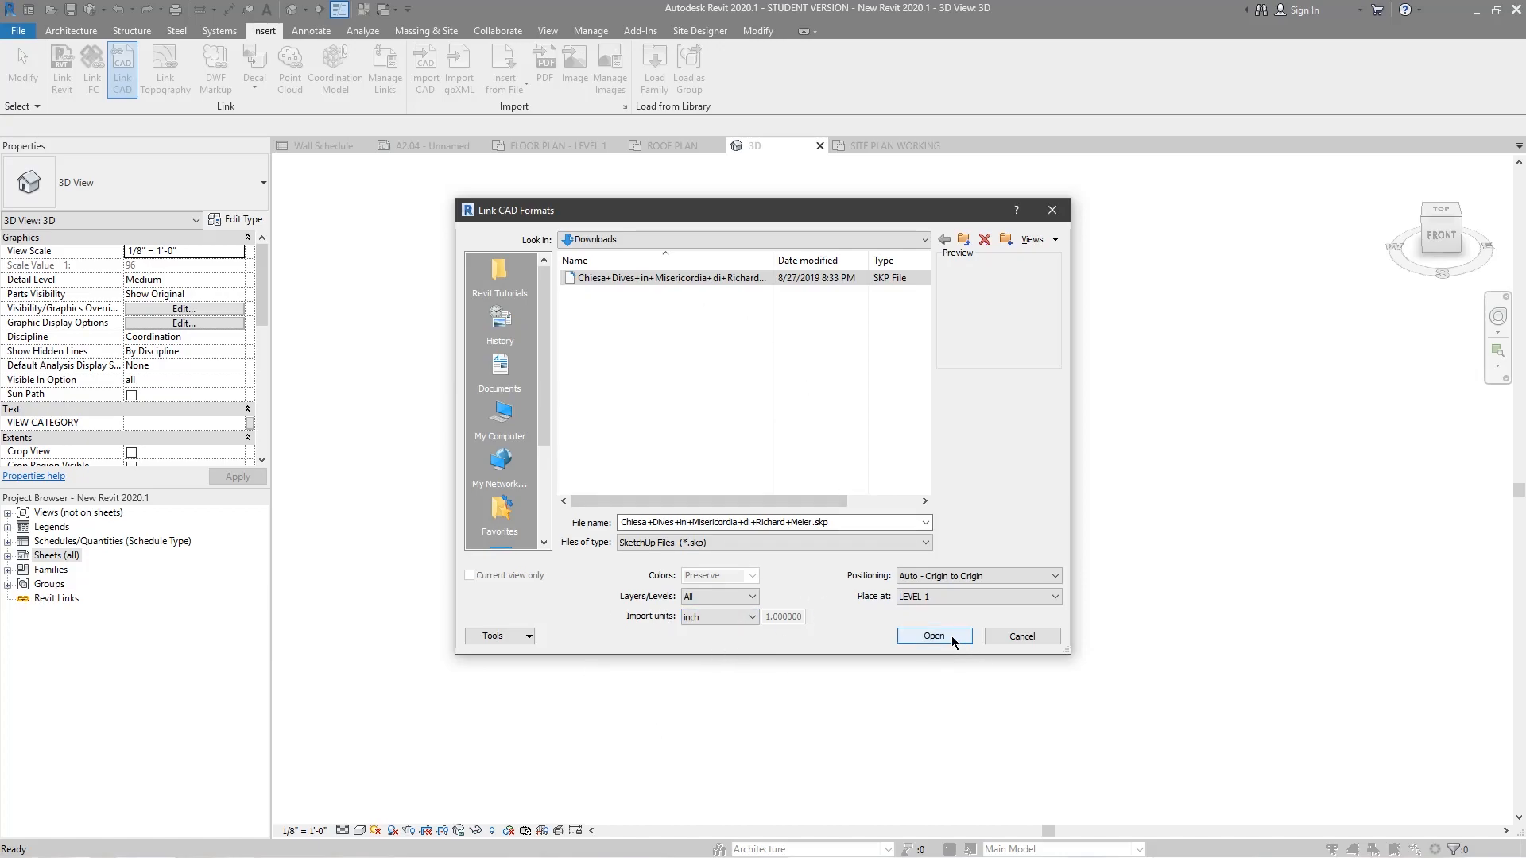
Link the SketchUp church model into the 3D view, select it and orbit around it
click(935, 636)
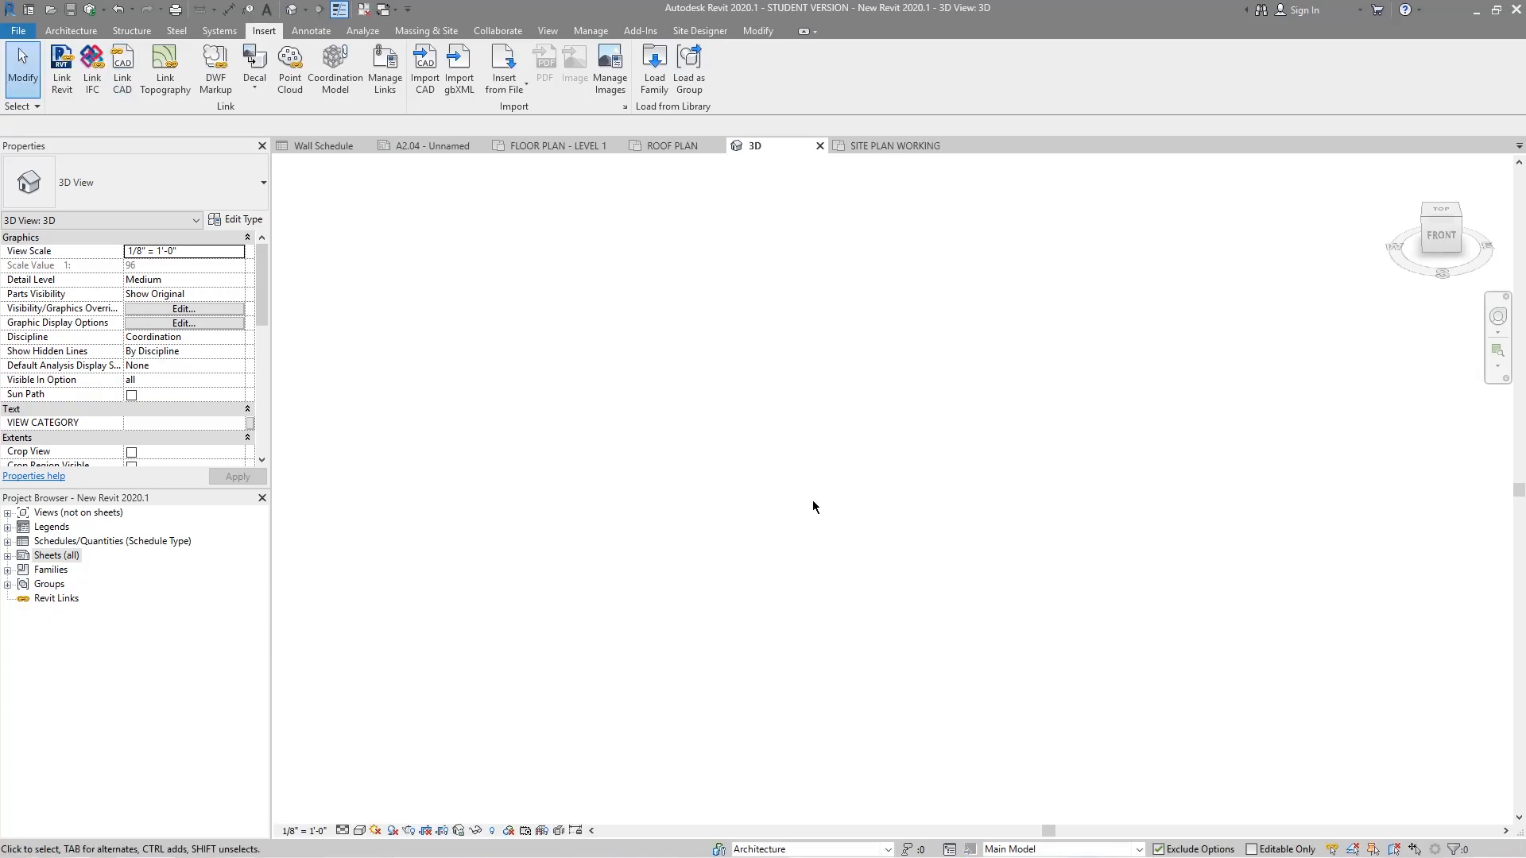
mouse_move(747, 540)
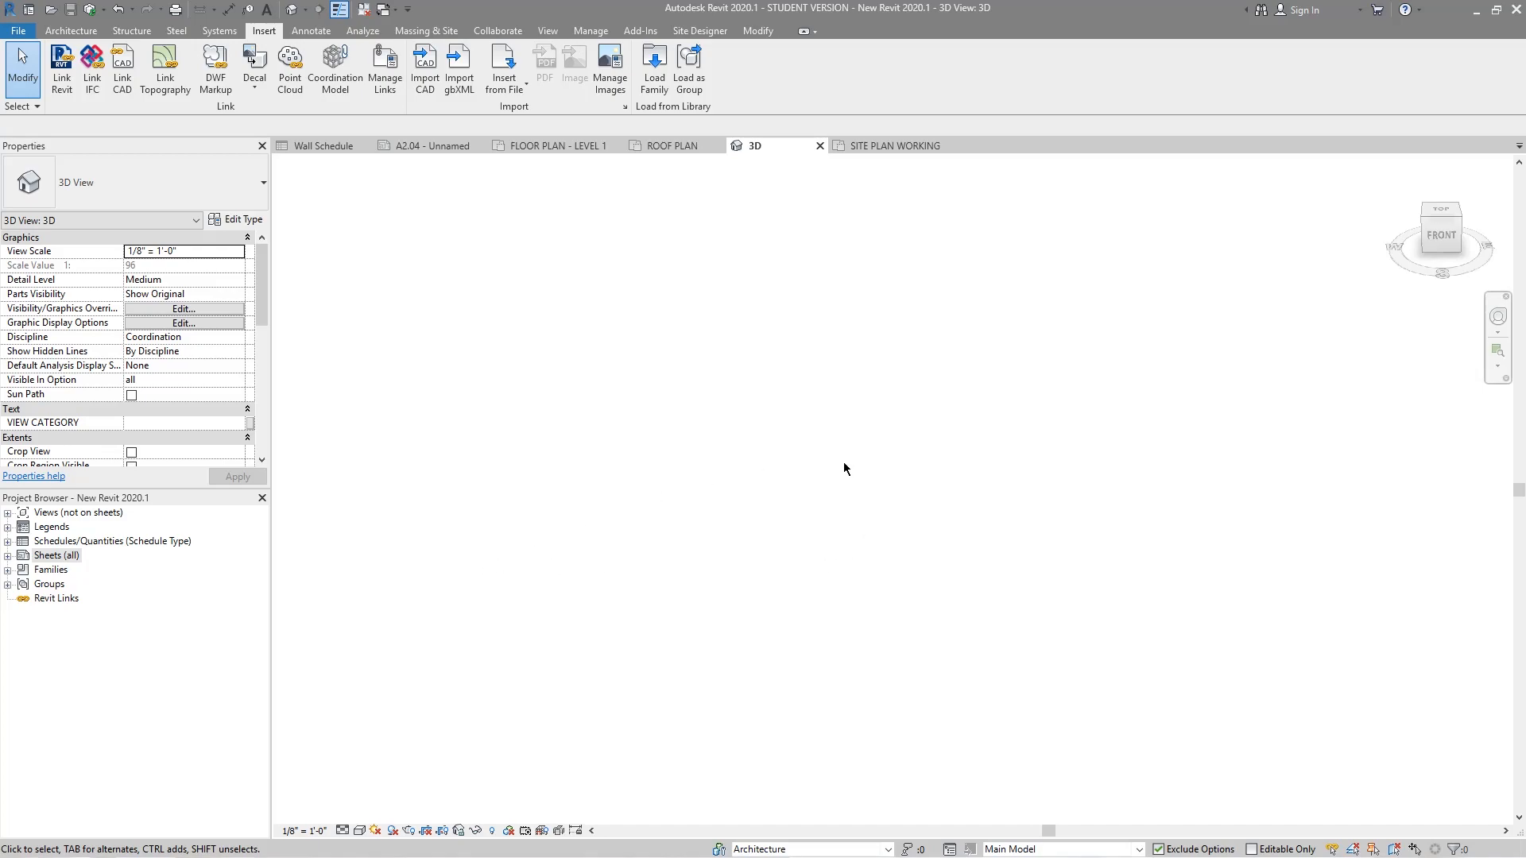
mouse_move(817, 465)
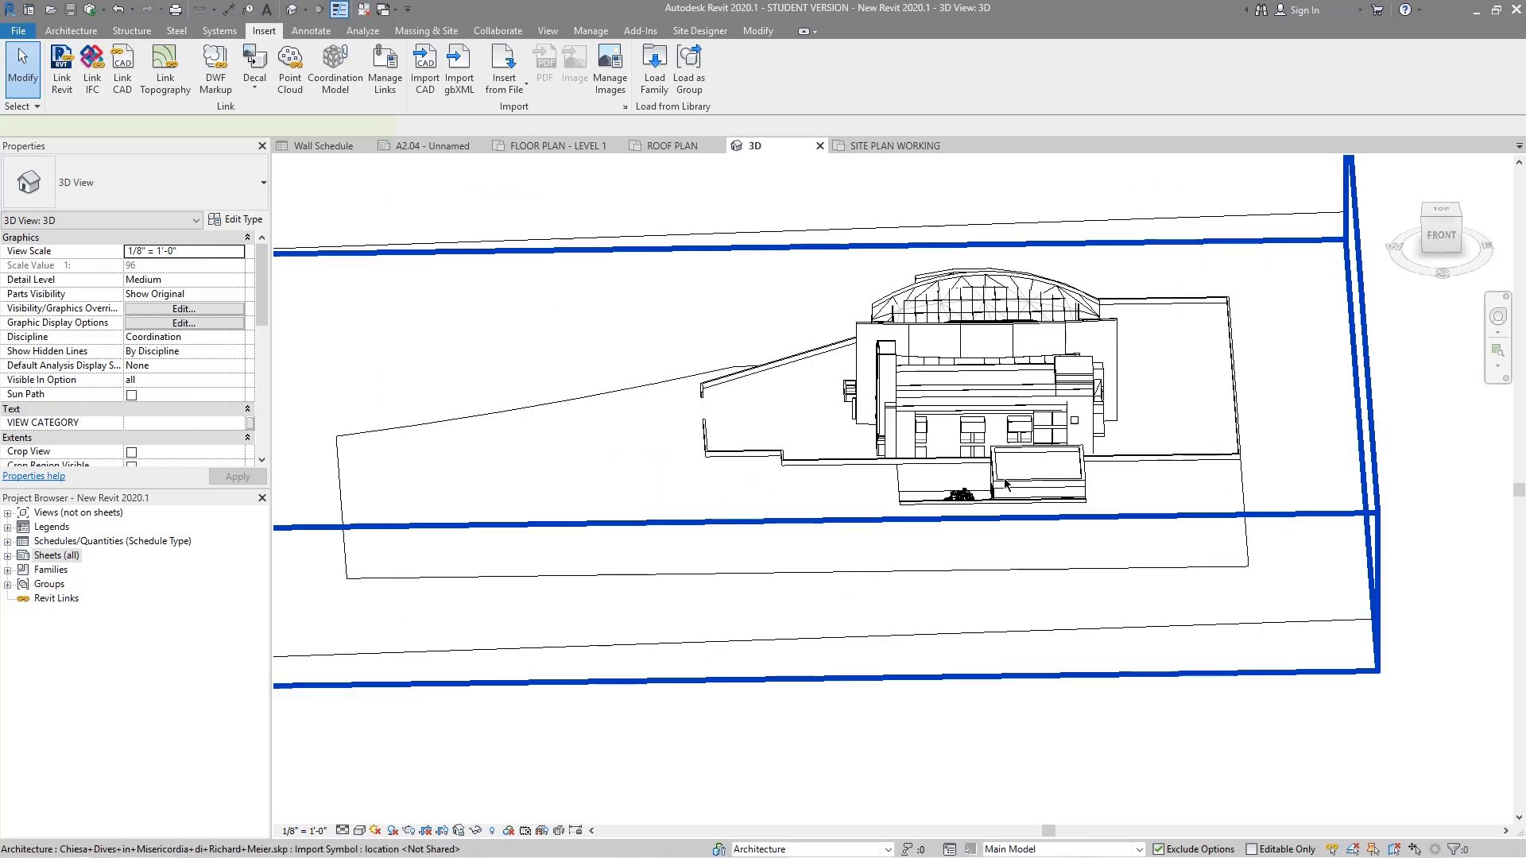
click(1005, 483)
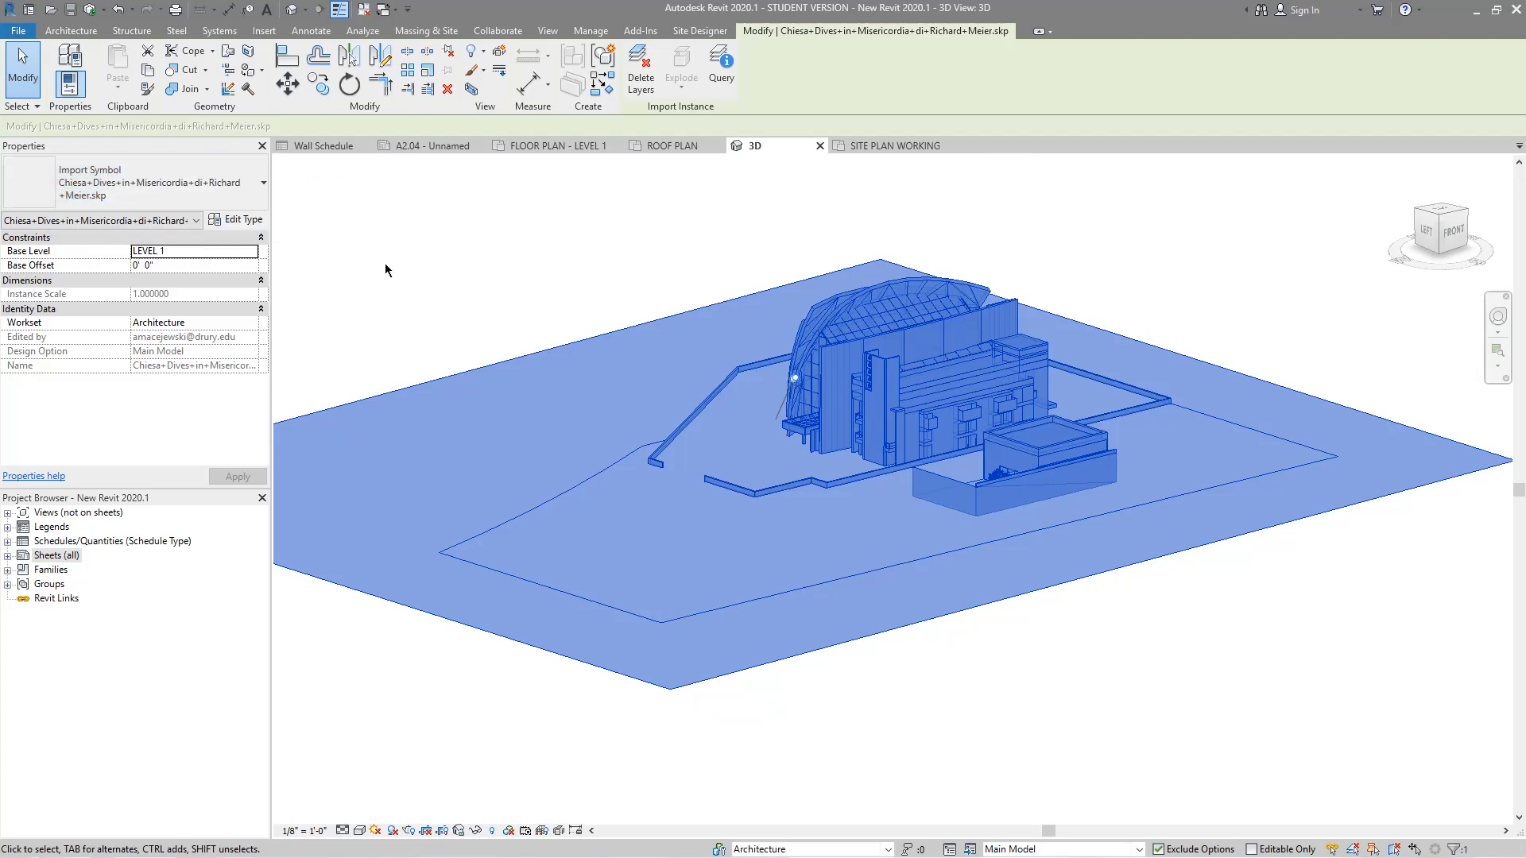
mouse_move(89, 197)
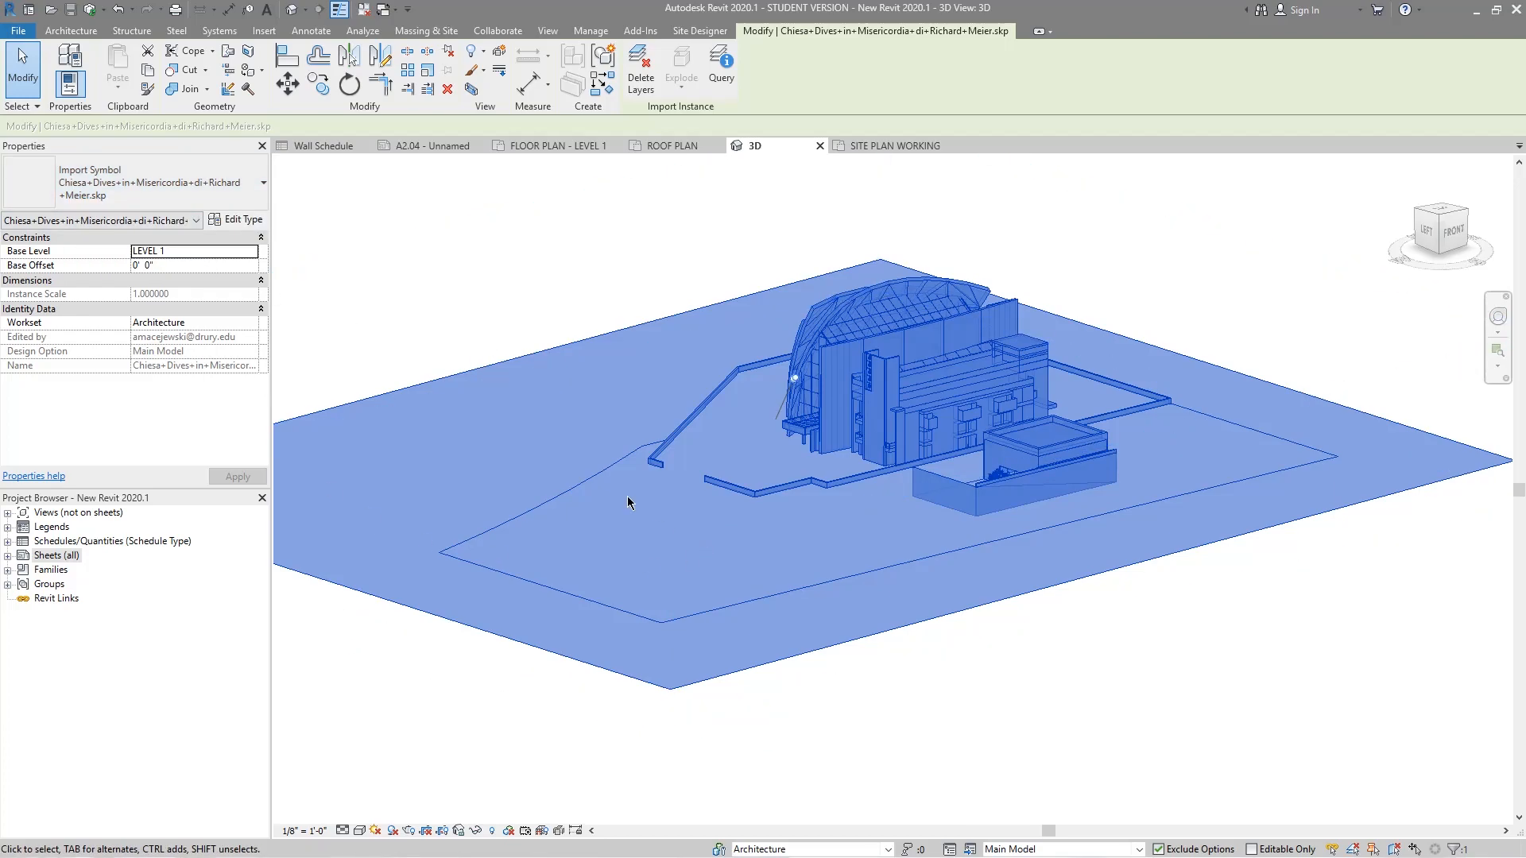
drag(627, 503, 798, 573)
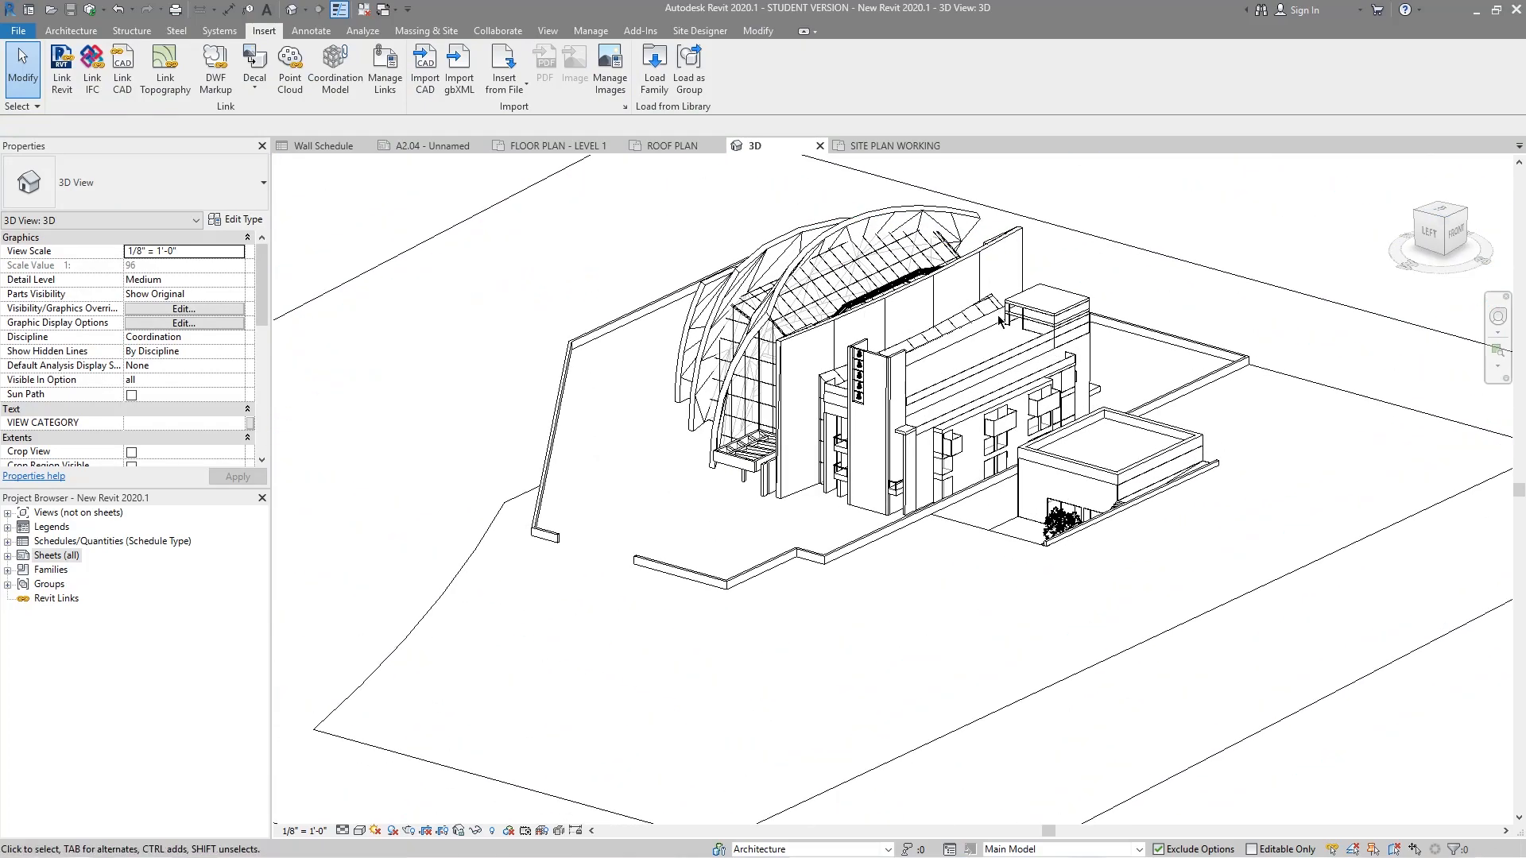
click(946, 452)
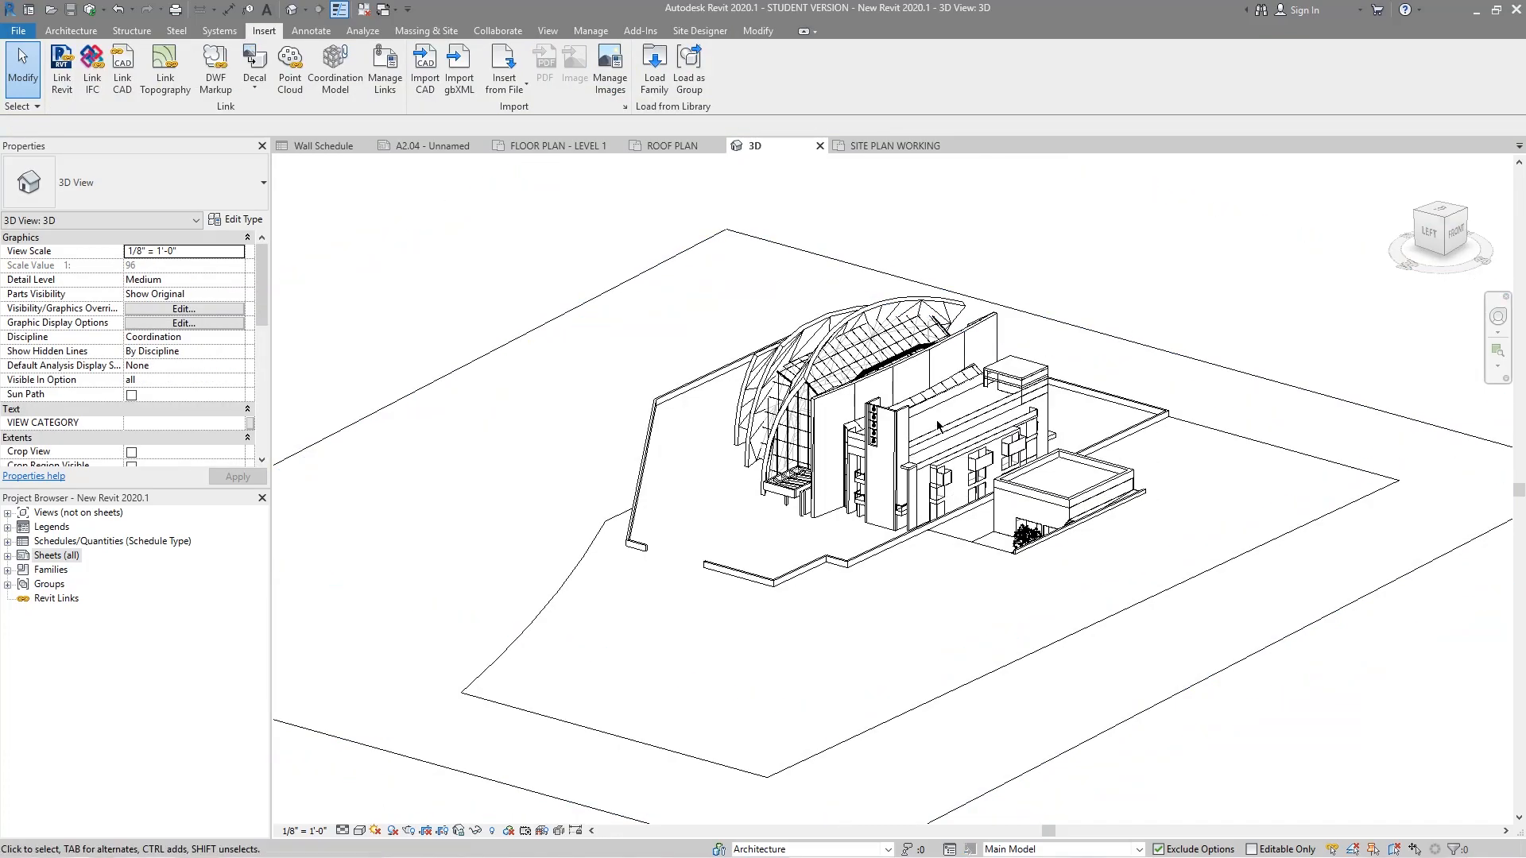
mouse_move(851, 520)
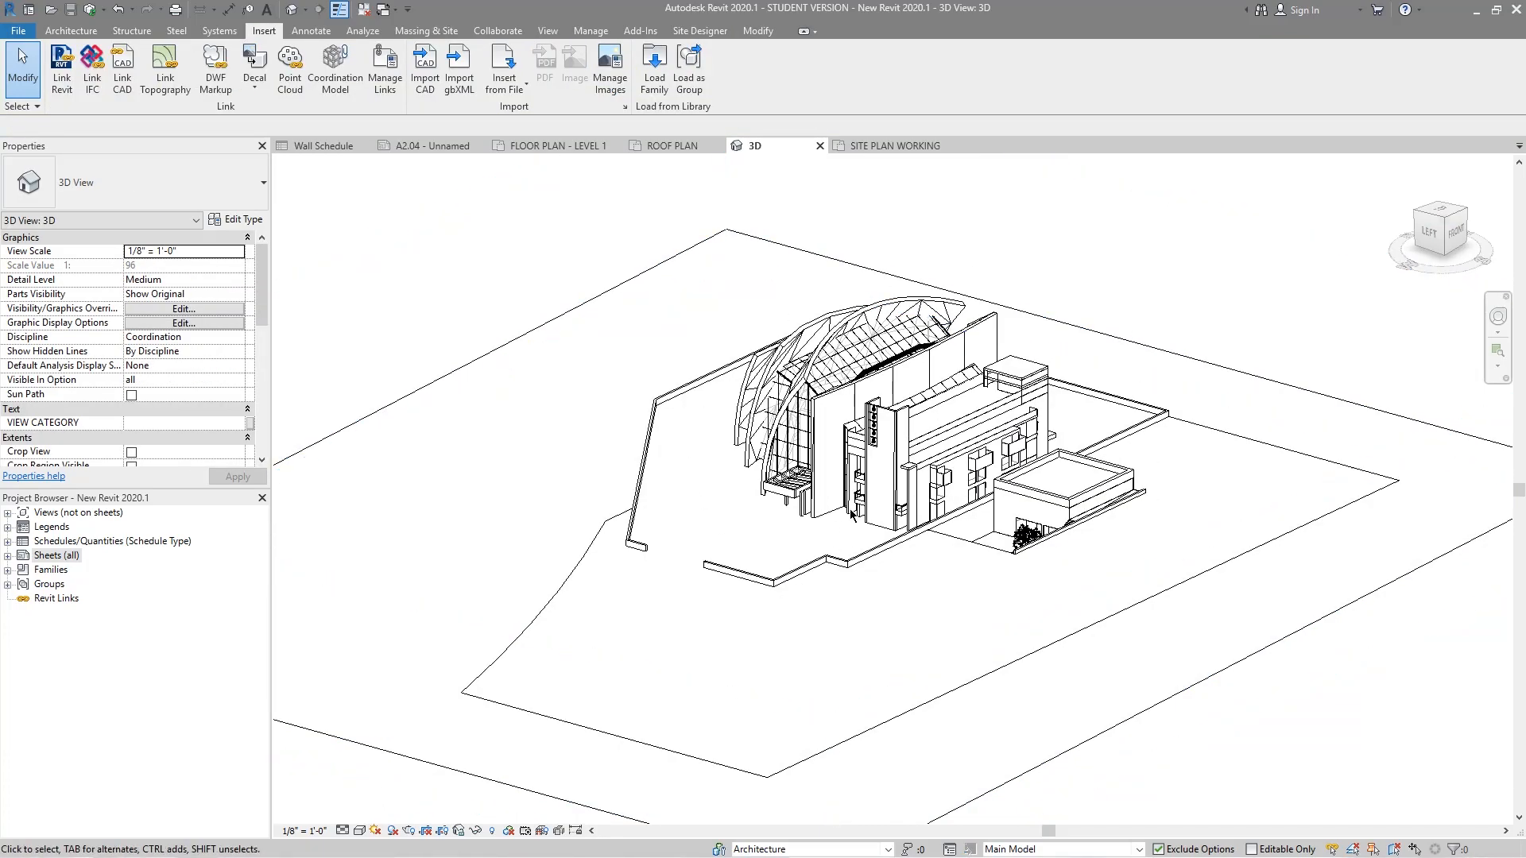
click(79, 28)
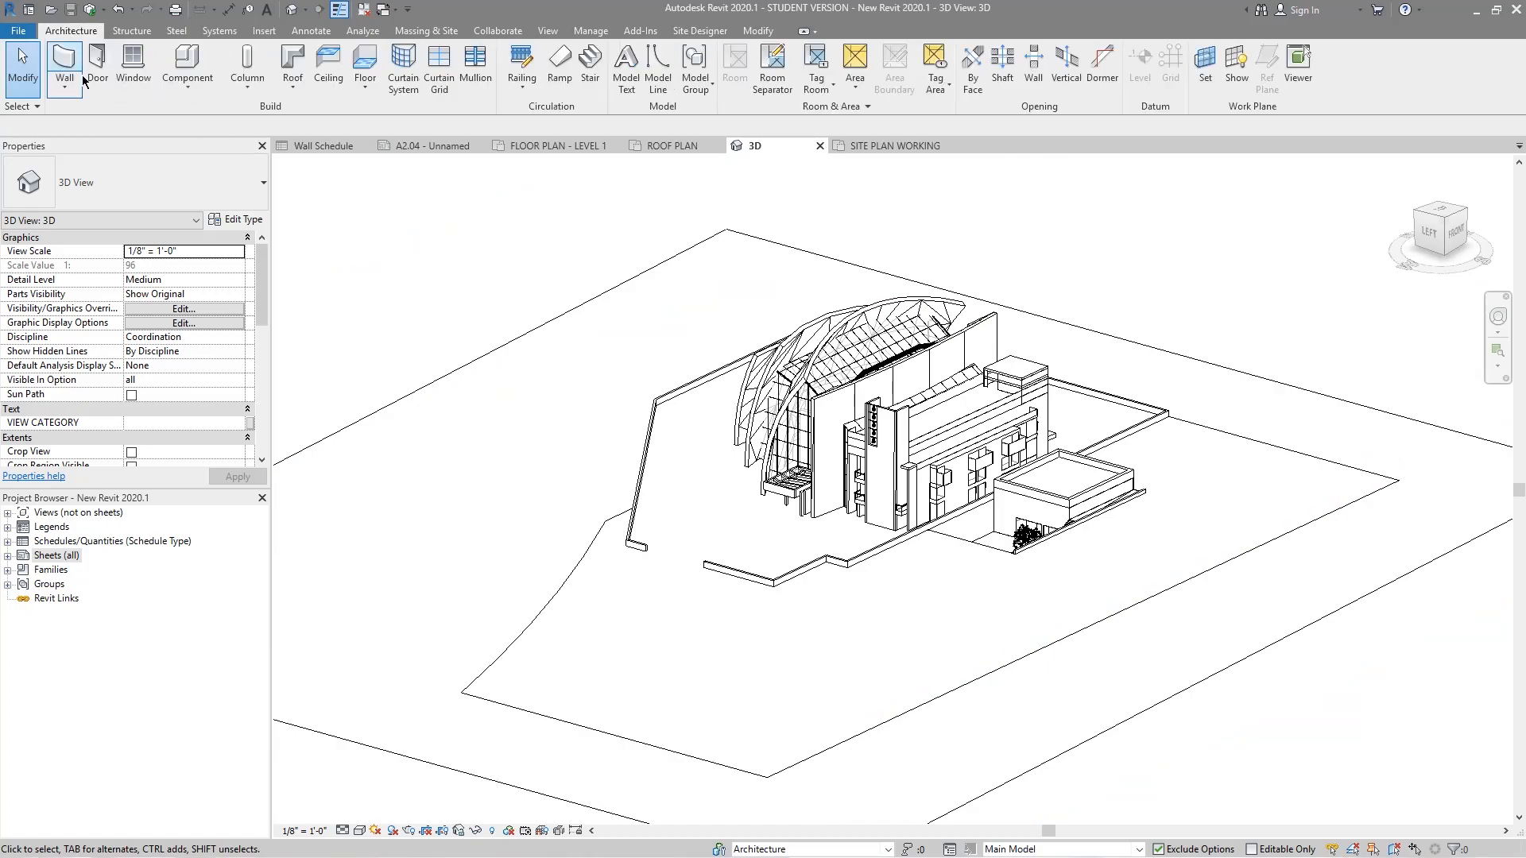
click(64, 55)
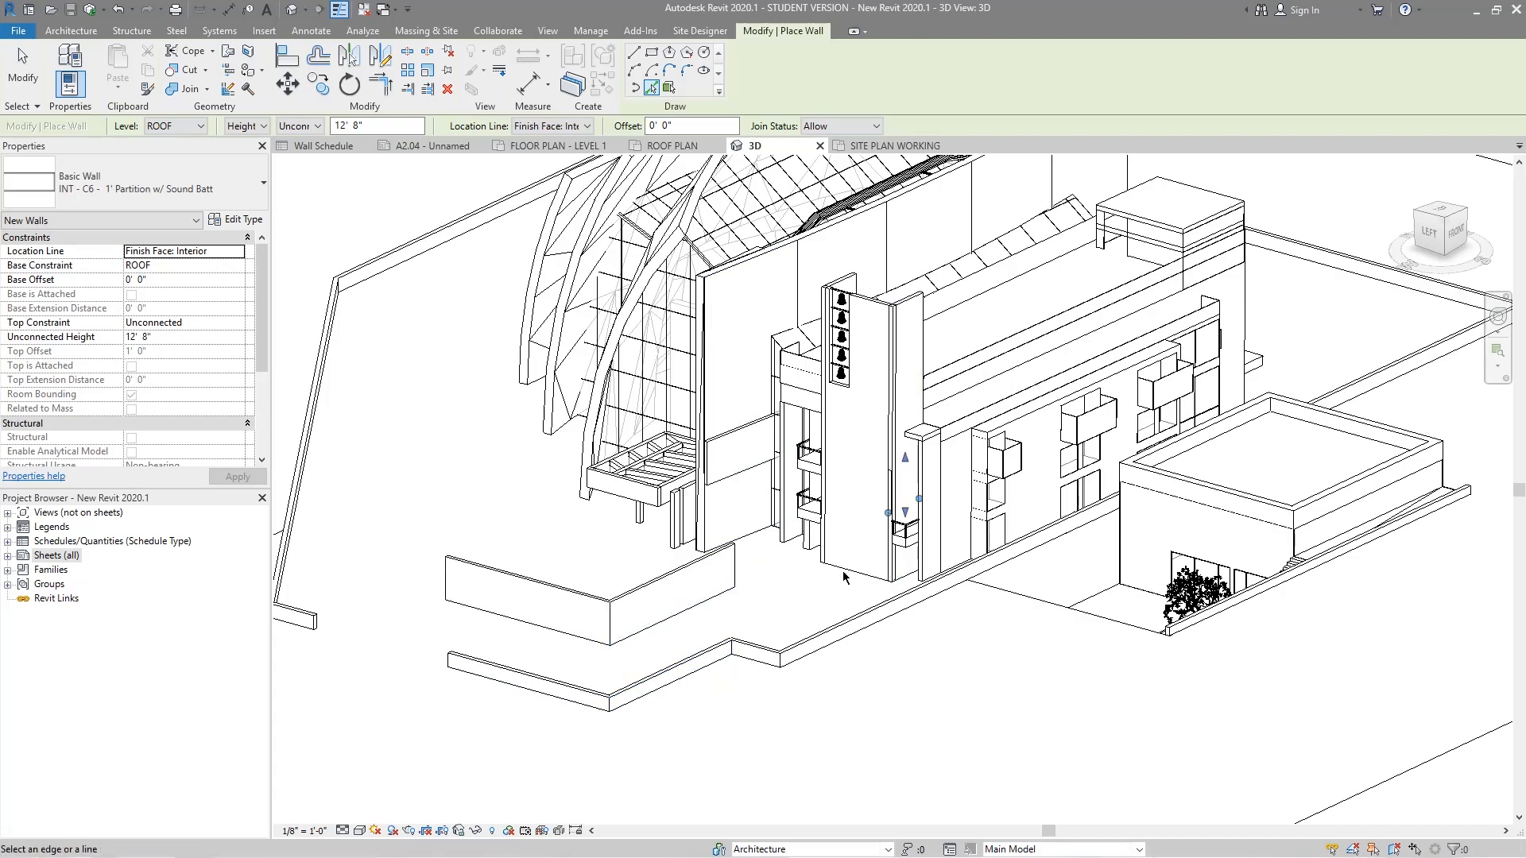
mouse_move(797, 569)
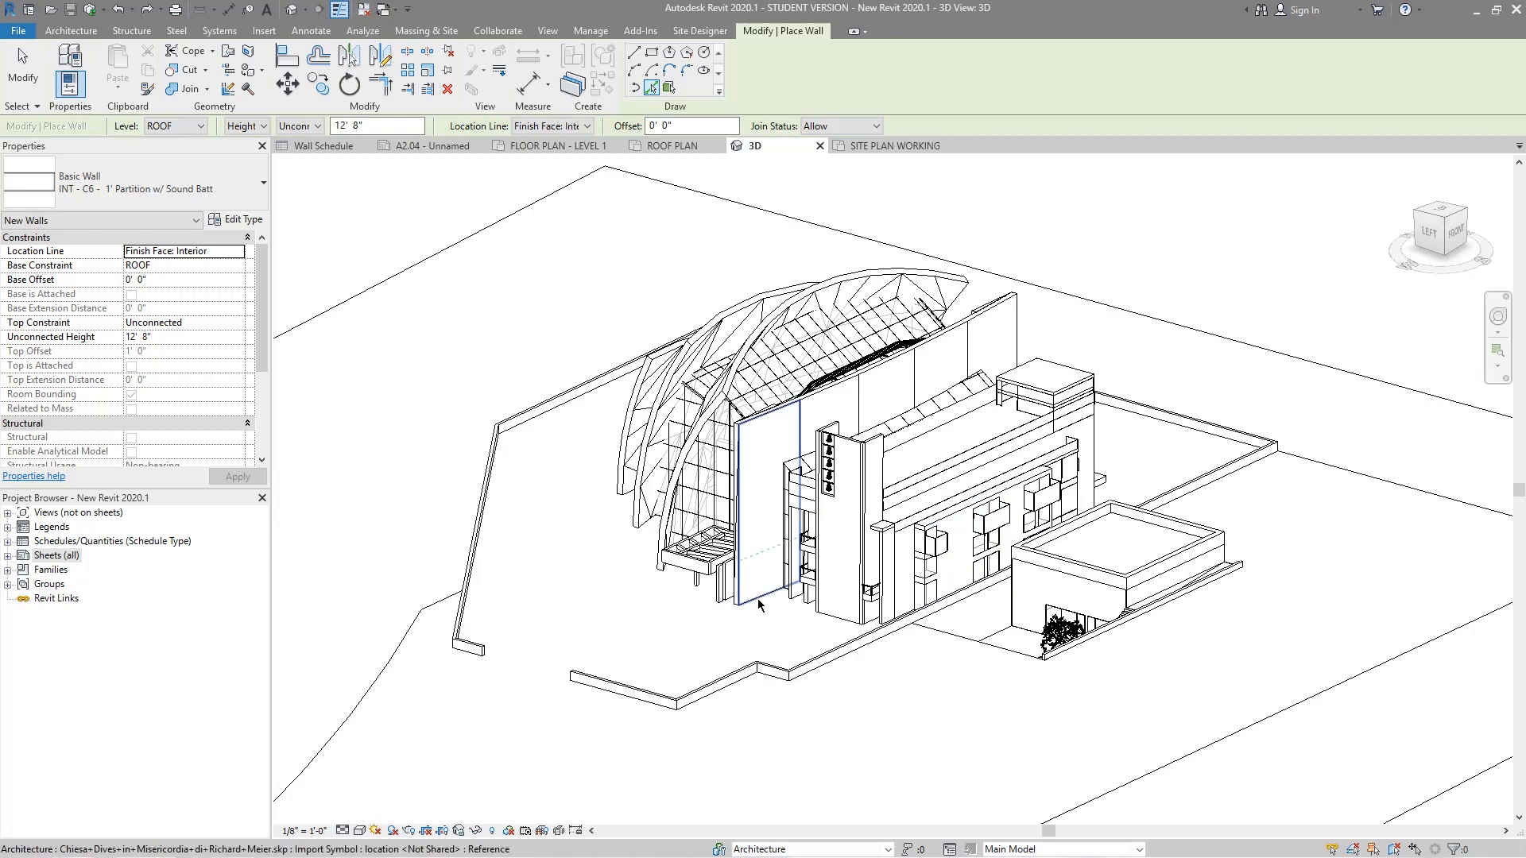
mouse_move(760, 604)
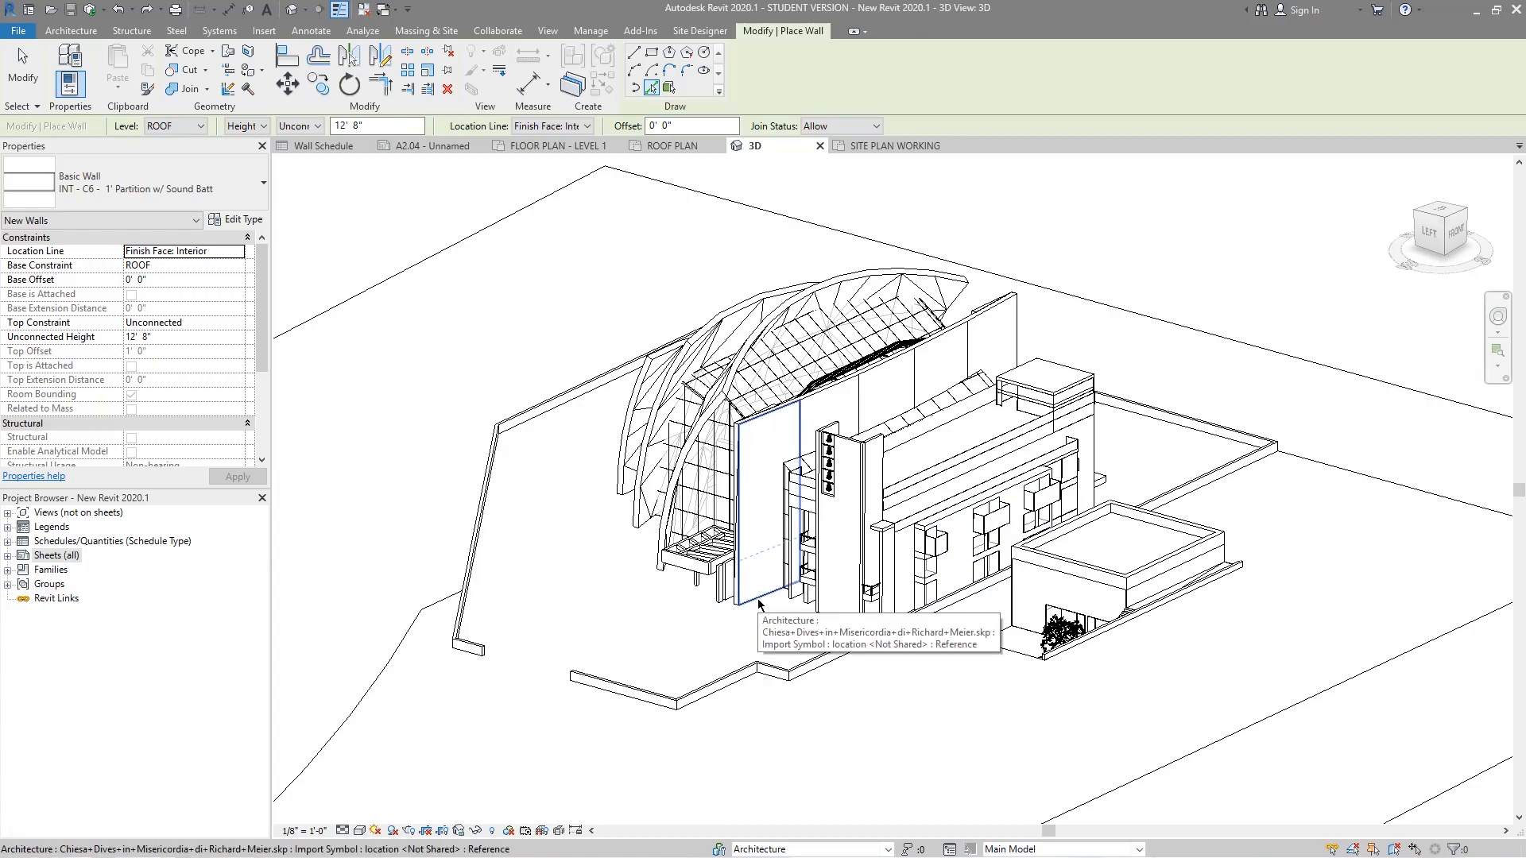
mouse_move(1093, 302)
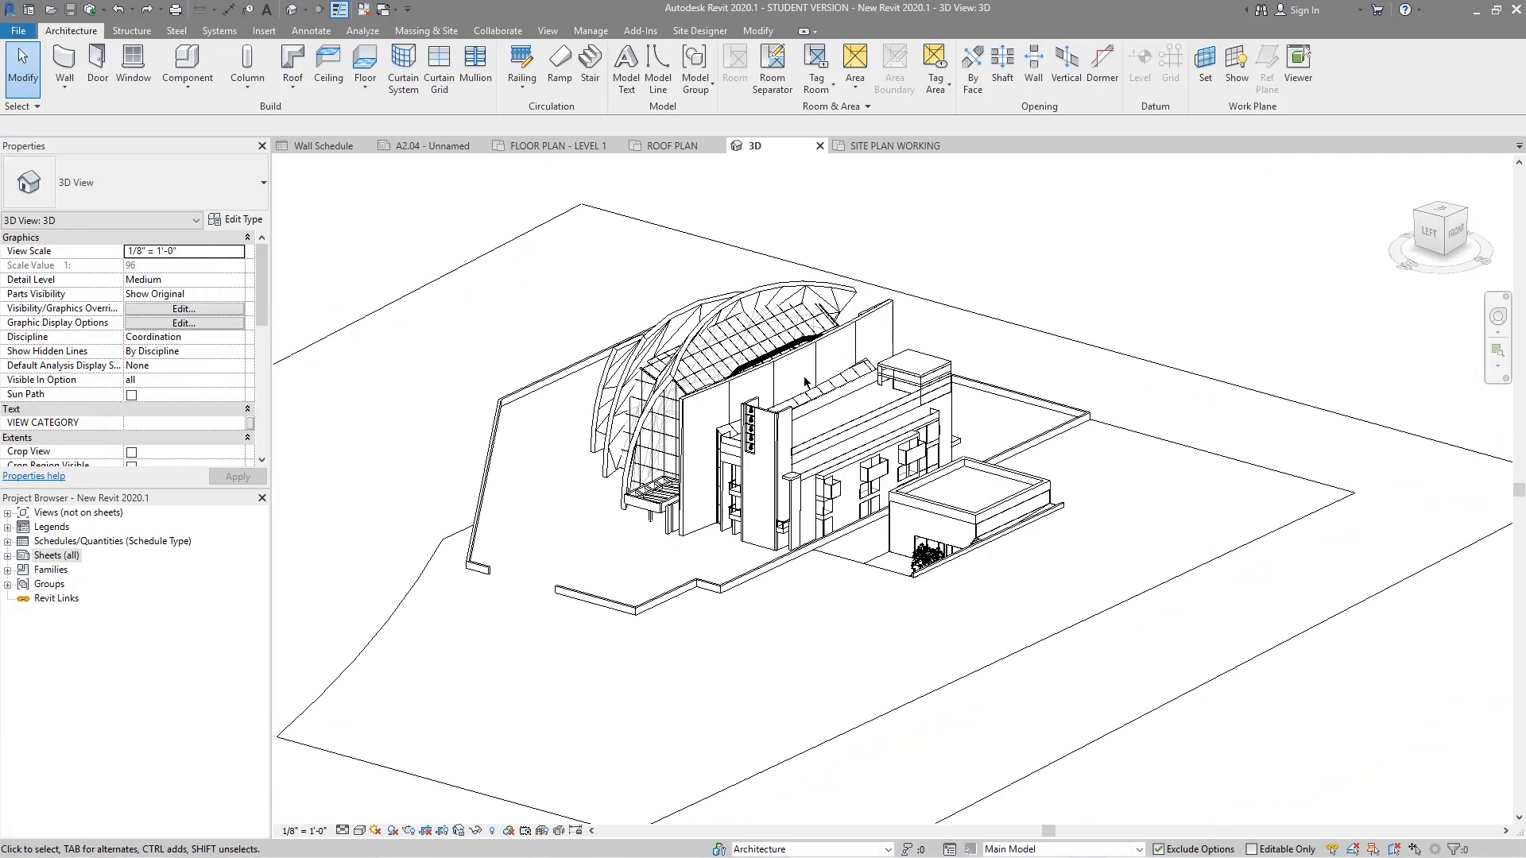
mouse_move(540, 557)
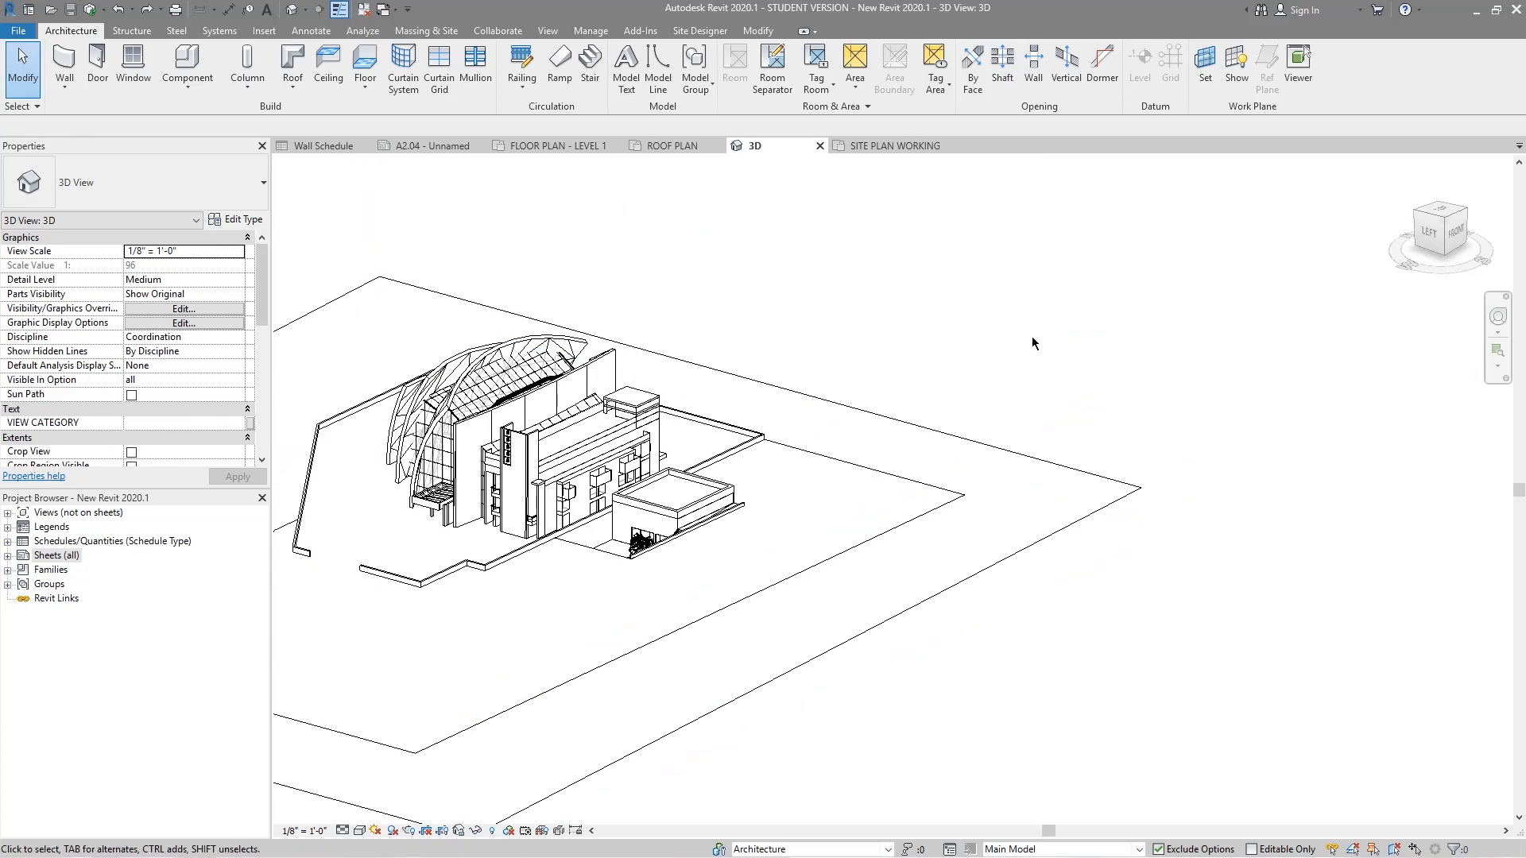
mouse_move(602, 229)
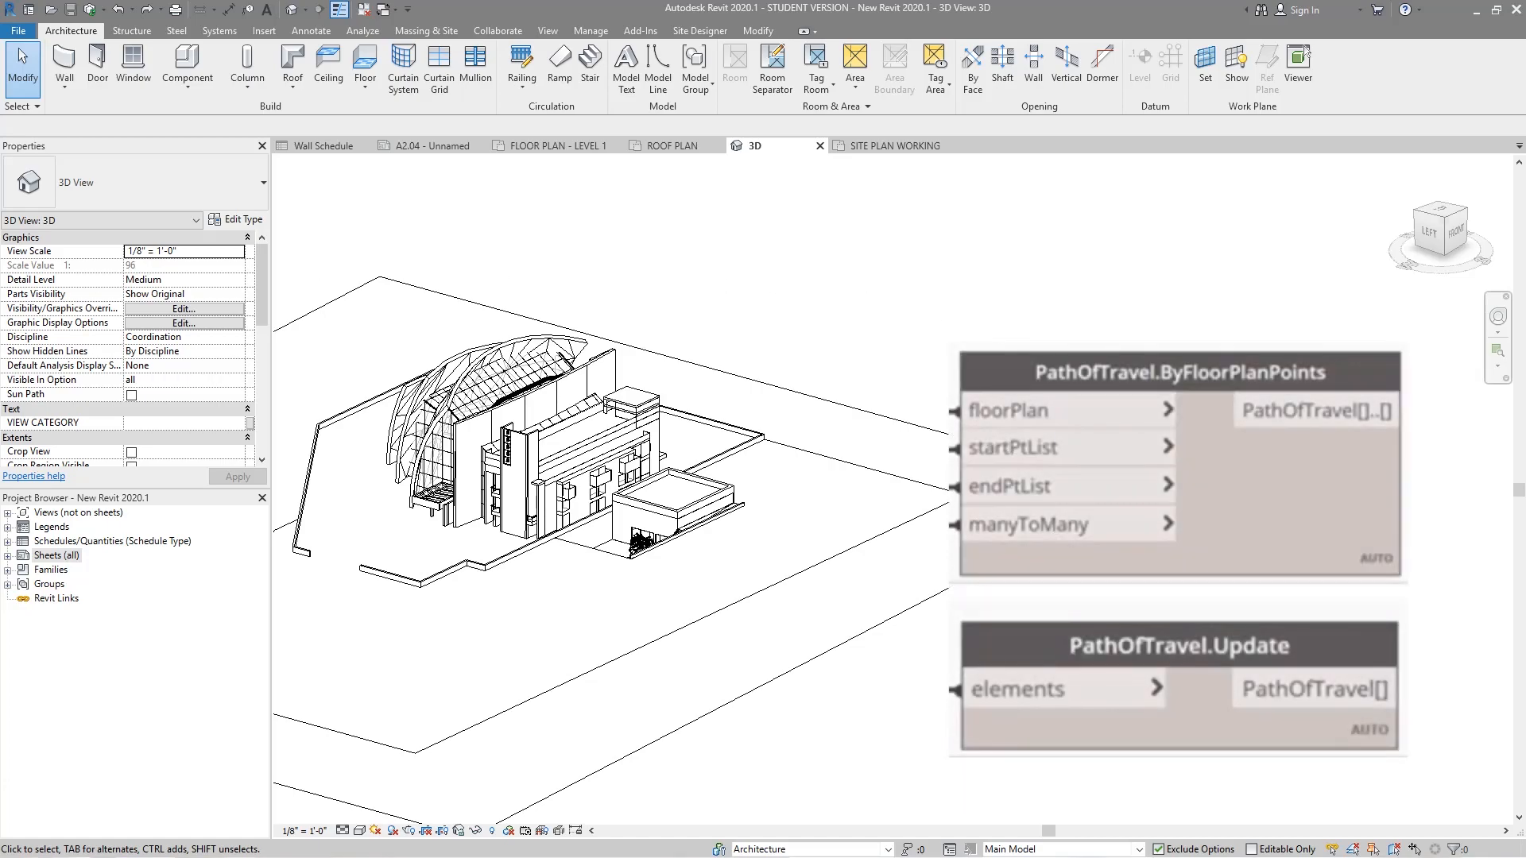
mouse_move(698, 321)
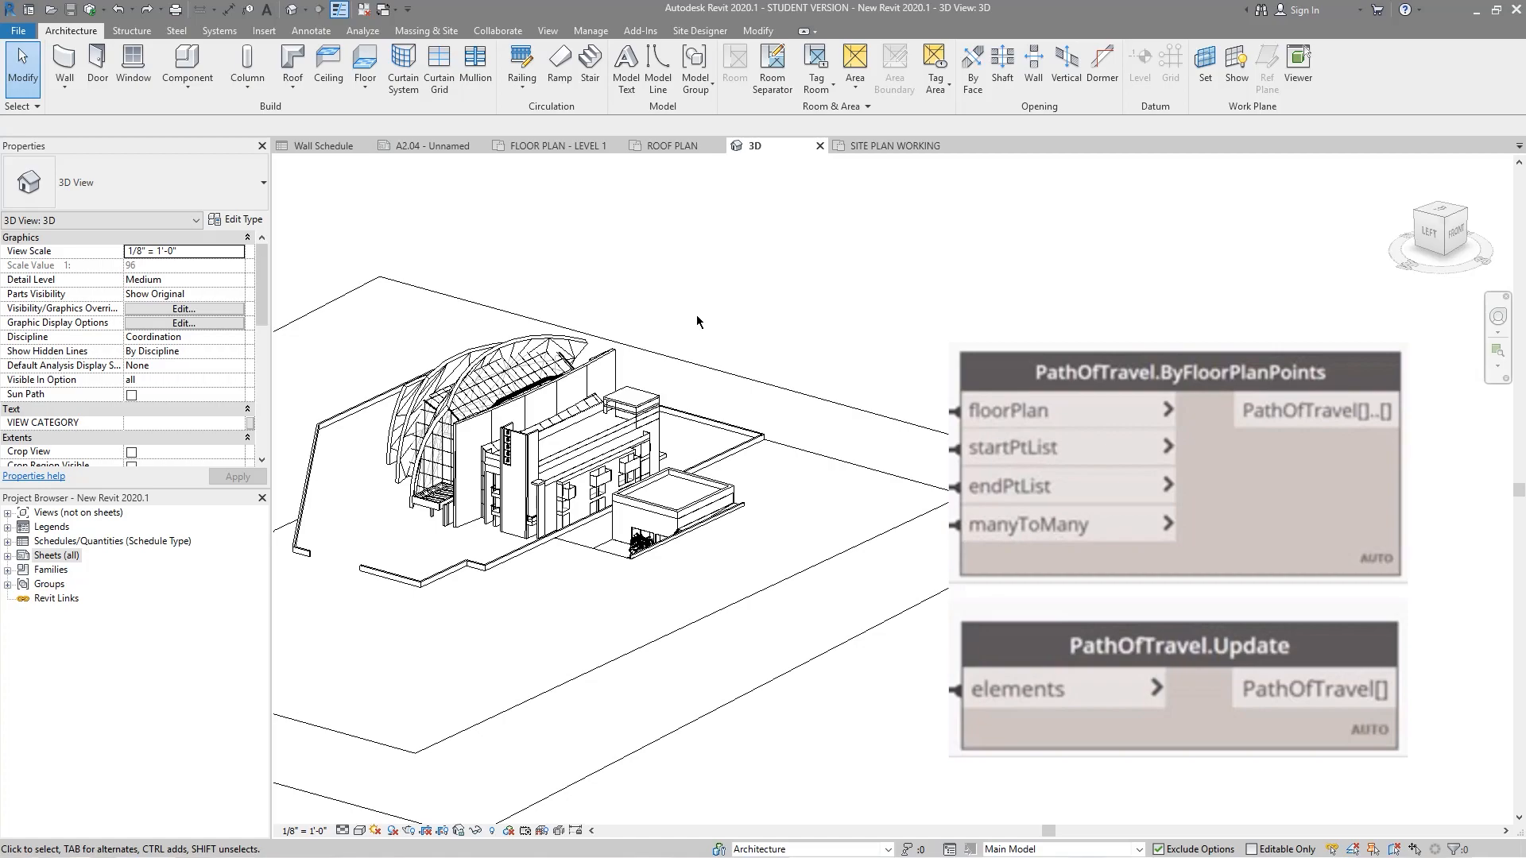